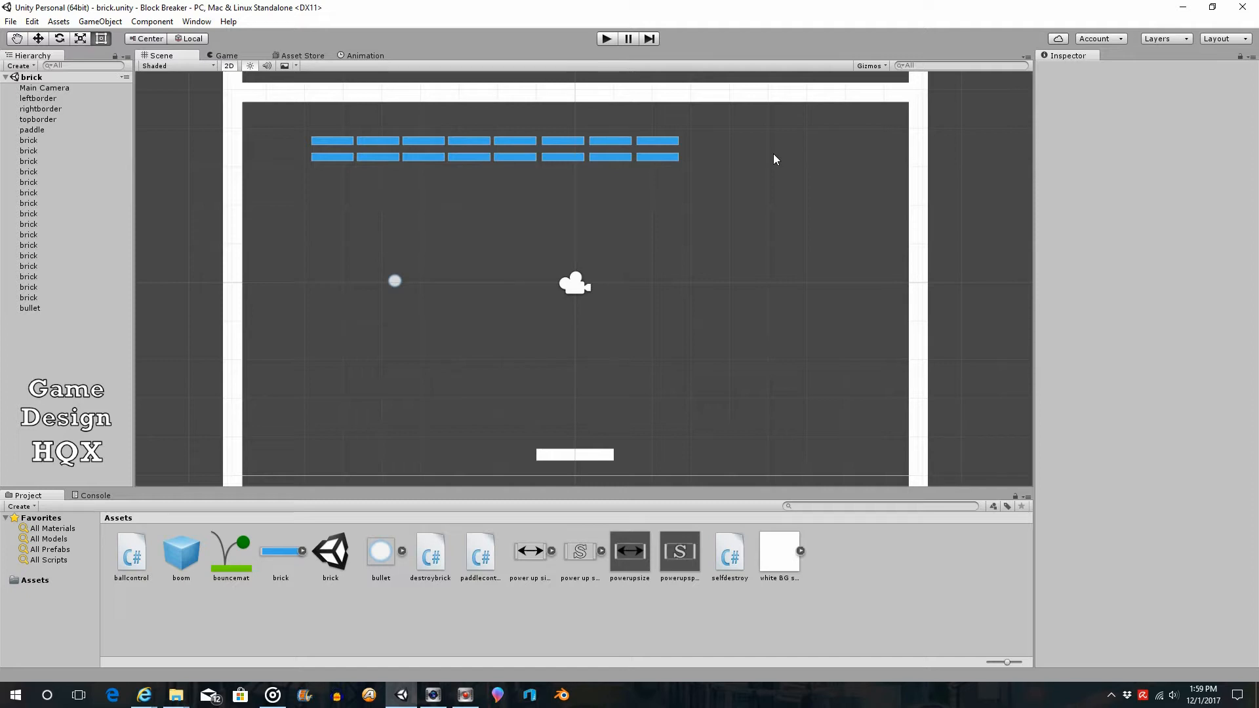
mouse_move(350, 166)
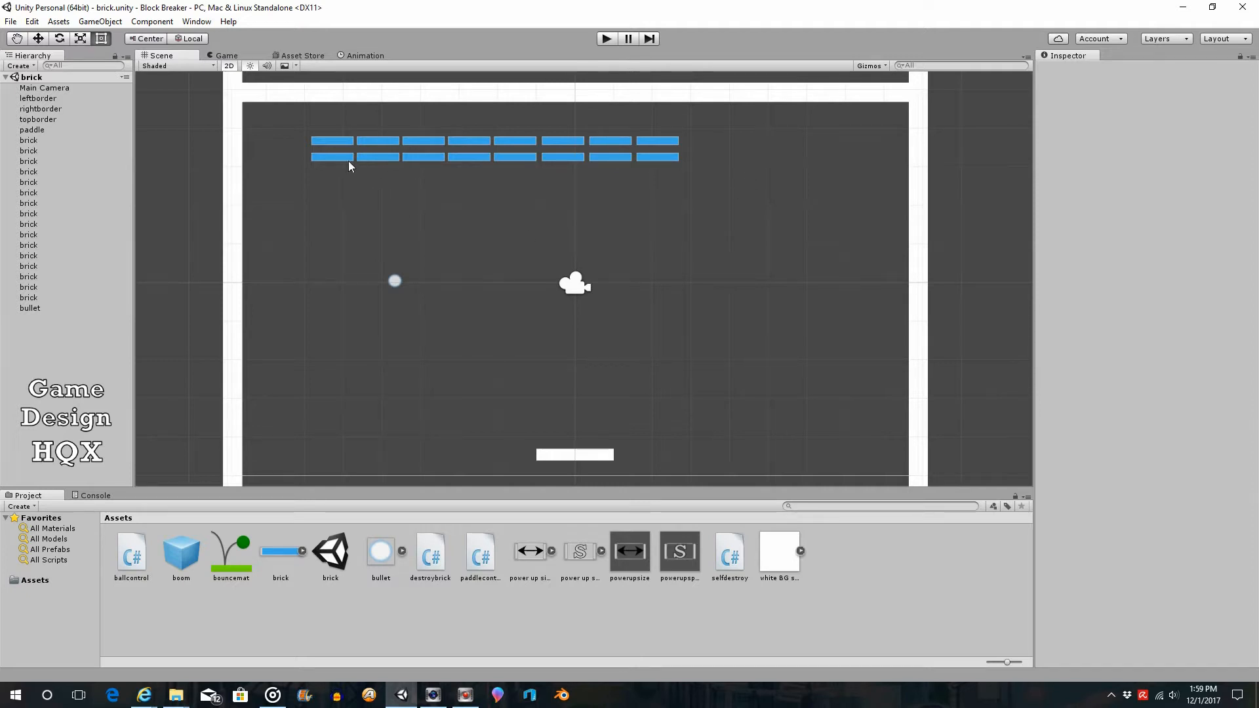
mouse_move(442, 162)
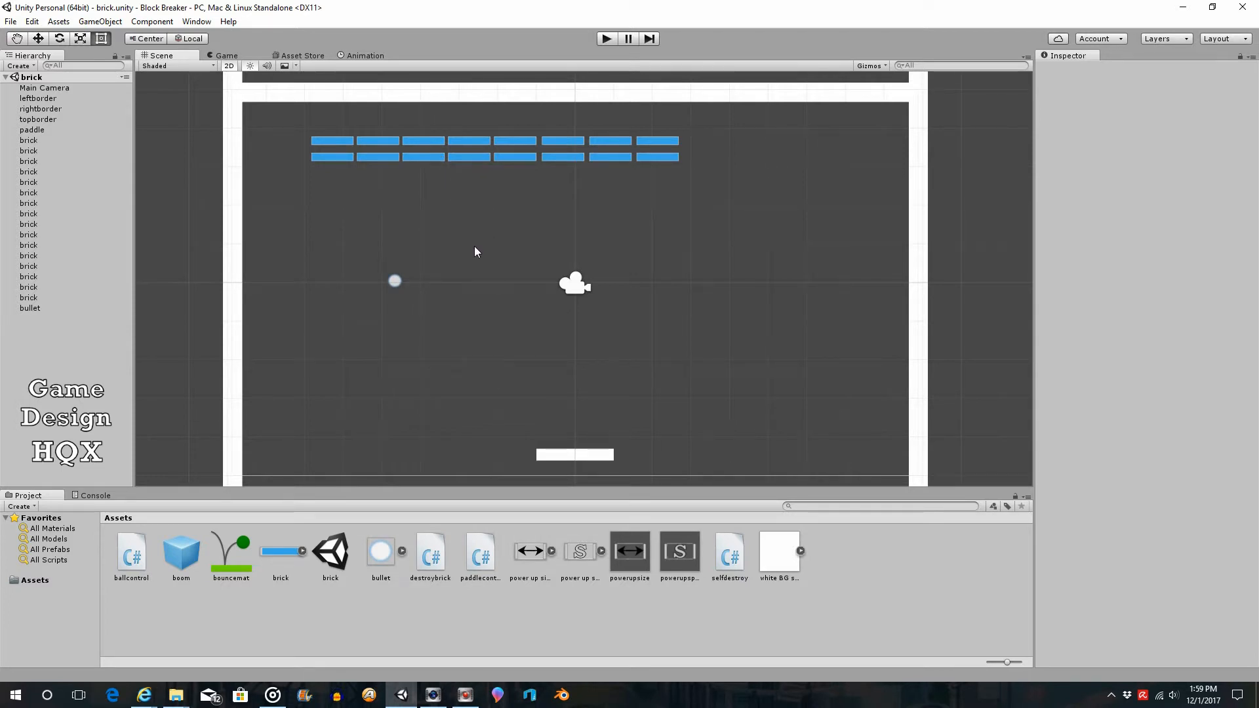
mouse_move(409, 244)
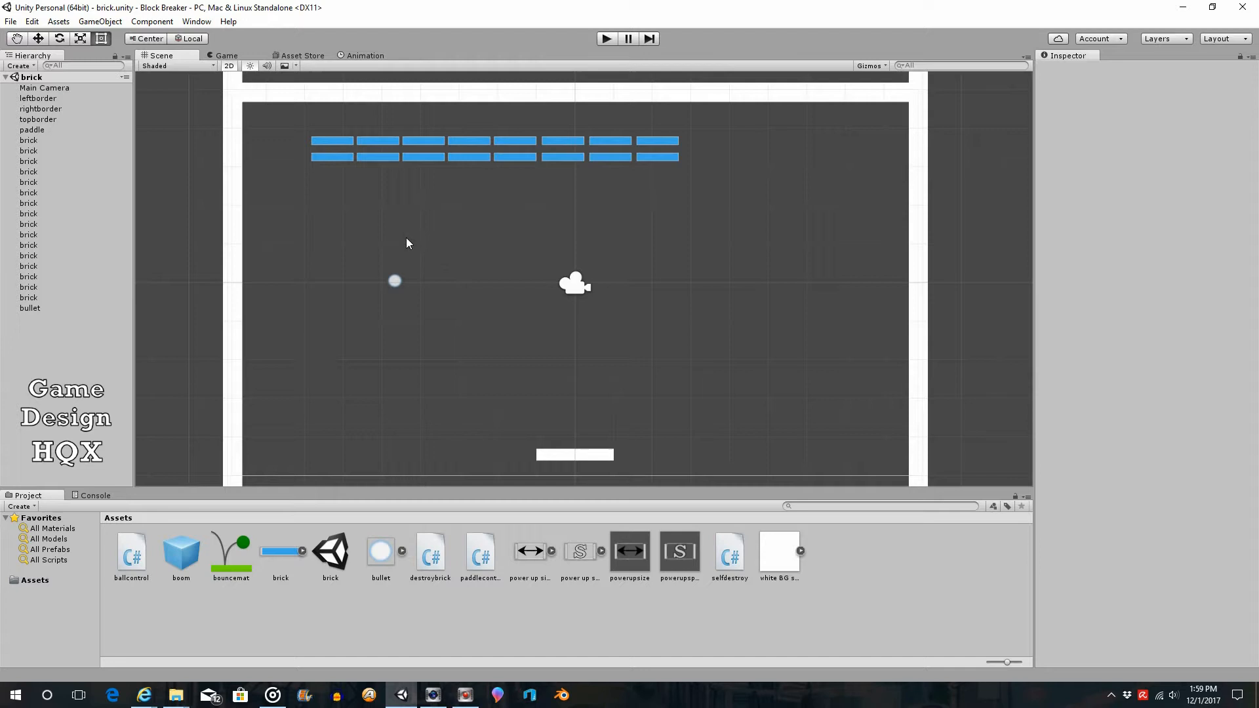
mouse_move(423, 256)
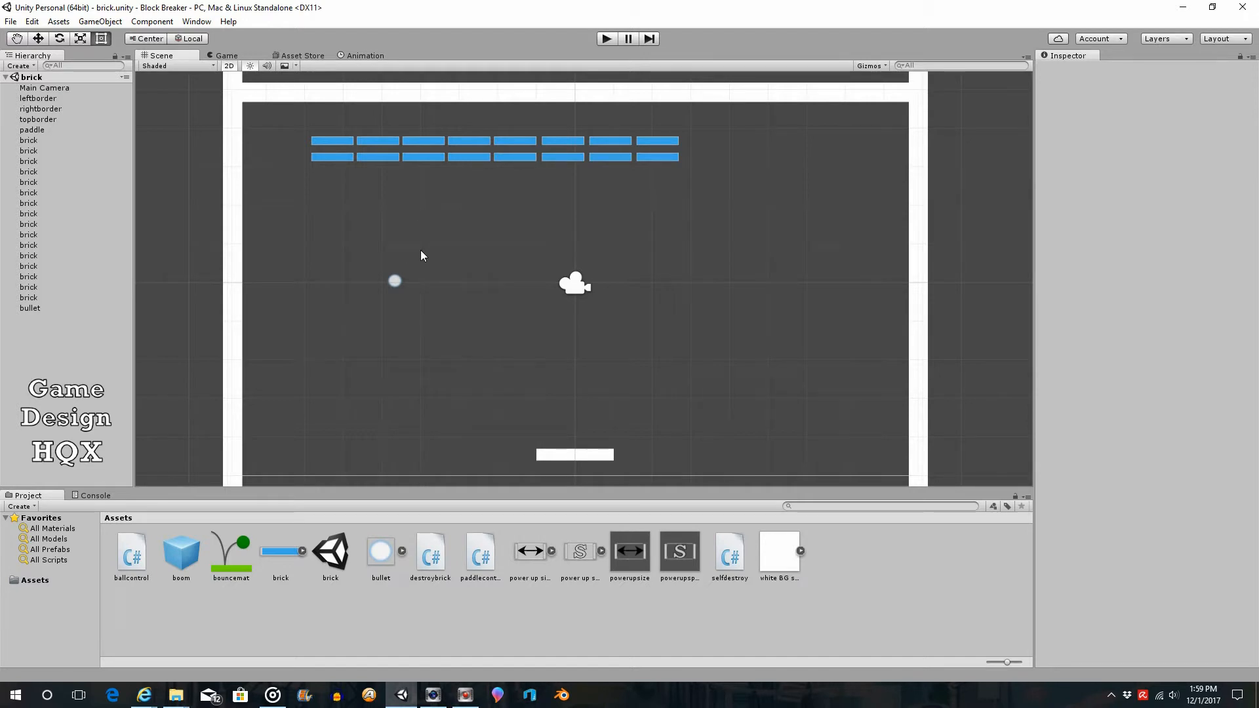
mouse_move(438, 266)
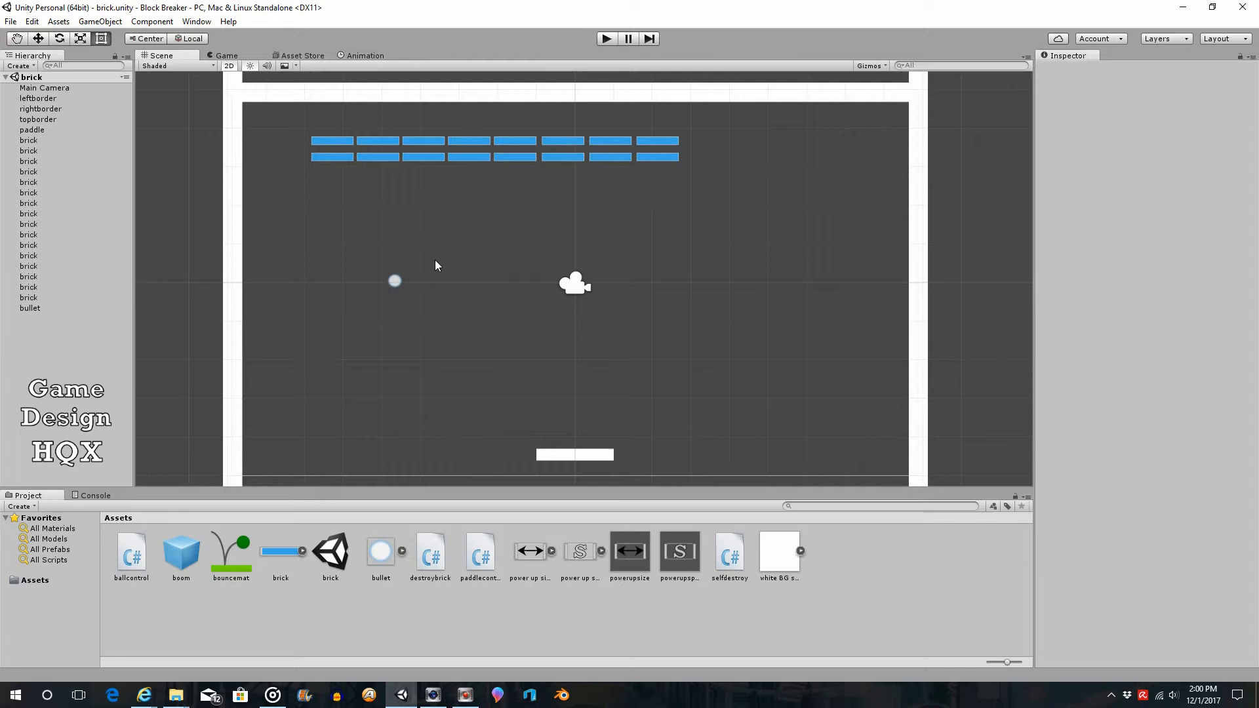
mouse_move(444, 256)
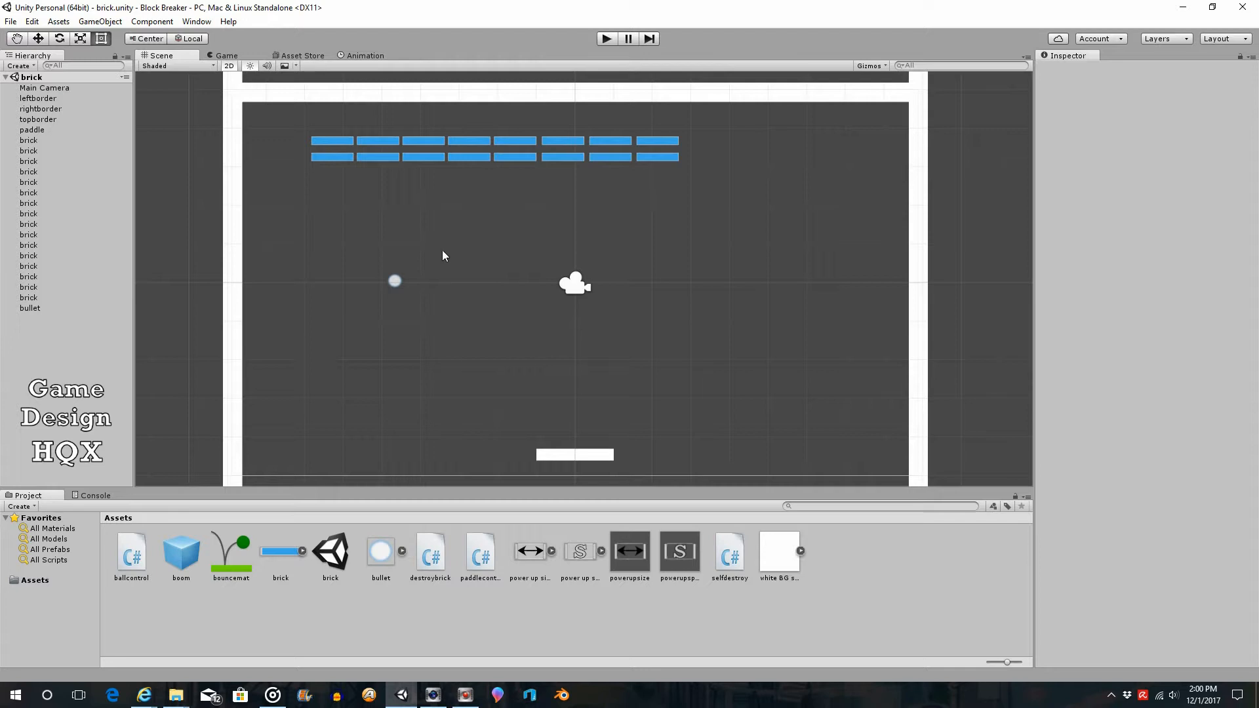
mouse_move(498, 235)
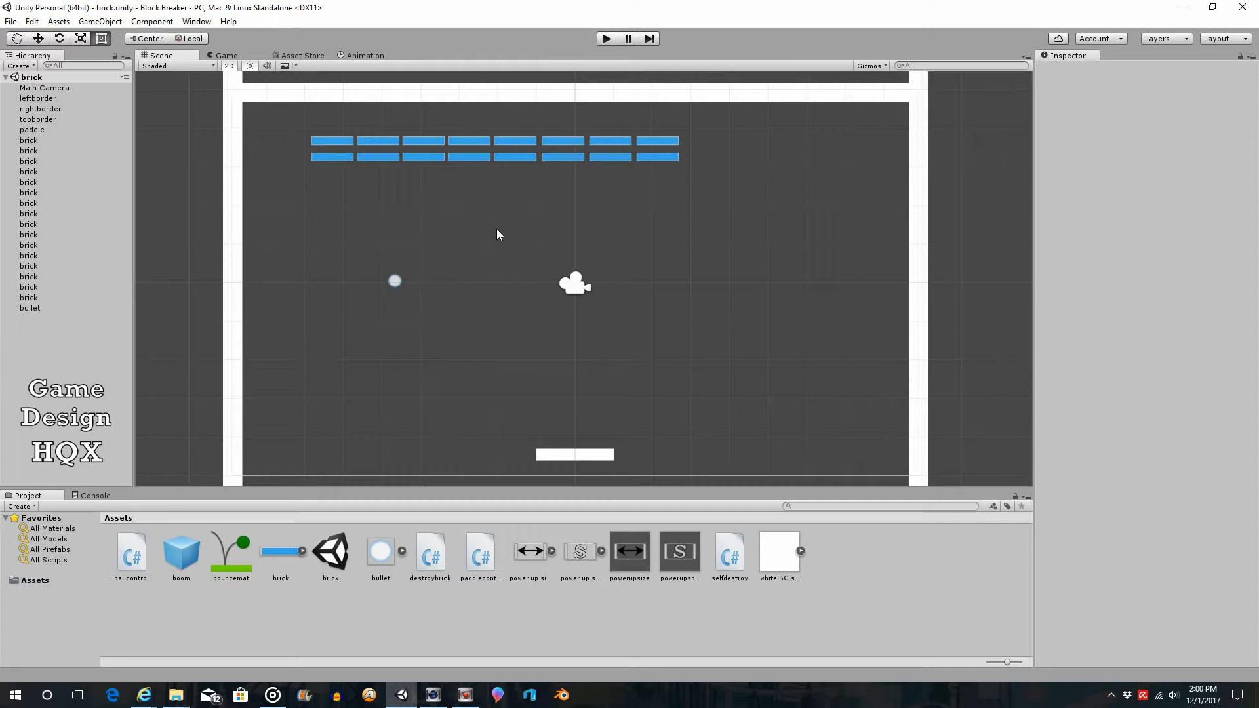
mouse_move(621, 368)
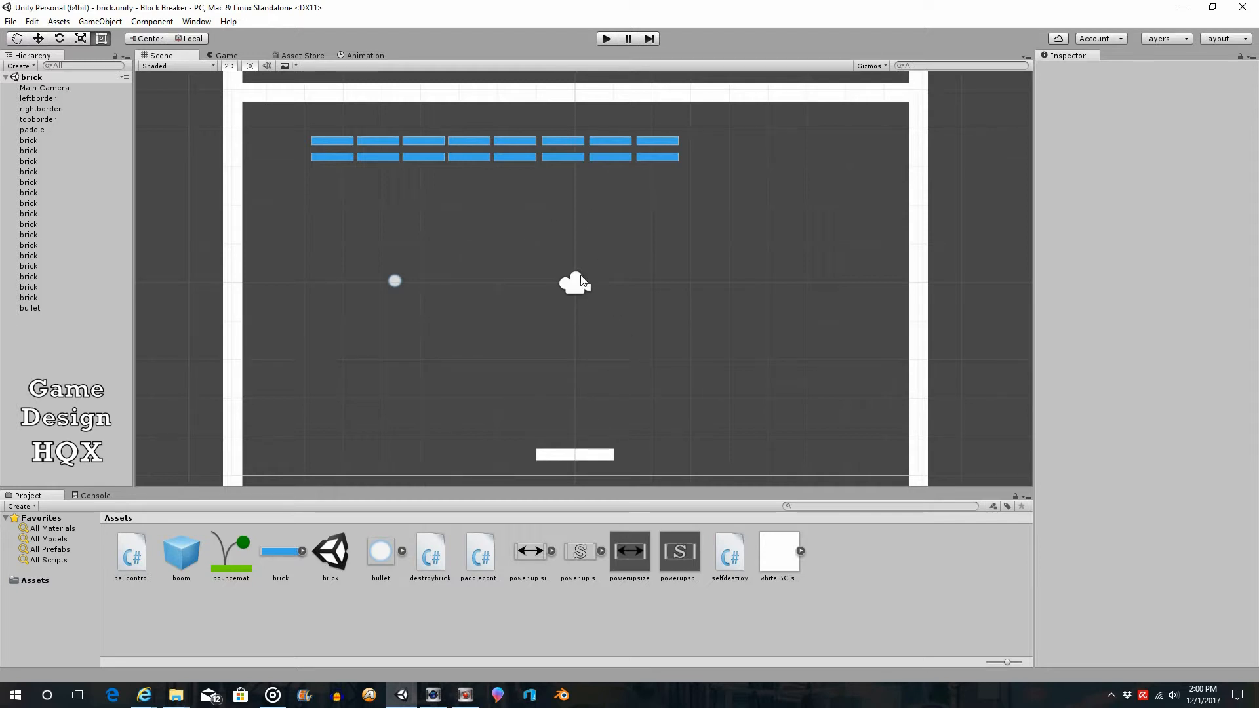
mouse_move(536, 253)
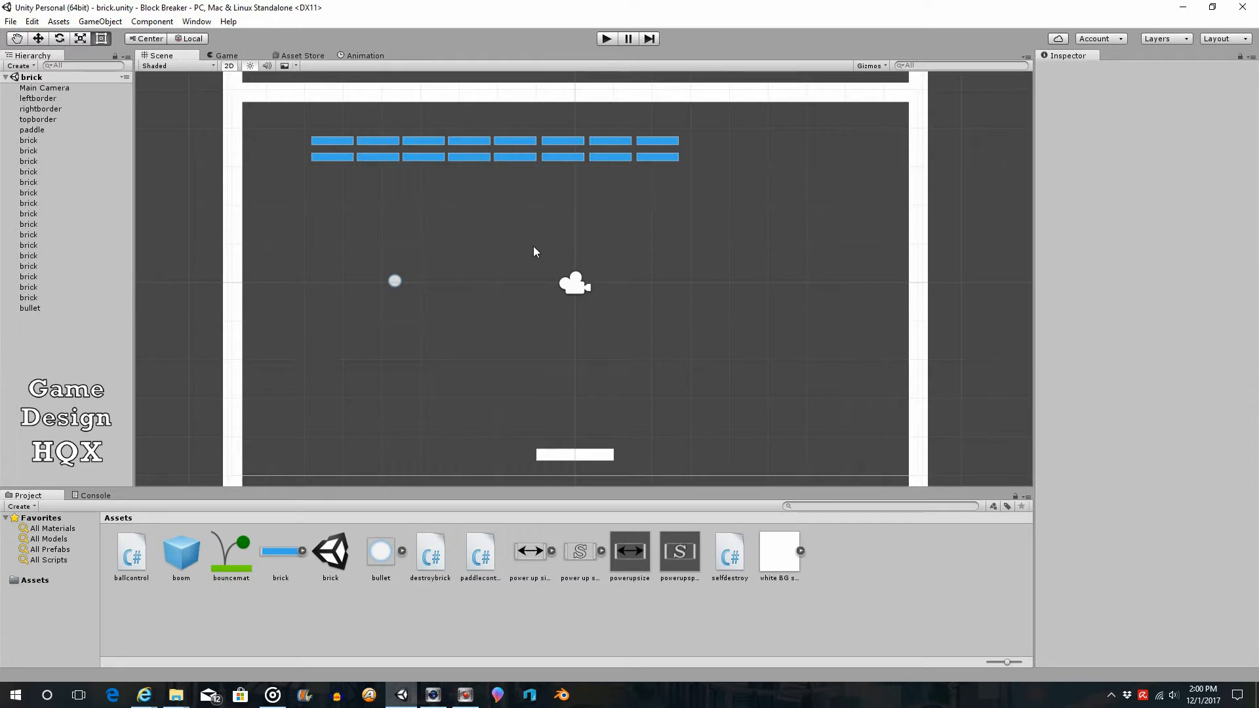
mouse_move(443, 588)
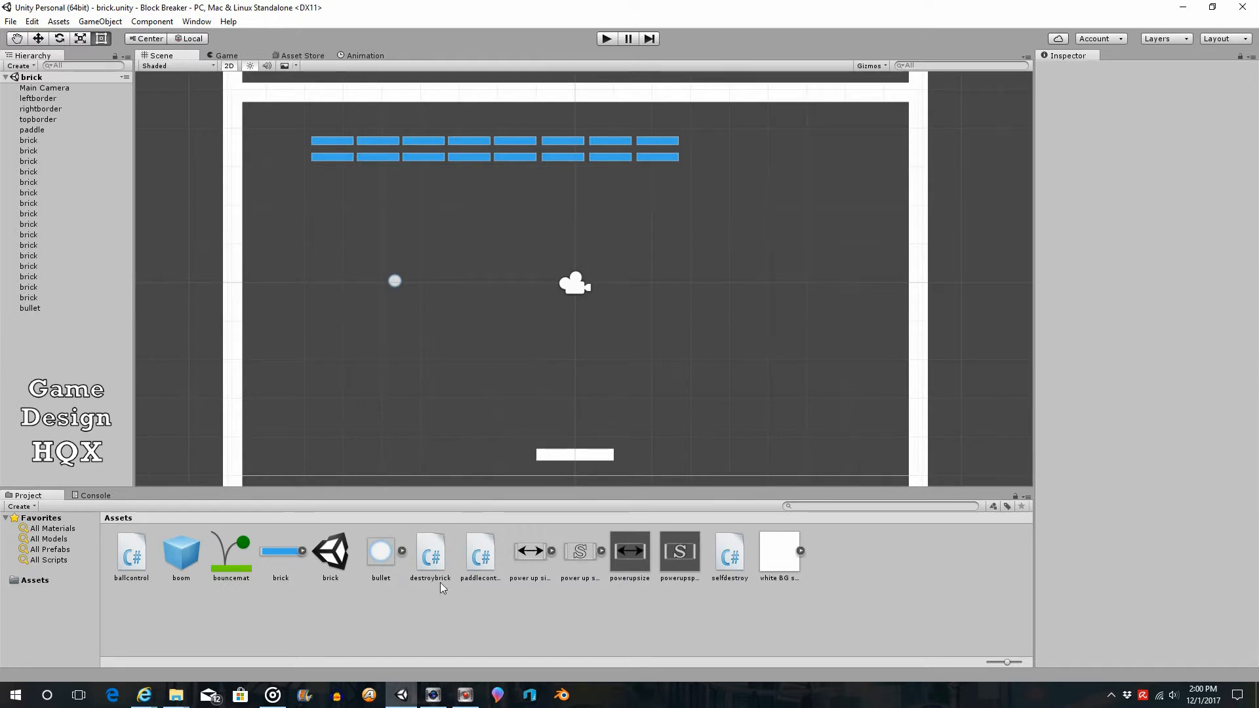
mouse_move(120, 564)
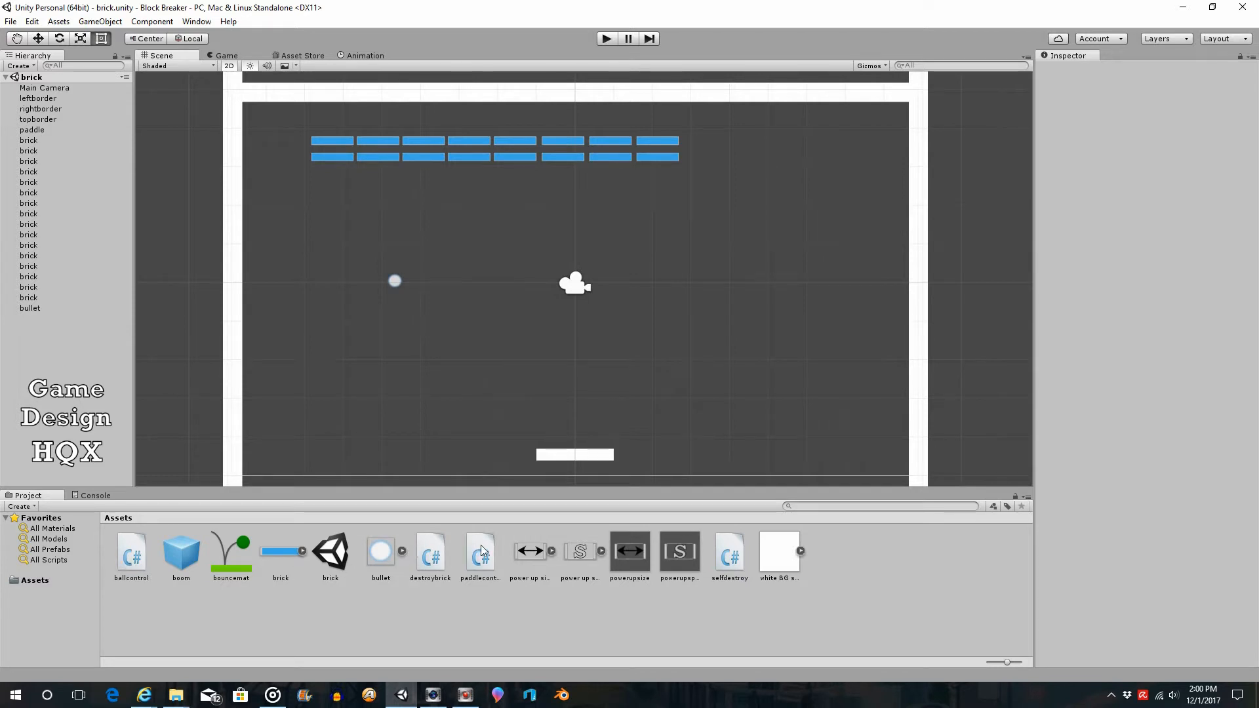
mouse_move(722, 551)
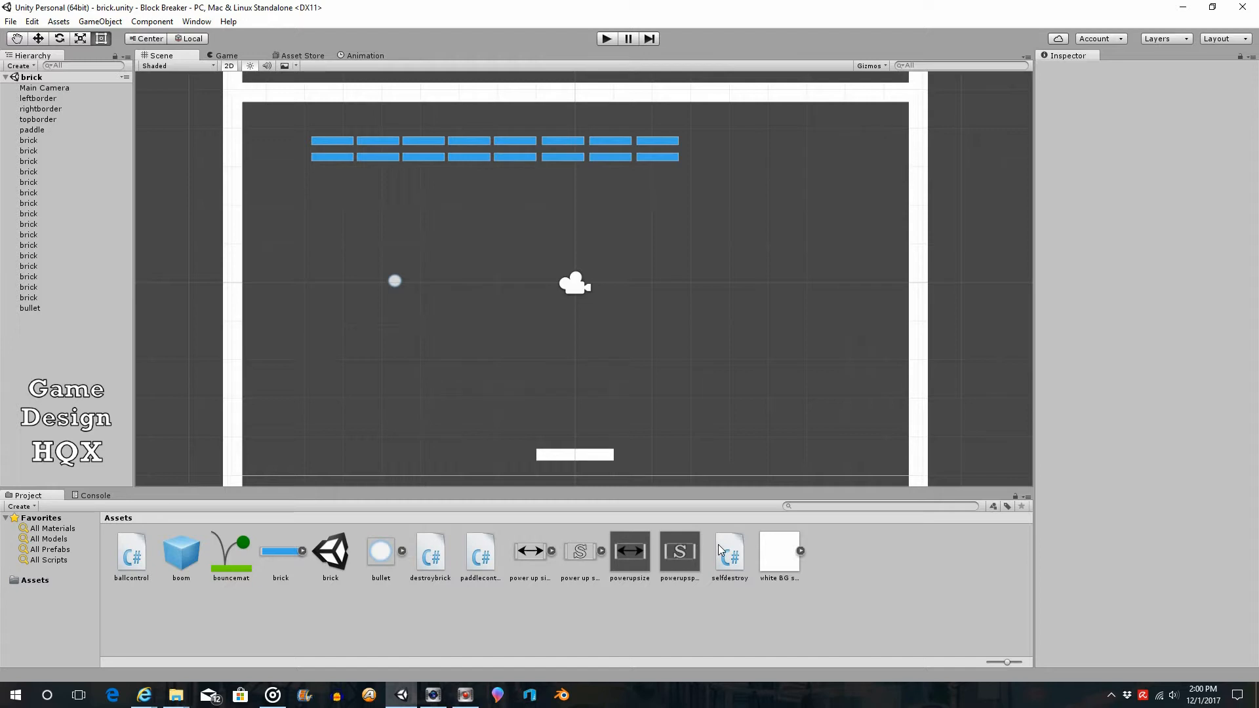
mouse_move(476, 601)
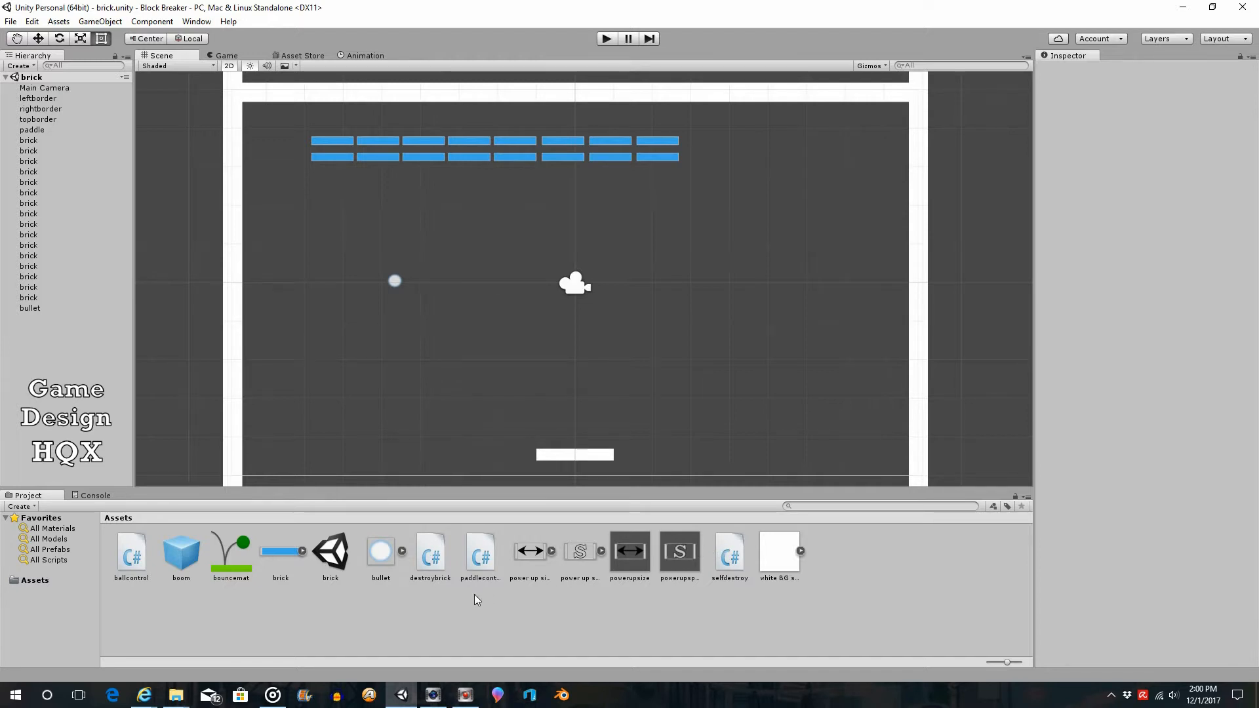
mouse_move(379, 585)
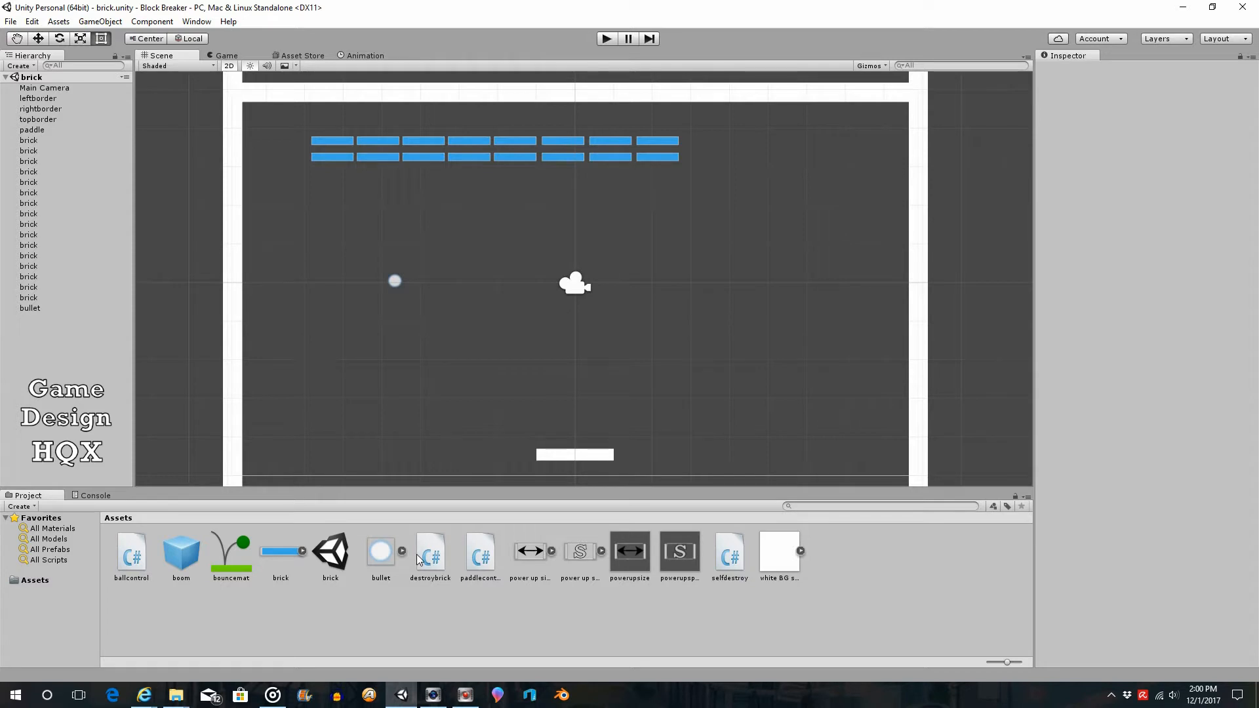
mouse_move(415, 565)
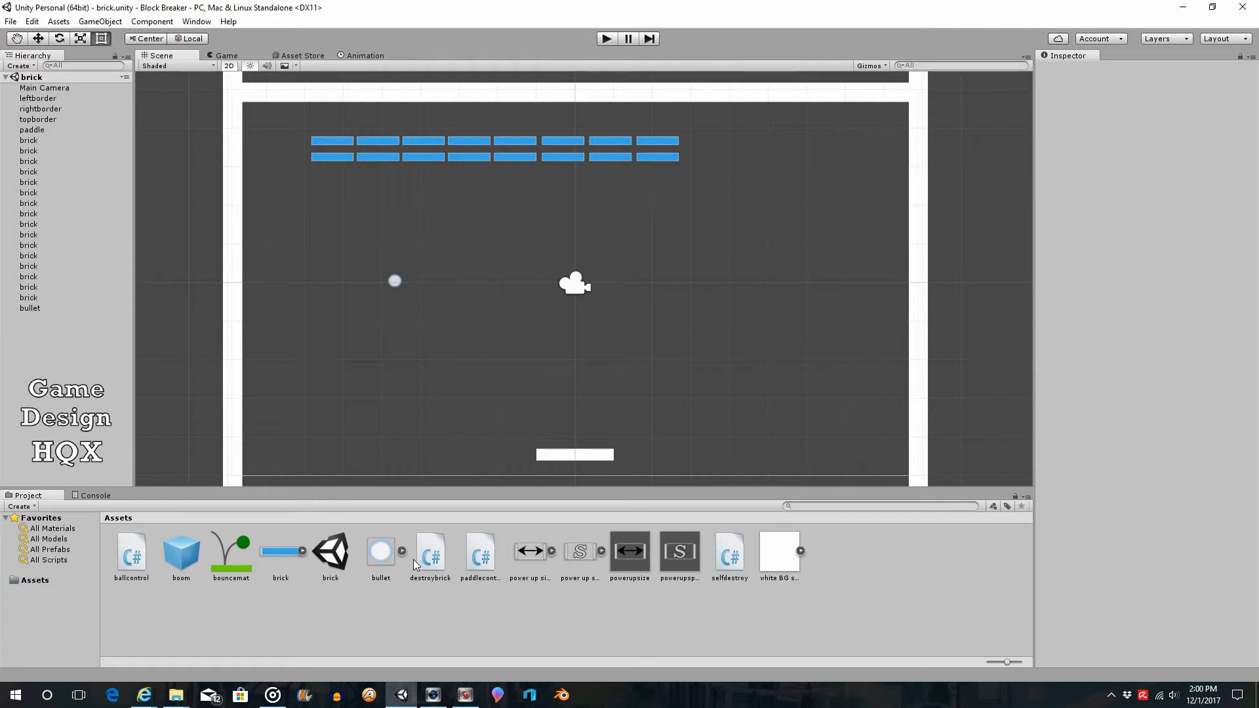
mouse_move(409, 563)
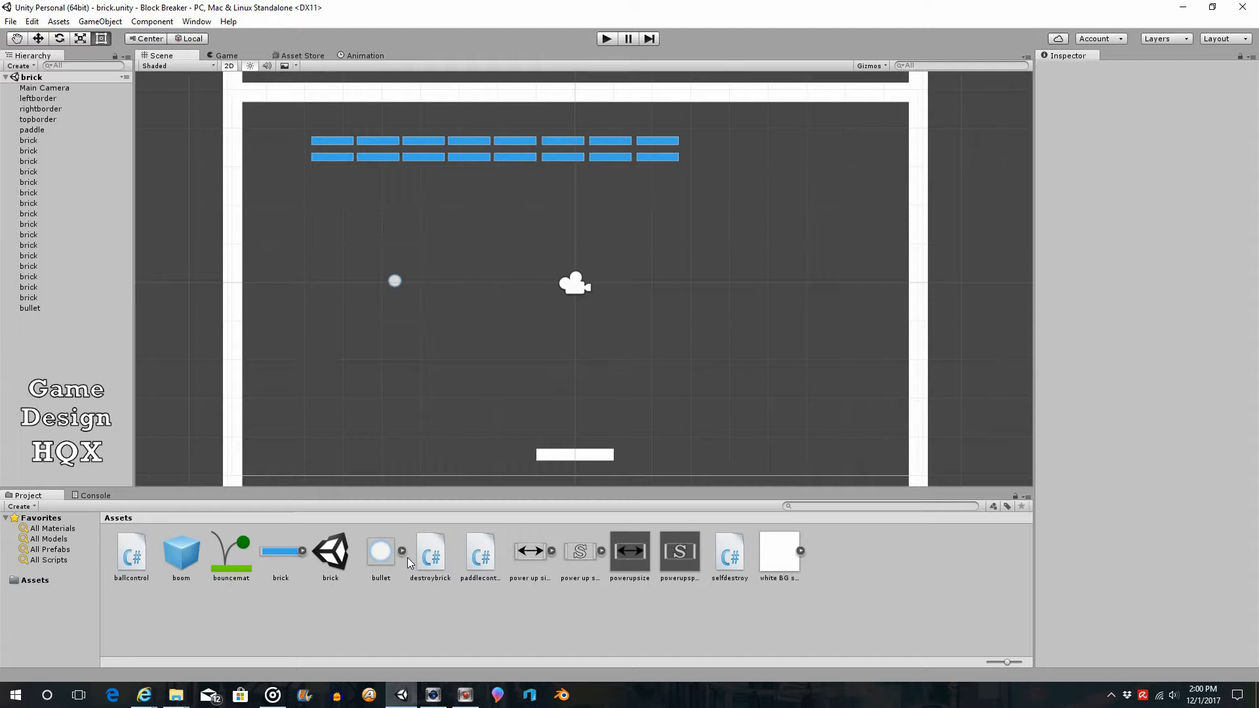
mouse_move(367, 541)
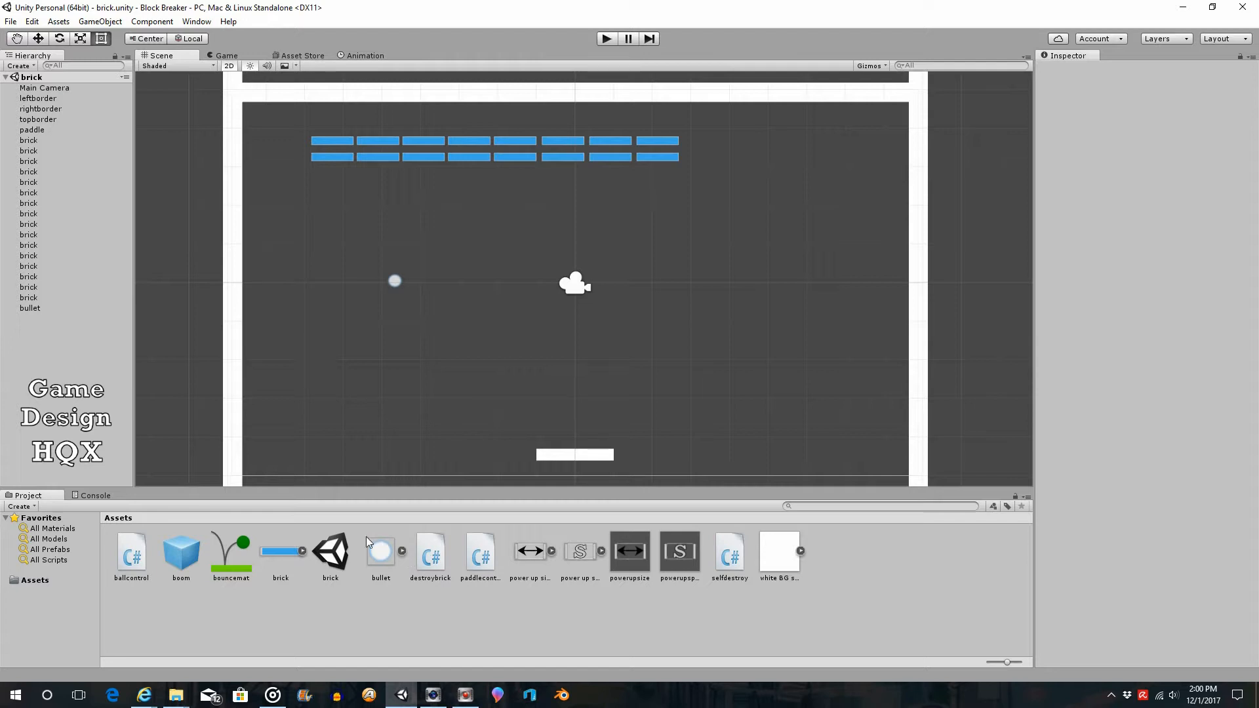
mouse_move(34, 160)
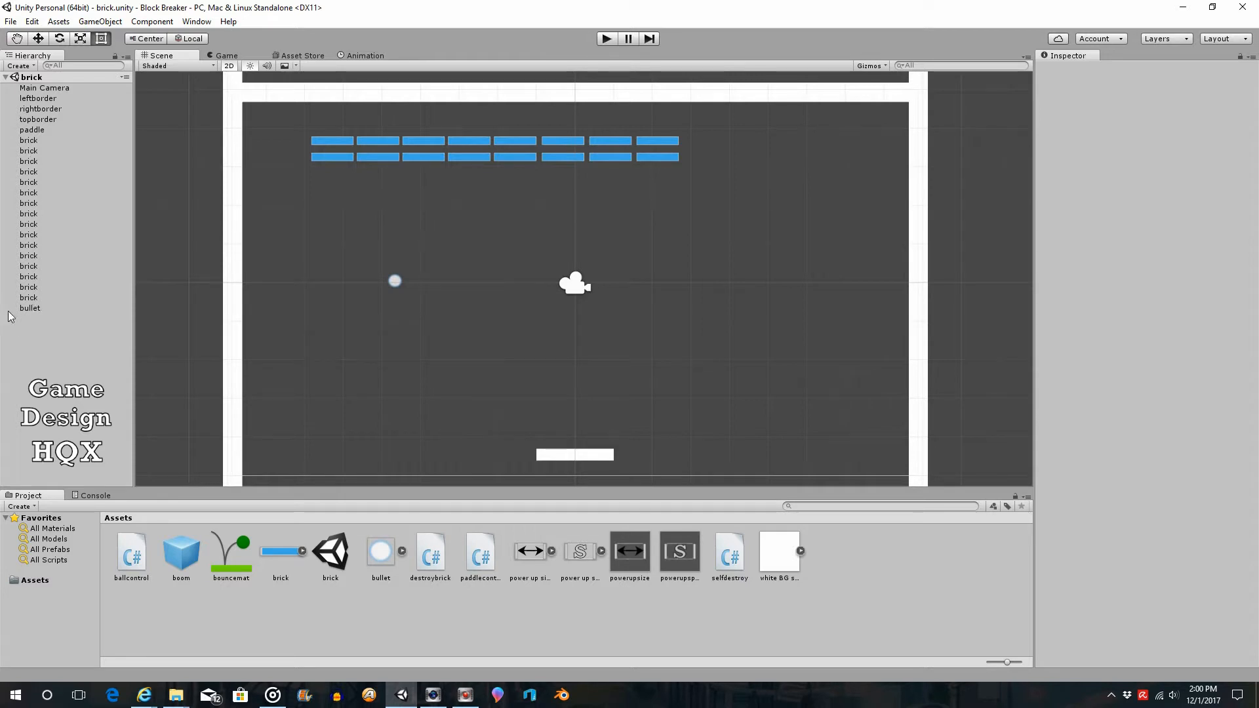
mouse_move(37, 163)
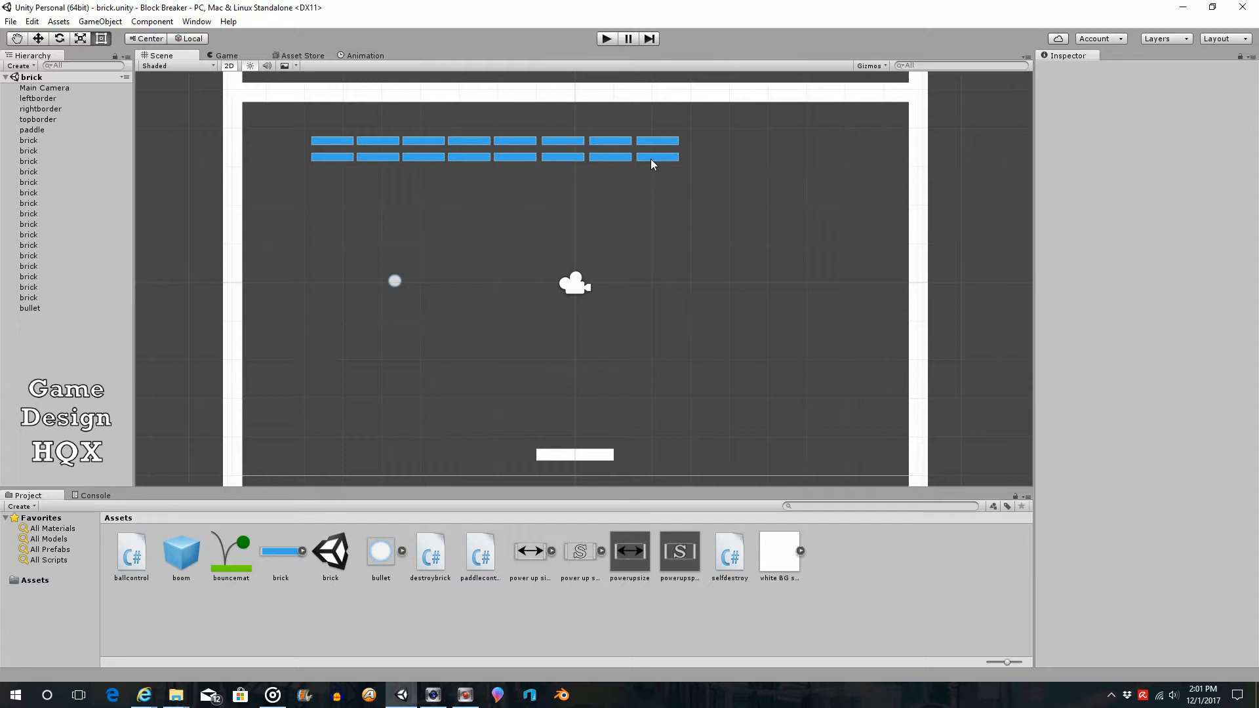
mouse_move(649, 156)
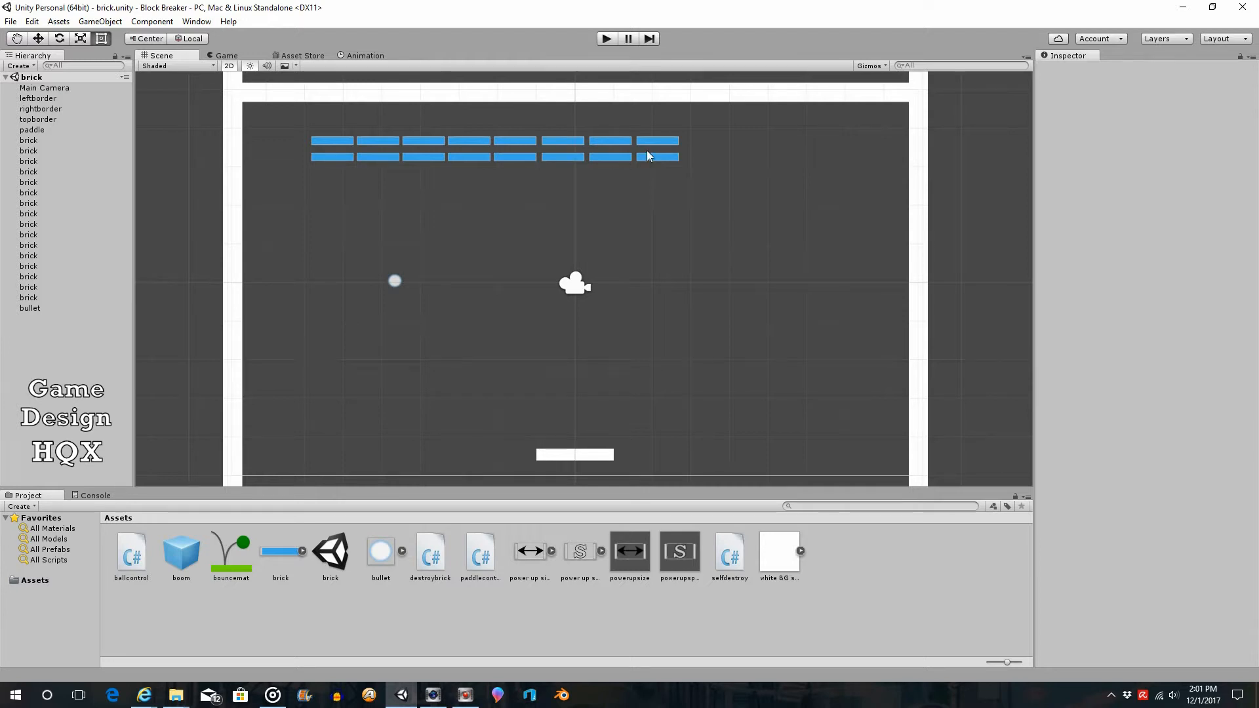
mouse_move(753, 251)
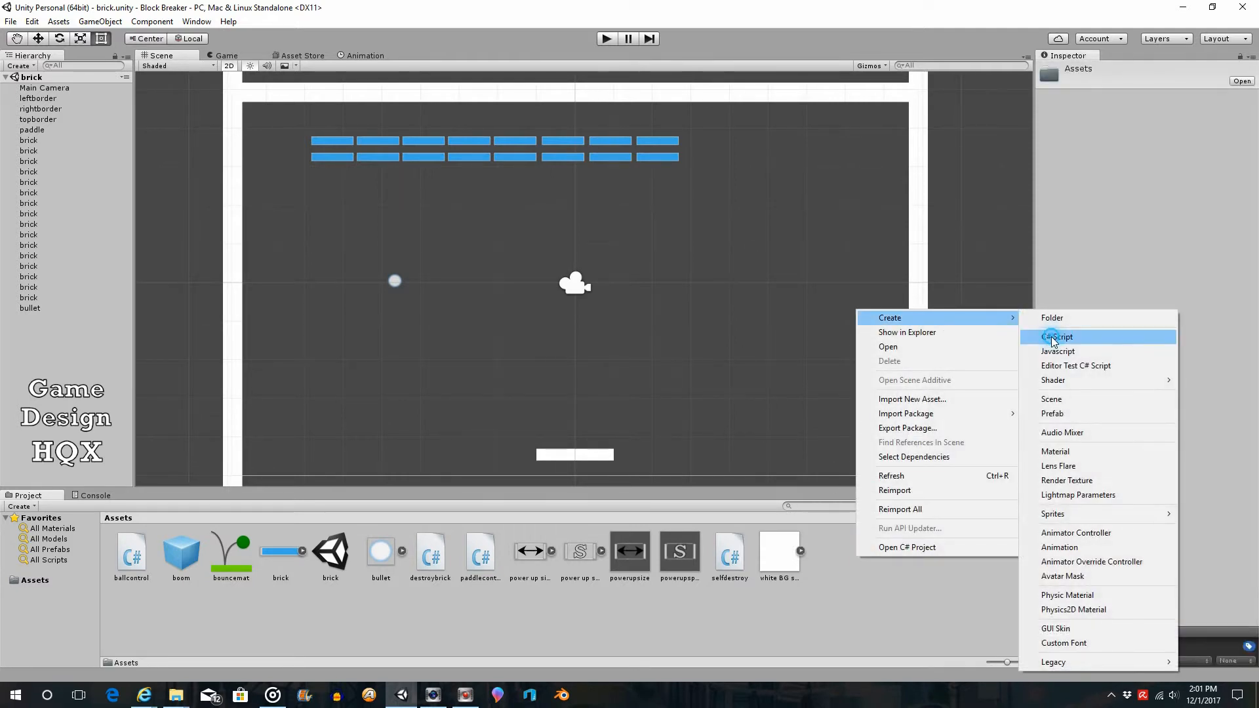
Create a C# script asset named gameflow with the default template.
click(1056, 337)
text(gameflow)
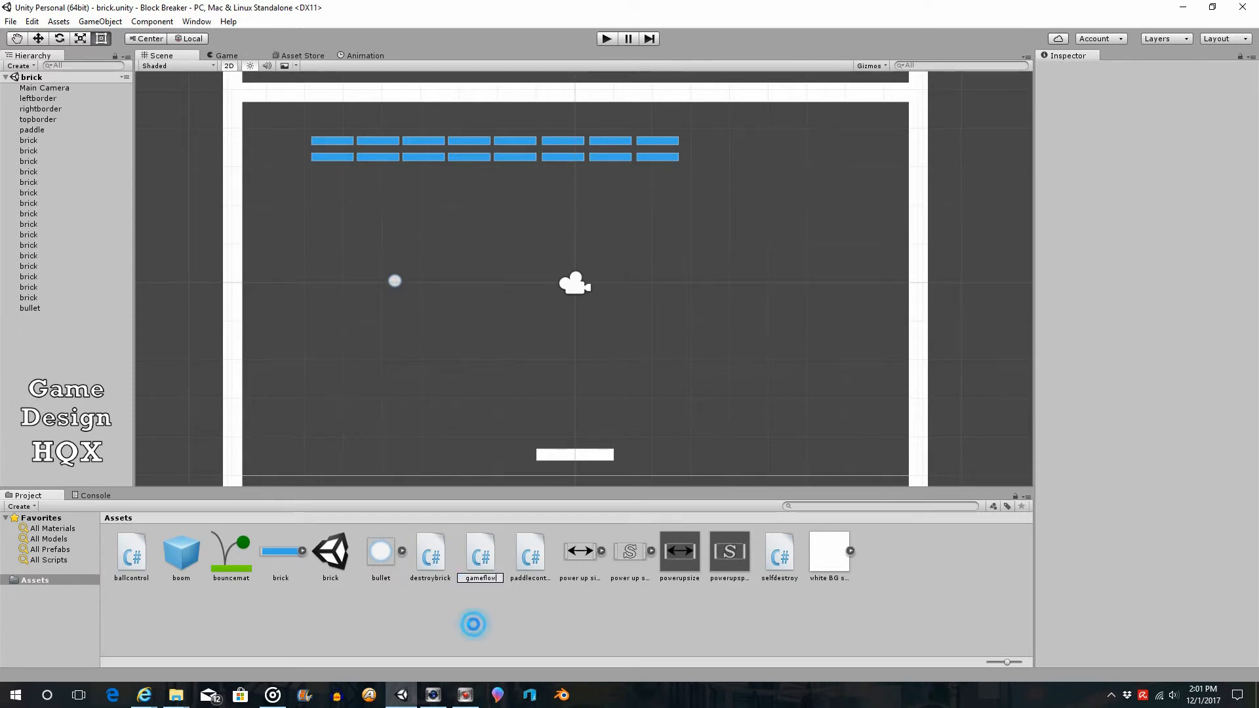
click(480, 552)
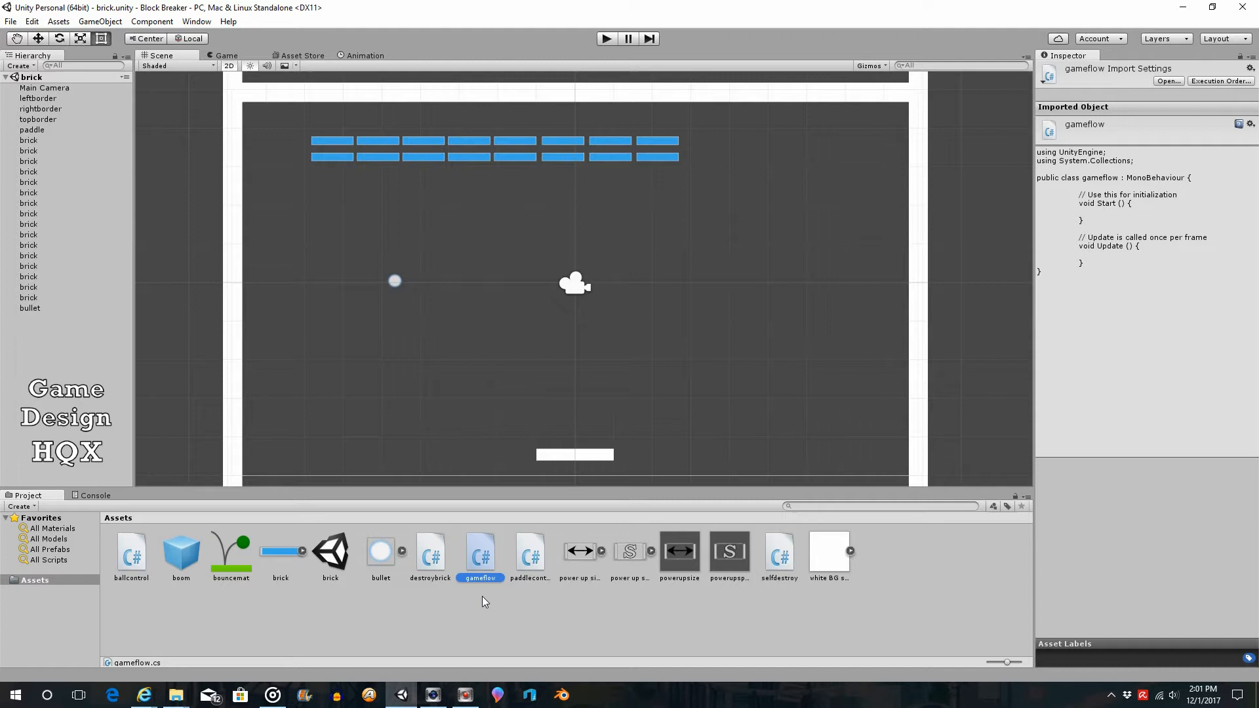
mouse_move(489, 608)
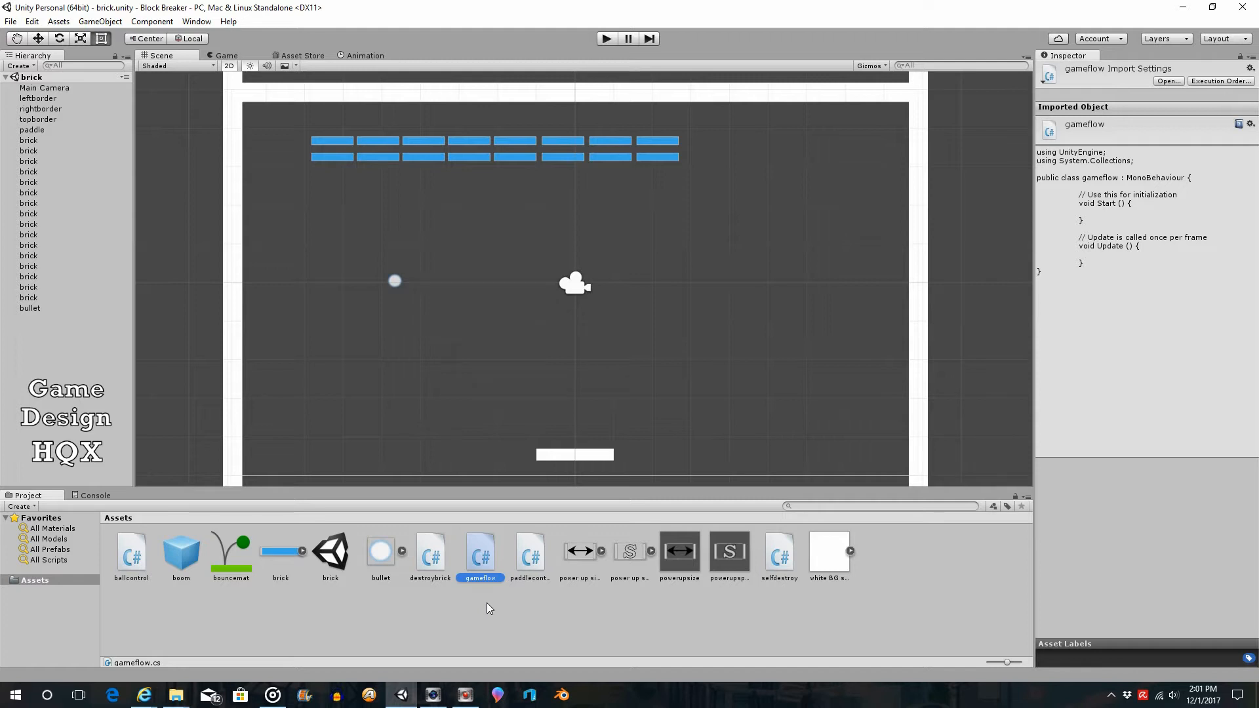
mouse_move(492, 613)
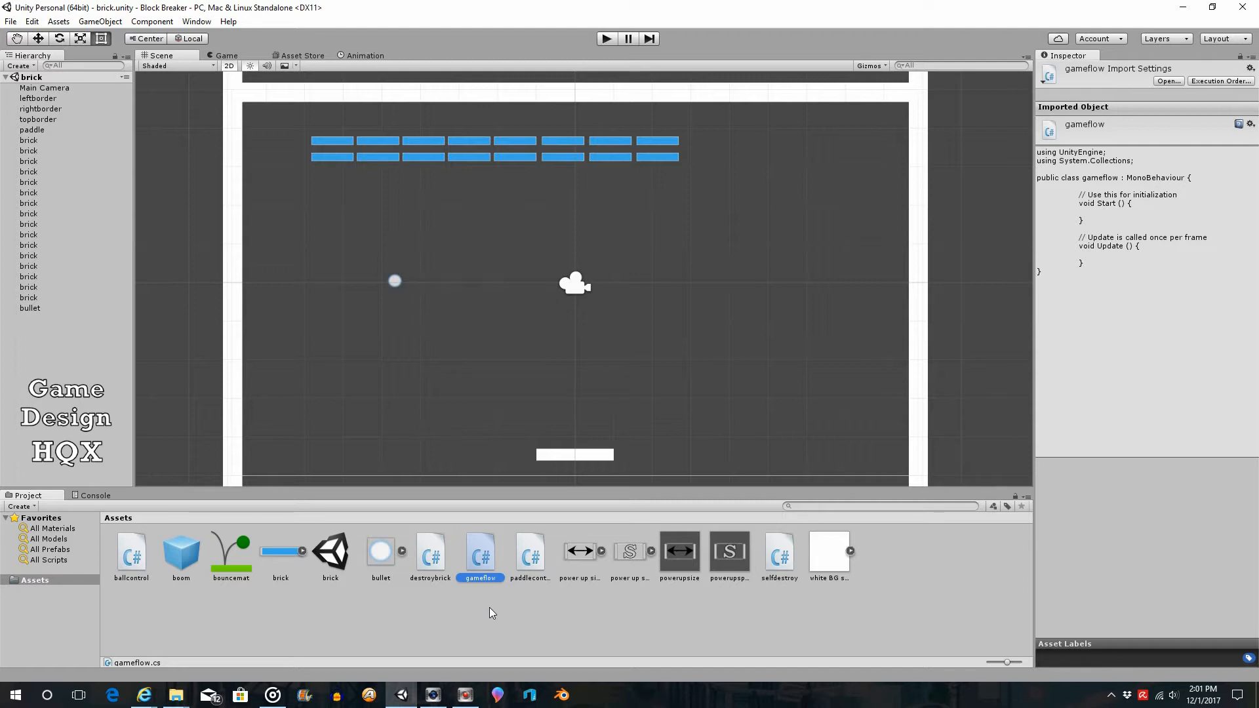
mouse_move(501, 630)
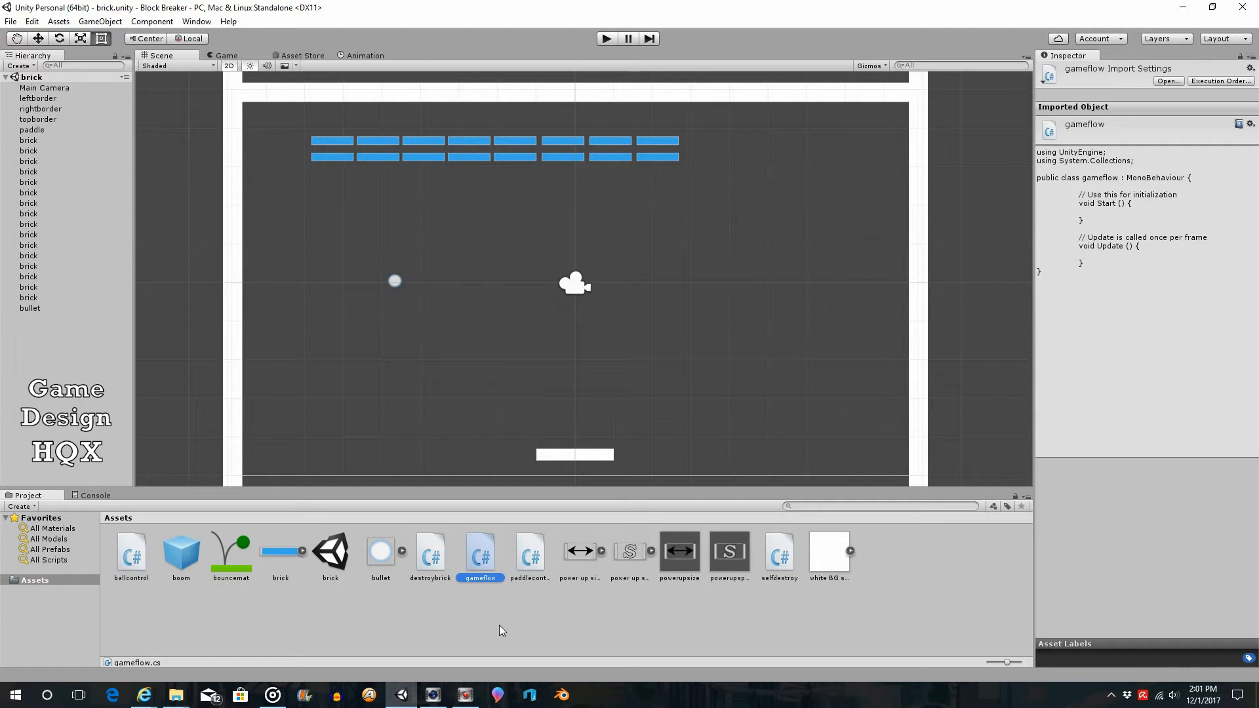
mouse_move(508, 633)
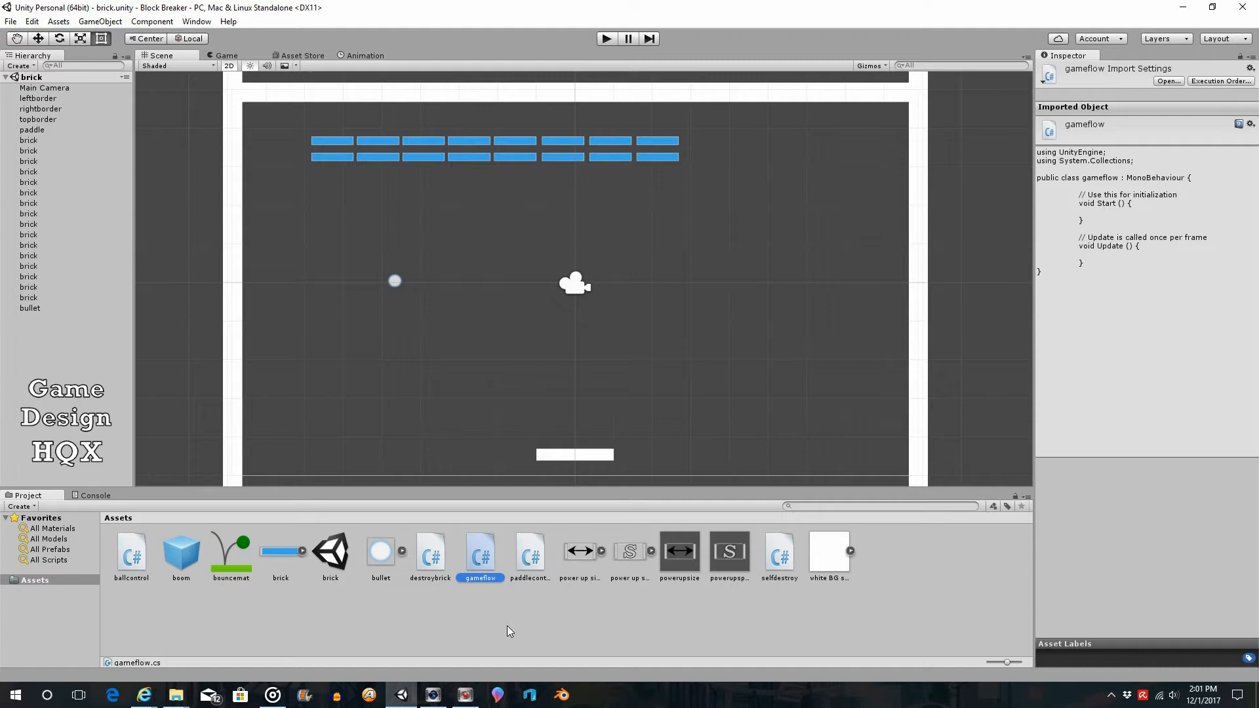
mouse_move(520, 269)
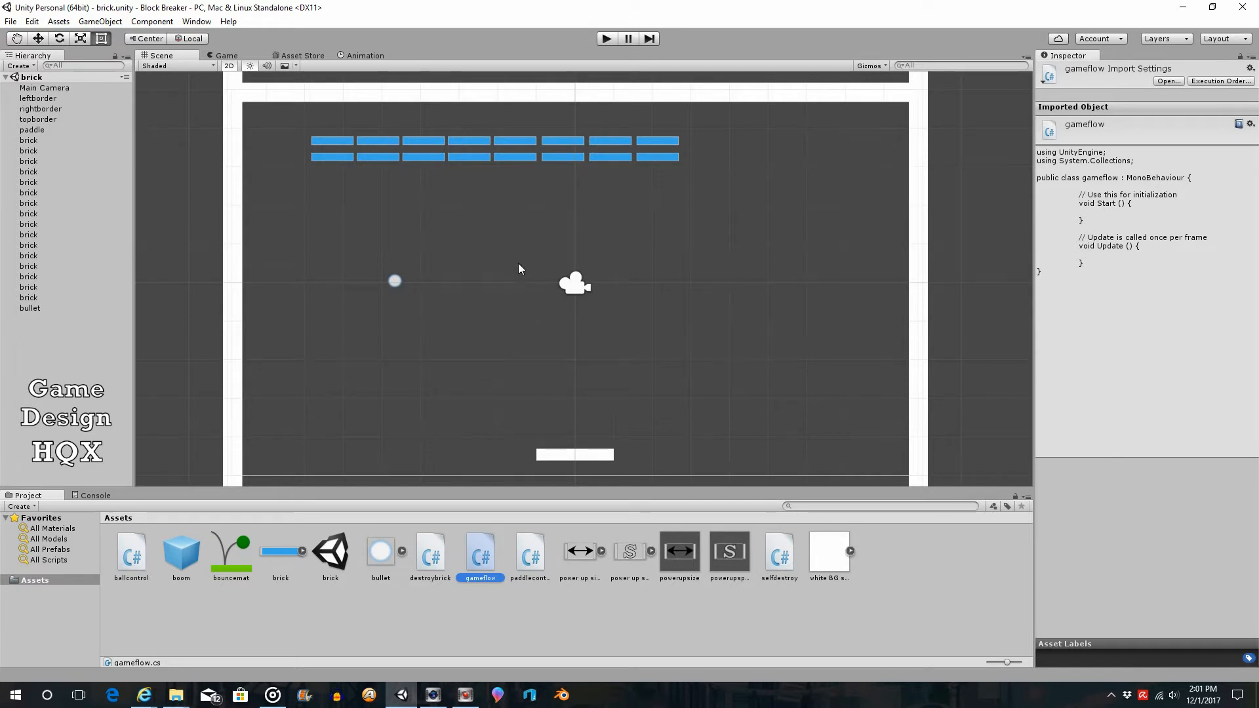
mouse_move(505, 475)
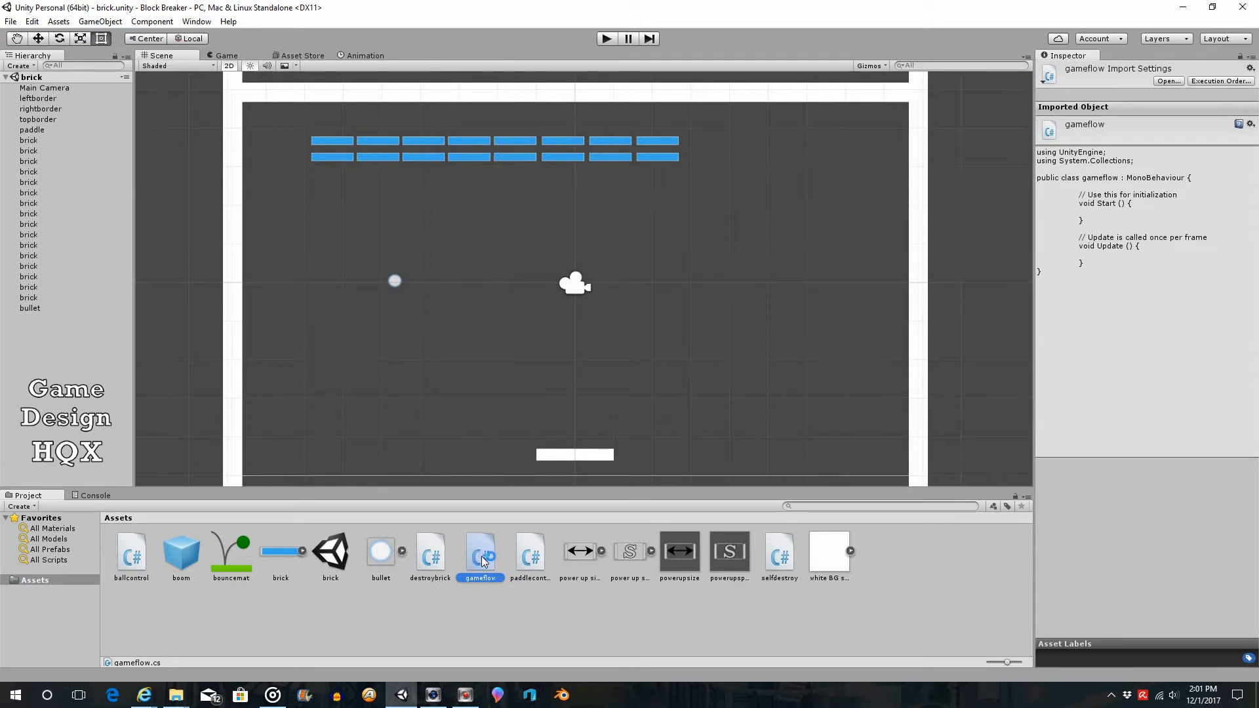
mouse_move(488, 563)
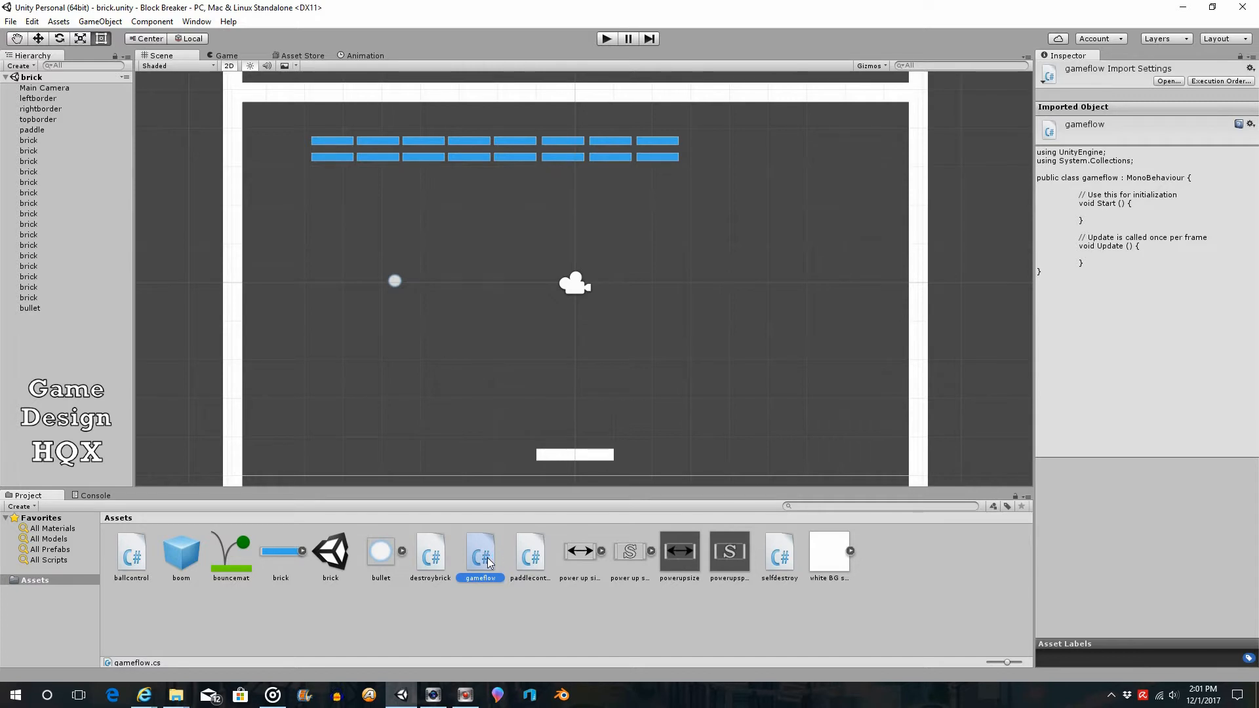
Open gameflow in MonoDevelop, review the paddlecontrol, ballcontrol, selfdestroy and hover scripts, then return.
double_click(480, 552)
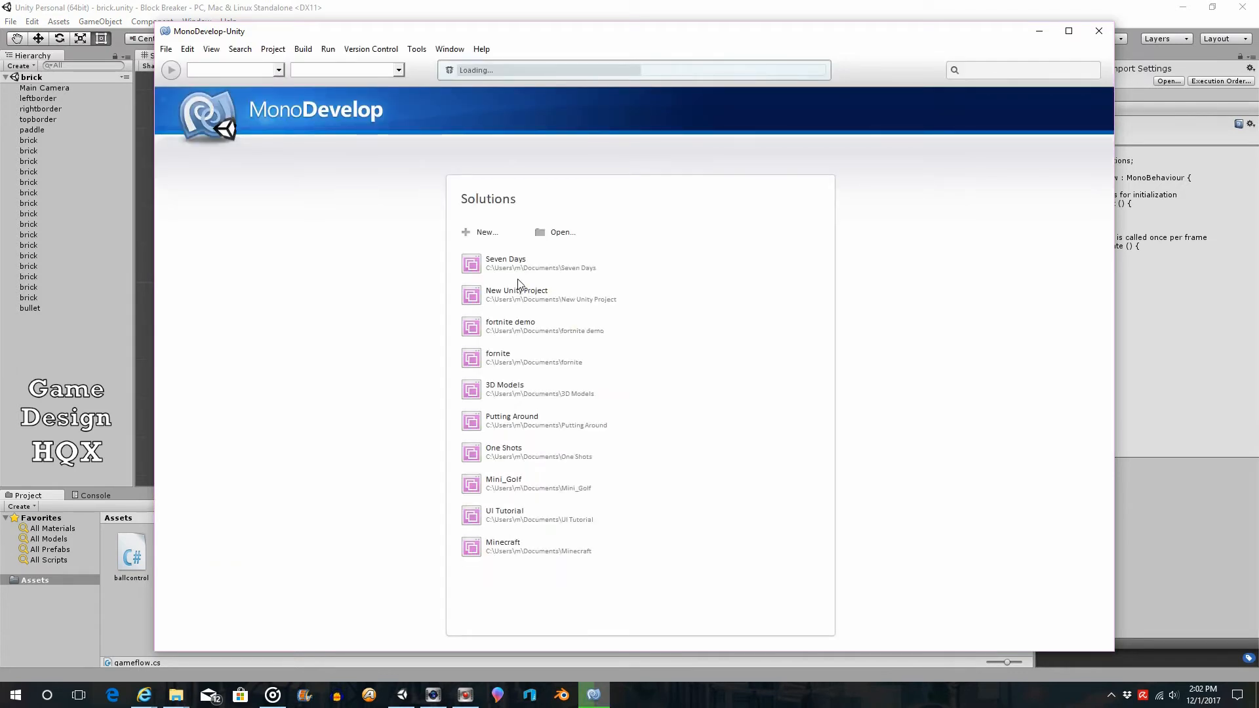
mouse_move(434, 261)
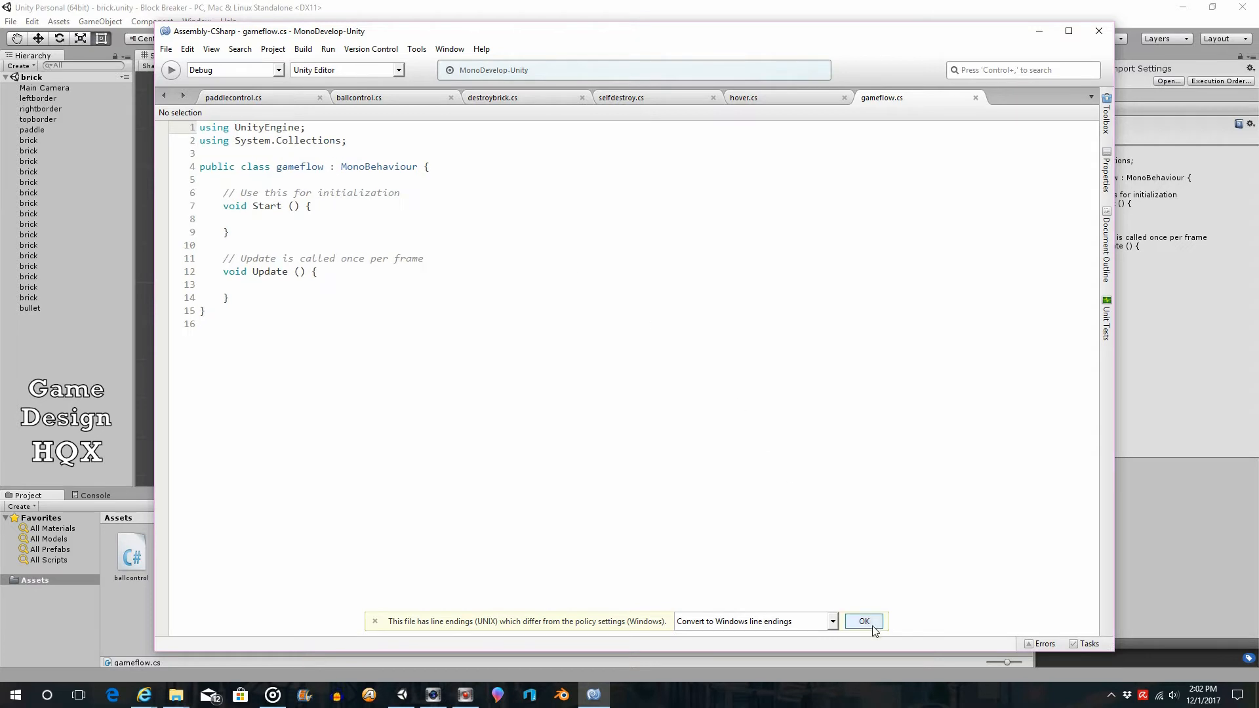
click(864, 621)
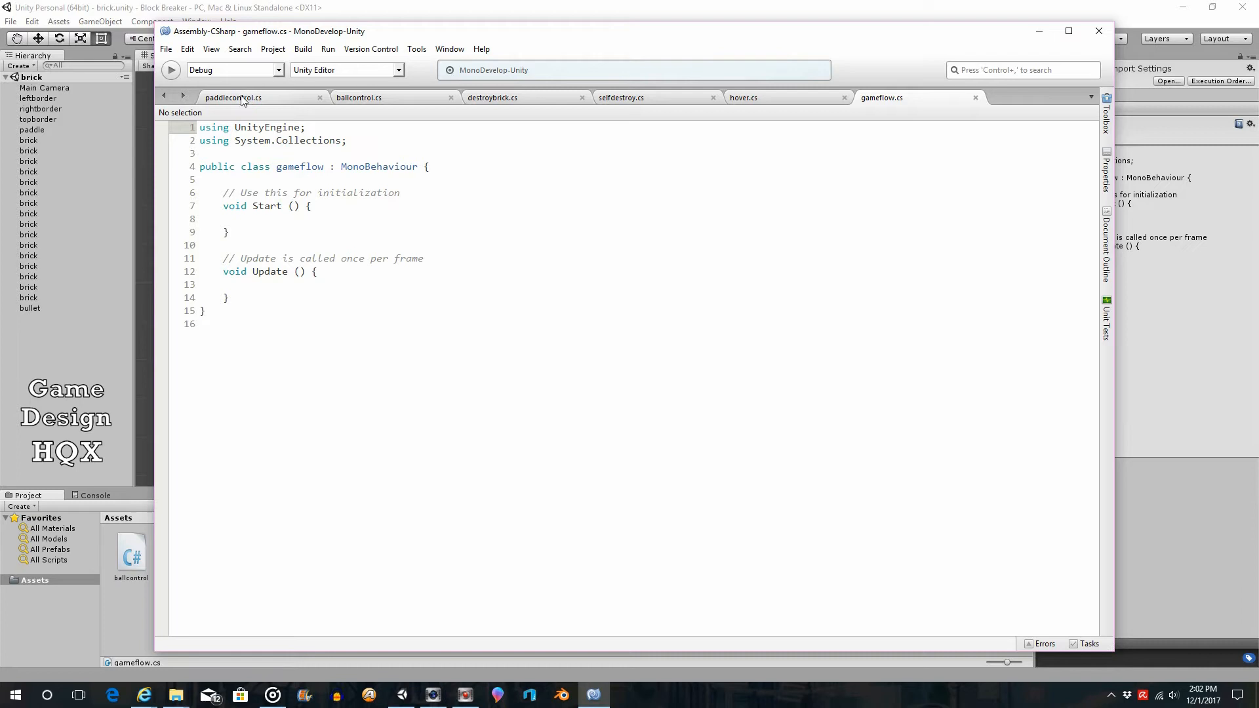
click(235, 97)
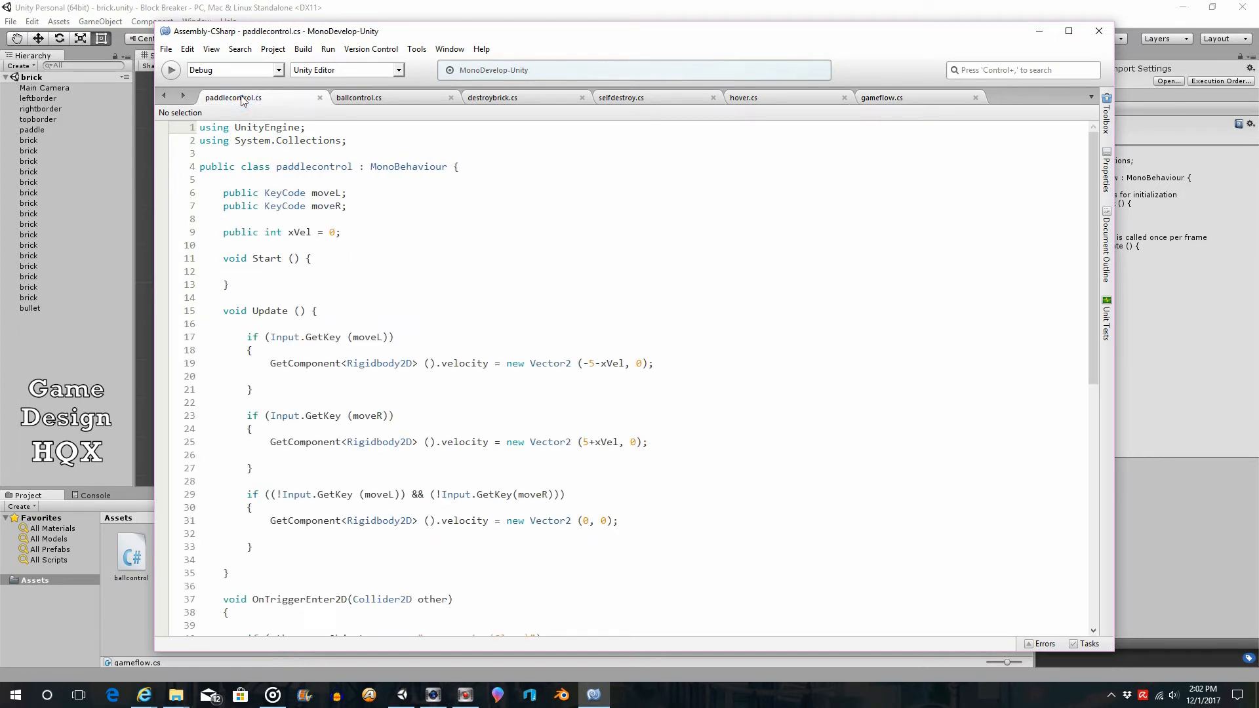
mouse_move(359, 97)
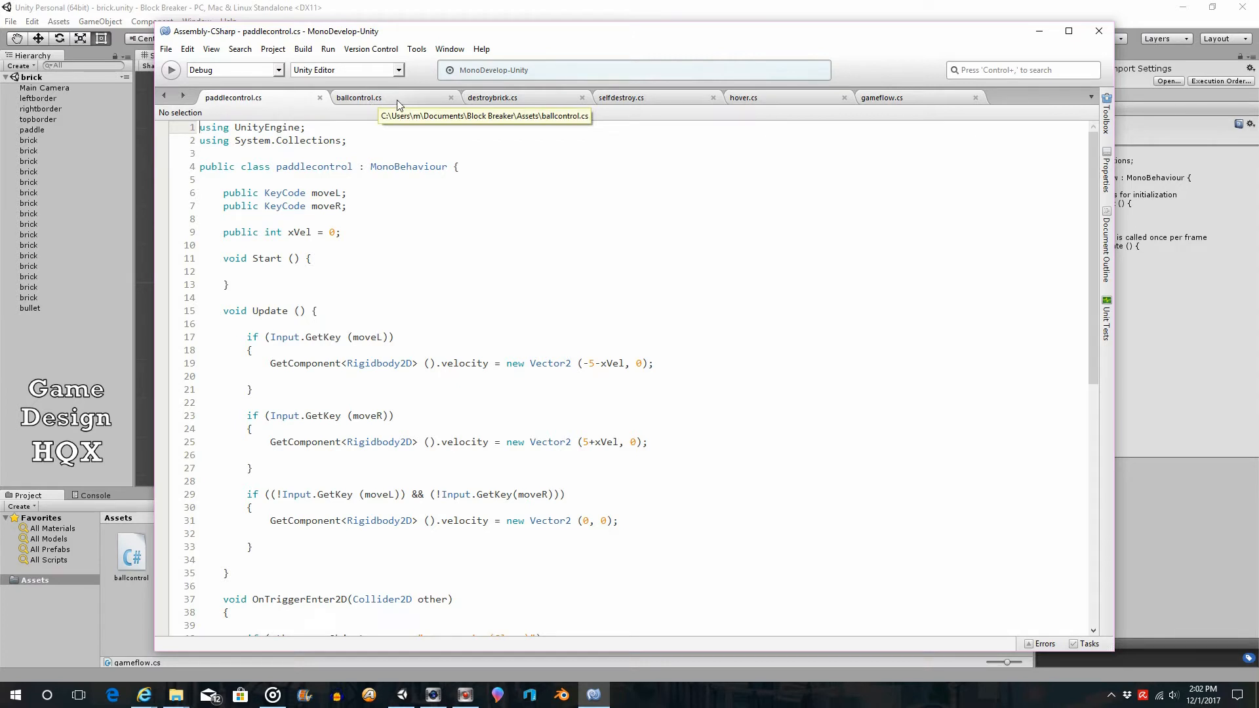
click(358, 97)
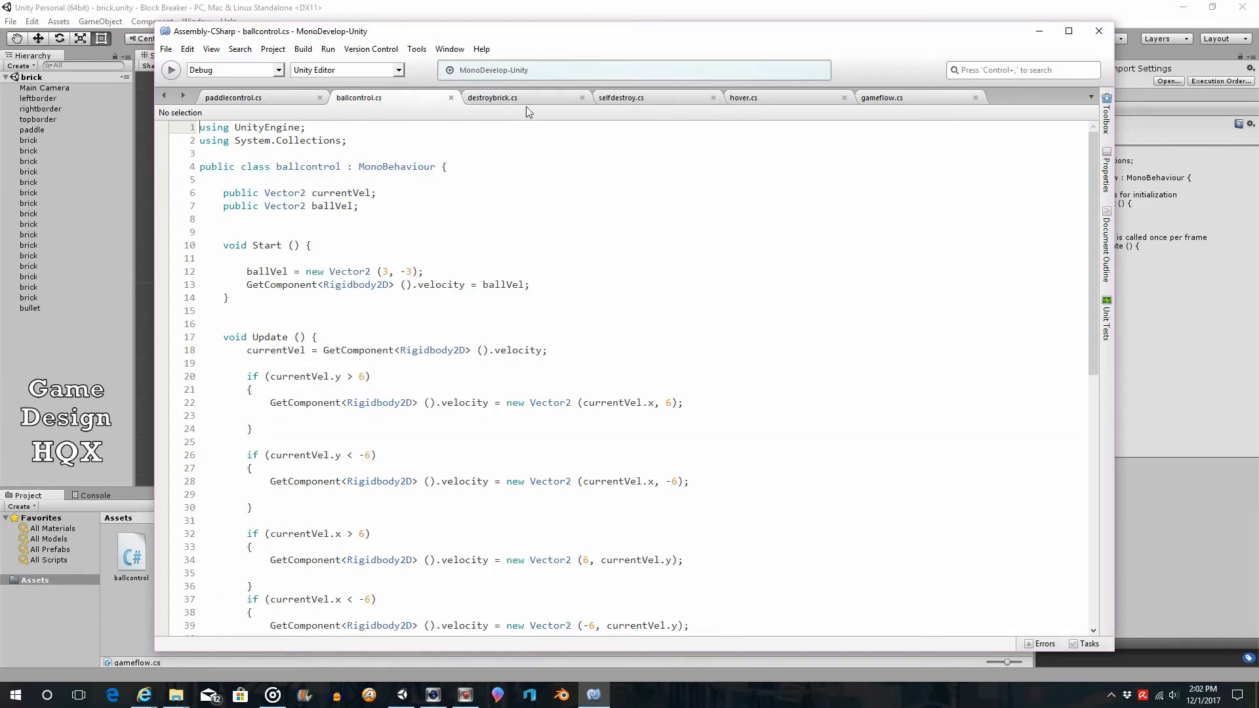
click(492, 97)
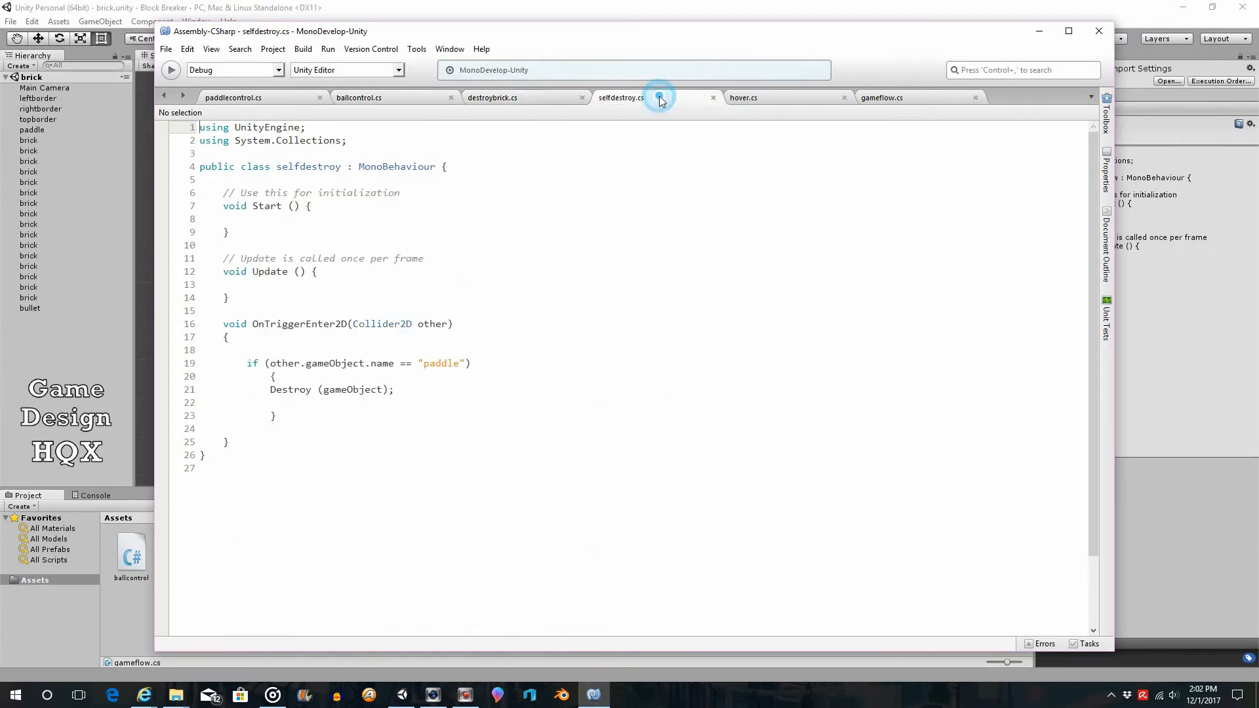
click(744, 97)
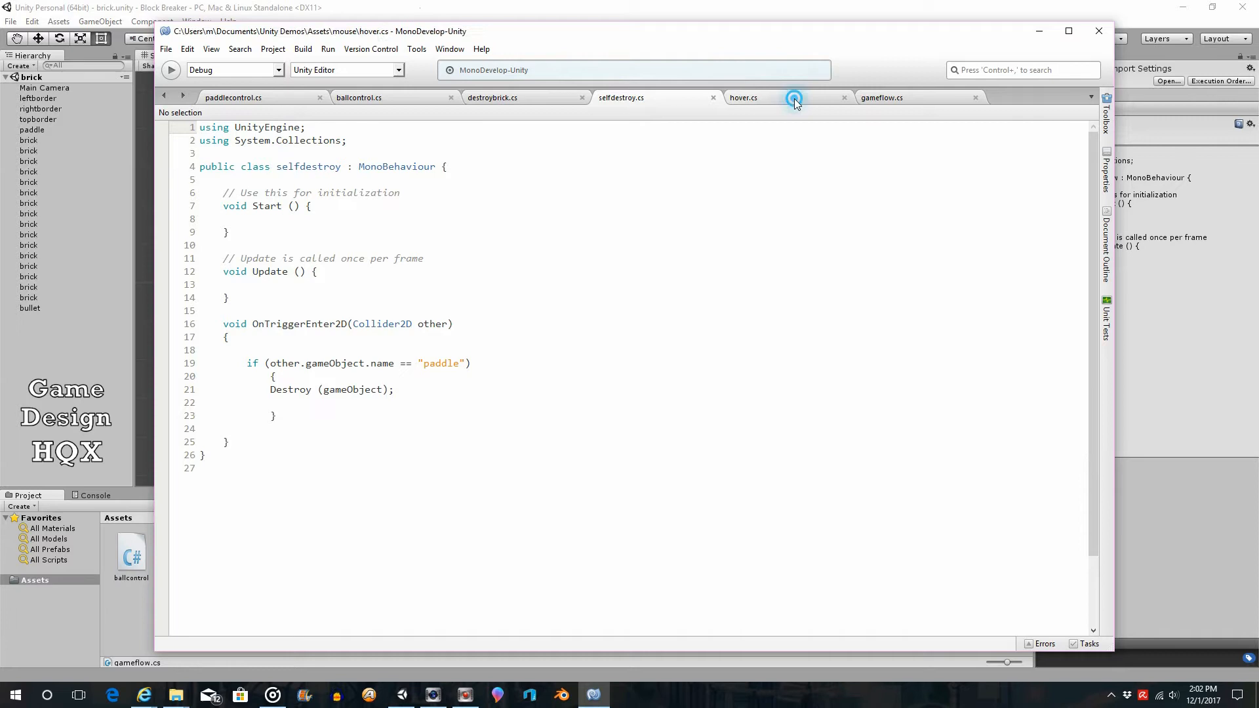
click(746, 97)
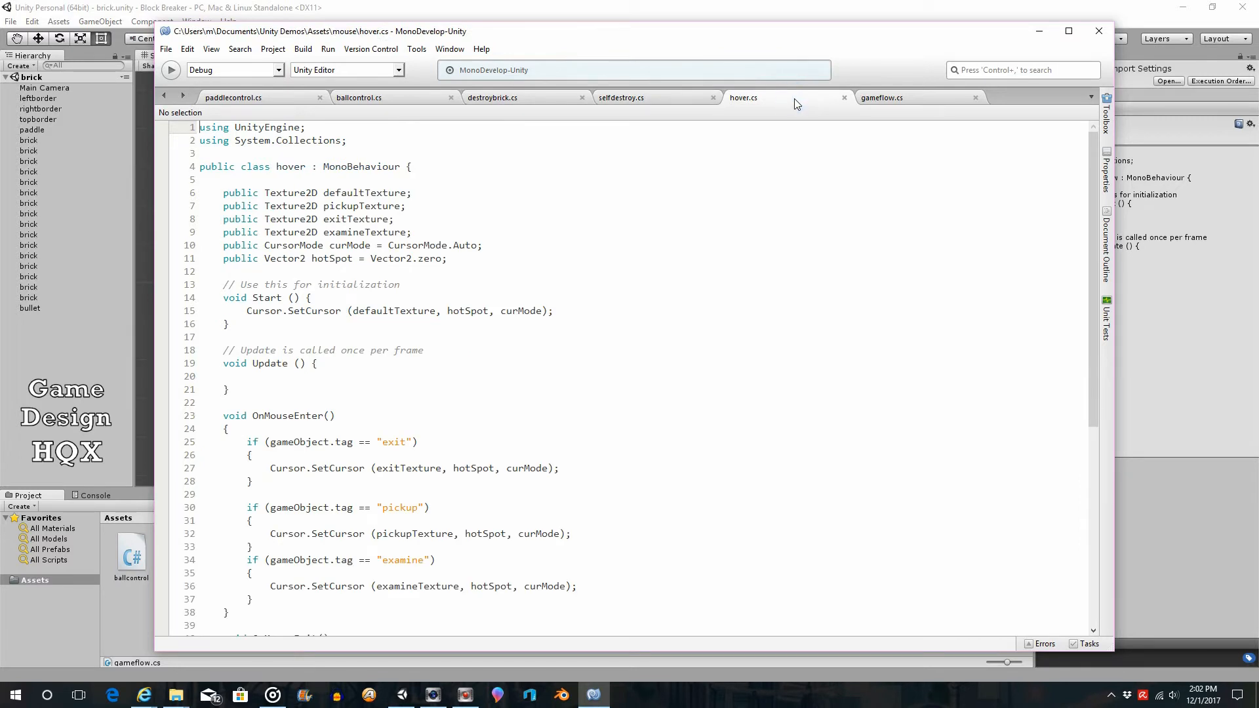
mouse_move(802, 104)
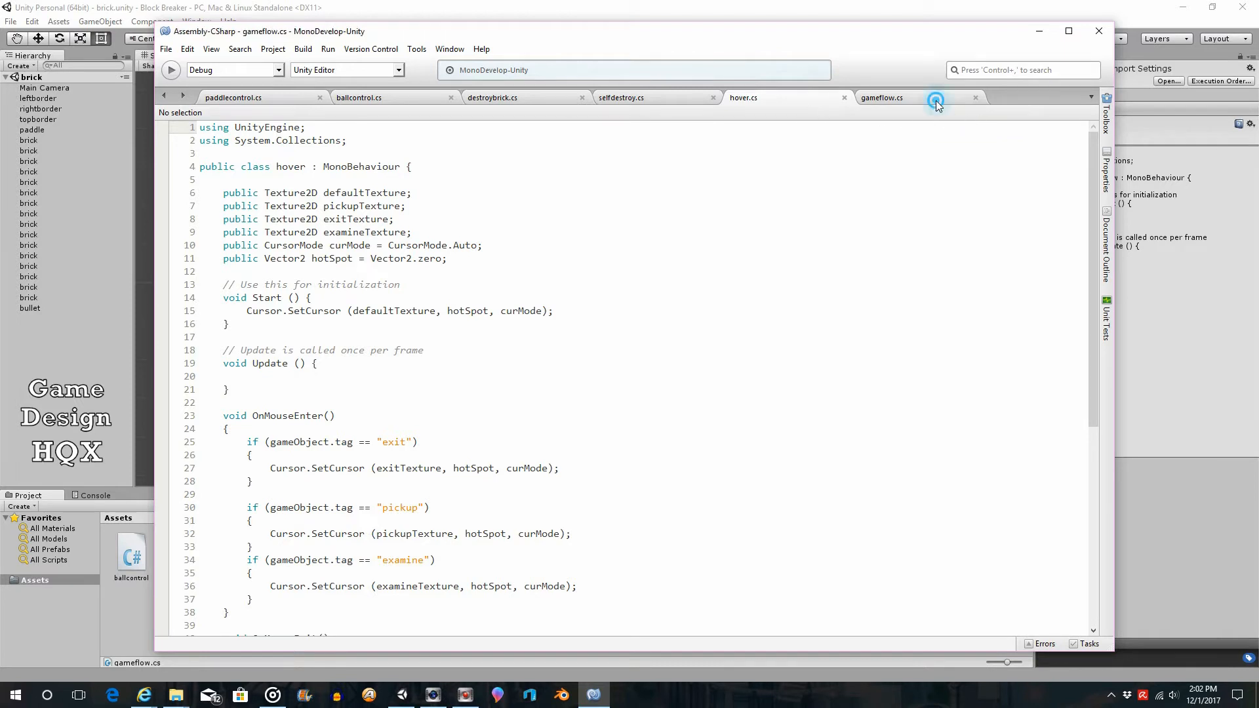
click(935, 100)
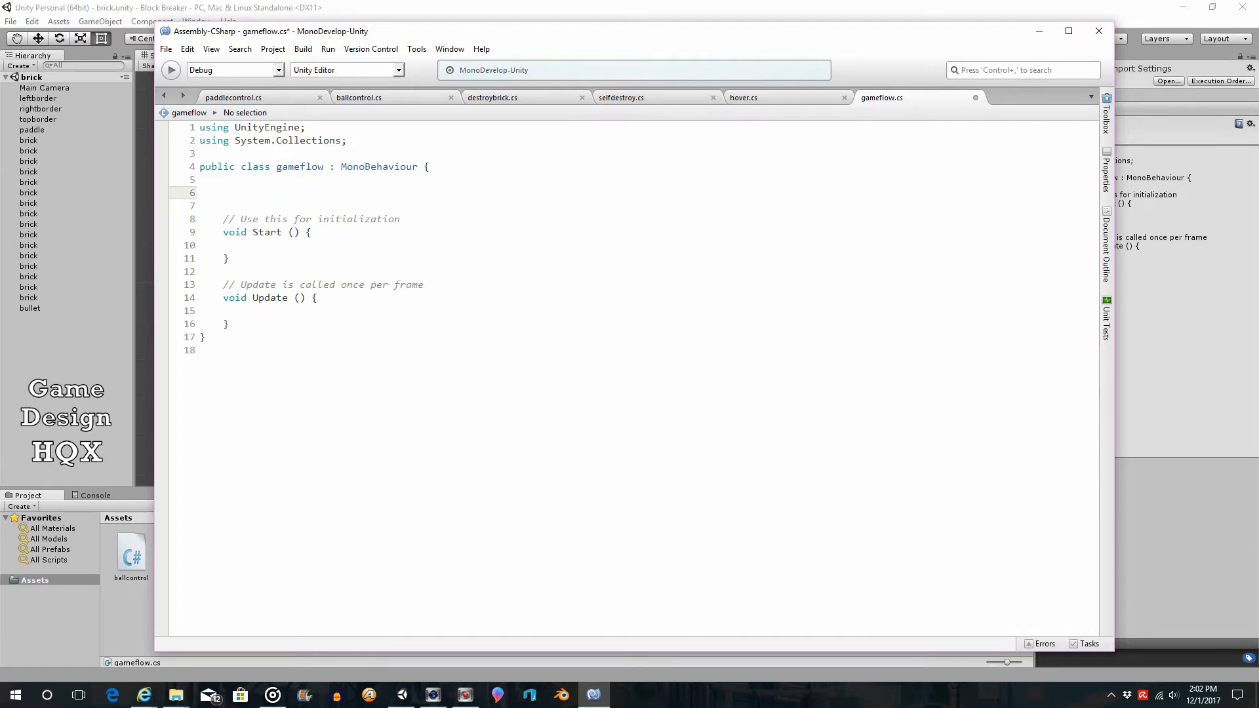
Declare 'public static int playerScore = 0;' in gameflow and save the file.
text(public)
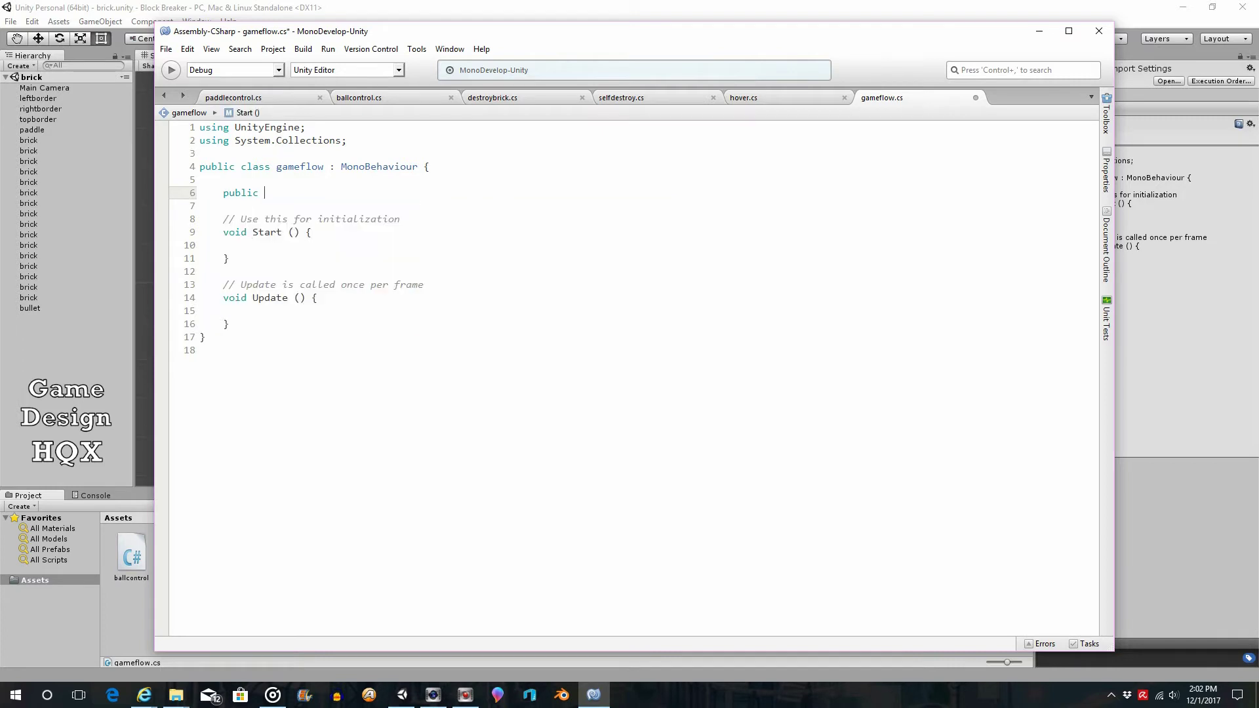
text(St)
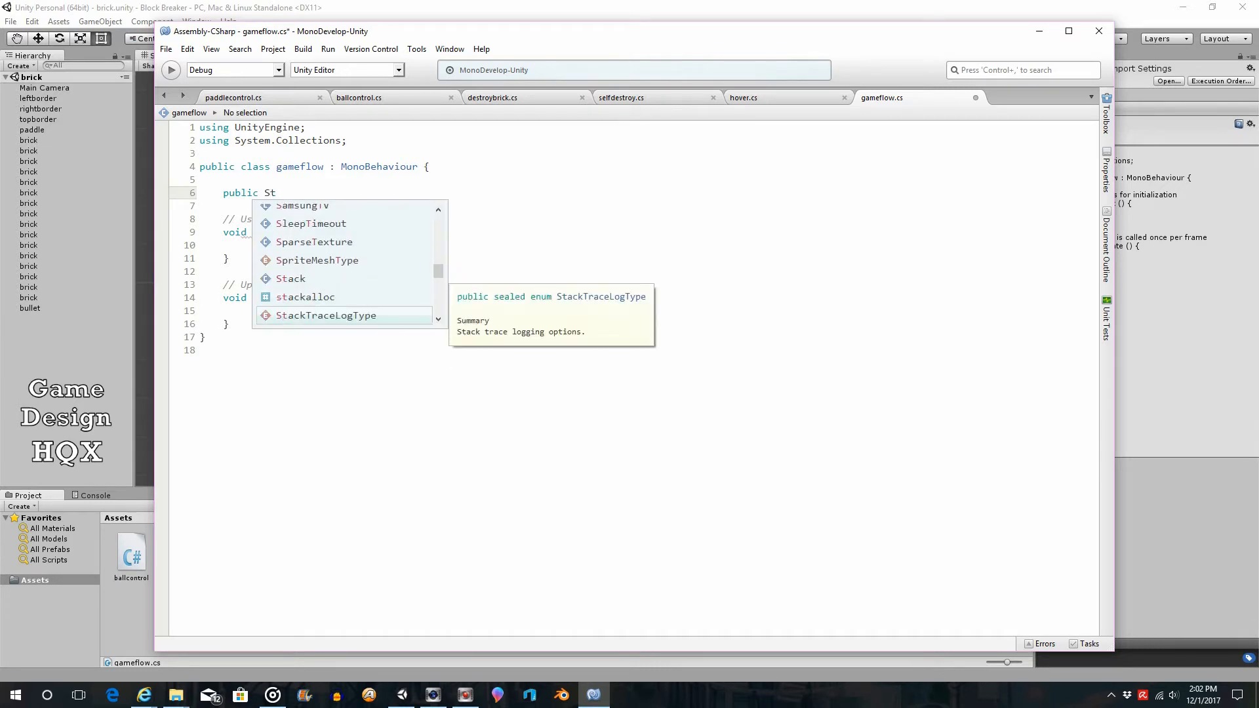
text(a)
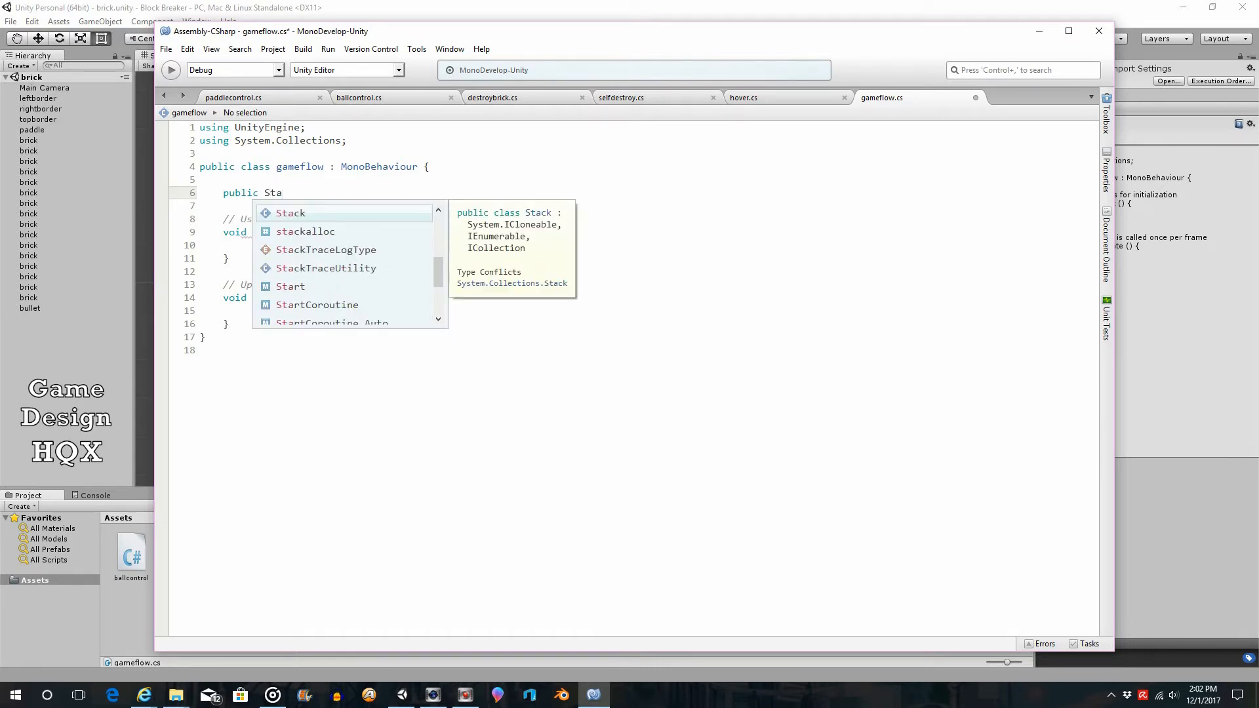
text(t)
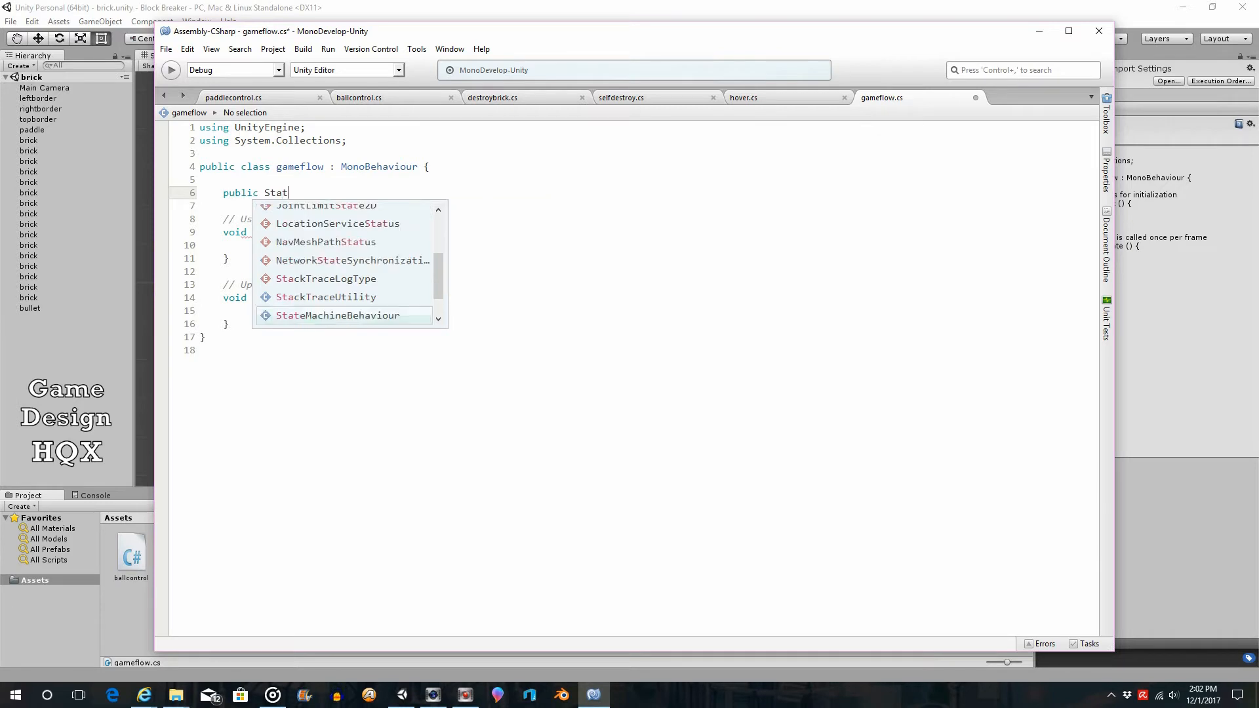
mouse_move(336, 316)
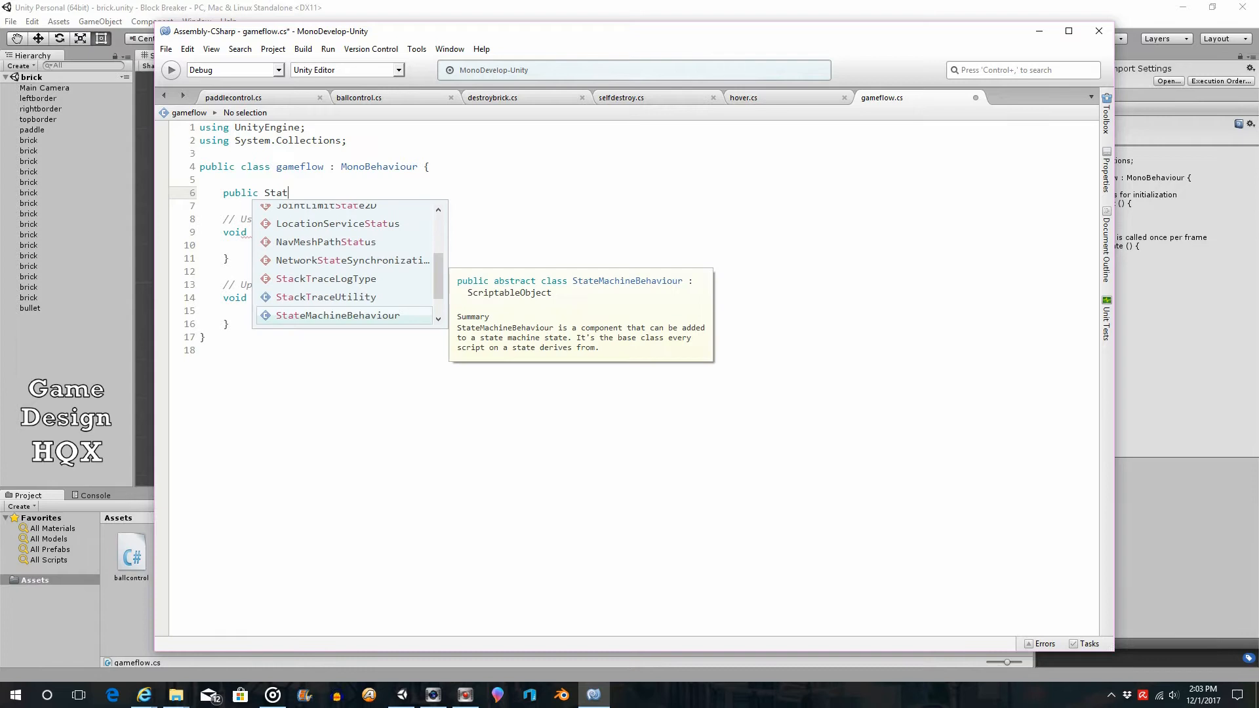
text(ic)
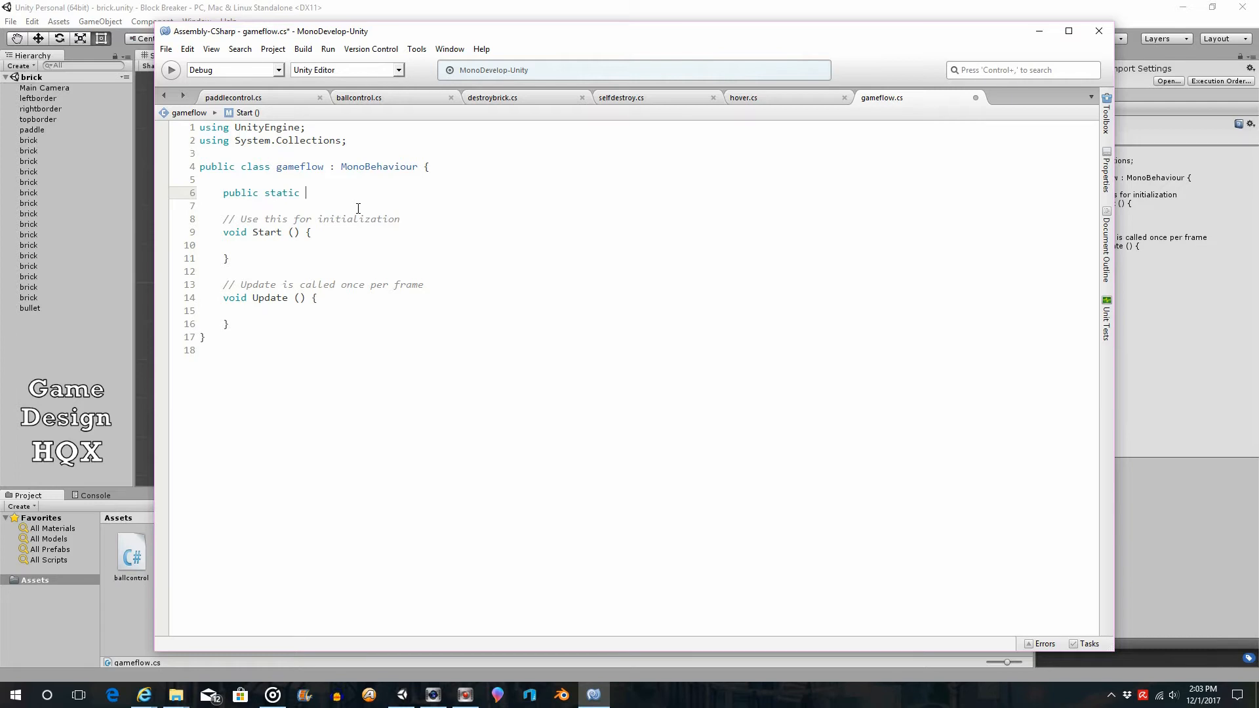
text(int)
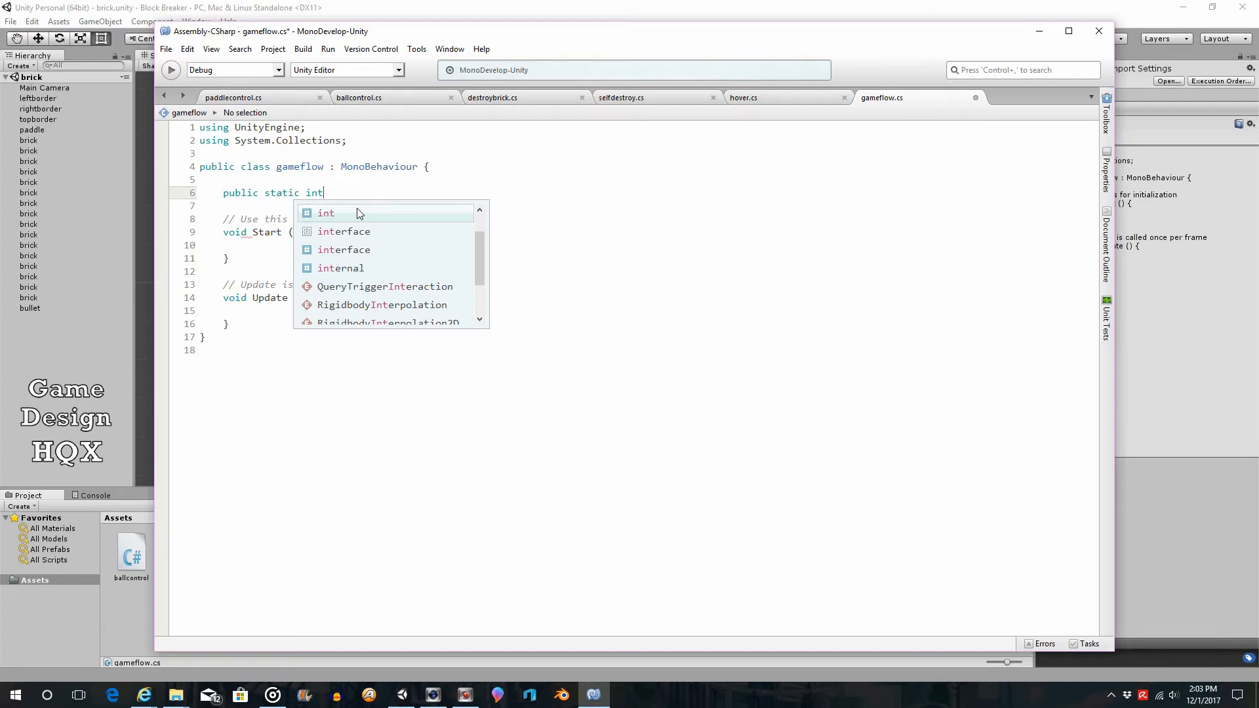
key(Escape)
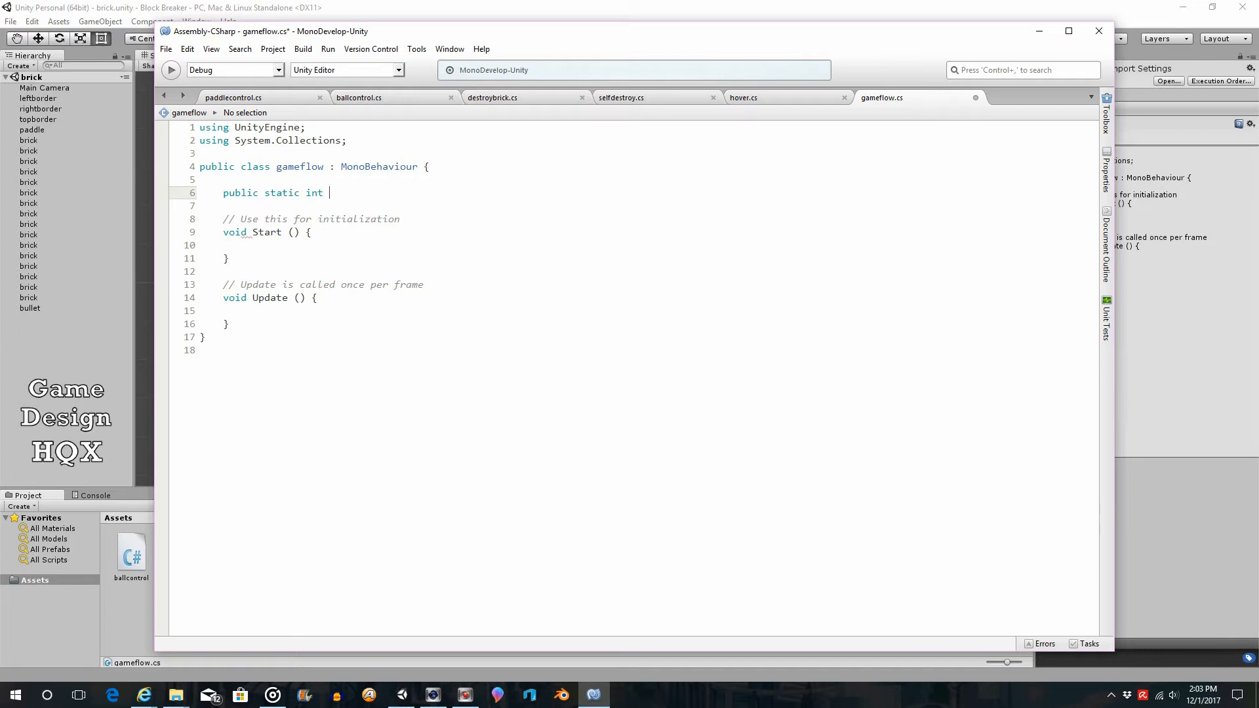
text(player)
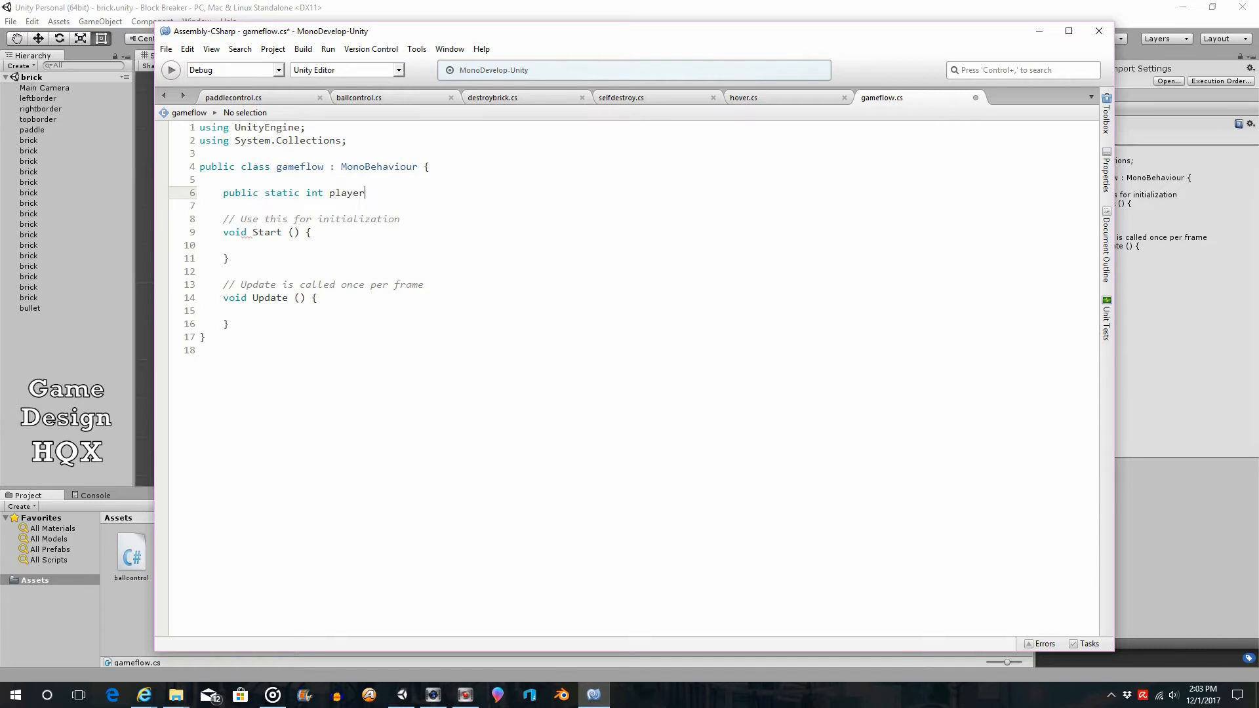
text(Score)
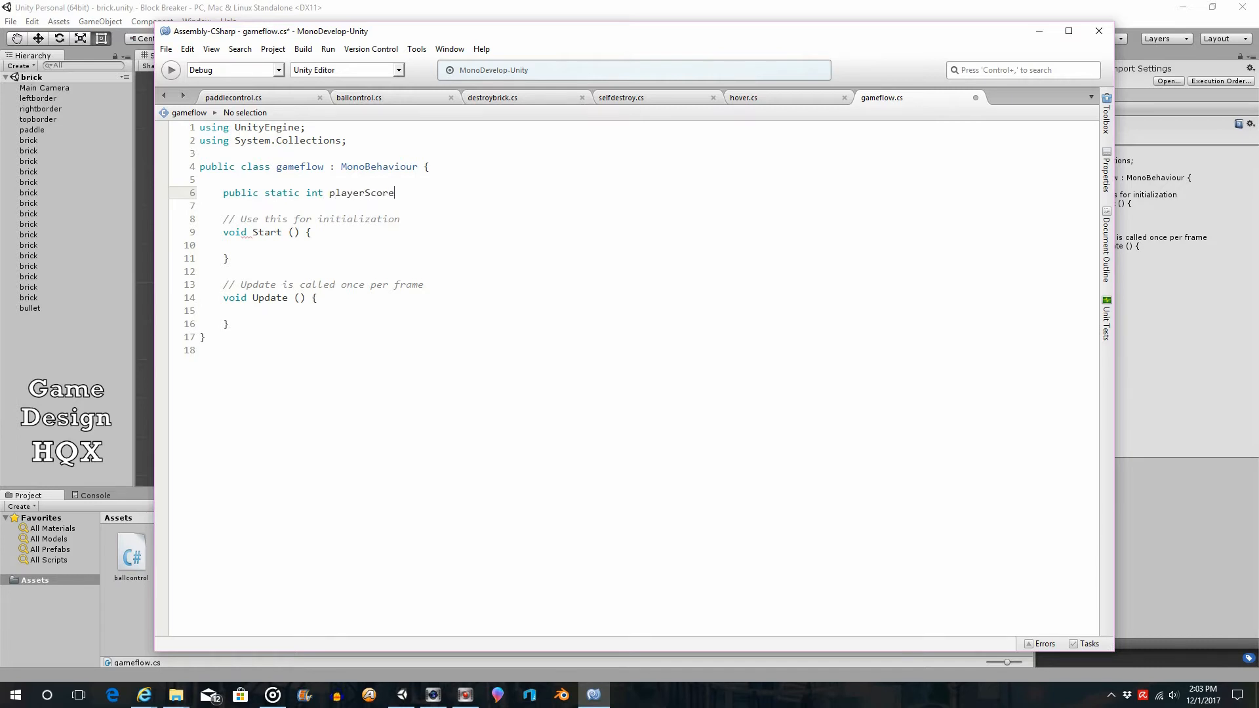
text(= 0;)
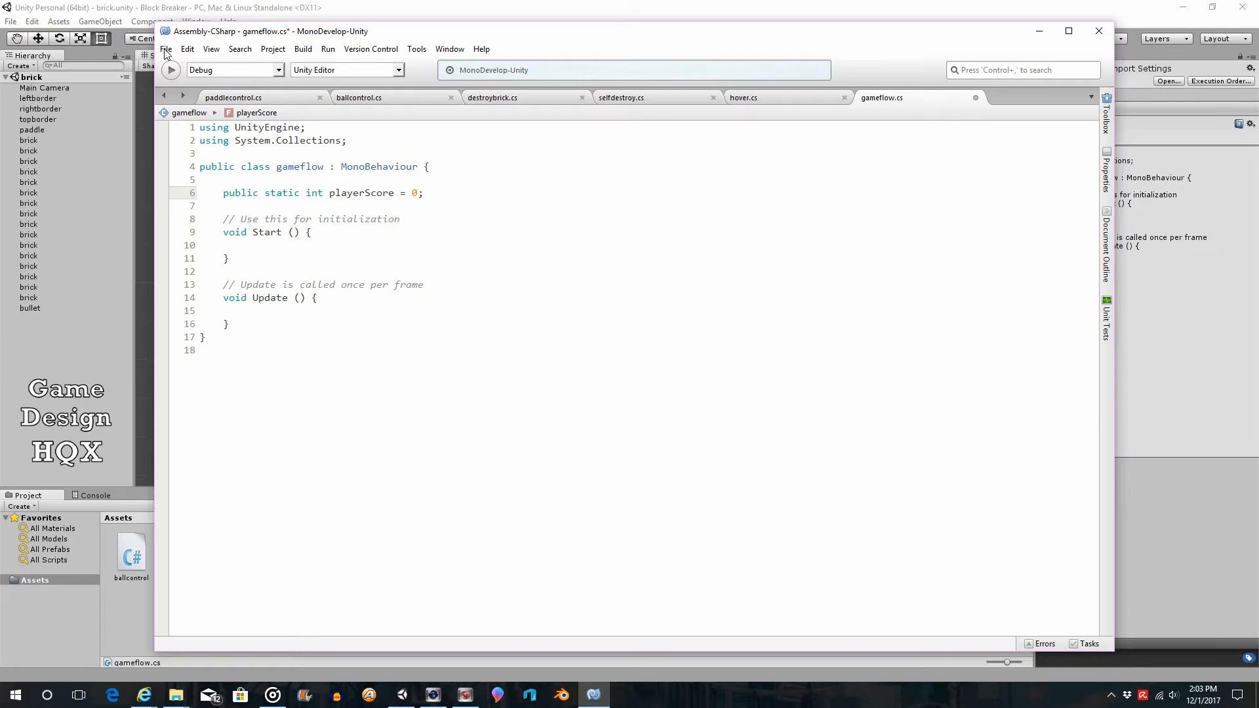
key(ctrl+s)
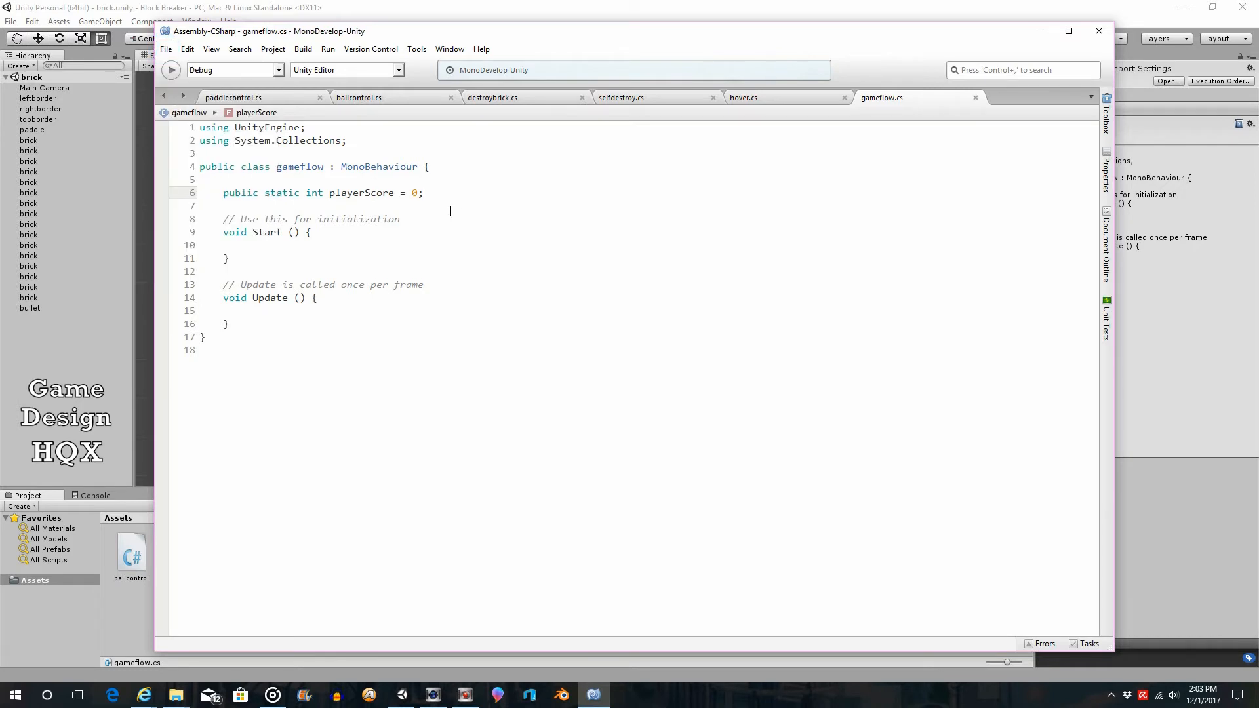
Select and then deselect the playerScore declaration line to review it.
click(430, 193)
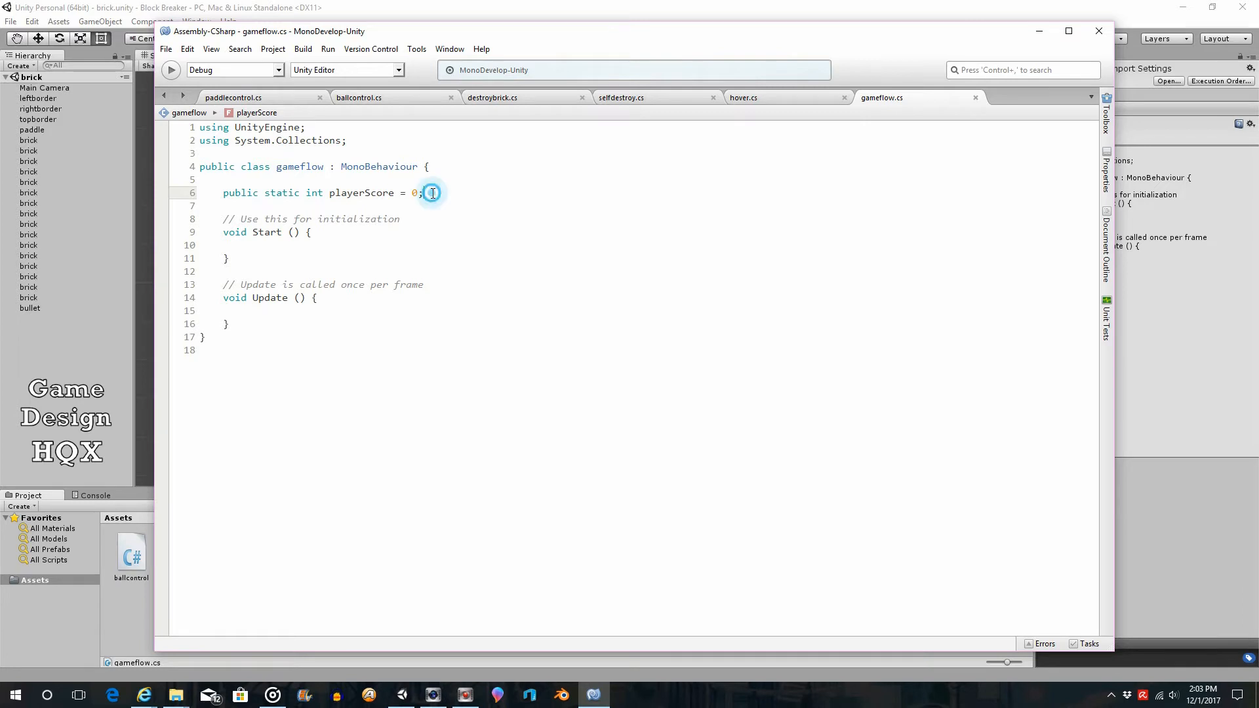
drag(423, 193, 223, 193)
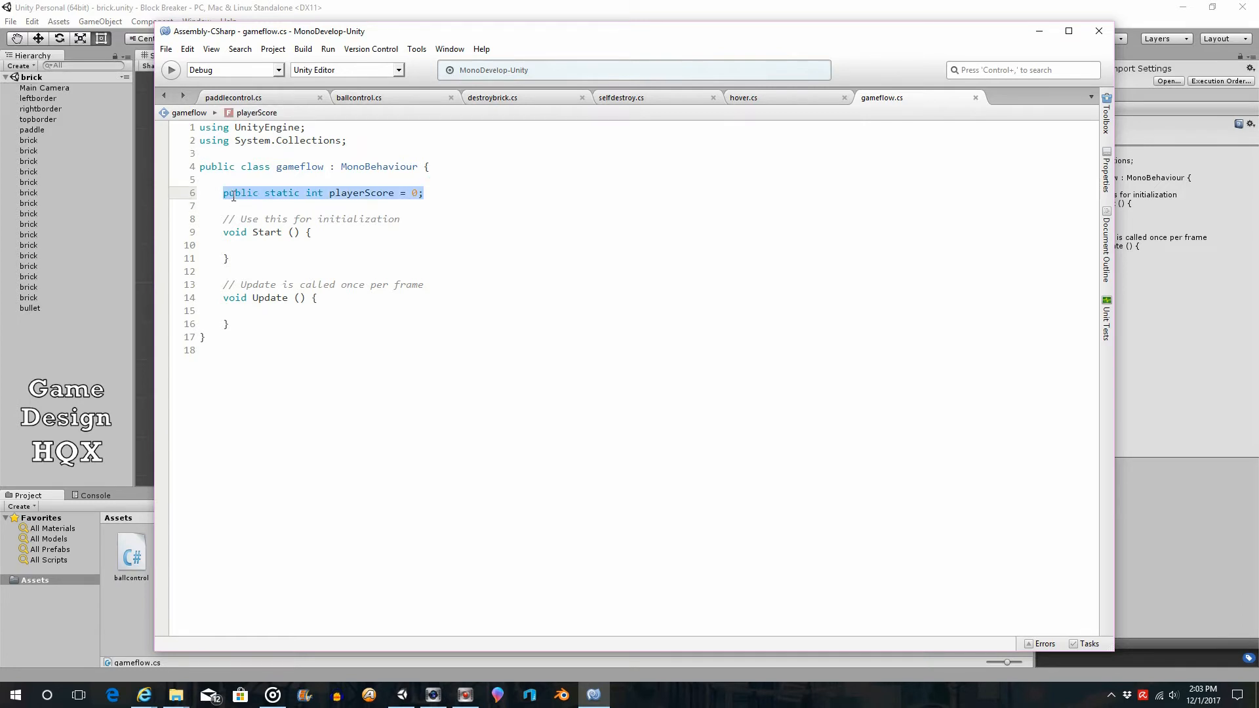
click(365, 193)
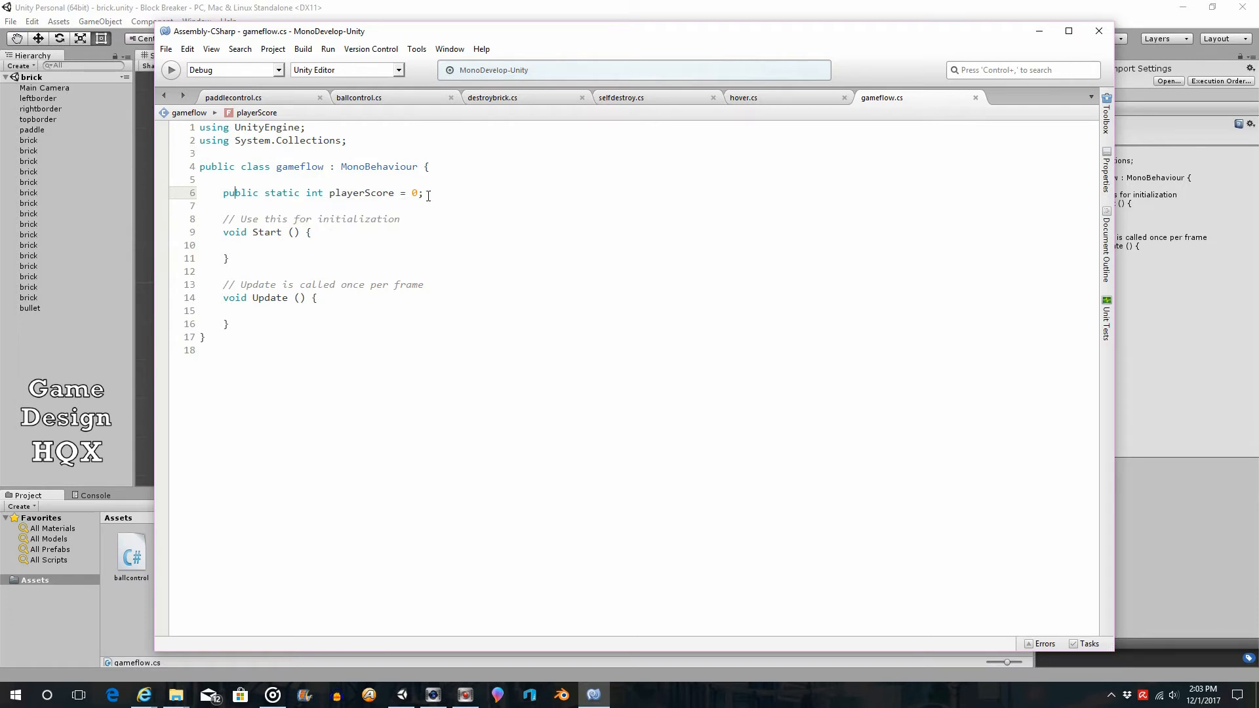
mouse_move(416, 240)
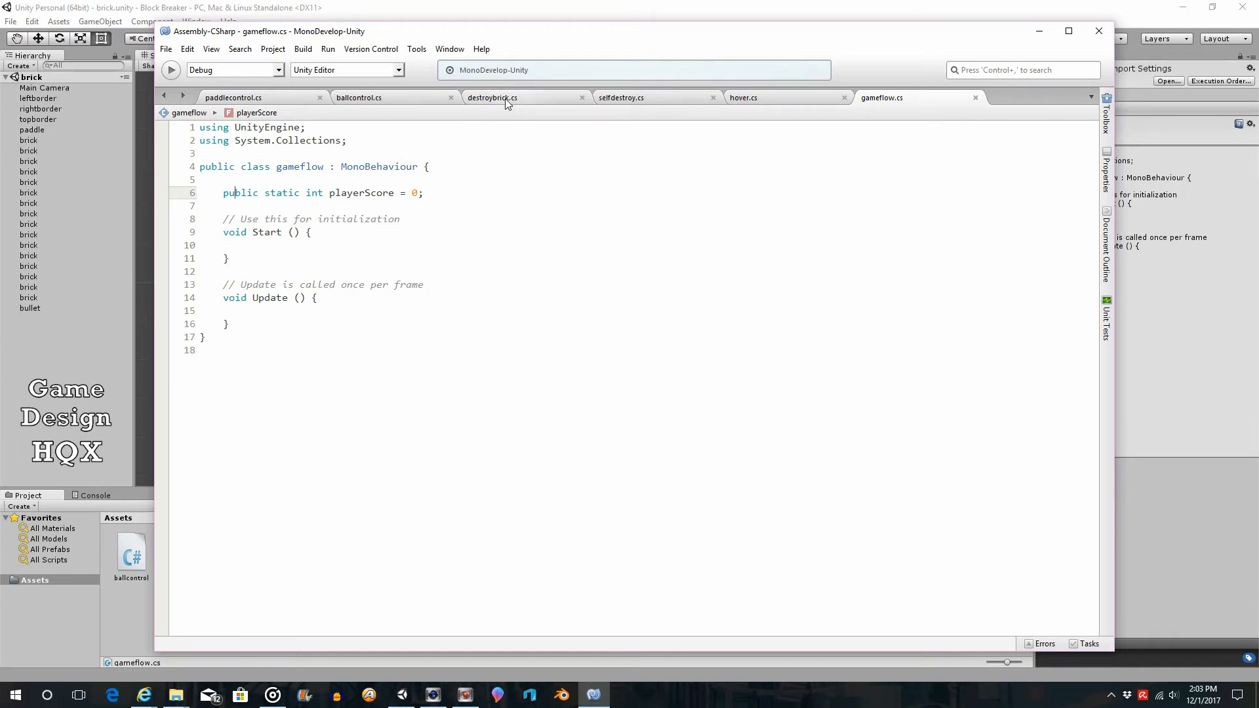
mouse_move(508, 101)
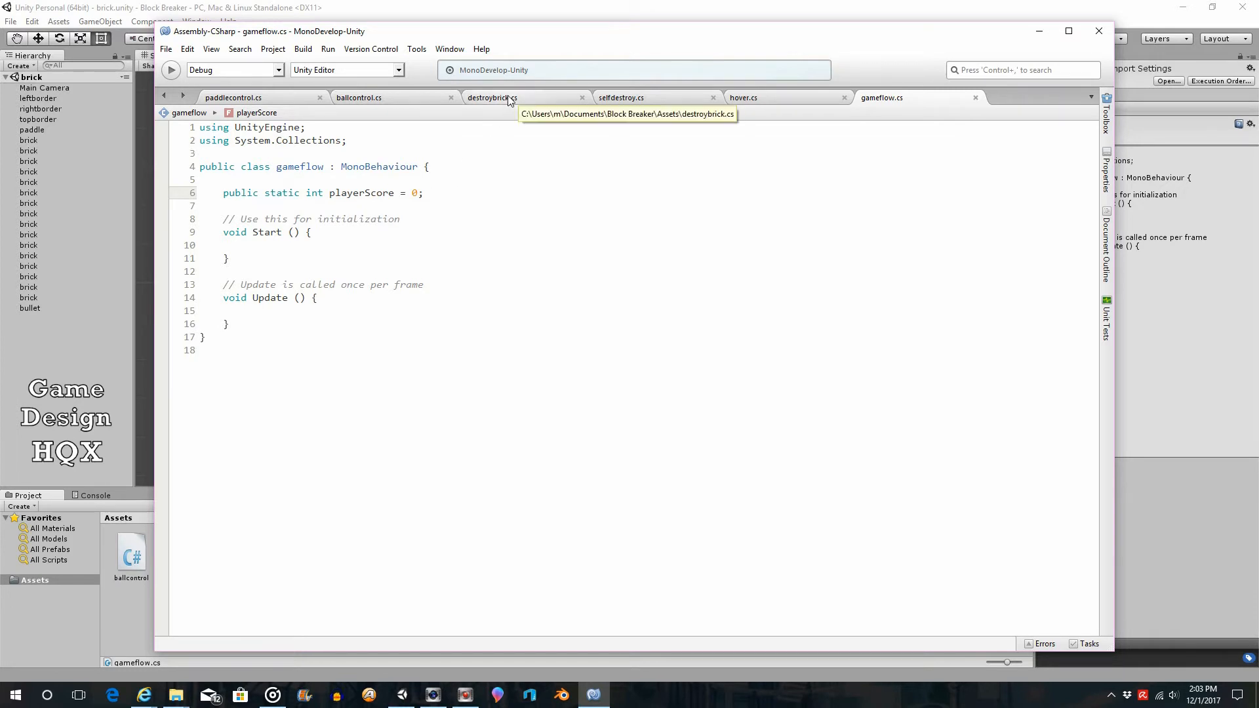
Open the selected brick's destroybrick script in MonoDevelop from the Inspector.
click(491, 97)
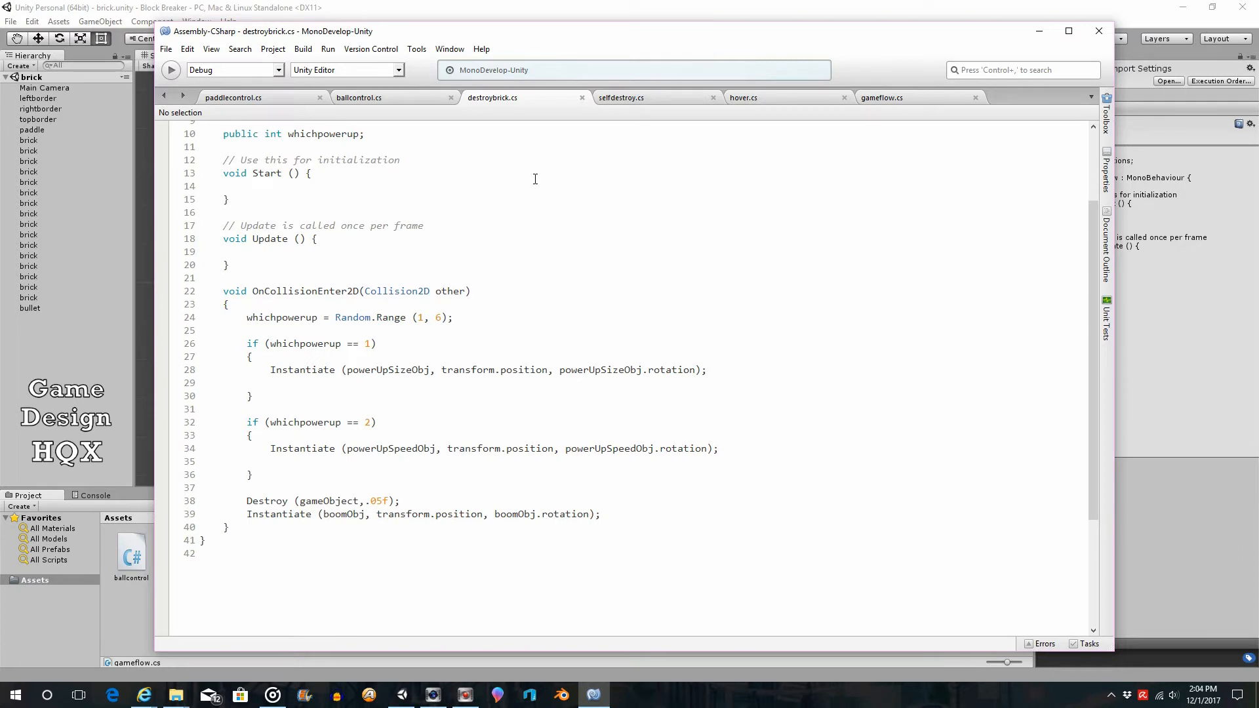
mouse_move(528, 245)
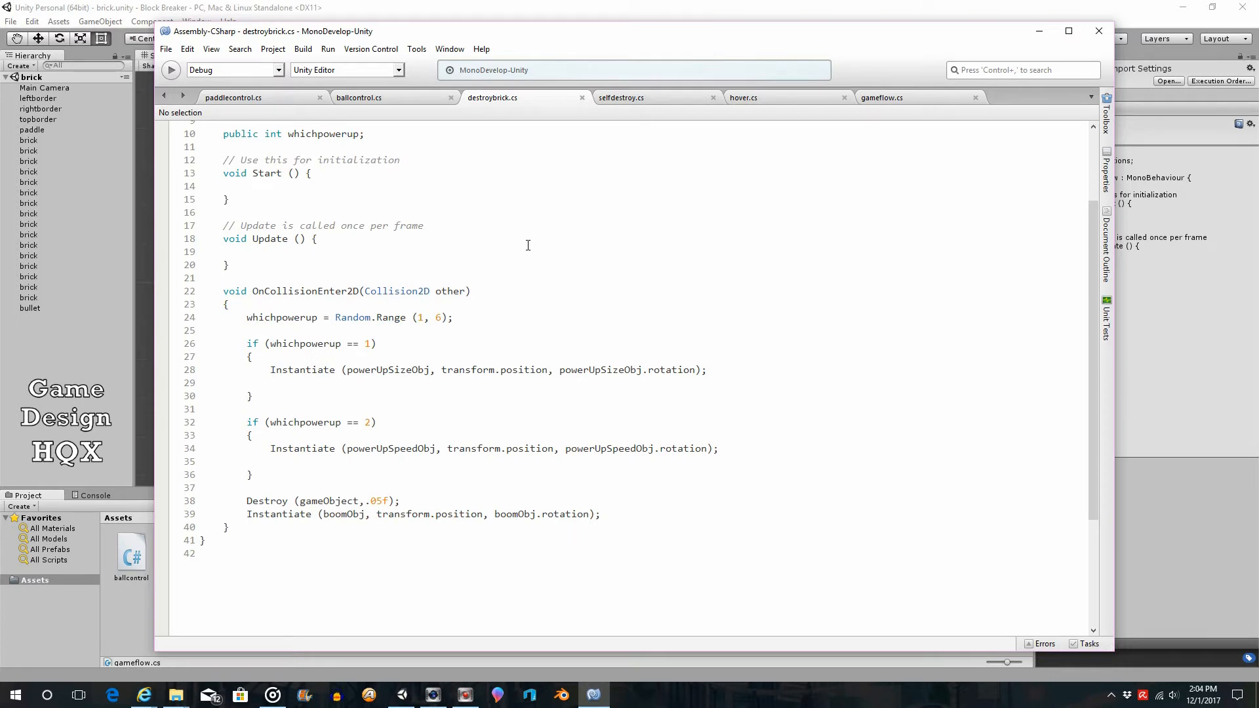
mouse_move(524, 275)
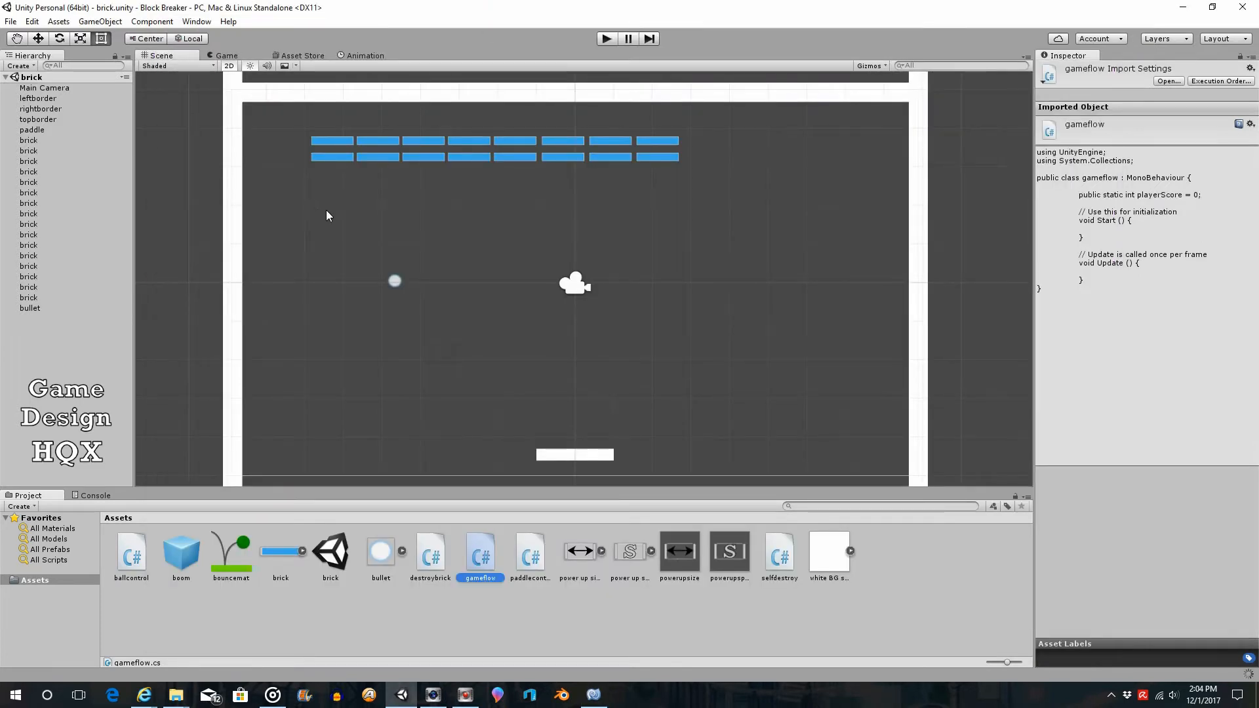
click(331, 157)
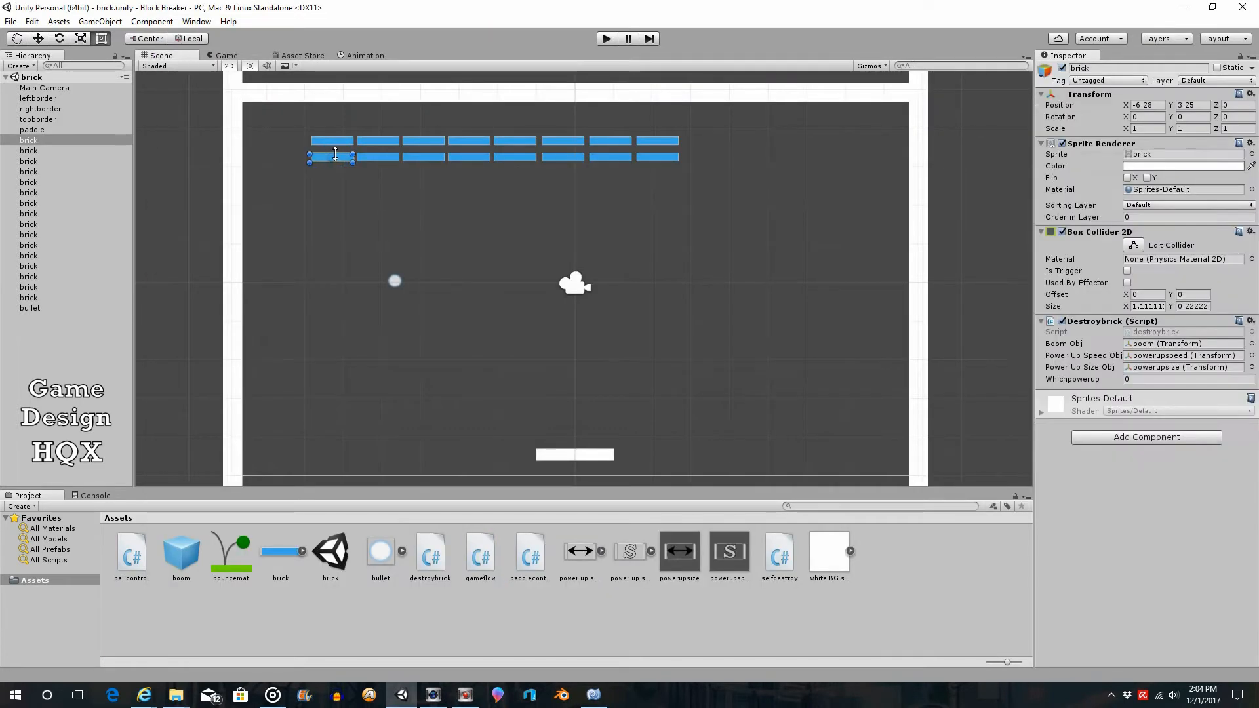
mouse_move(872, 302)
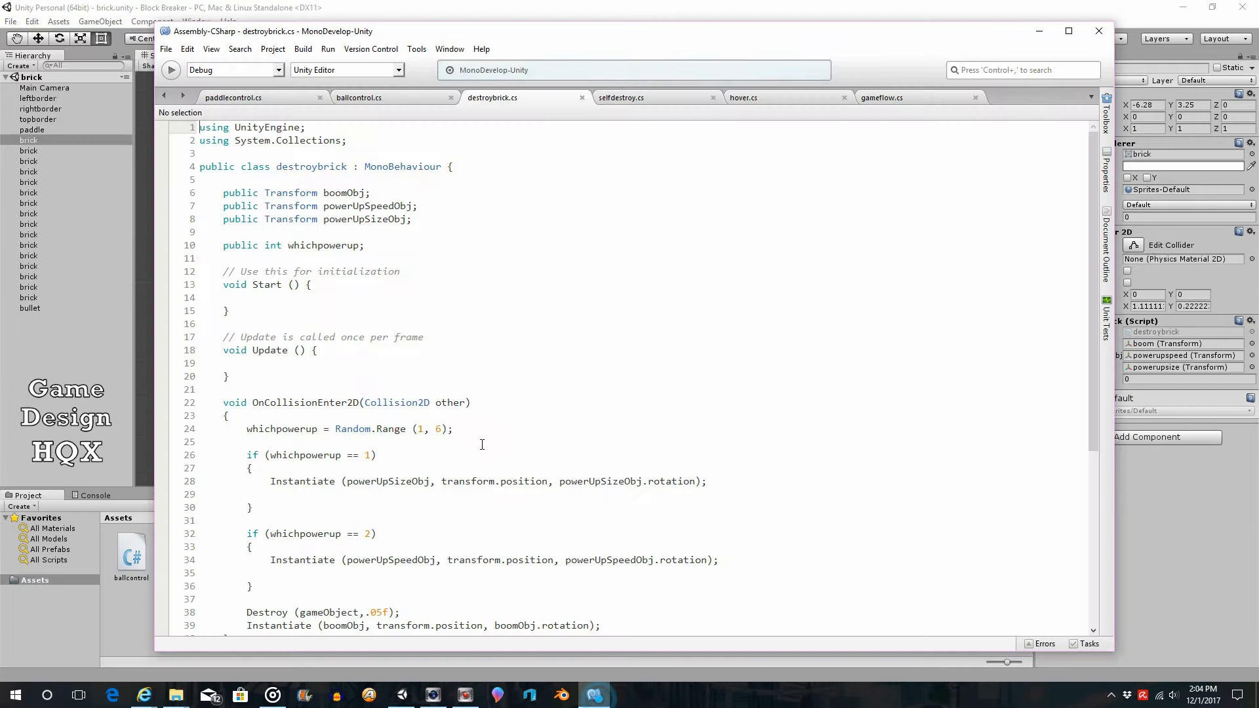
mouse_move(572, 286)
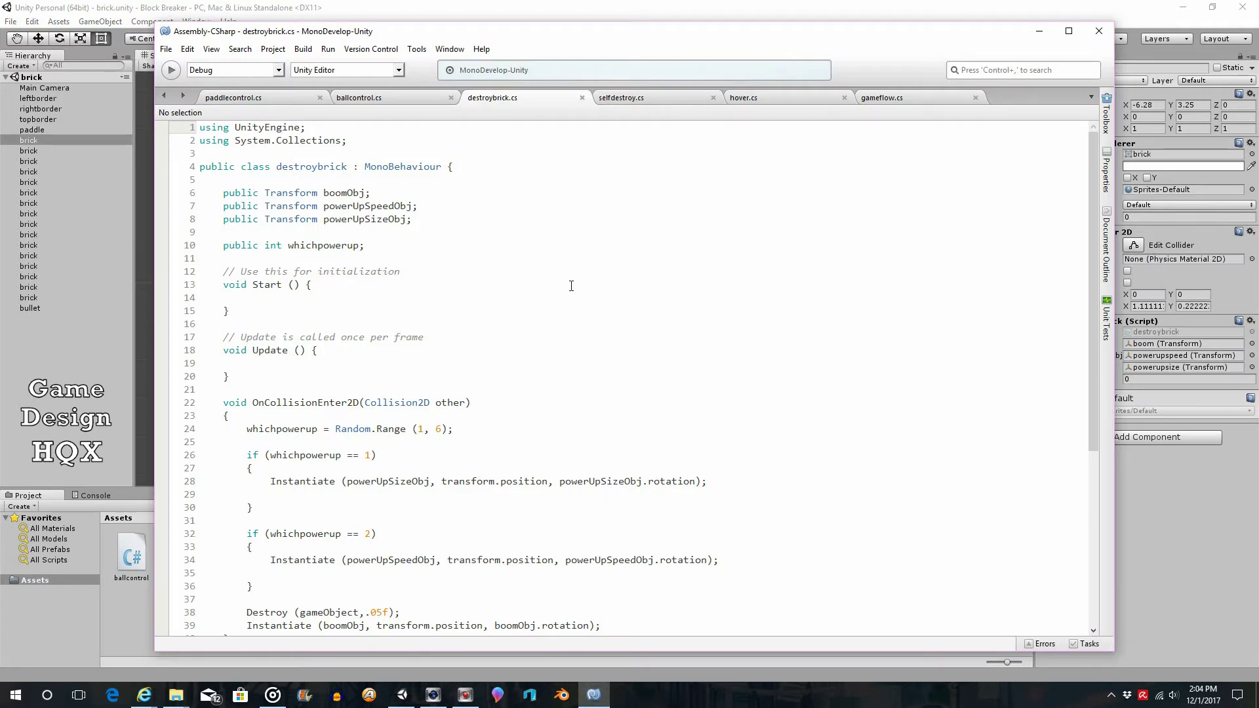
mouse_move(403, 239)
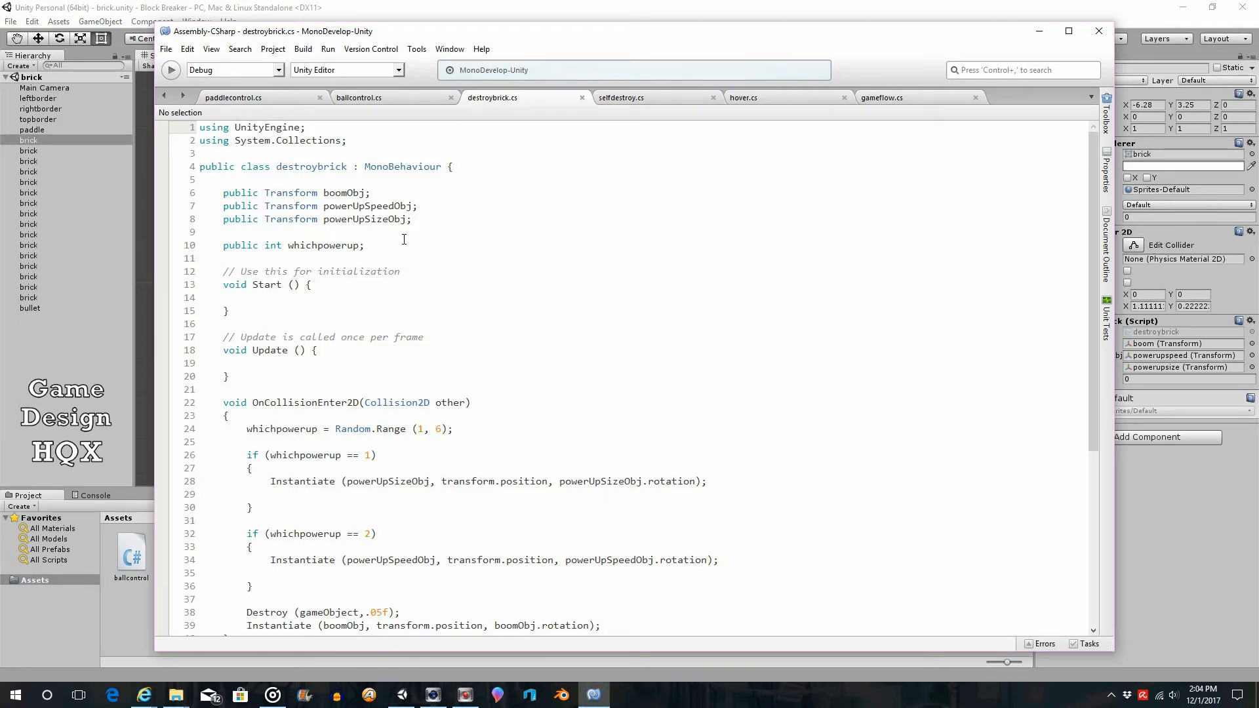
Add 'gameflow.playerScore += 10;' above the Destroy call in OnCollisionEnter2D.
scroll(down, 3)
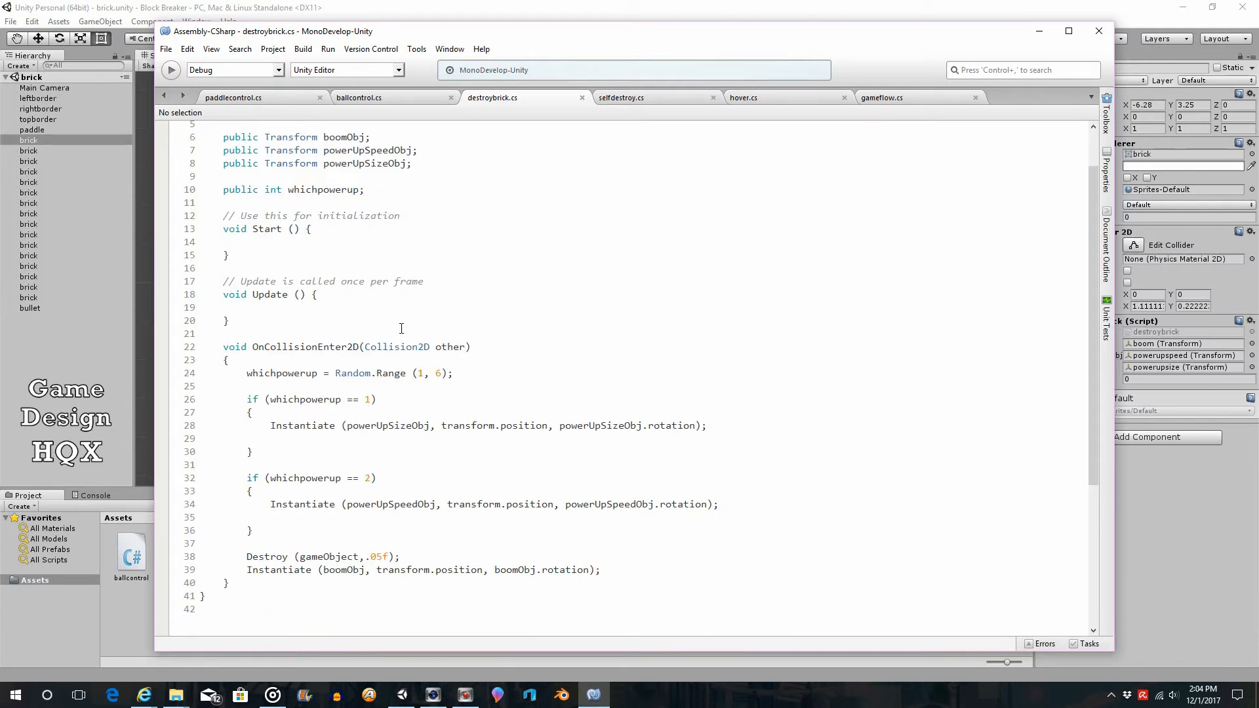
scroll(down, 3)
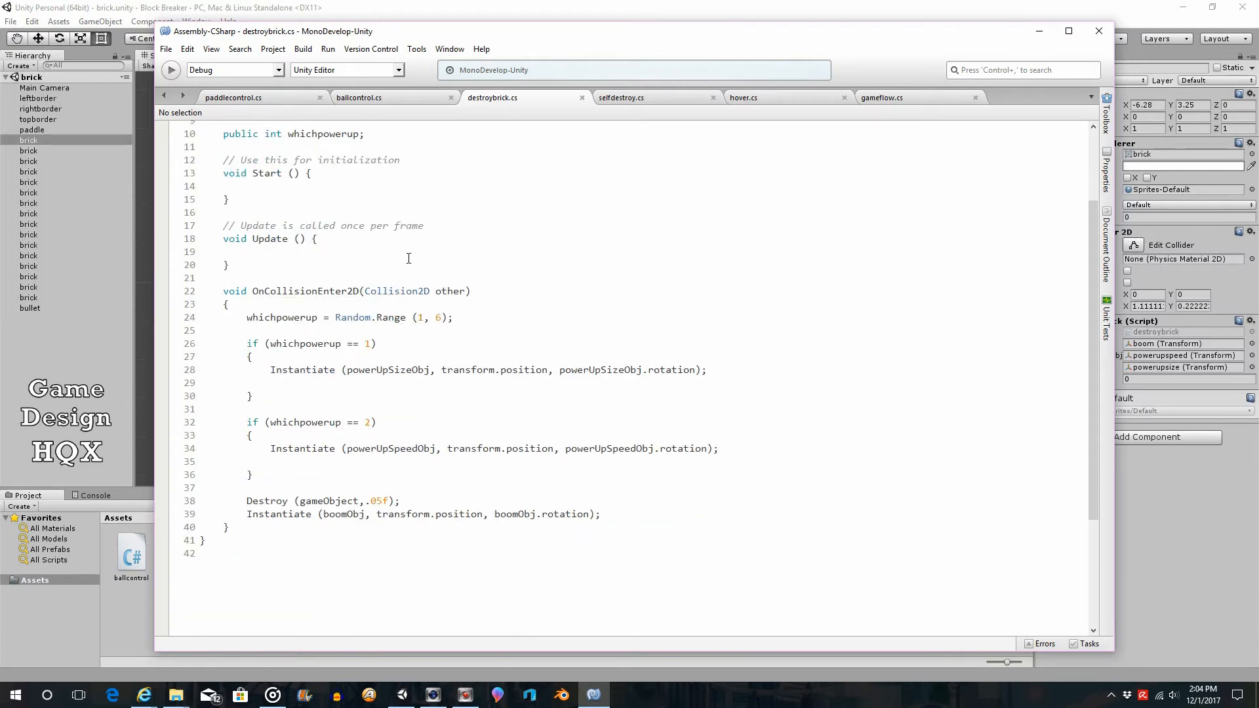
mouse_move(387, 300)
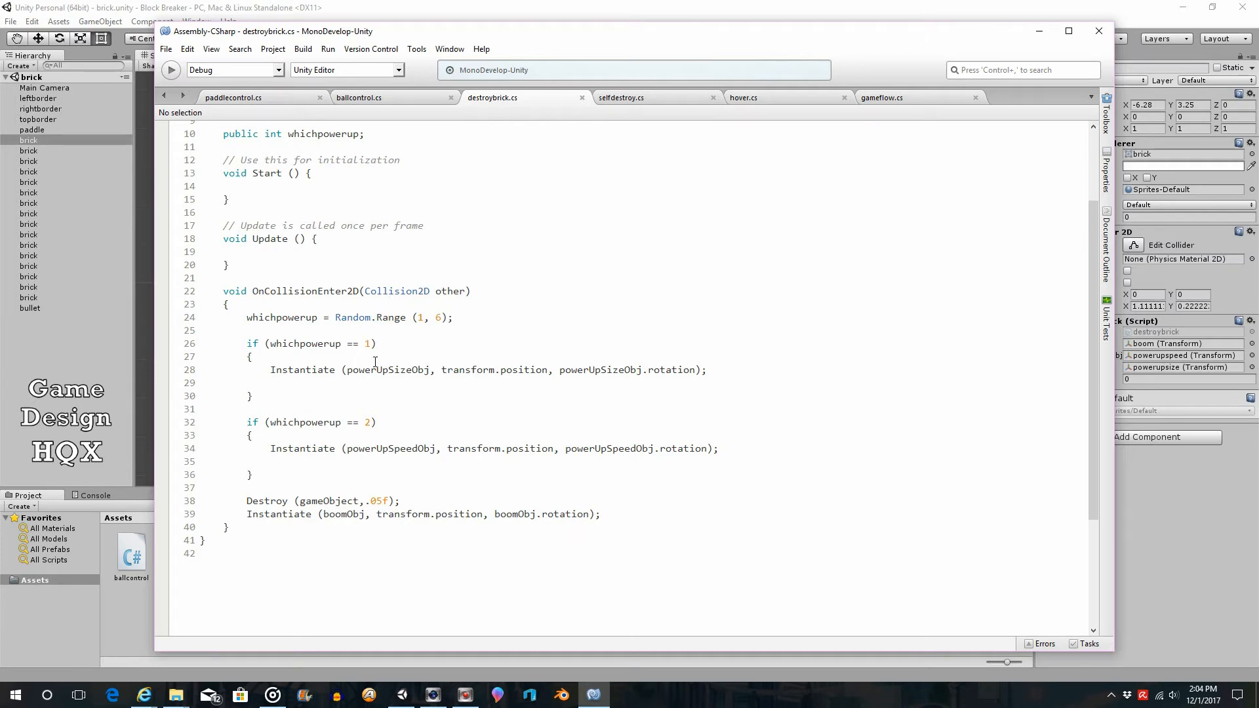
mouse_move(417, 387)
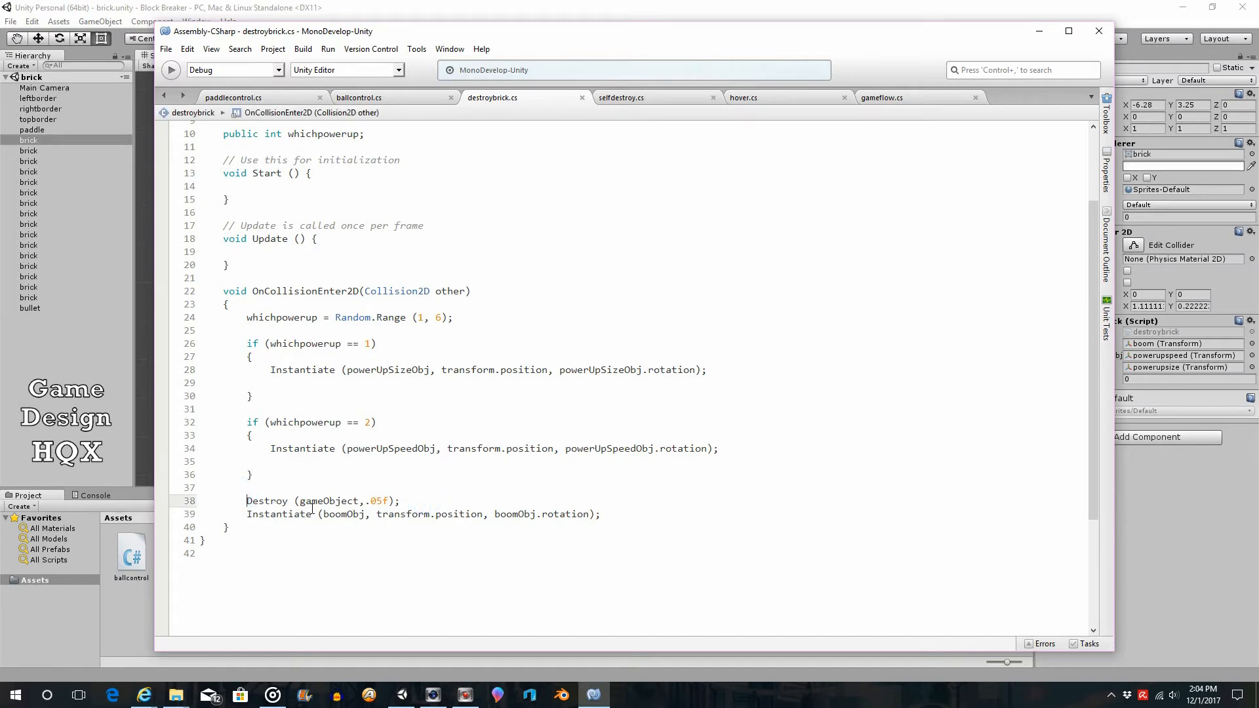
drag(223, 291, 252, 396)
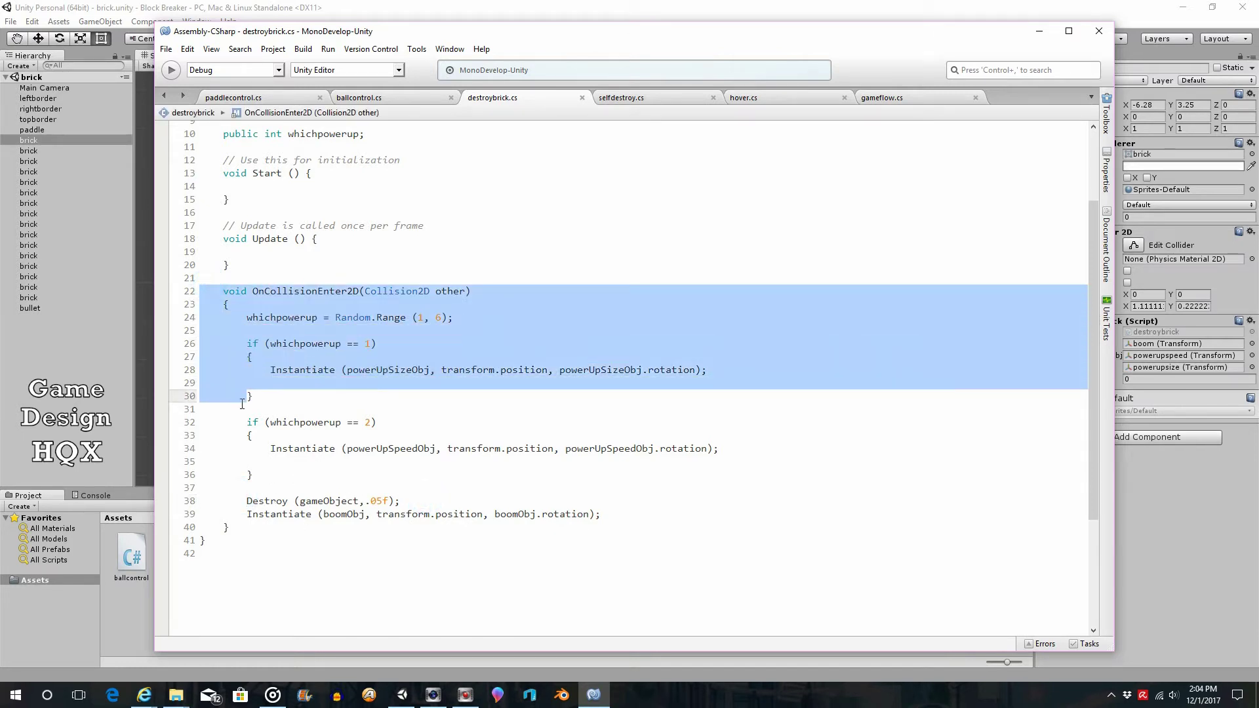
click(249, 488)
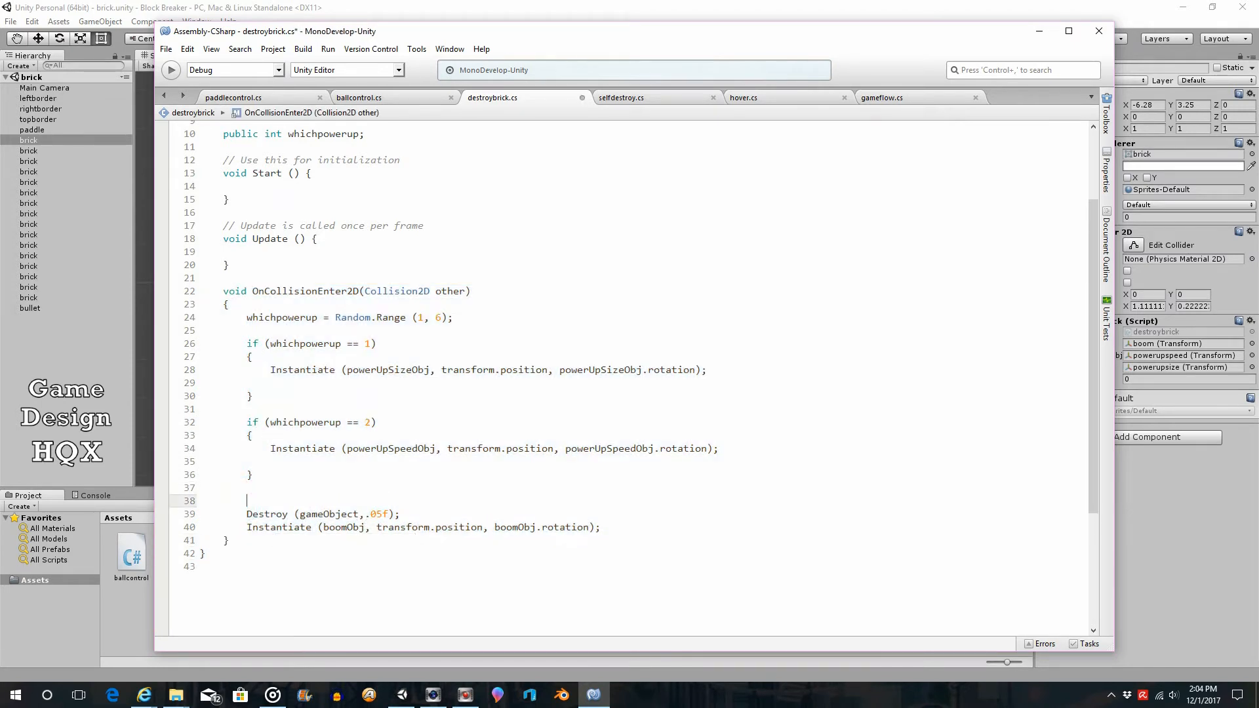
text(g)
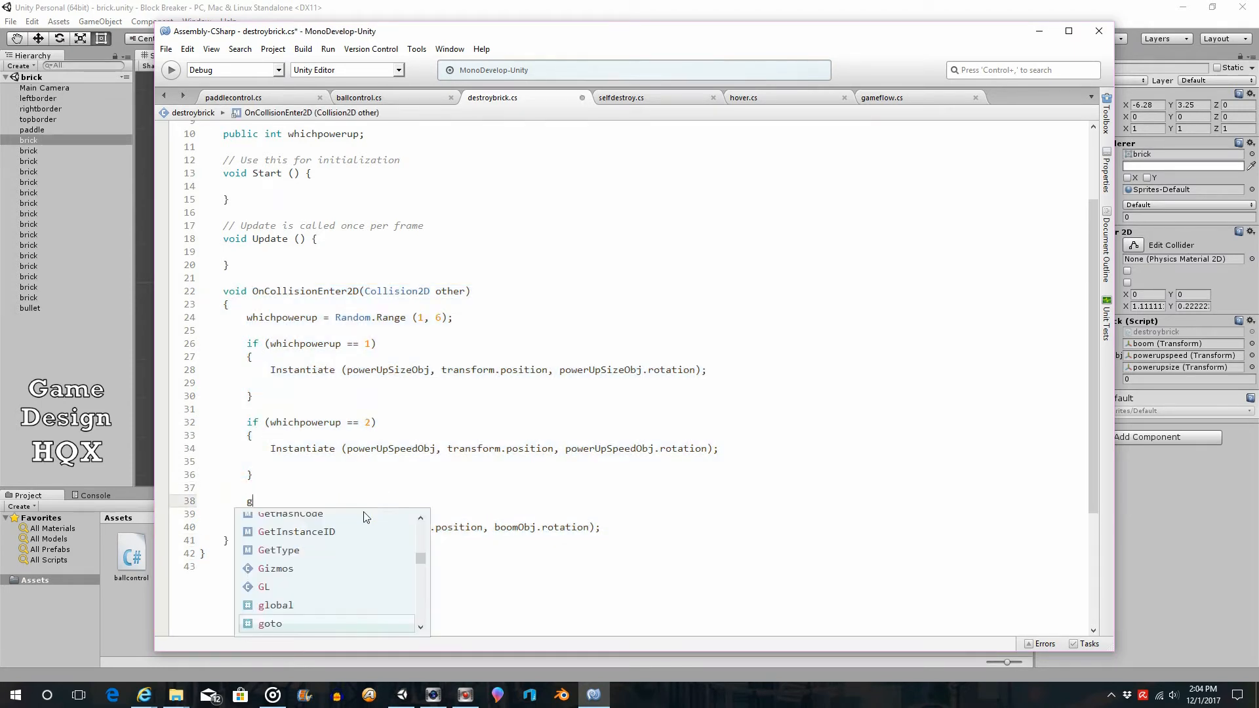
text(ameflow)
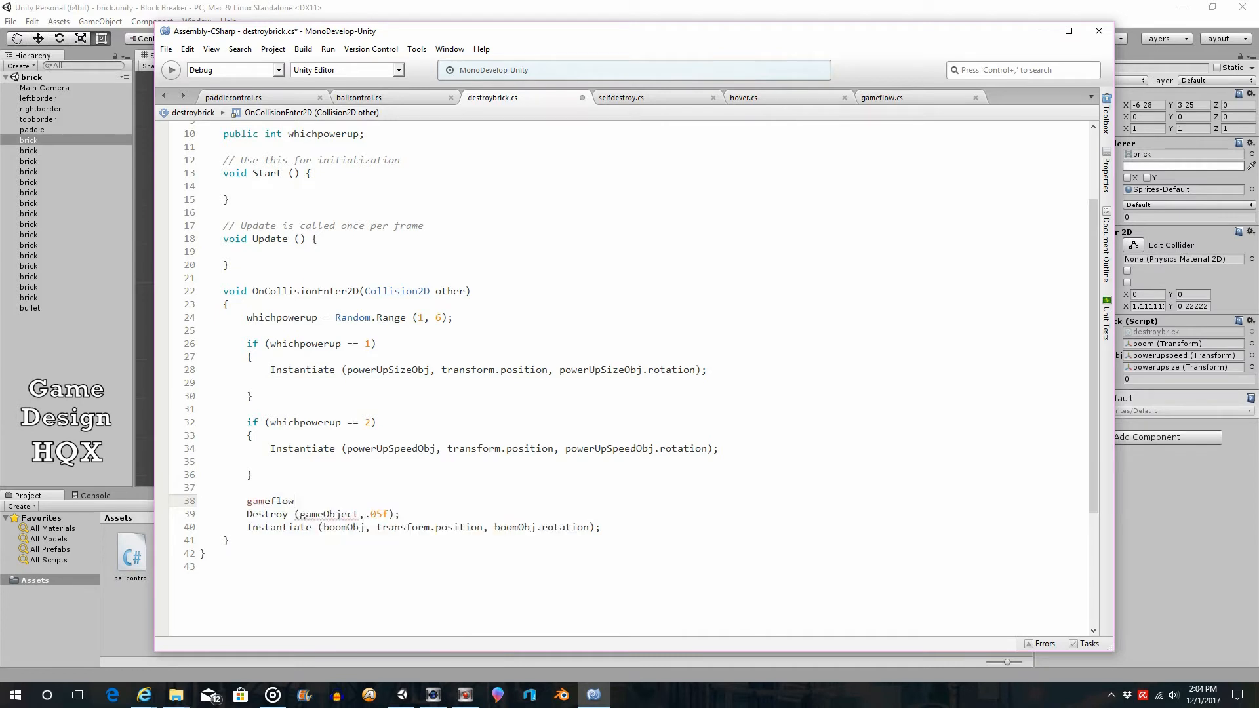
text(.)
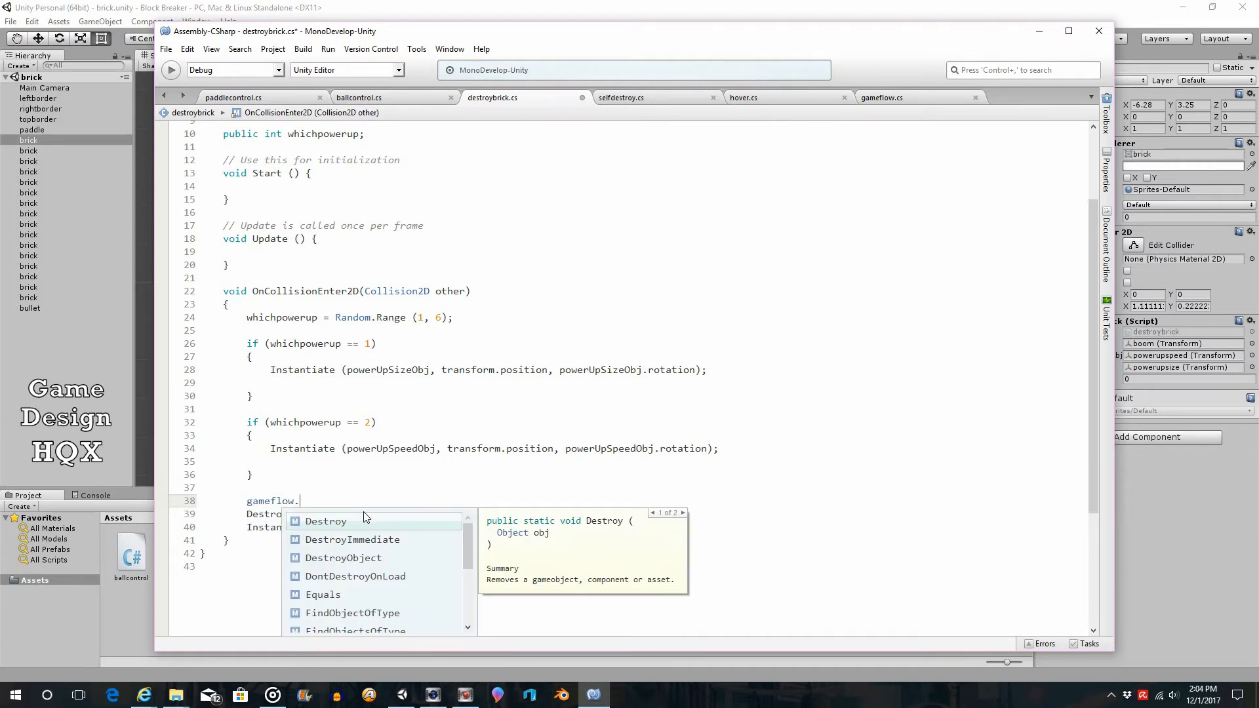
text(playerScore)
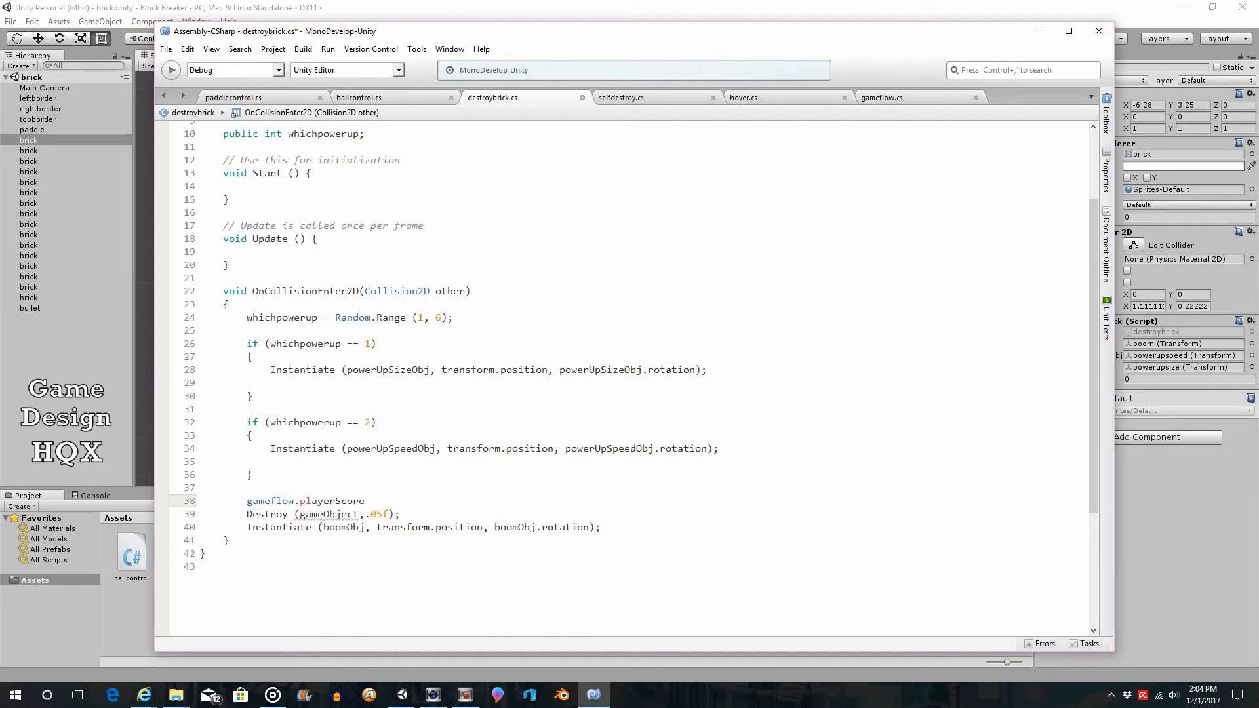
text(+=)
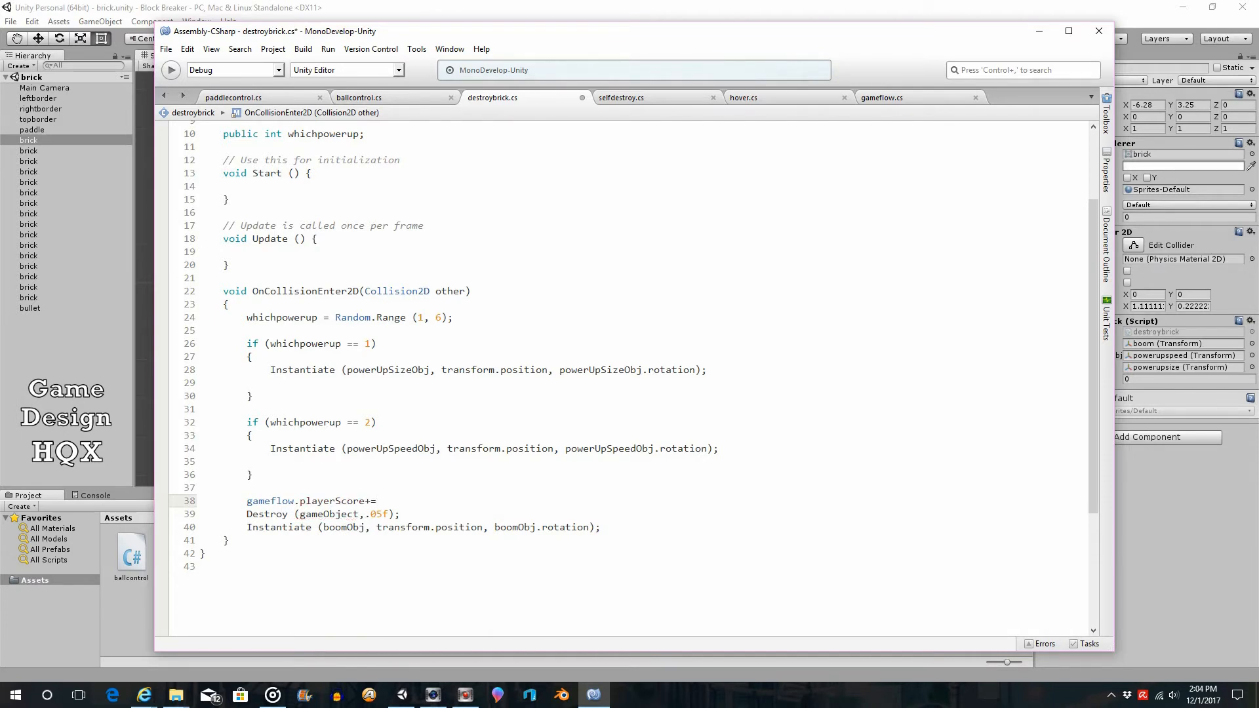
text(10;)
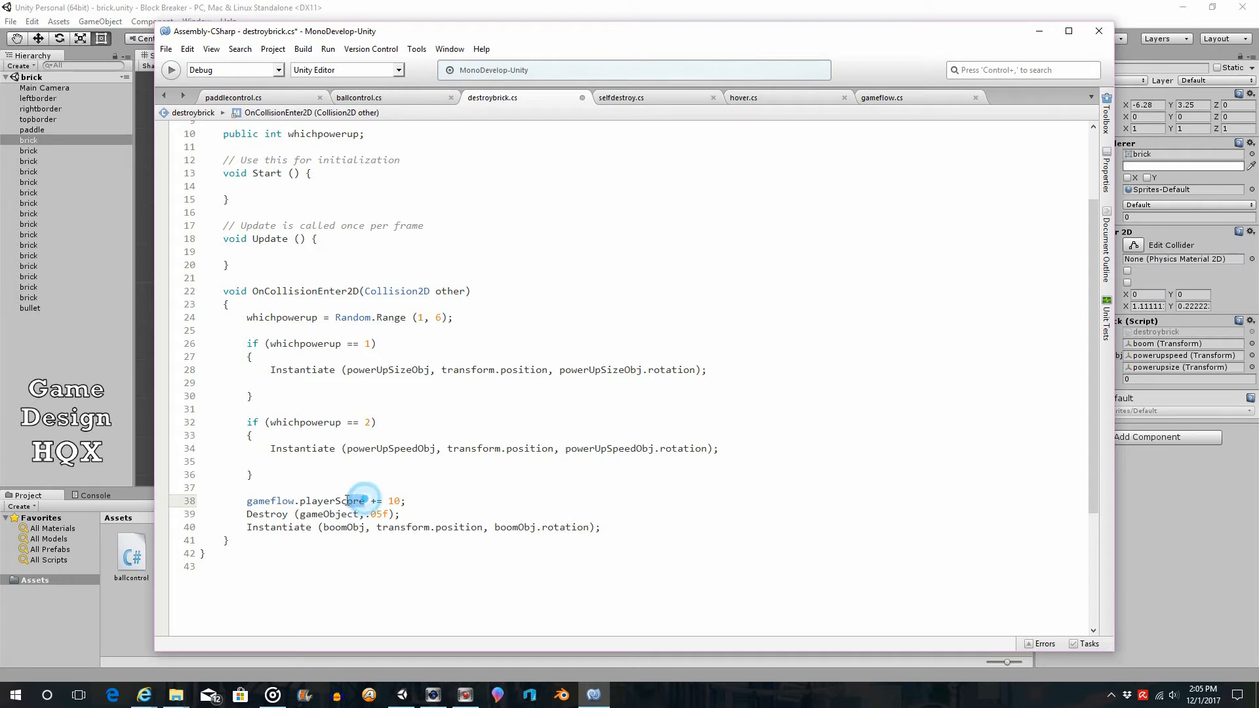
double_click(350, 501)
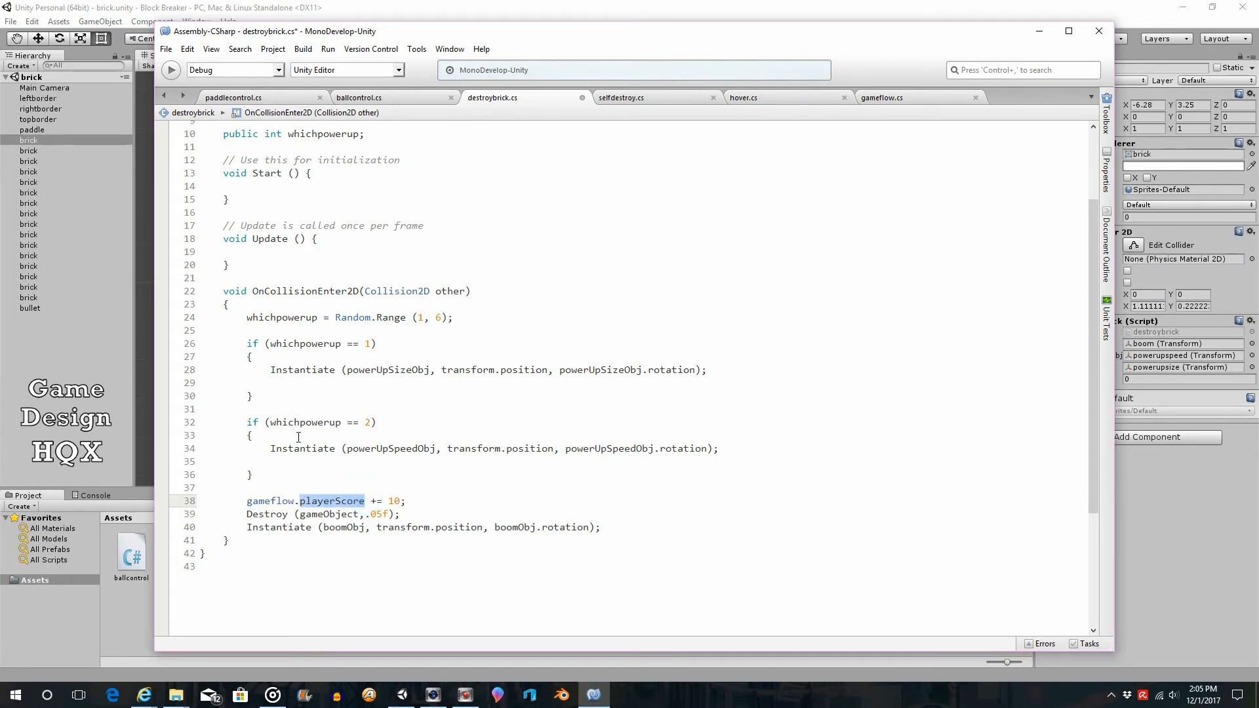
mouse_move(1003, 115)
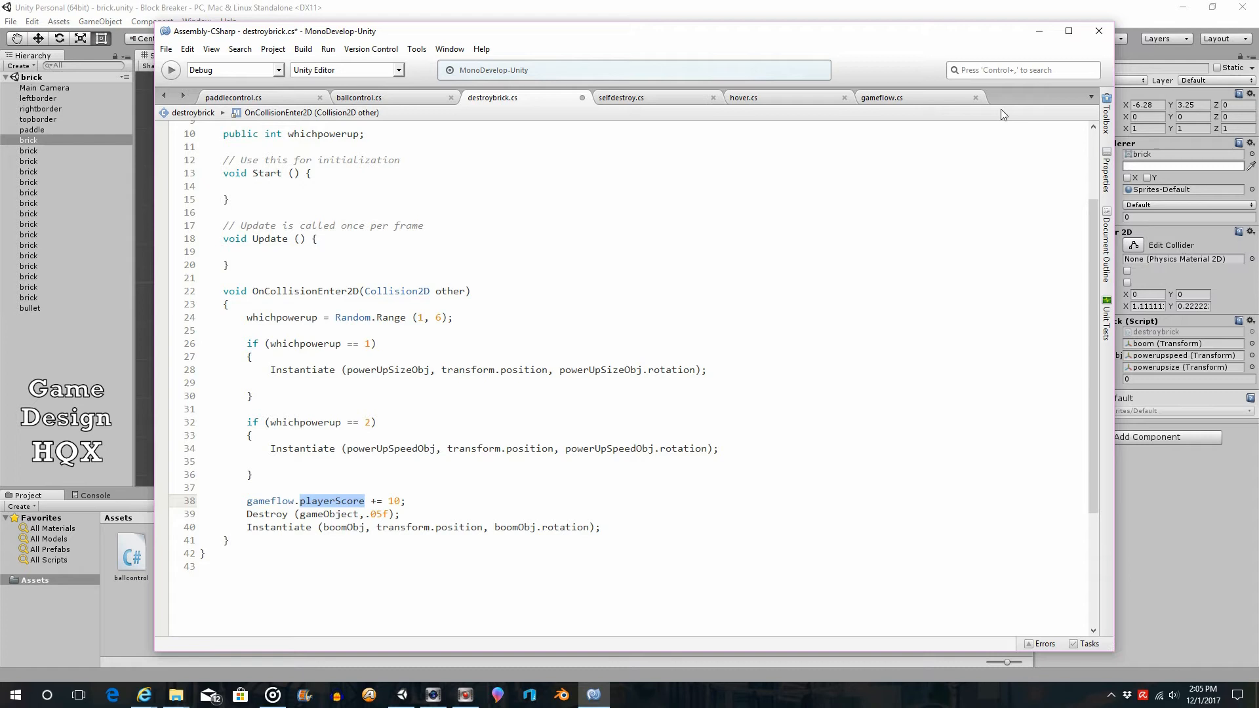
click(882, 97)
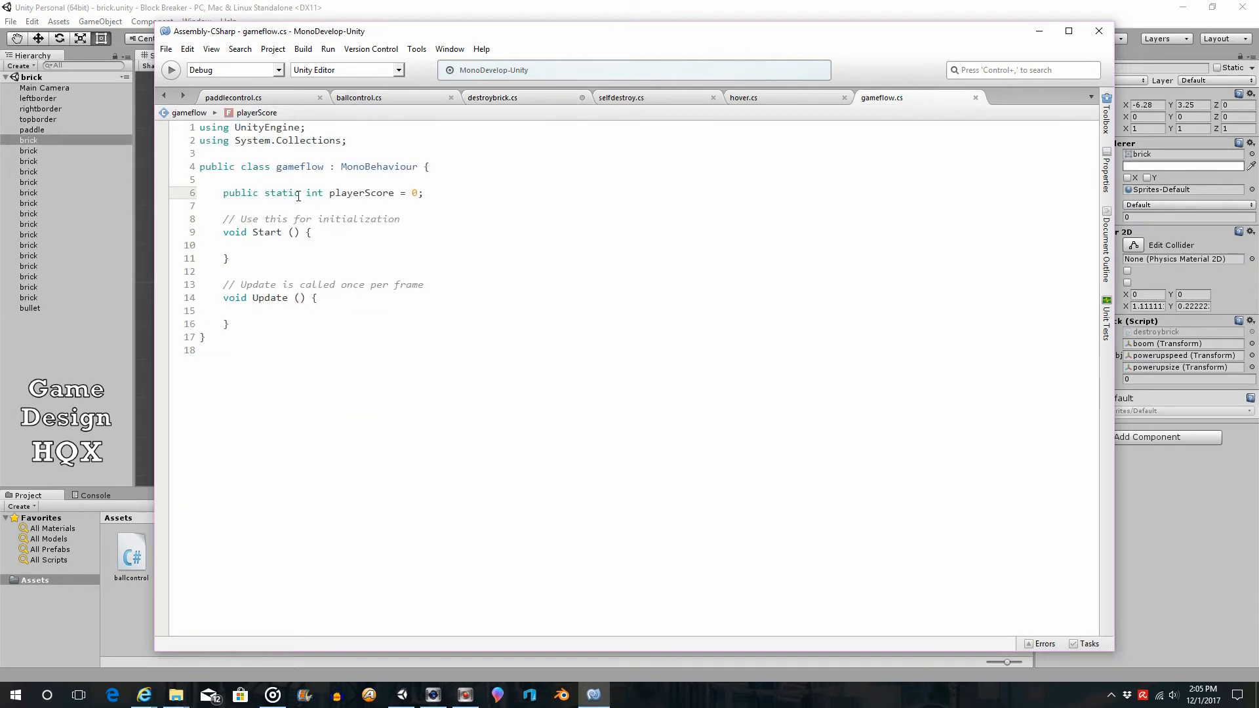
Confirm playerScore is static in gameflow, then review the += 10 line in destroybrick.
double_click(282, 193)
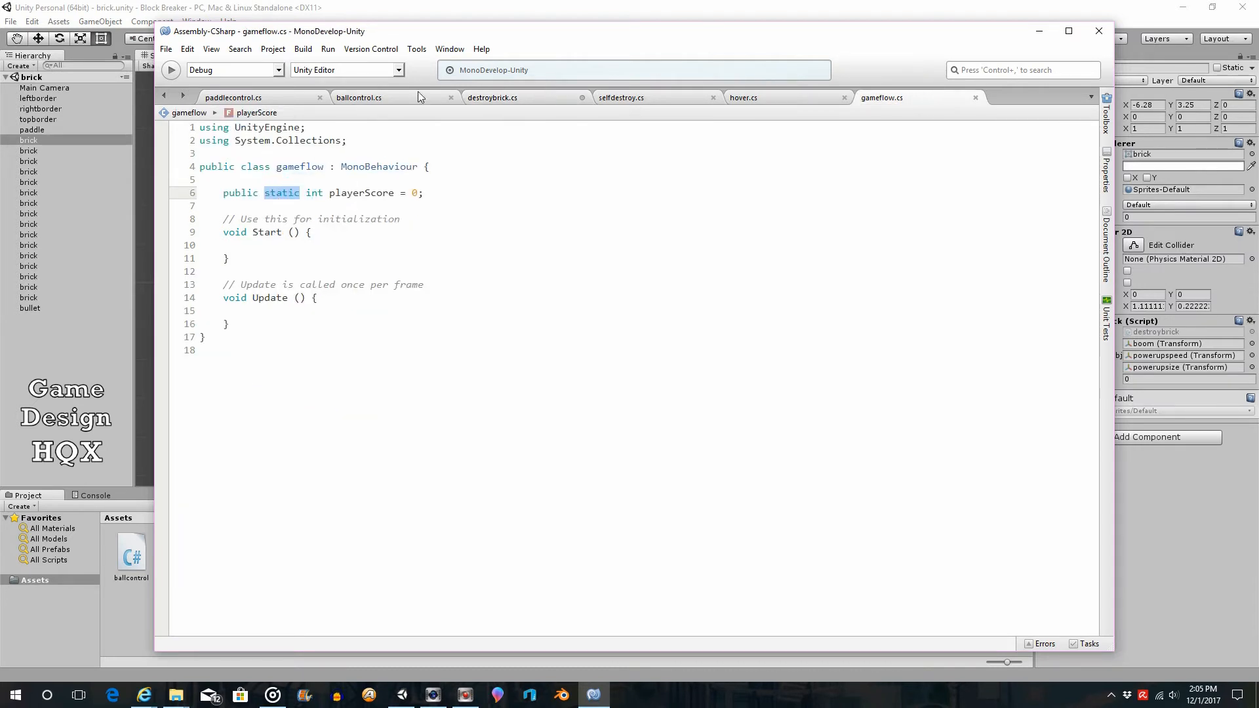
click(492, 97)
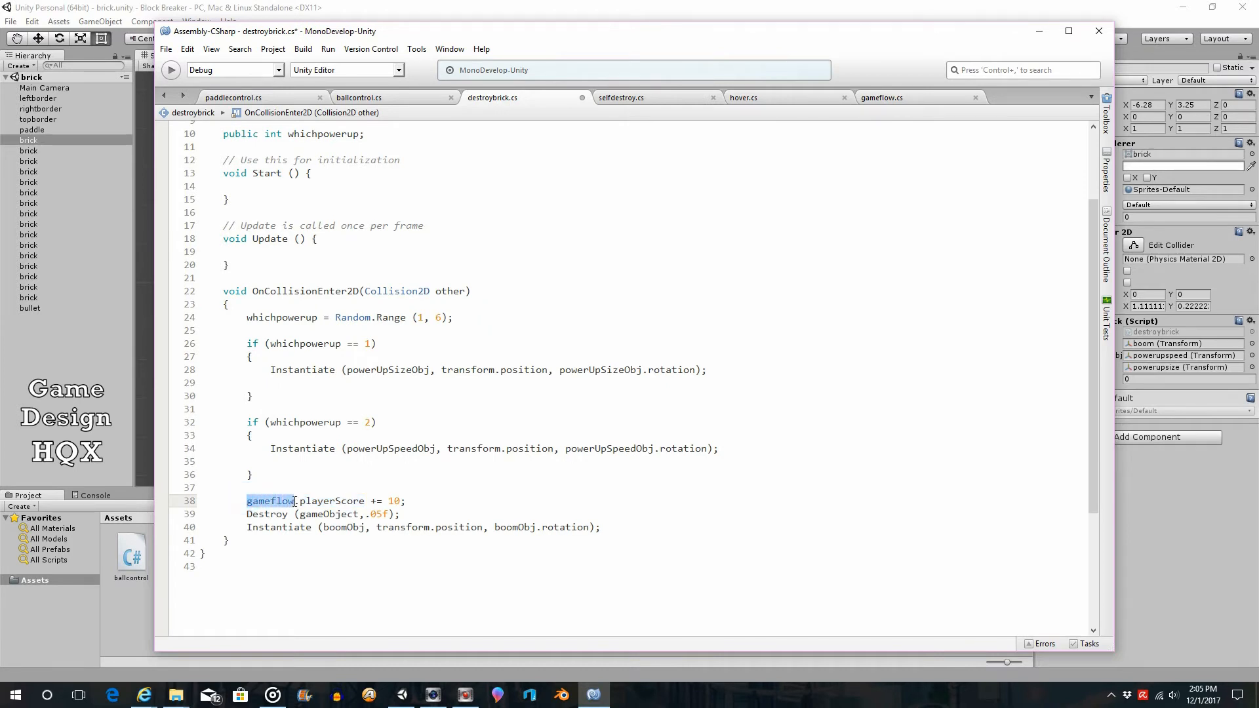
double_click(329, 501)
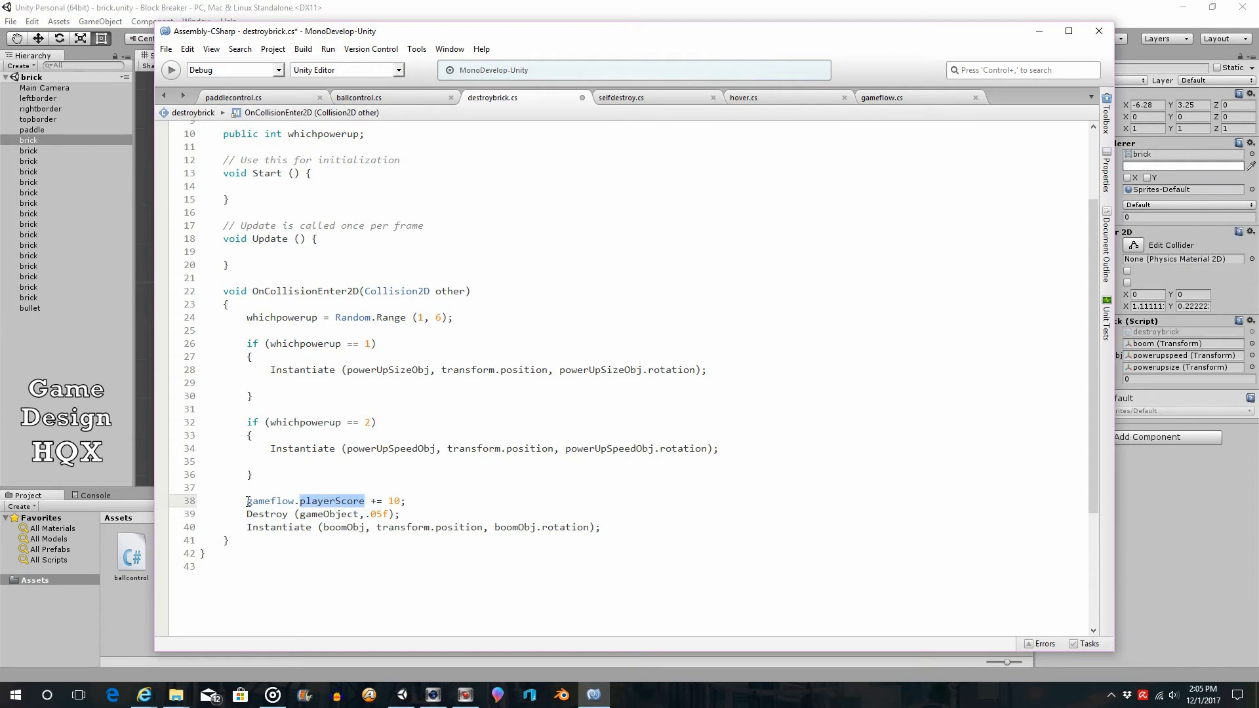
double_click(270, 501)
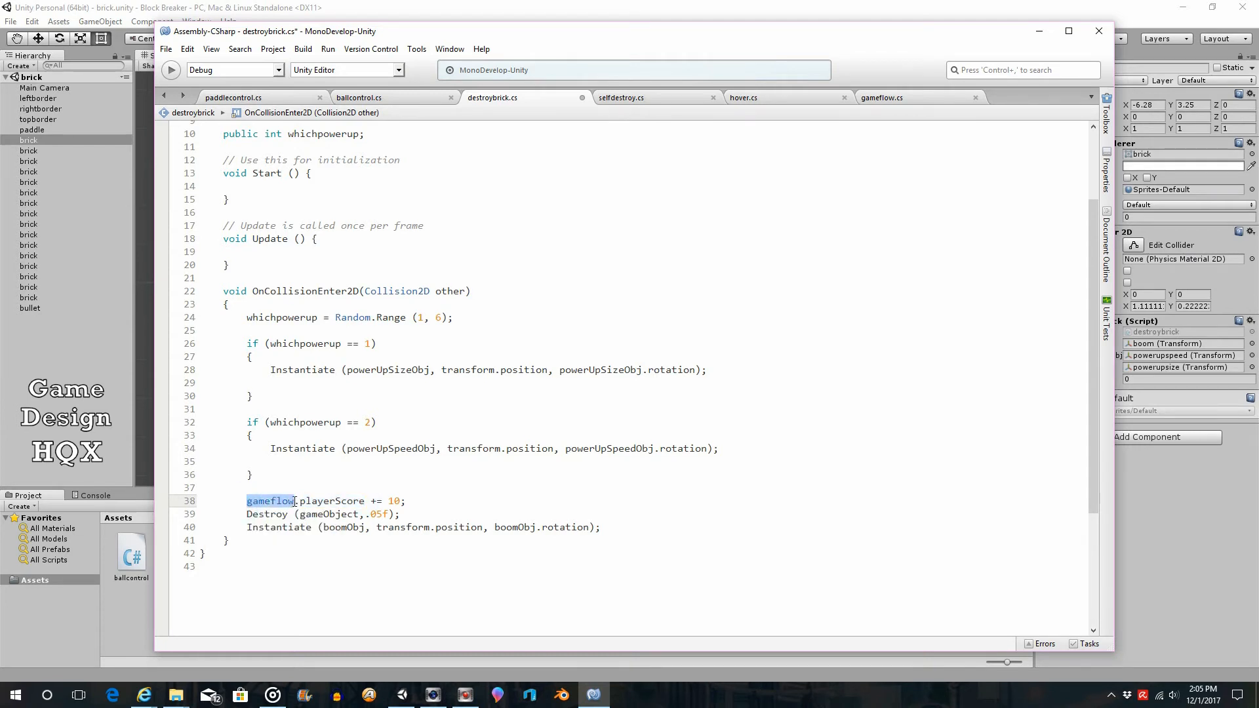
mouse_move(302, 579)
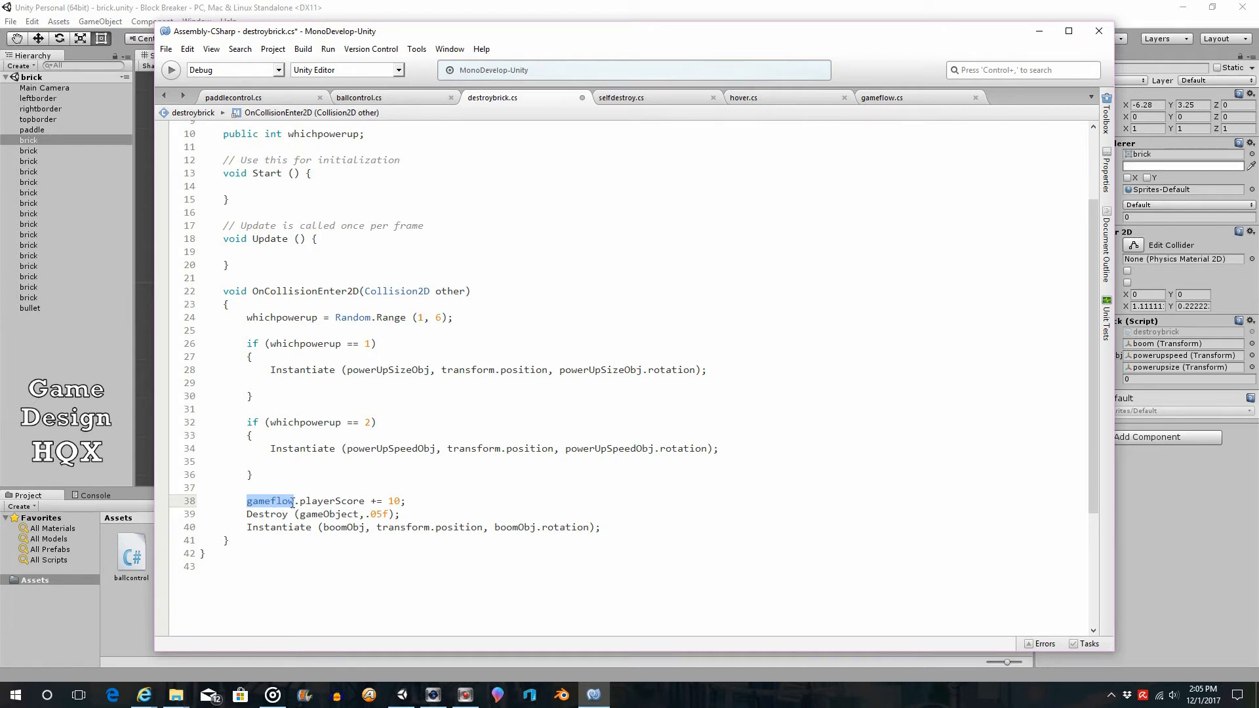
mouse_move(343, 515)
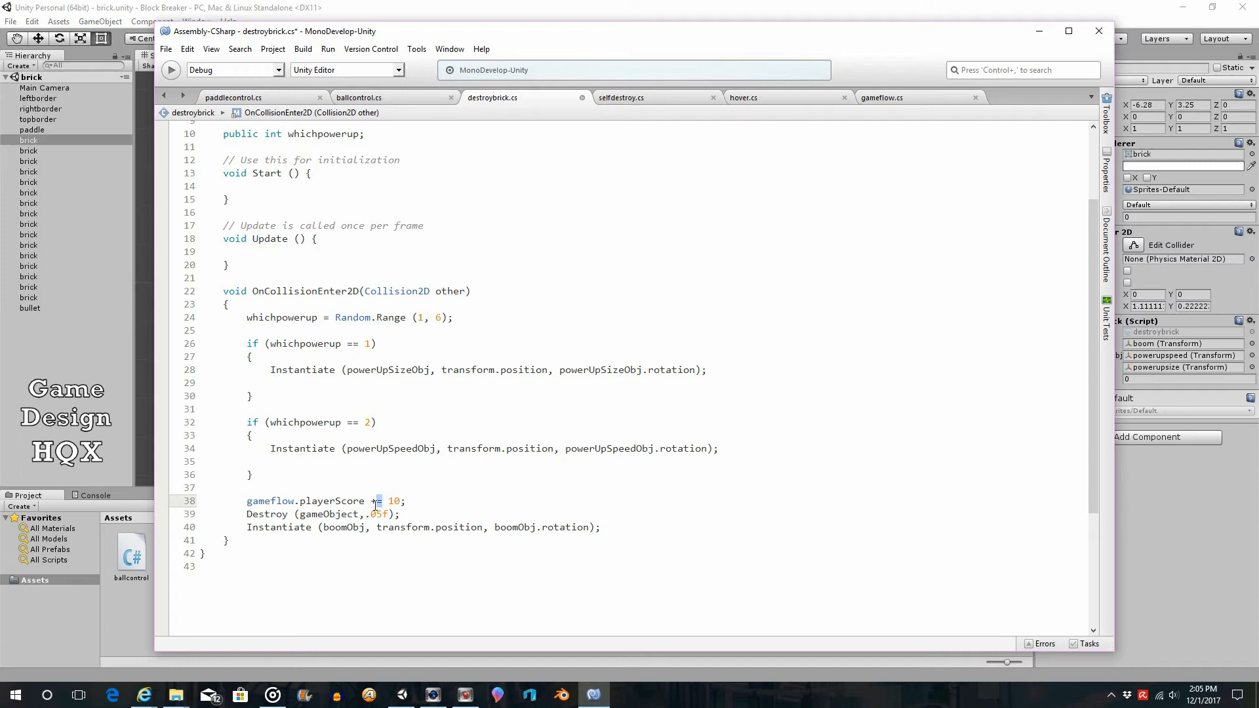
double_click(392, 501)
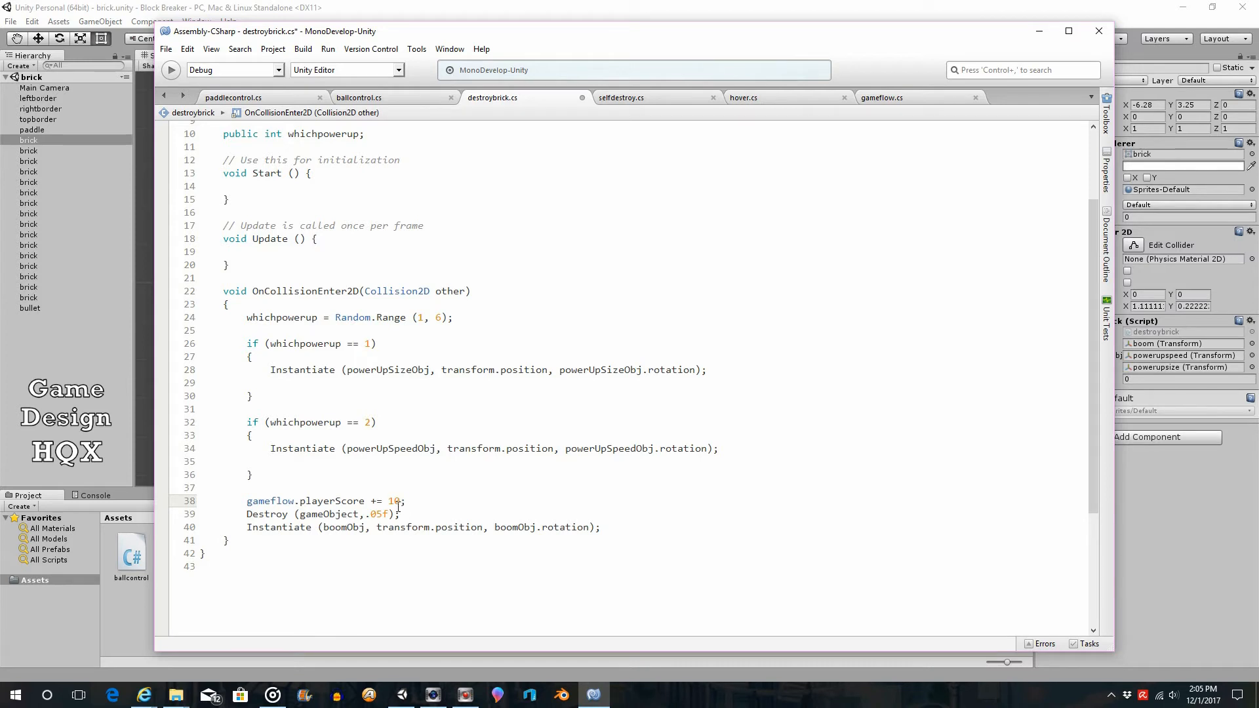
click(407, 501)
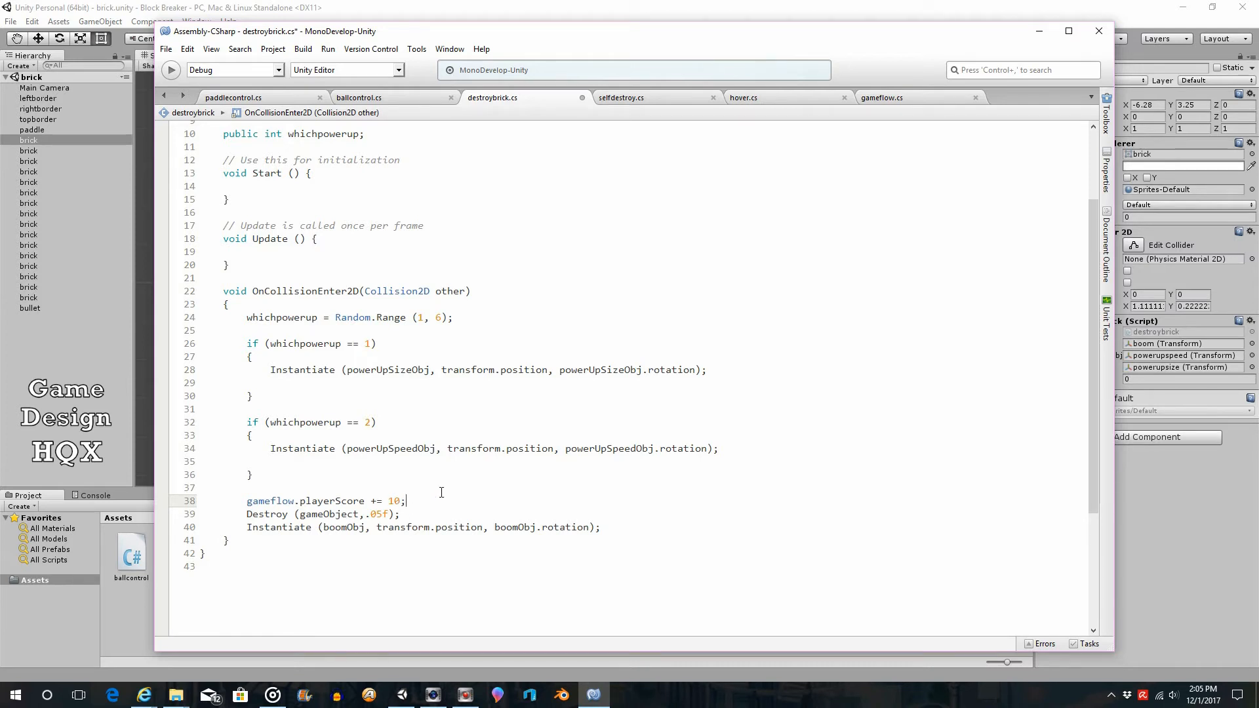
mouse_move(446, 492)
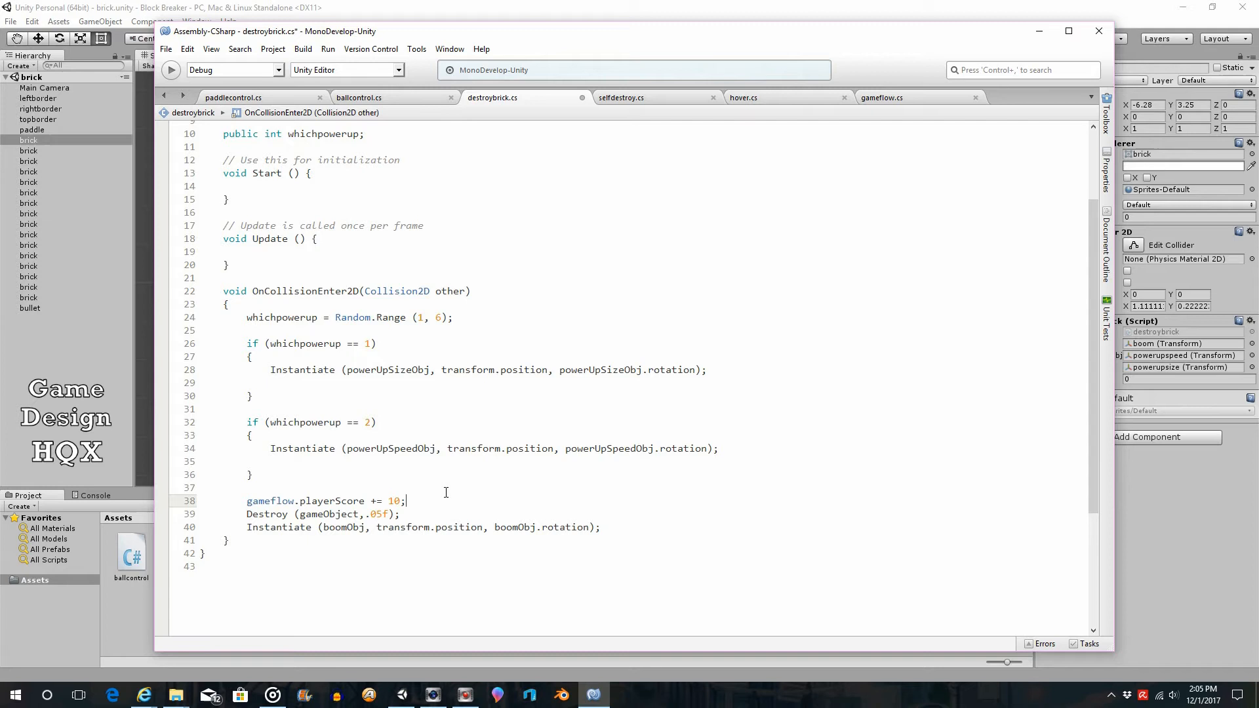
mouse_move(217, 312)
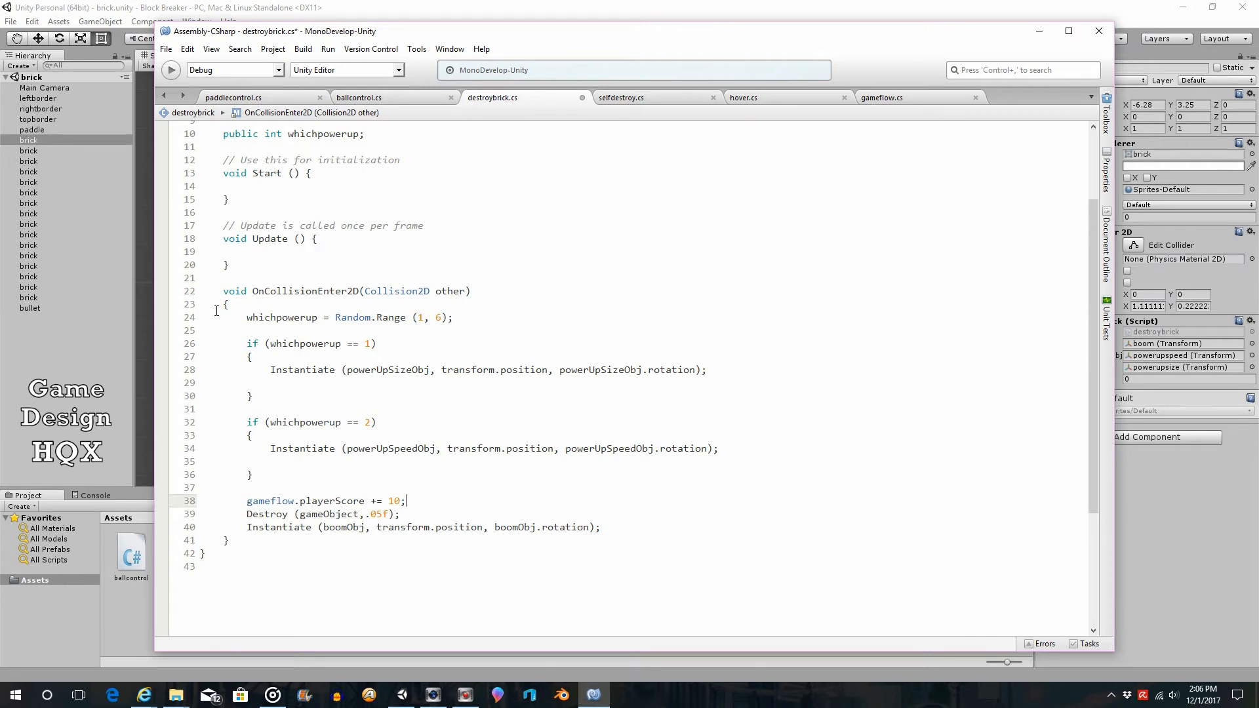
mouse_move(283, 190)
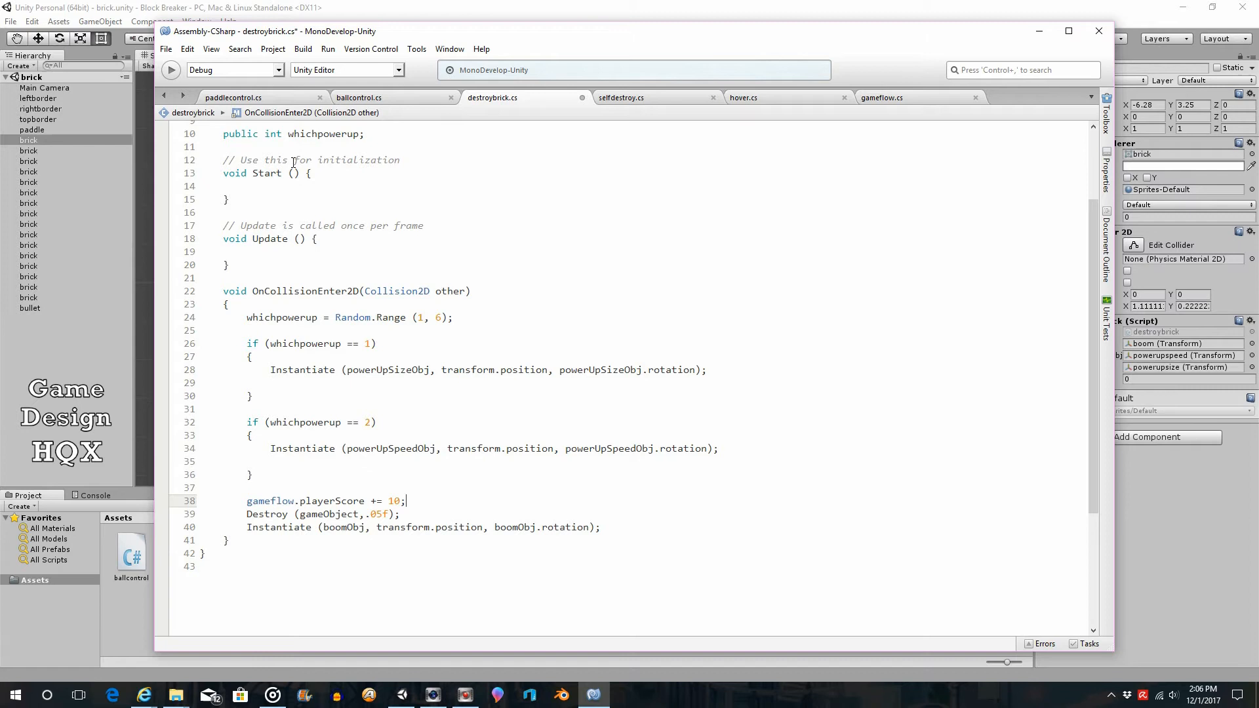
Save the destroybrick script with File > Save.
click(165, 50)
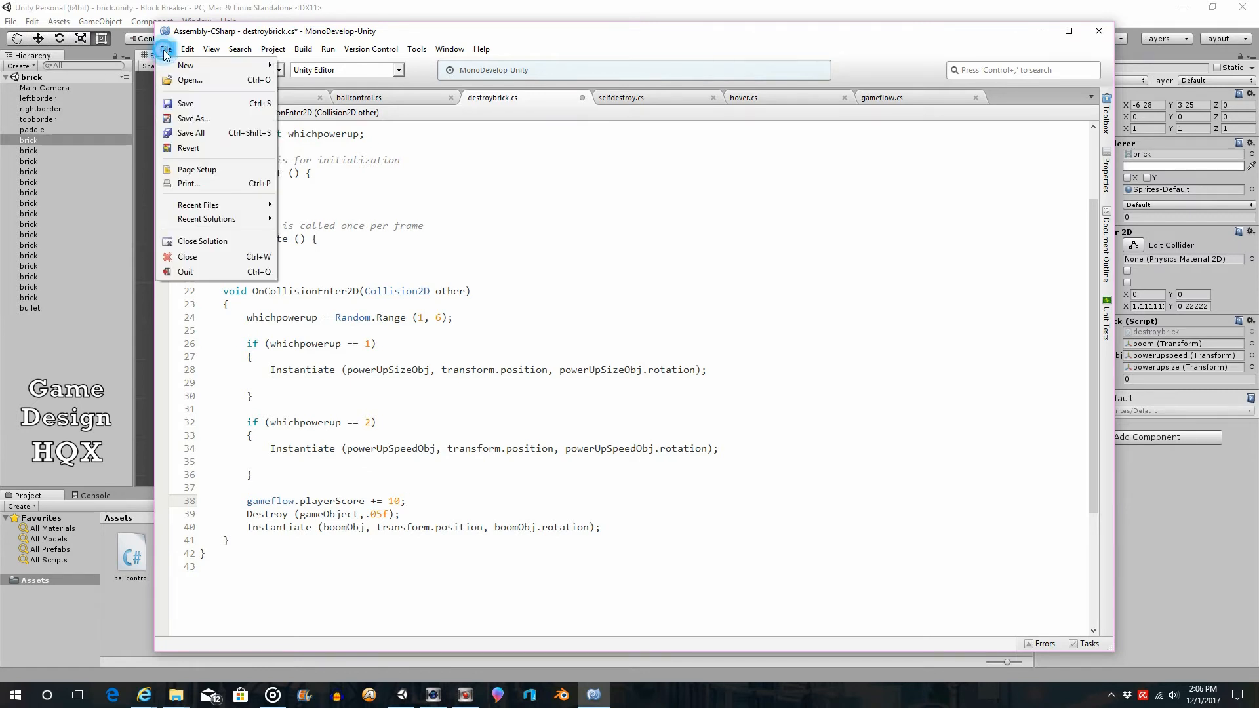
click(186, 103)
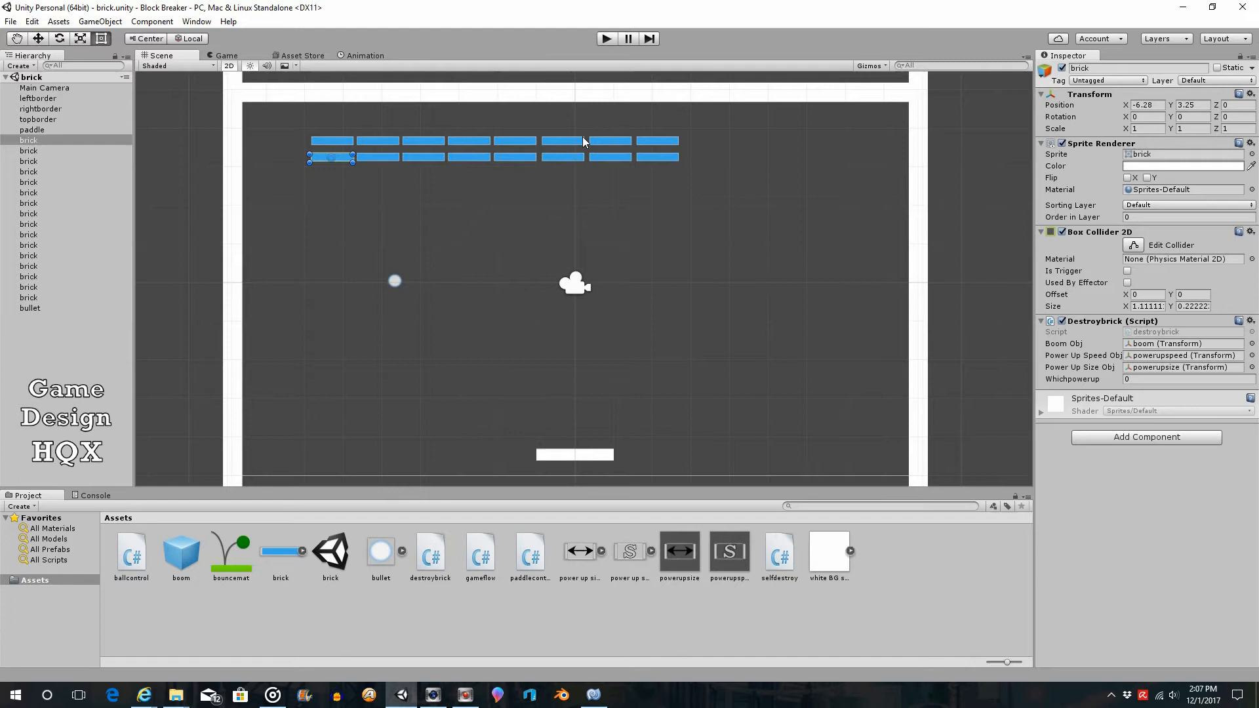
mouse_move(595, 157)
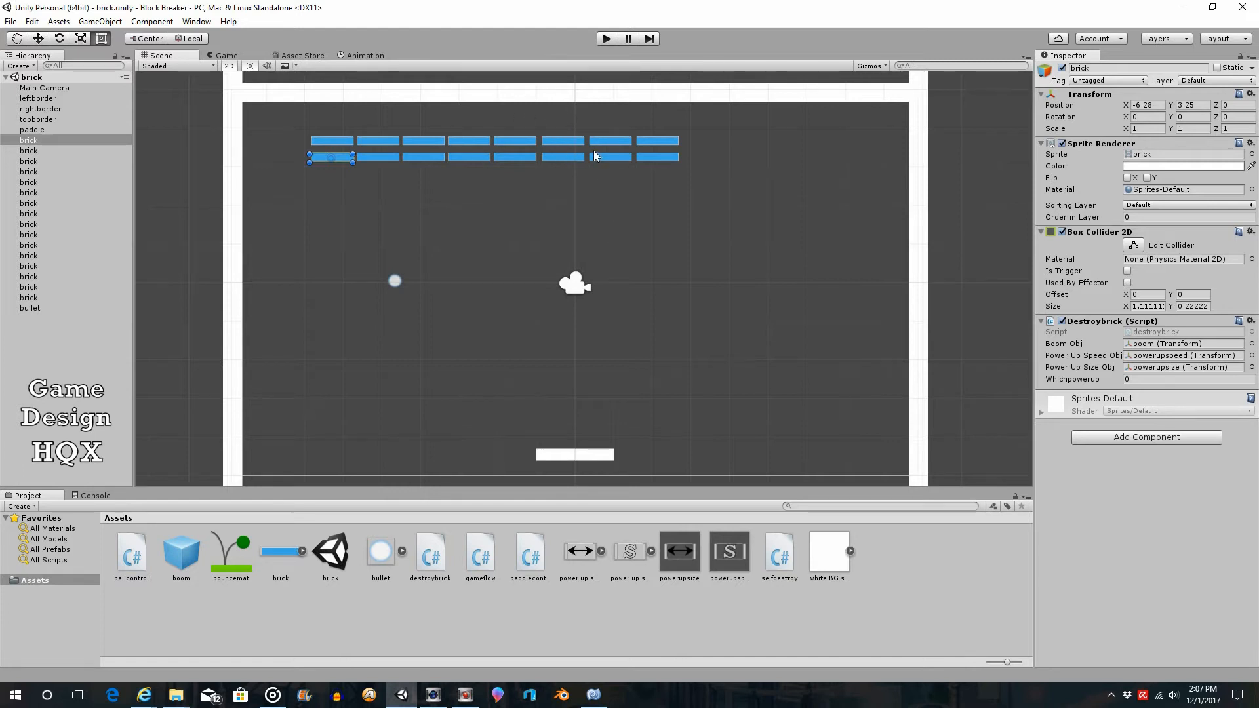
mouse_move(592, 152)
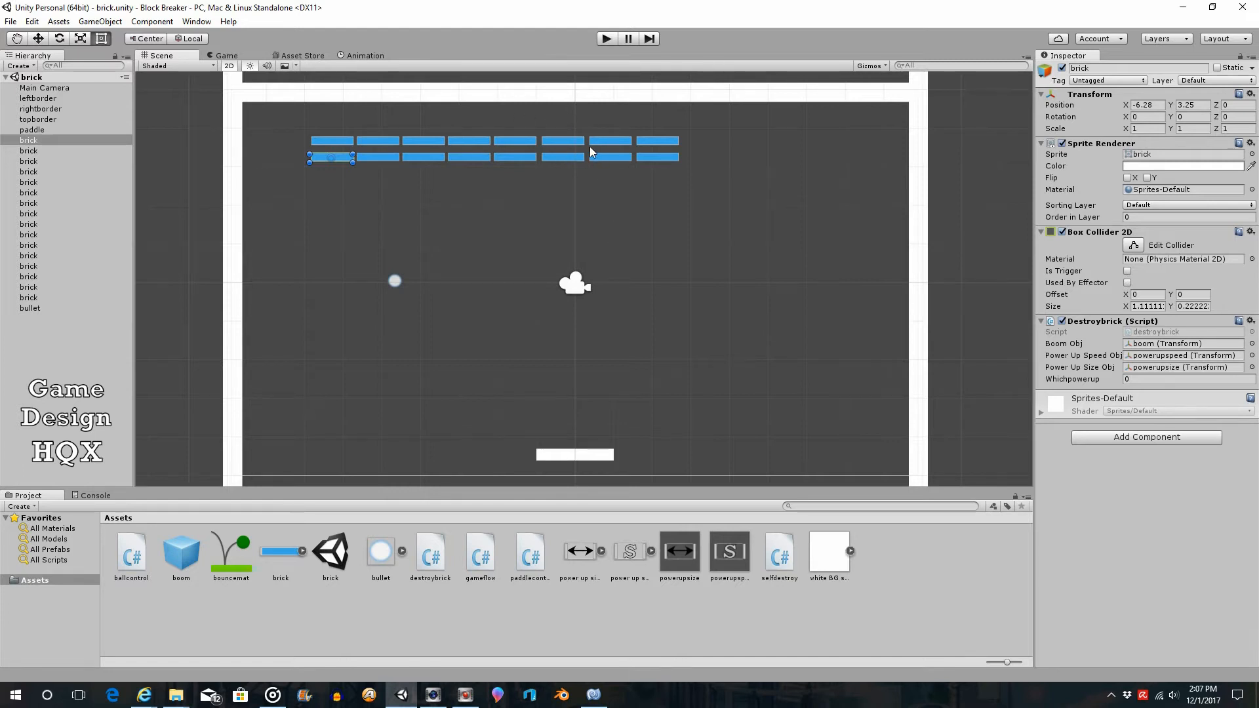
mouse_move(547, 174)
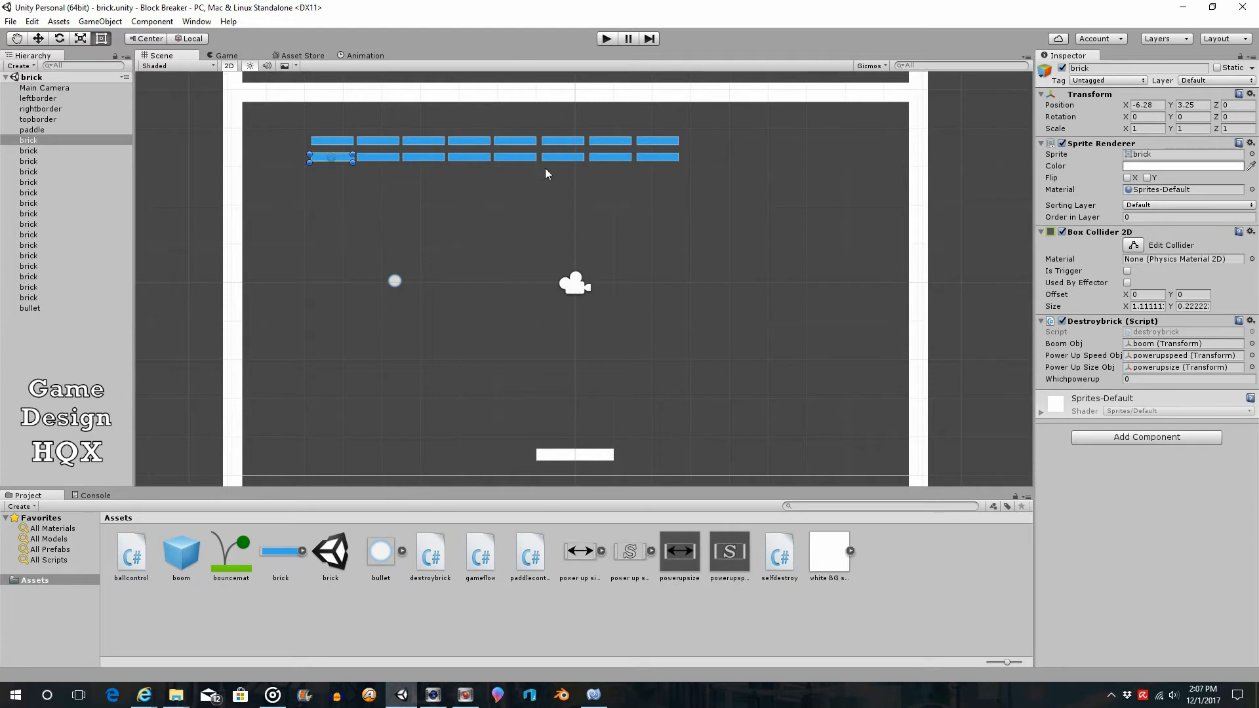
mouse_move(550, 168)
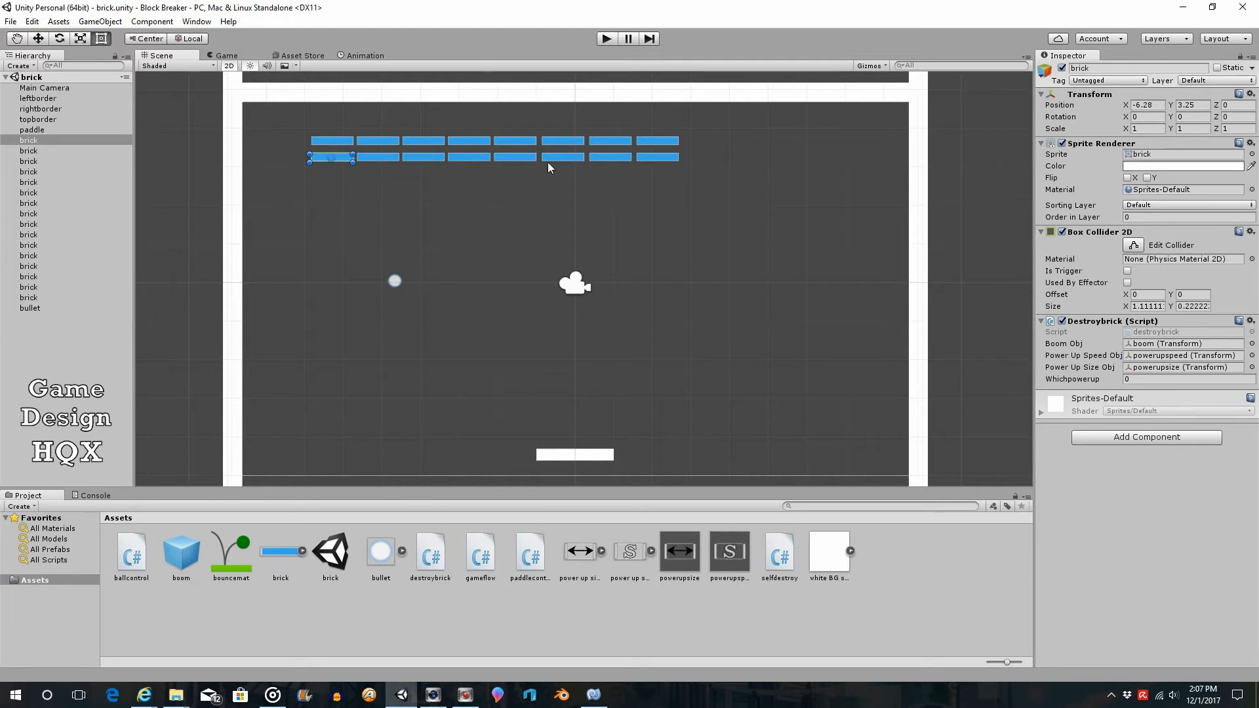
mouse_move(543, 160)
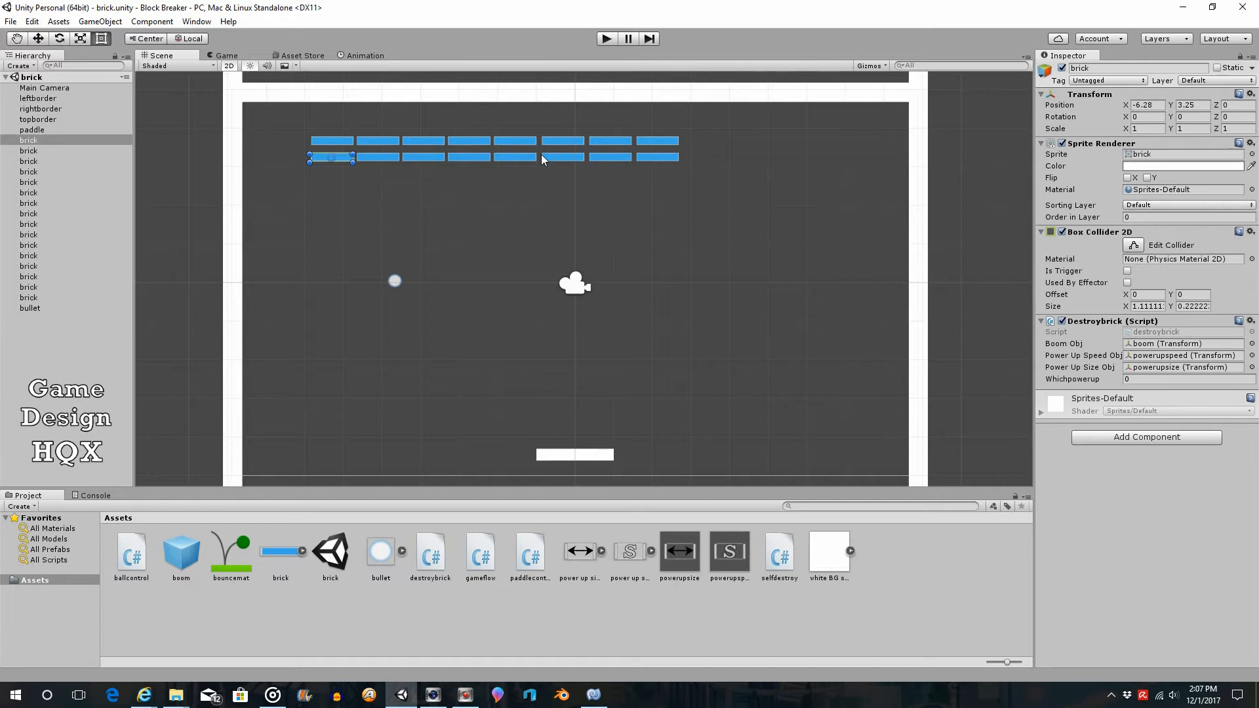
mouse_move(955, 264)
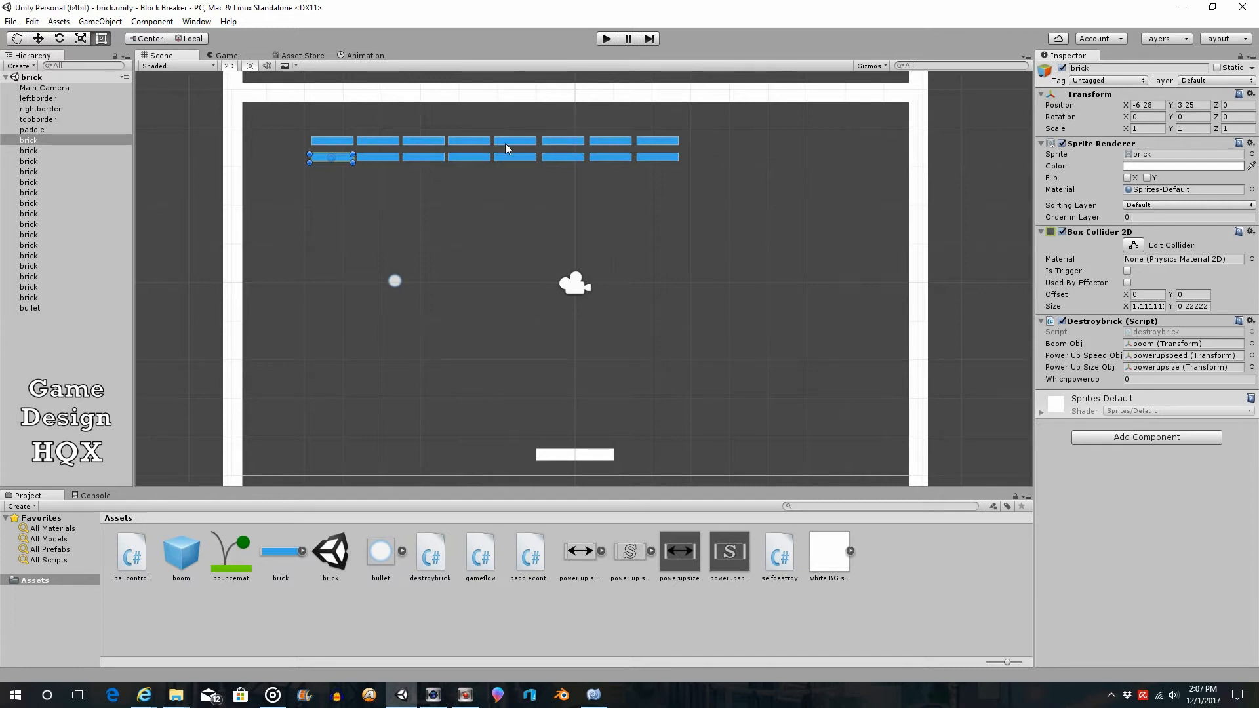
mouse_move(519, 171)
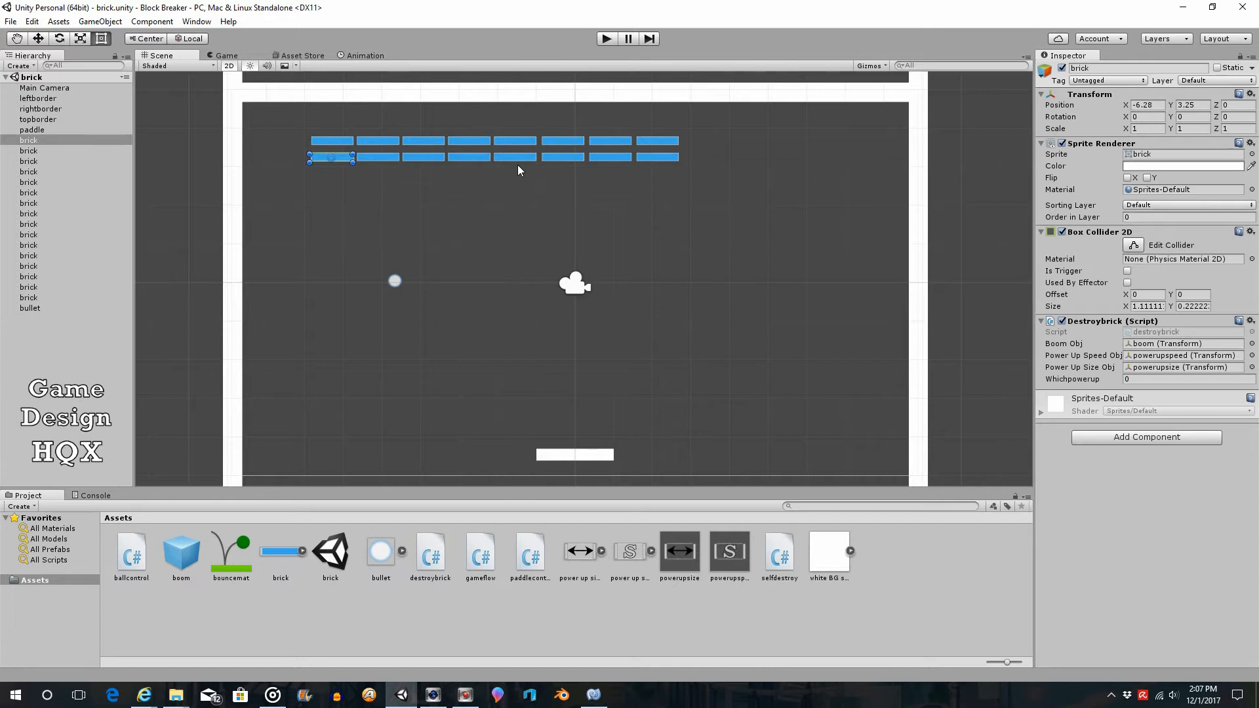
mouse_move(566, 122)
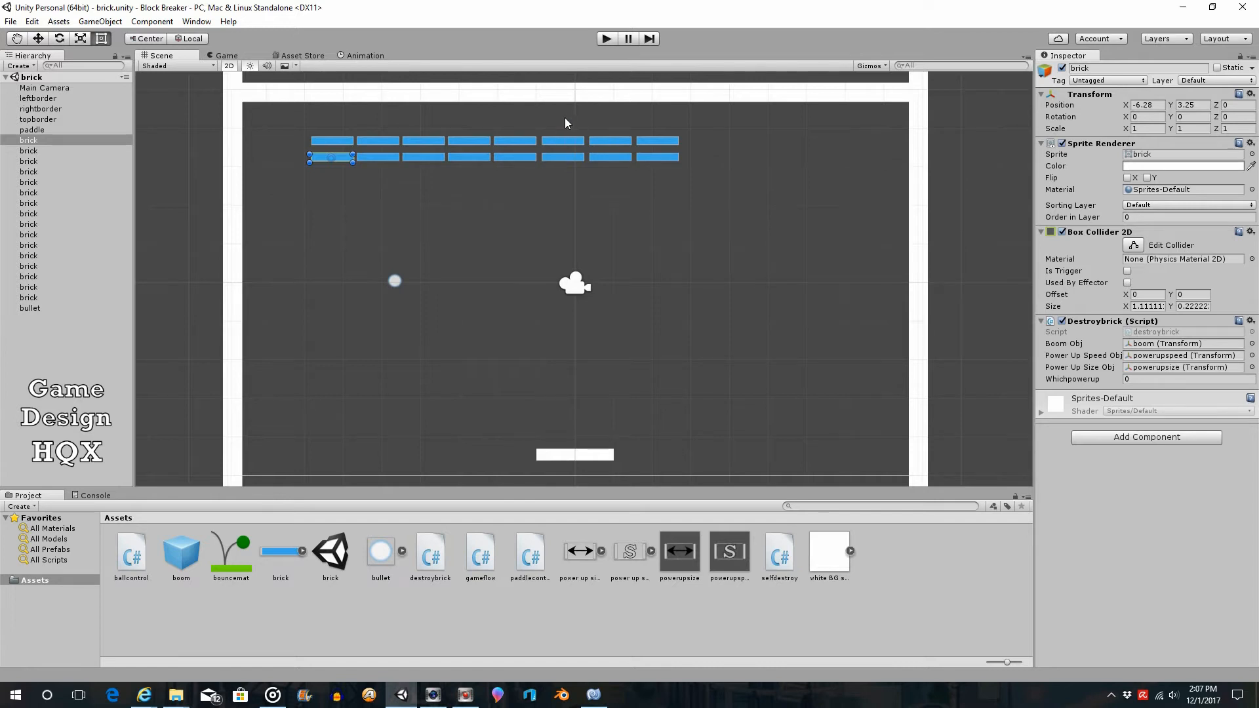
mouse_move(561, 122)
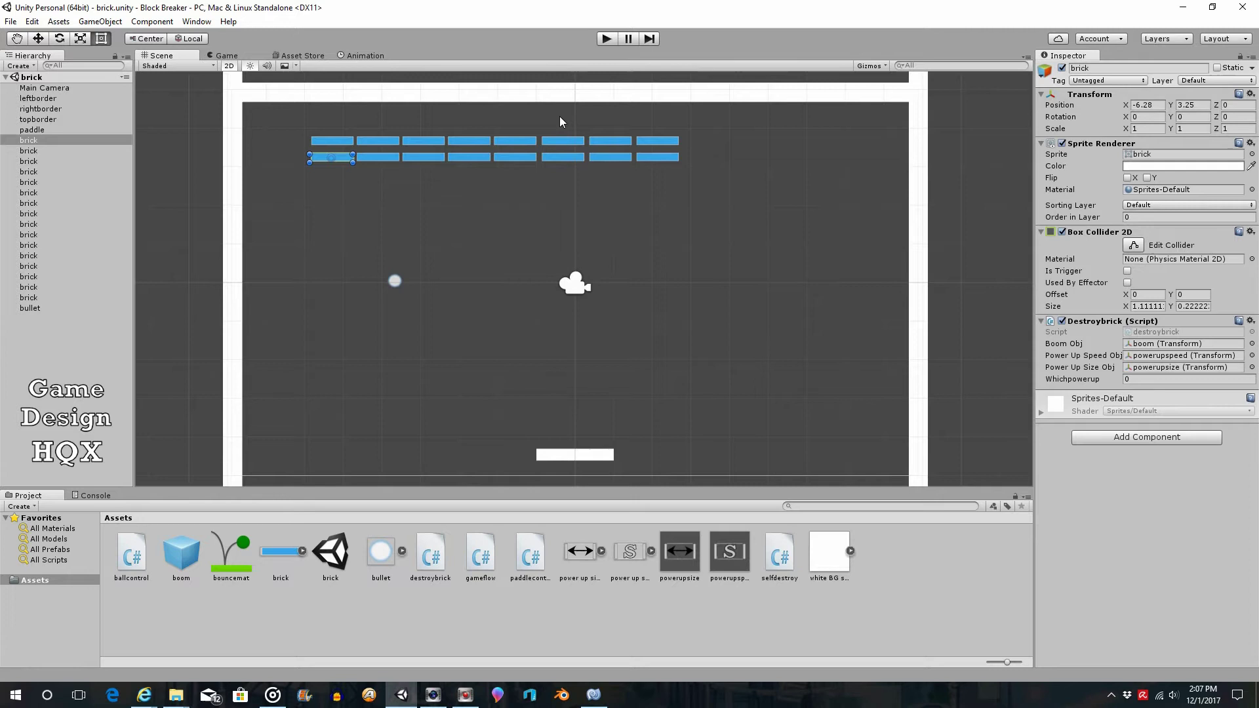
mouse_move(558, 124)
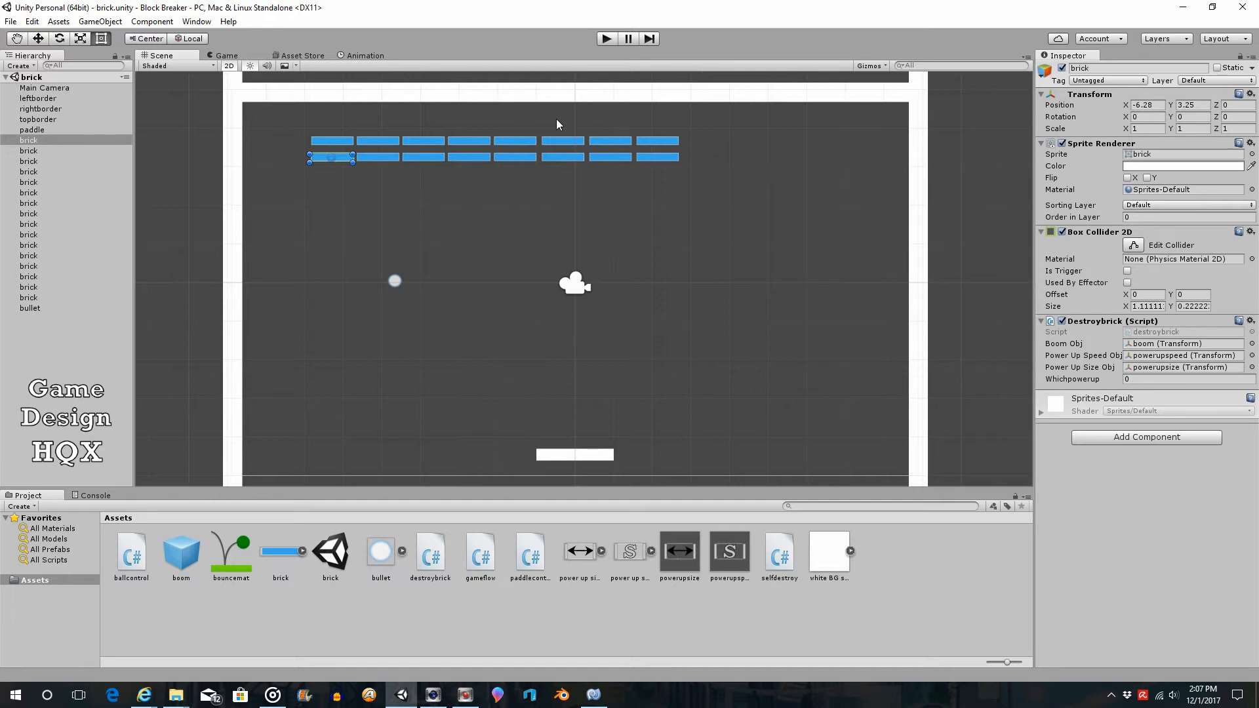
mouse_move(555, 127)
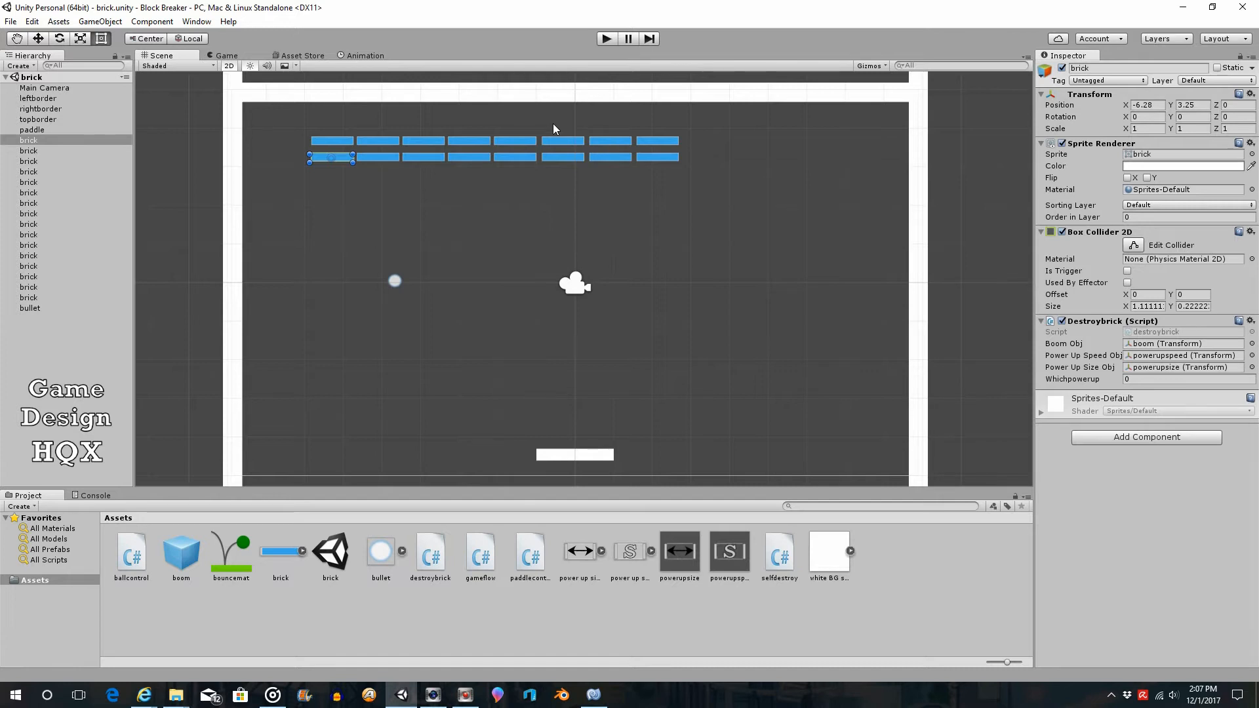
mouse_move(591, 440)
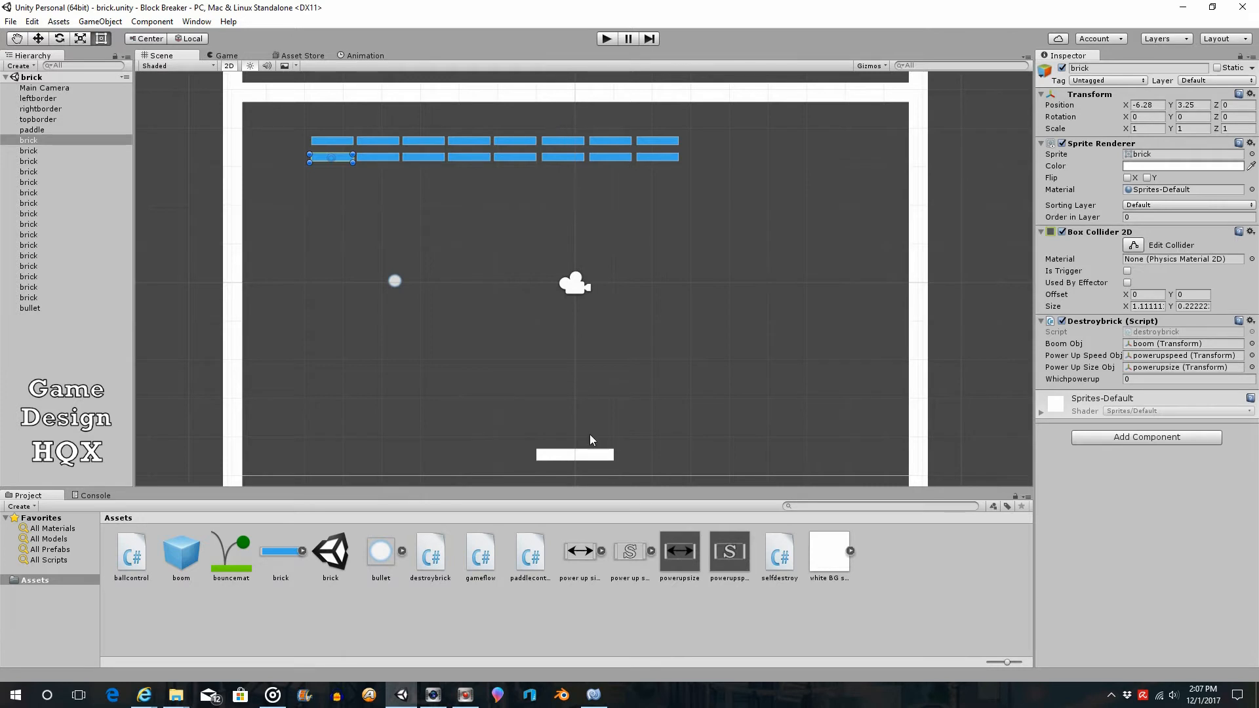
mouse_move(711, 218)
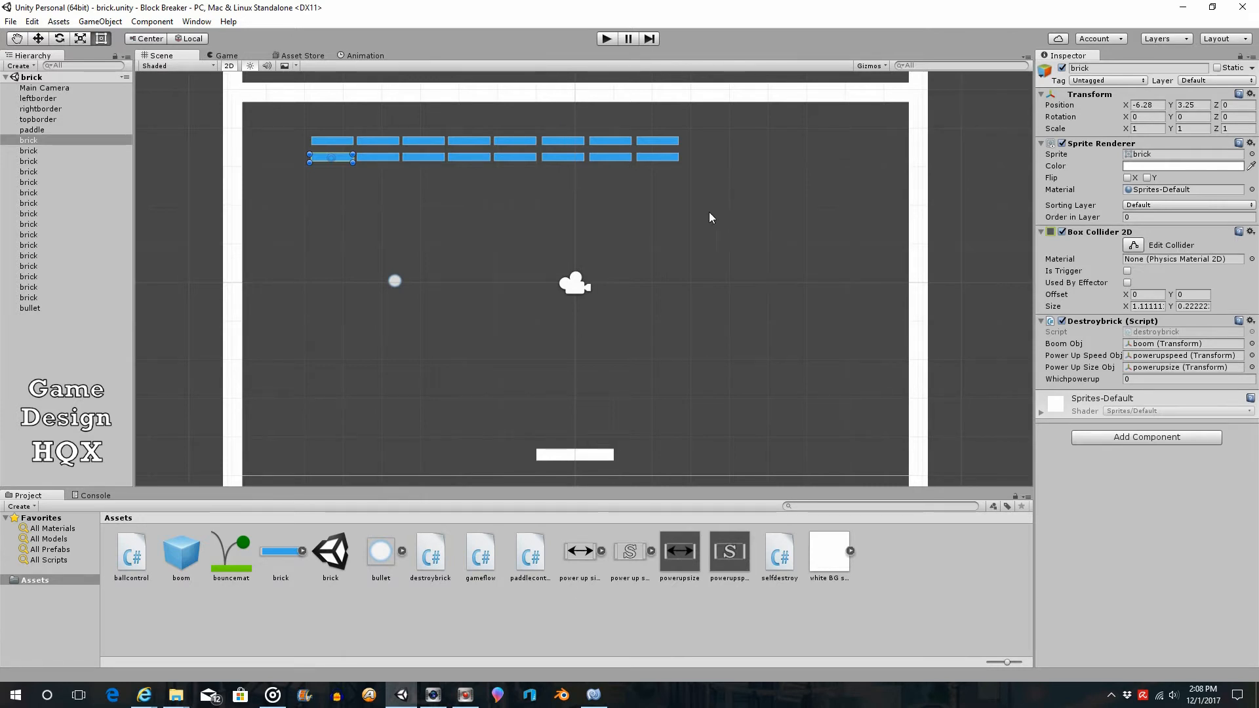
Create an empty GameObject and rename it scoreTextObj.
click(100, 22)
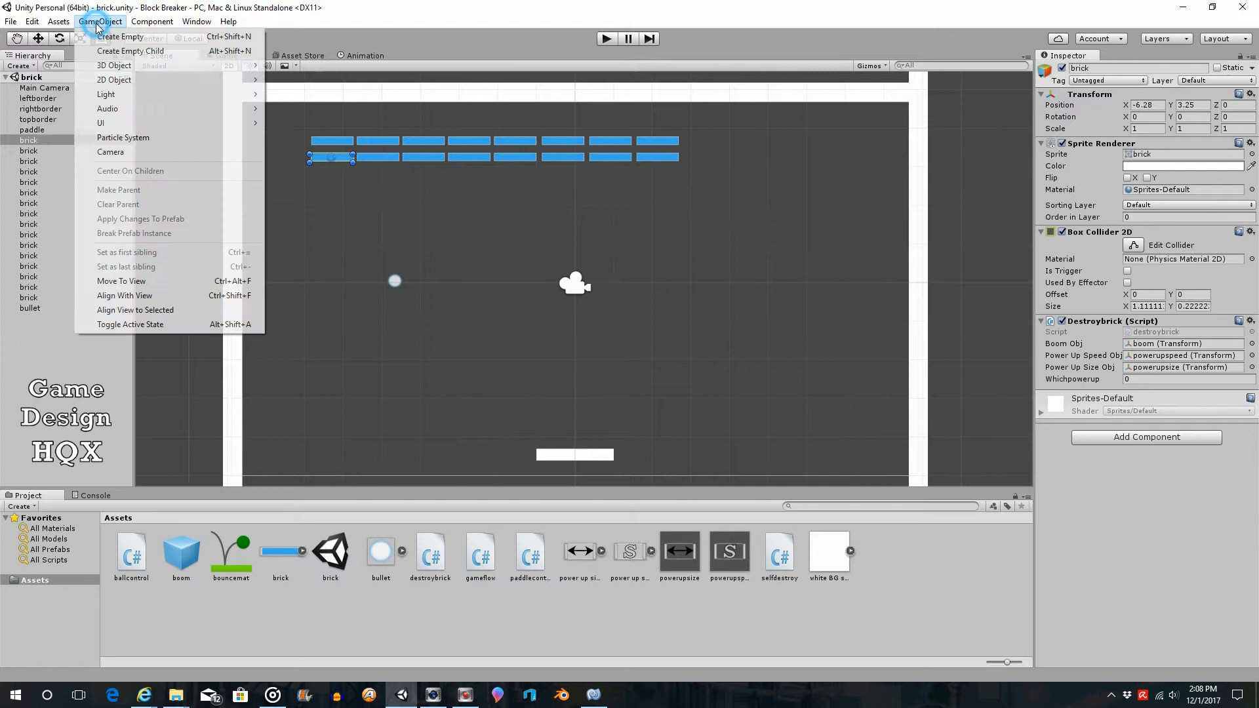
click(125, 37)
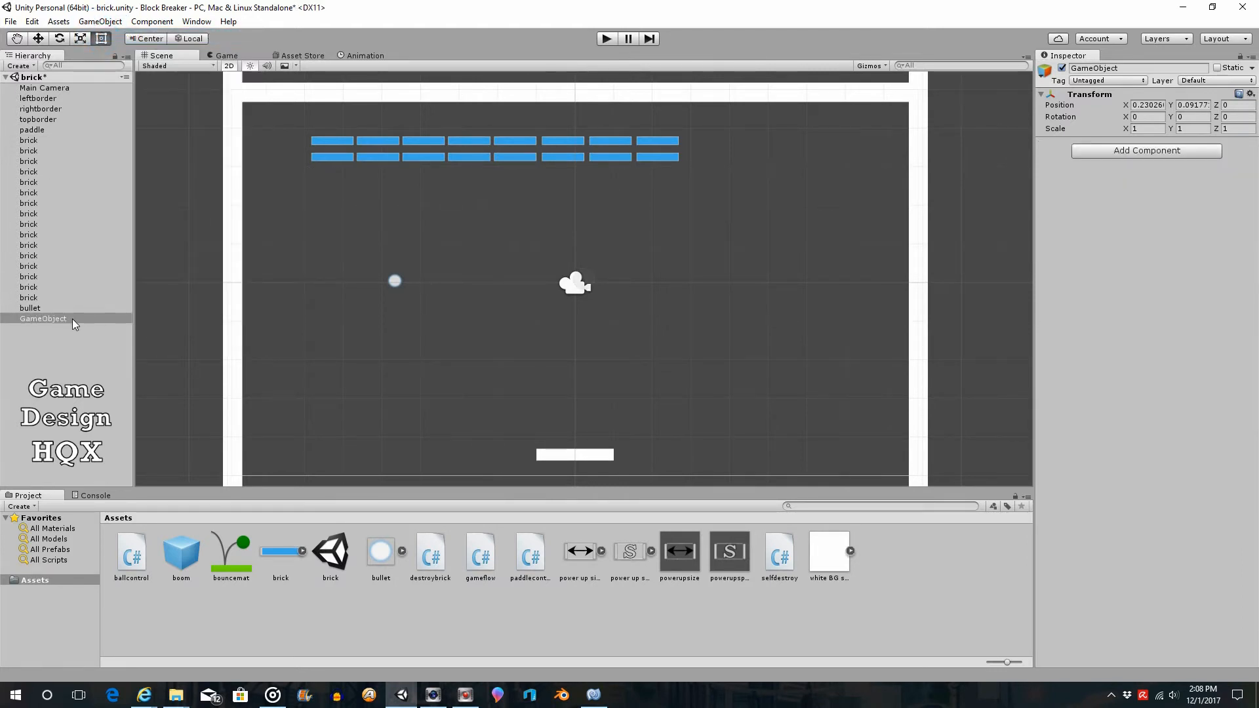
double_click(43, 319)
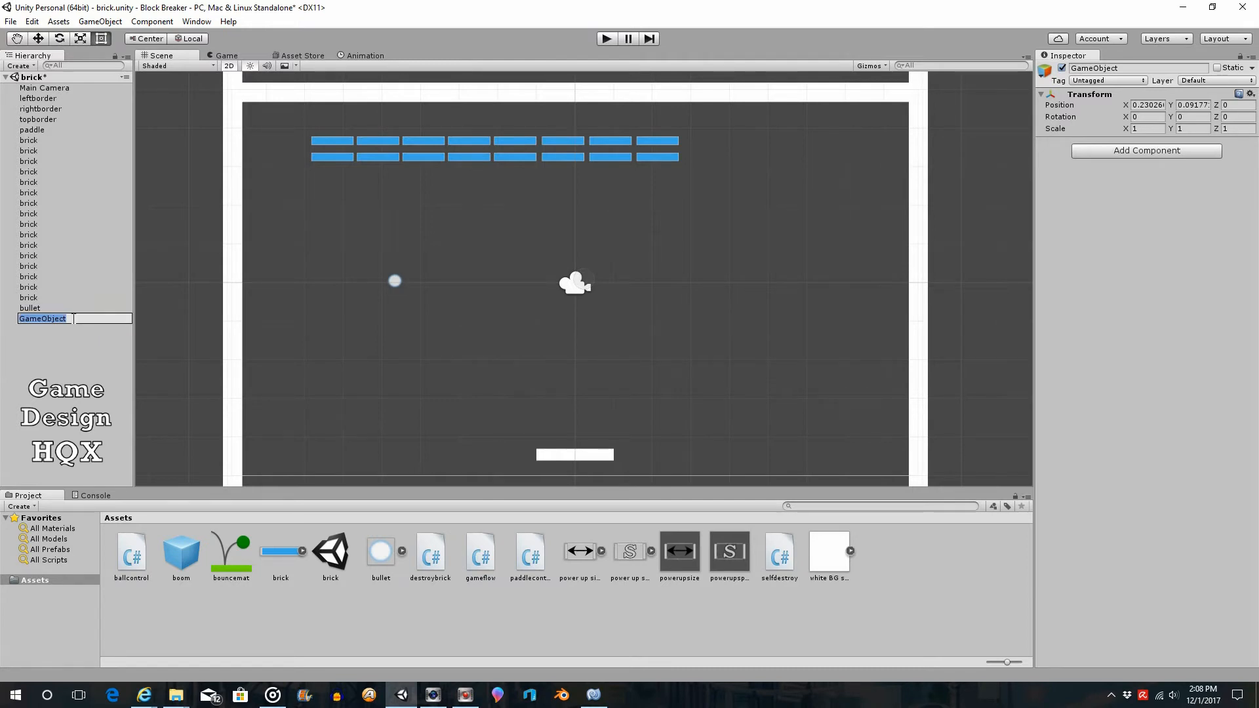
text(scoreText)
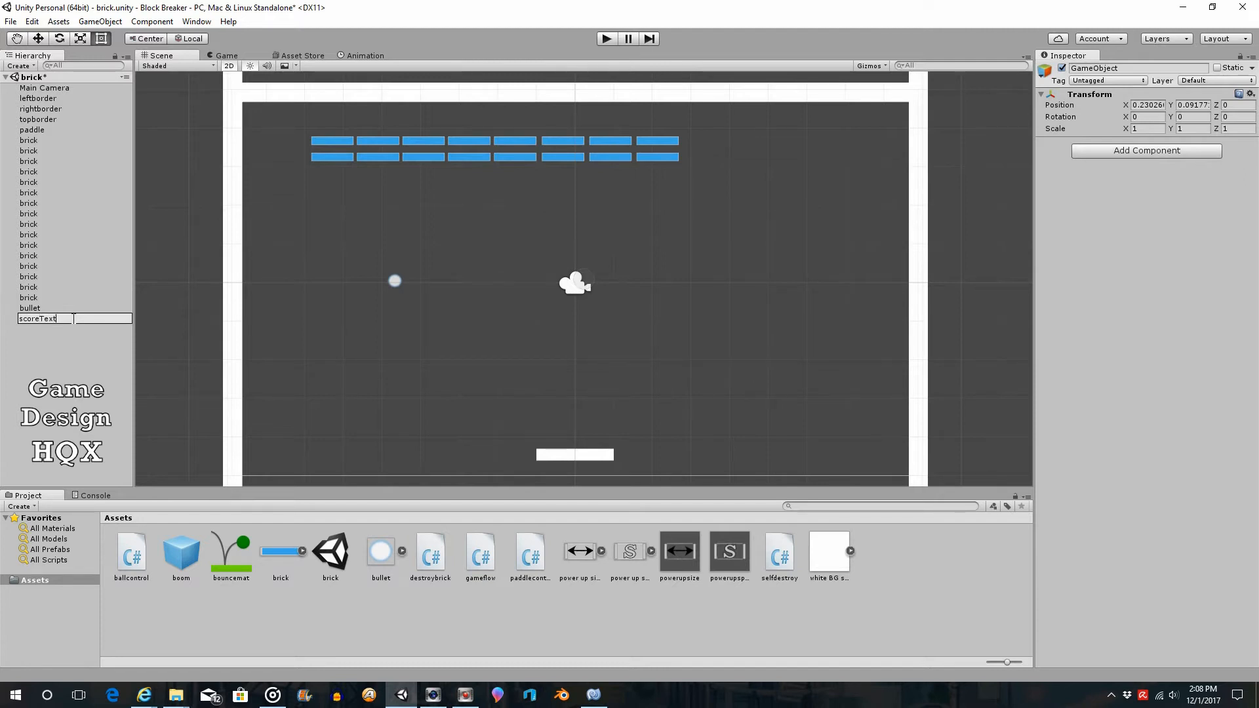
text(Obj)
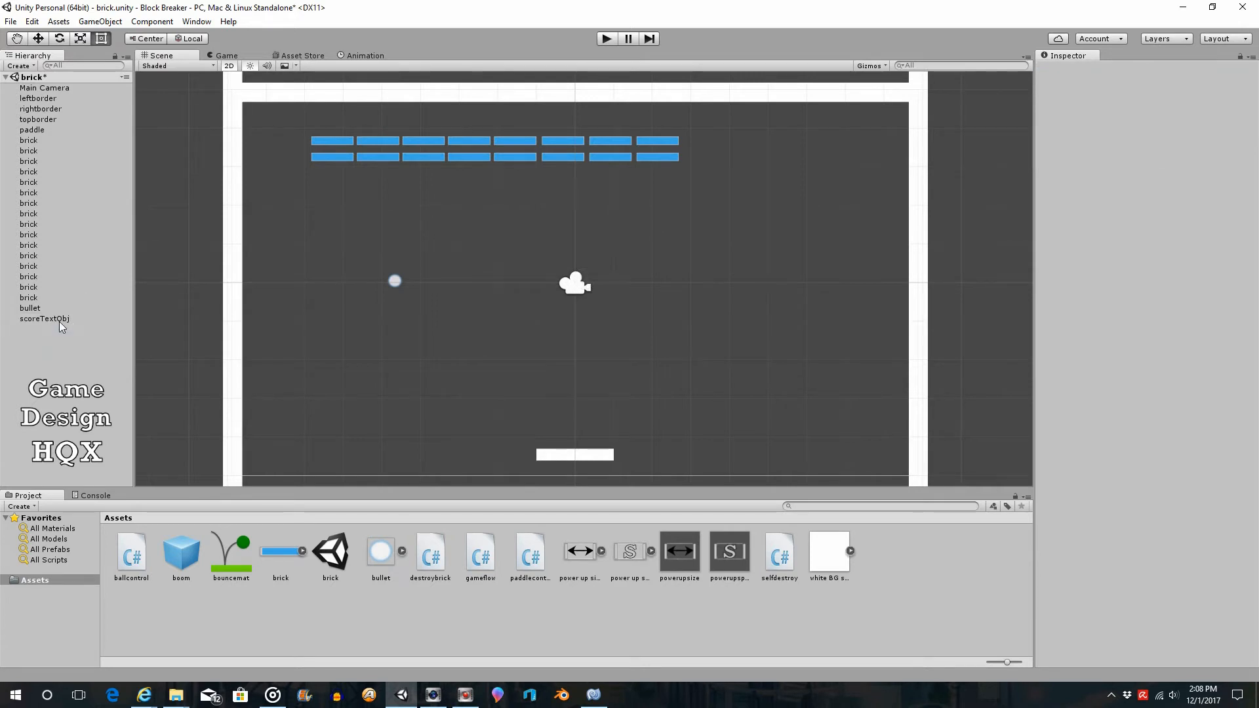
click(43, 318)
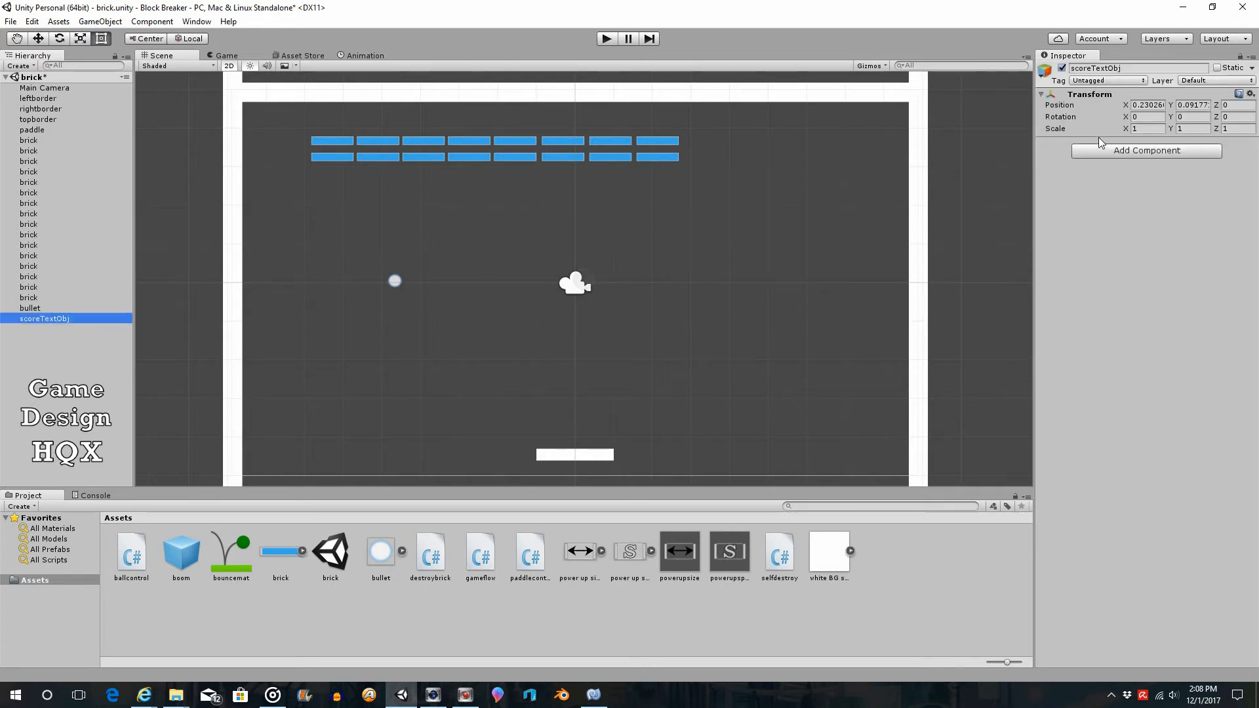
Add a Mesh > Text Mesh component to scoreTextObj.
click(1147, 151)
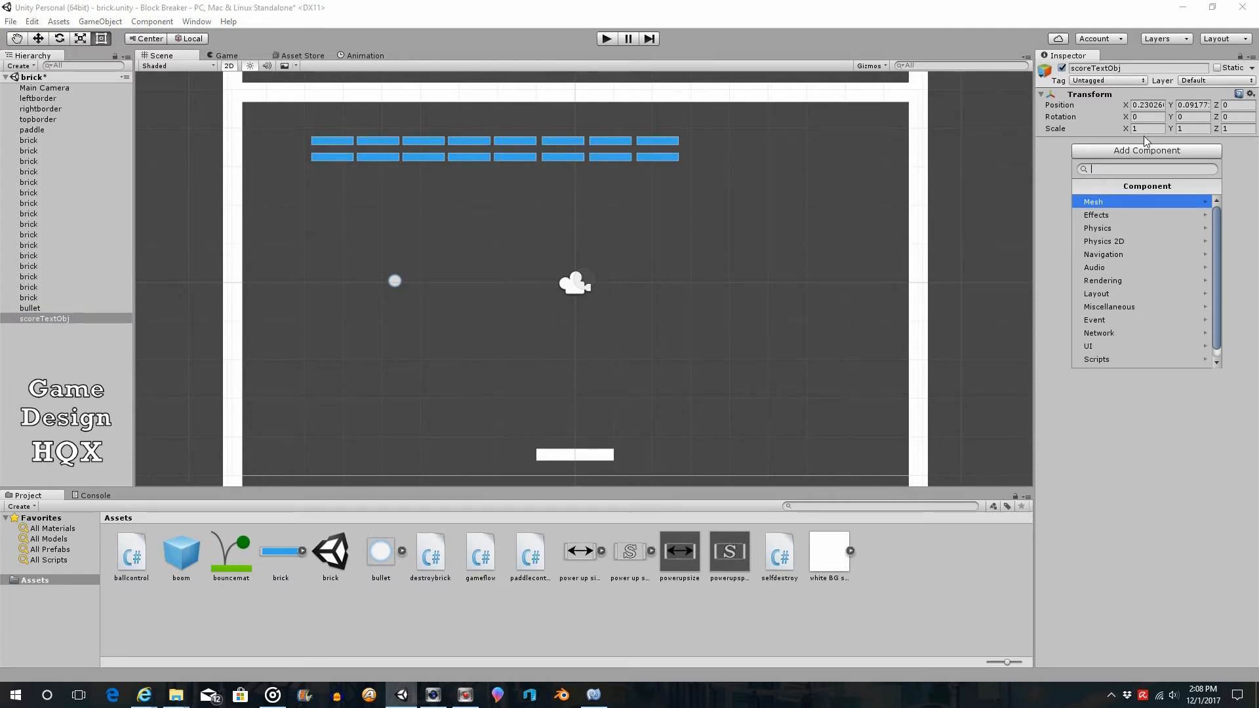
mouse_move(1129, 205)
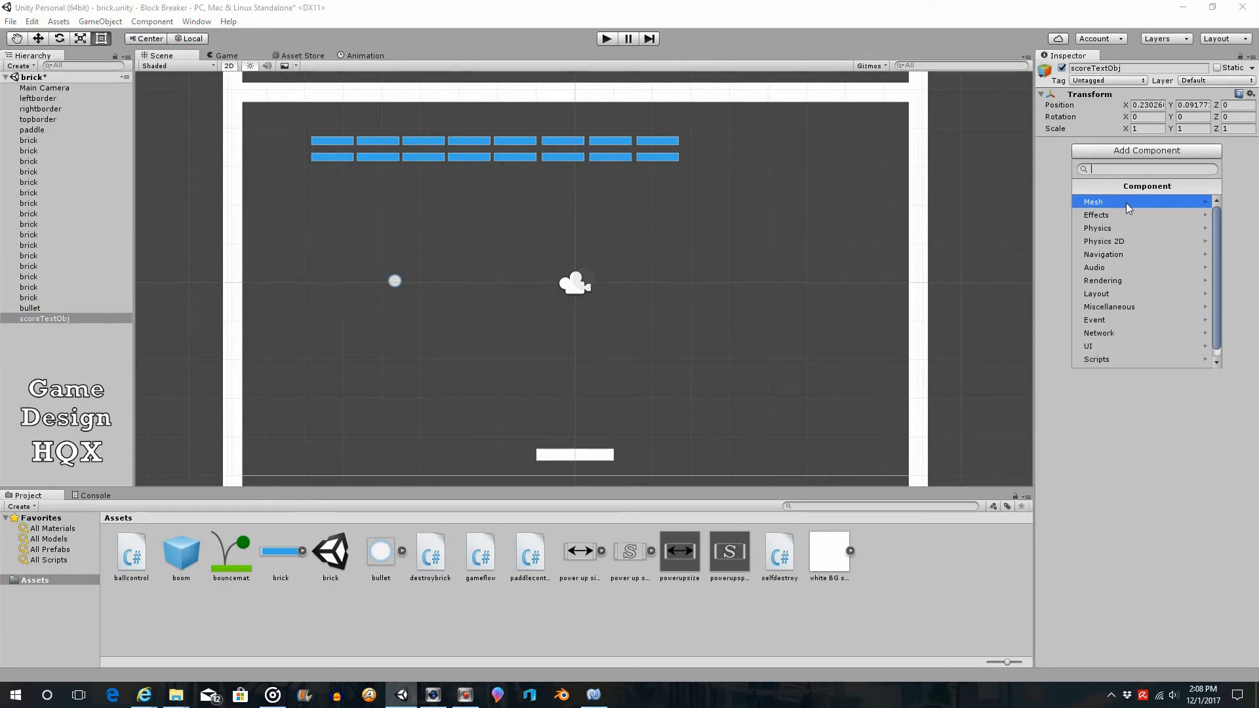
click(1093, 201)
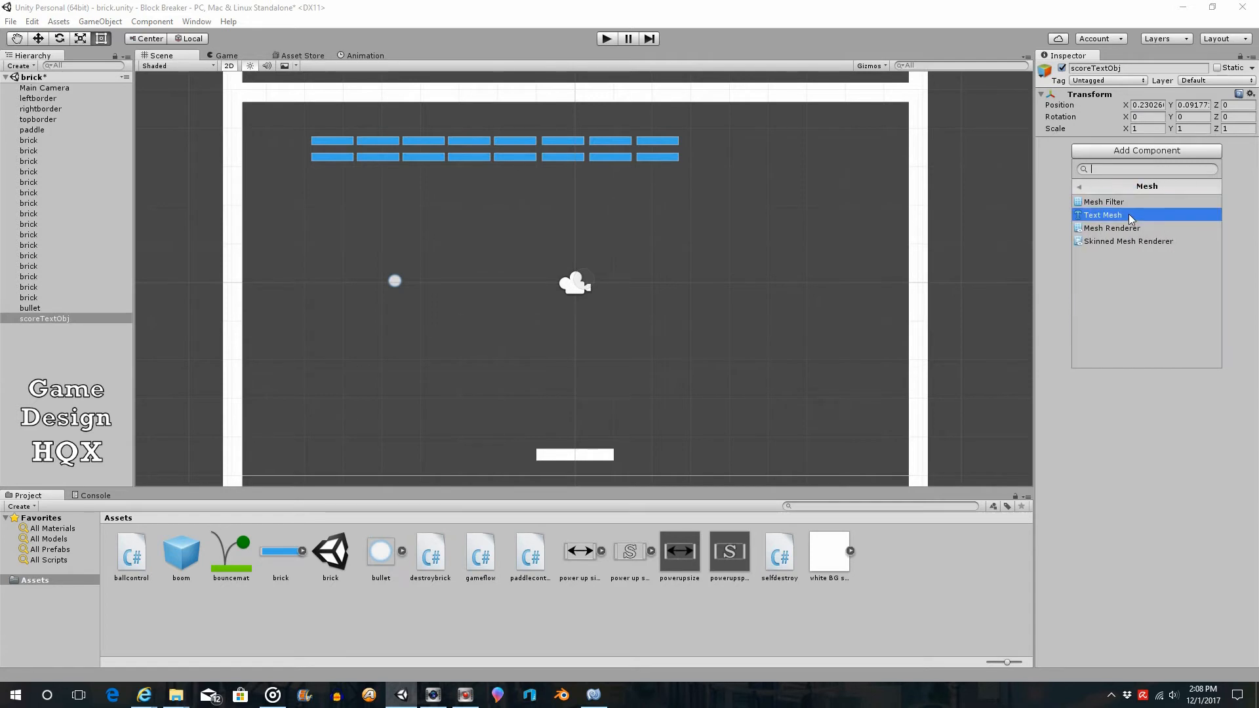
click(1103, 214)
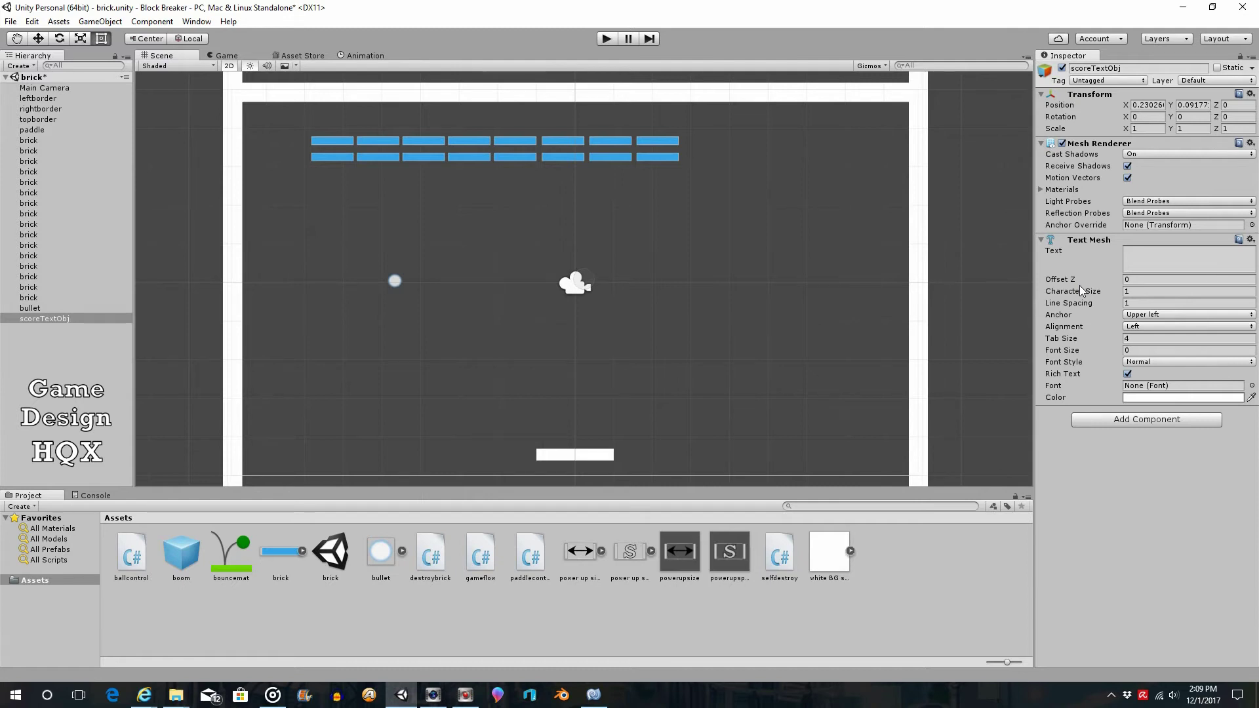
mouse_move(1151, 225)
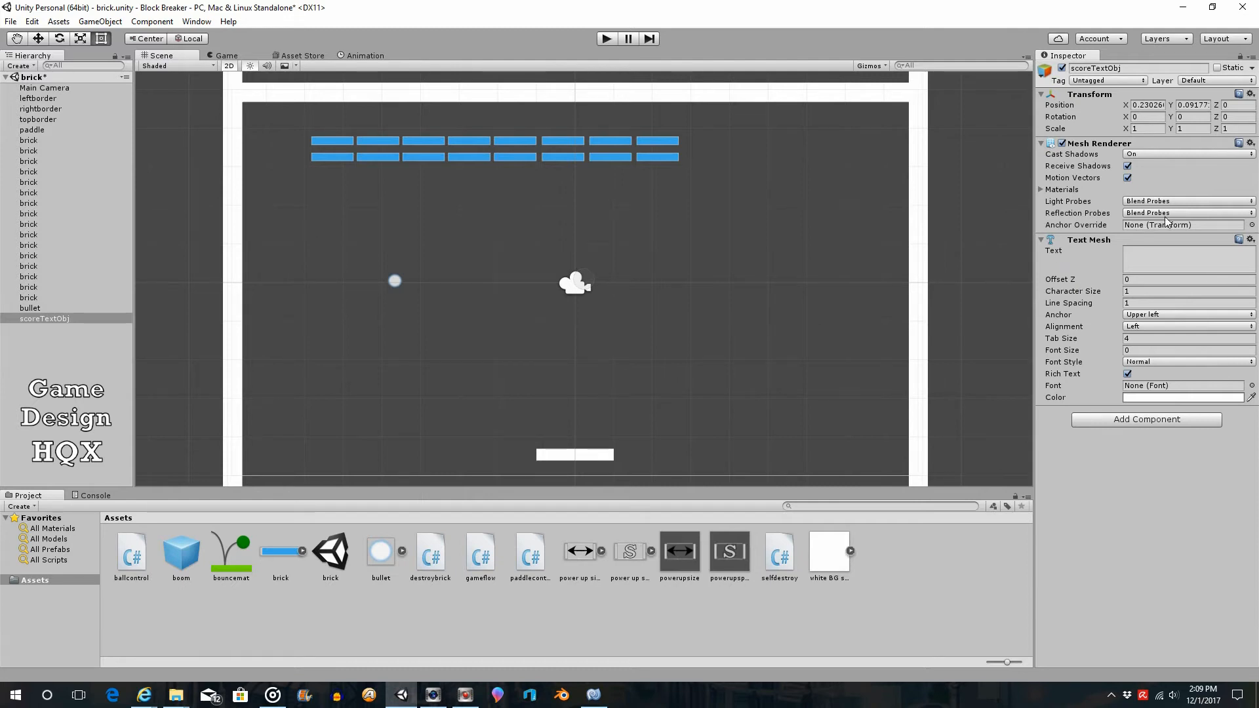
mouse_move(1132, 224)
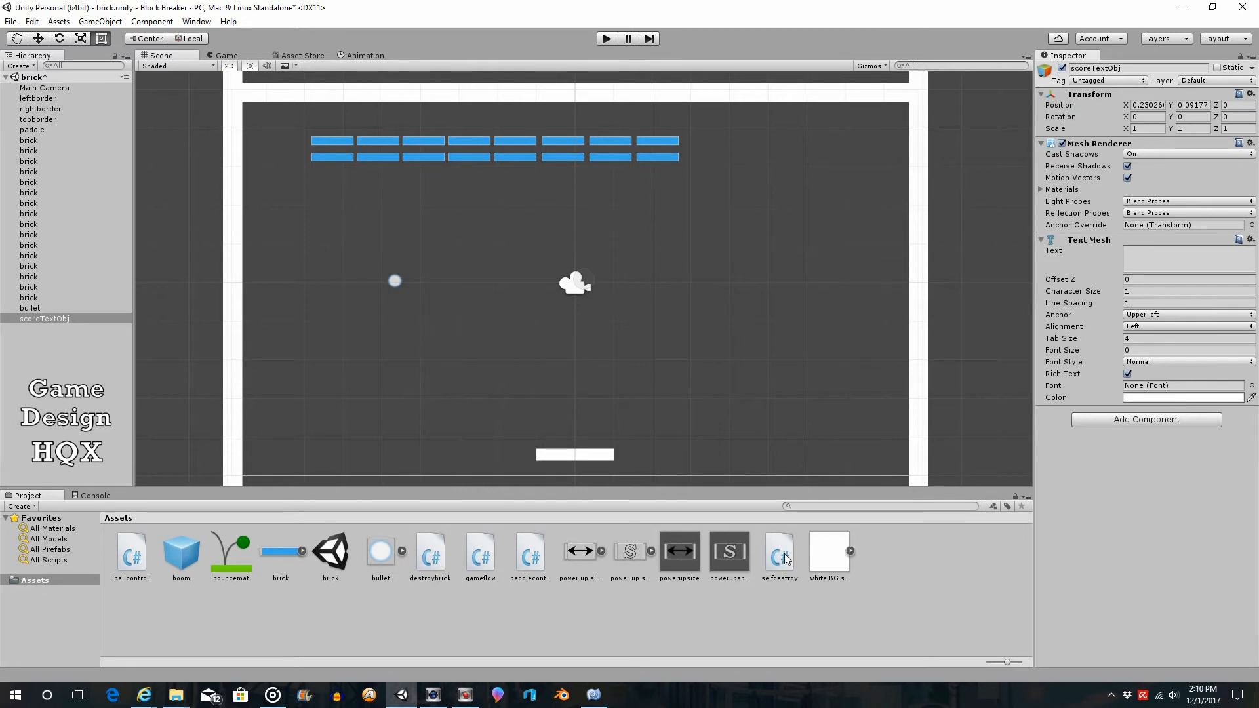
mouse_move(660, 558)
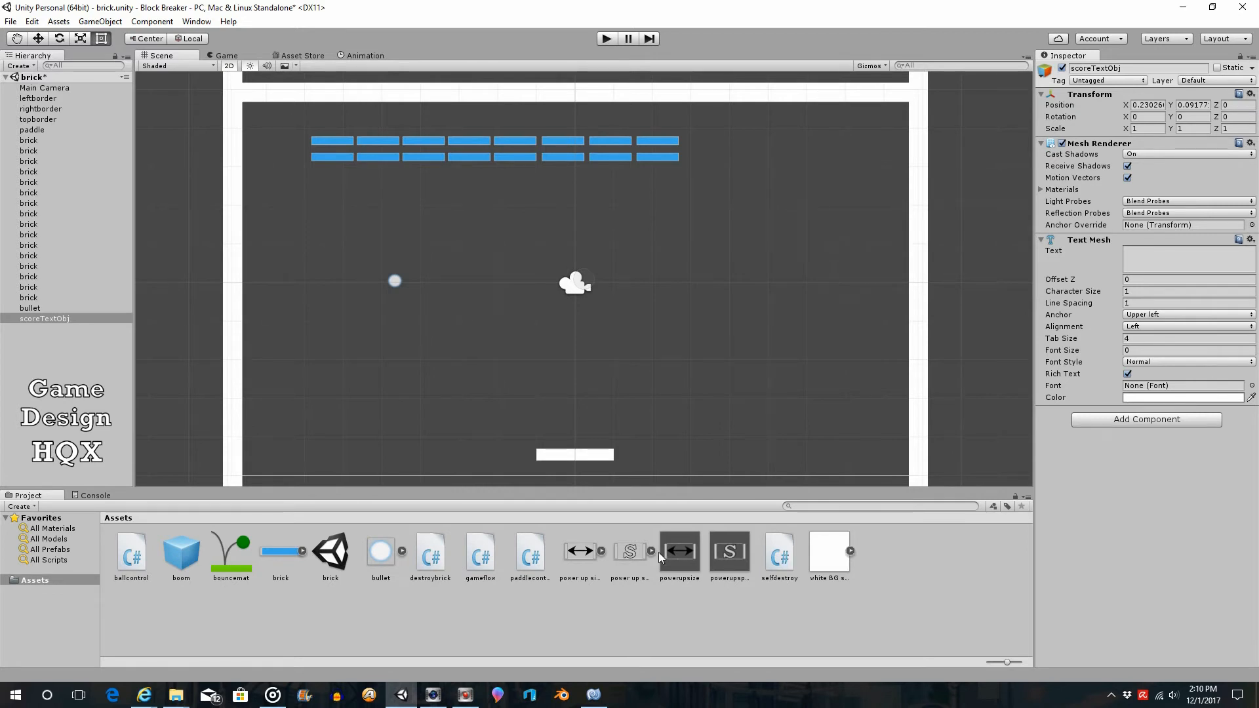
mouse_move(481, 552)
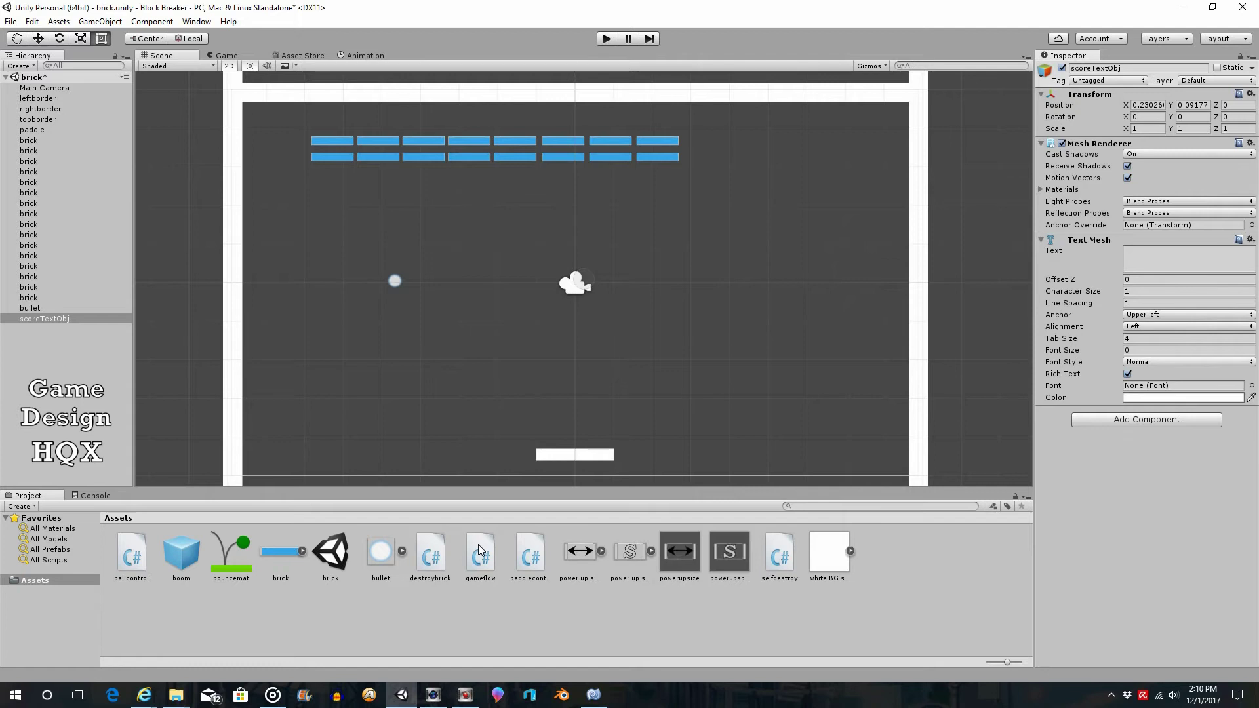
mouse_move(471, 543)
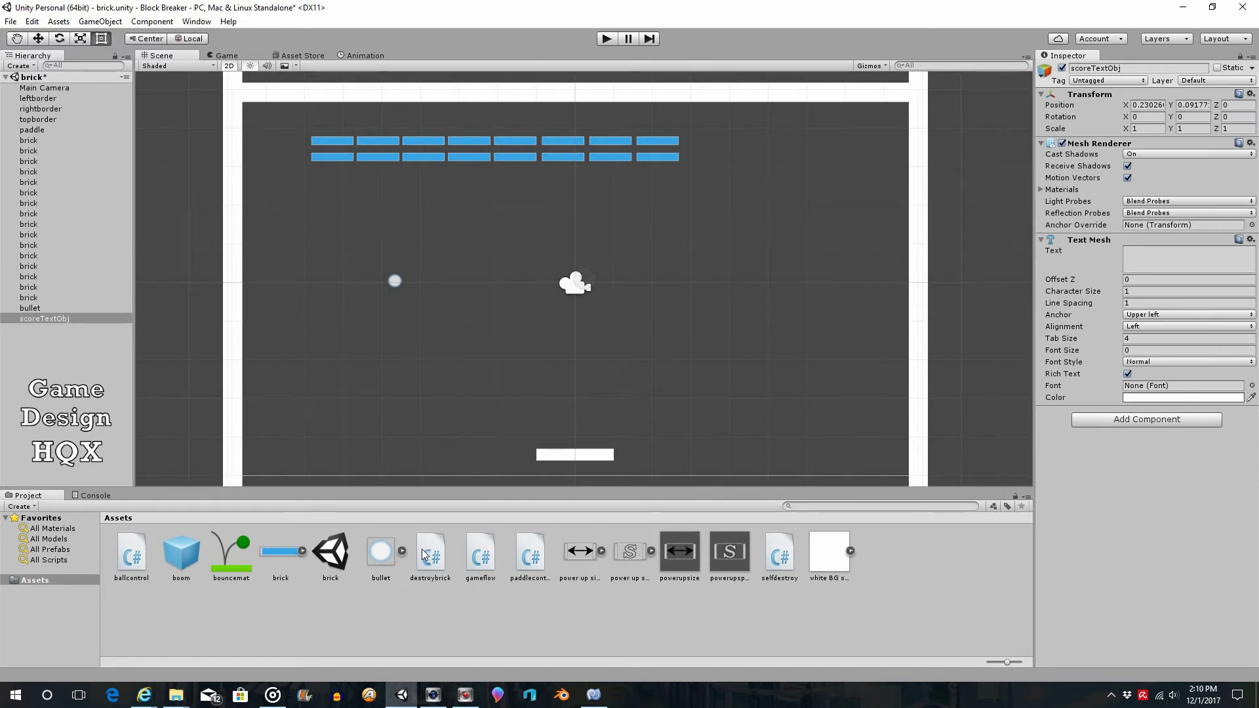
mouse_move(419, 580)
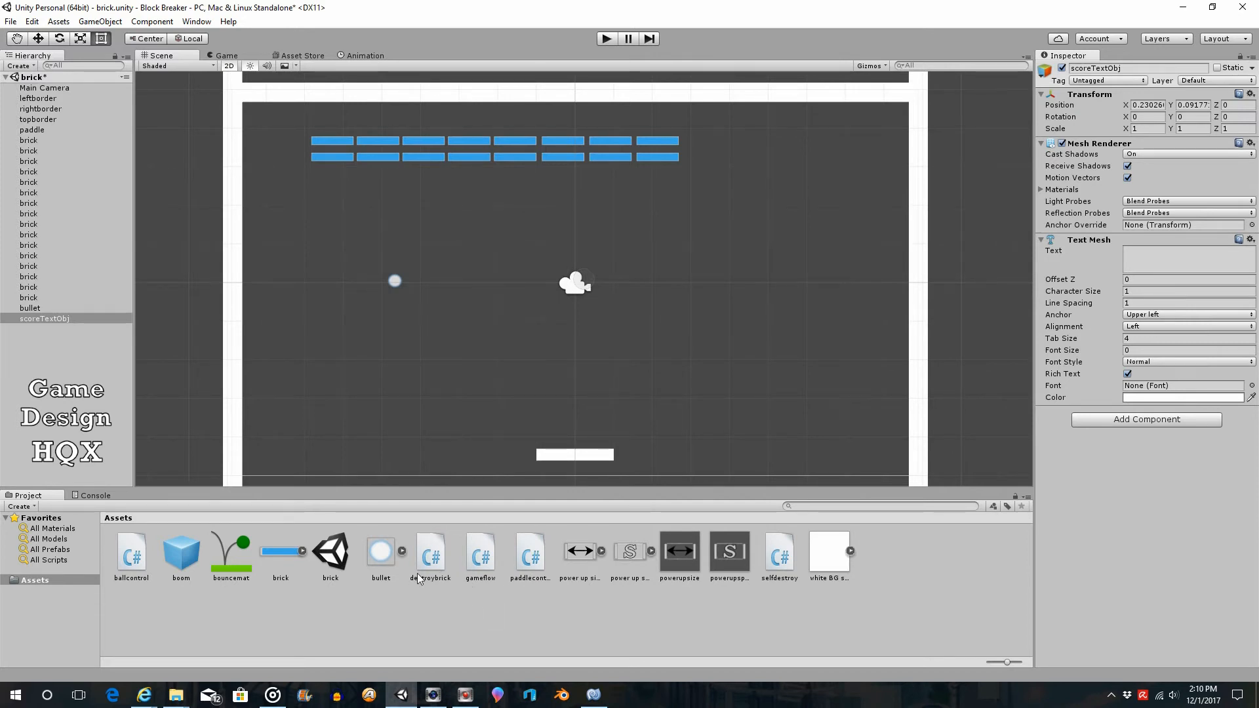
mouse_move(499, 562)
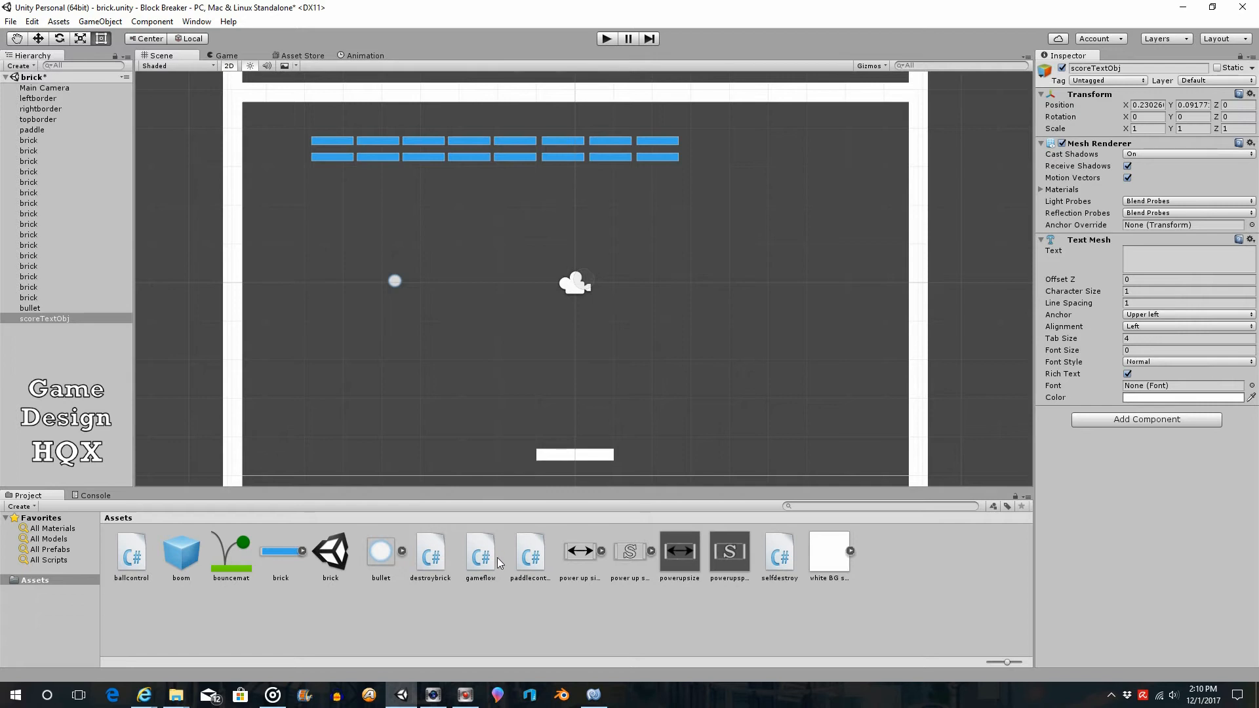
mouse_move(776, 558)
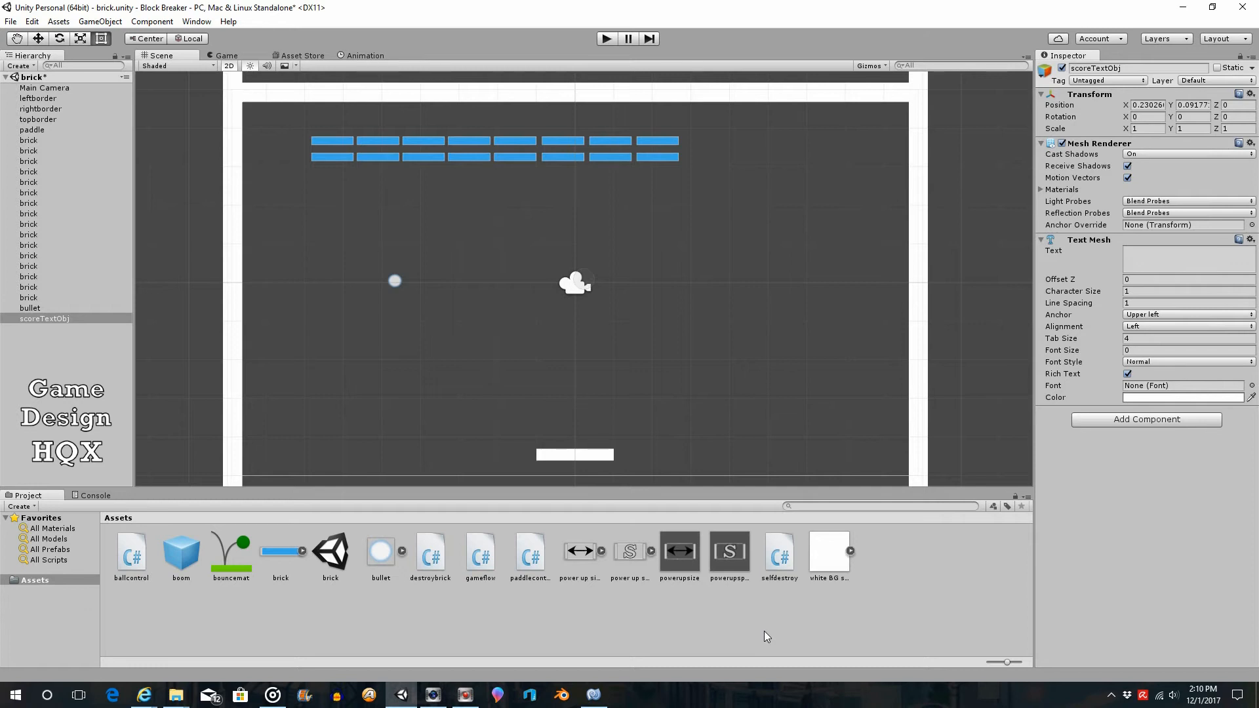
mouse_move(789, 579)
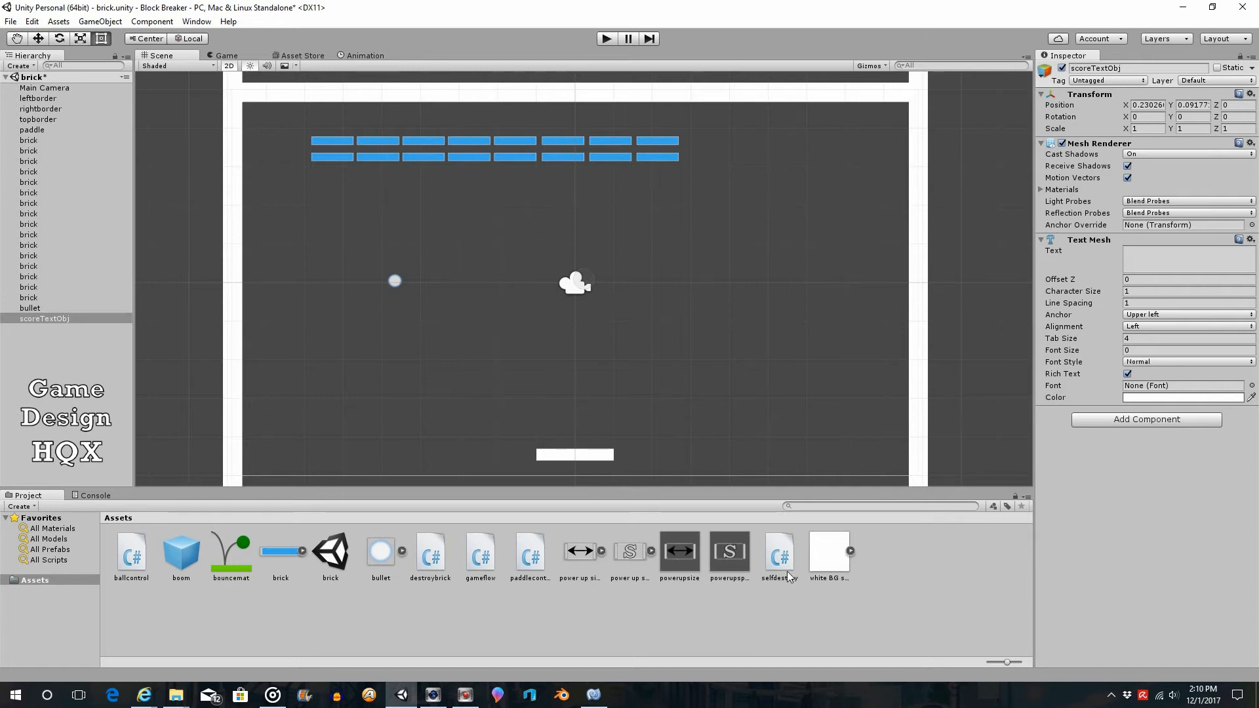
mouse_move(911, 559)
text(scorecontrol)
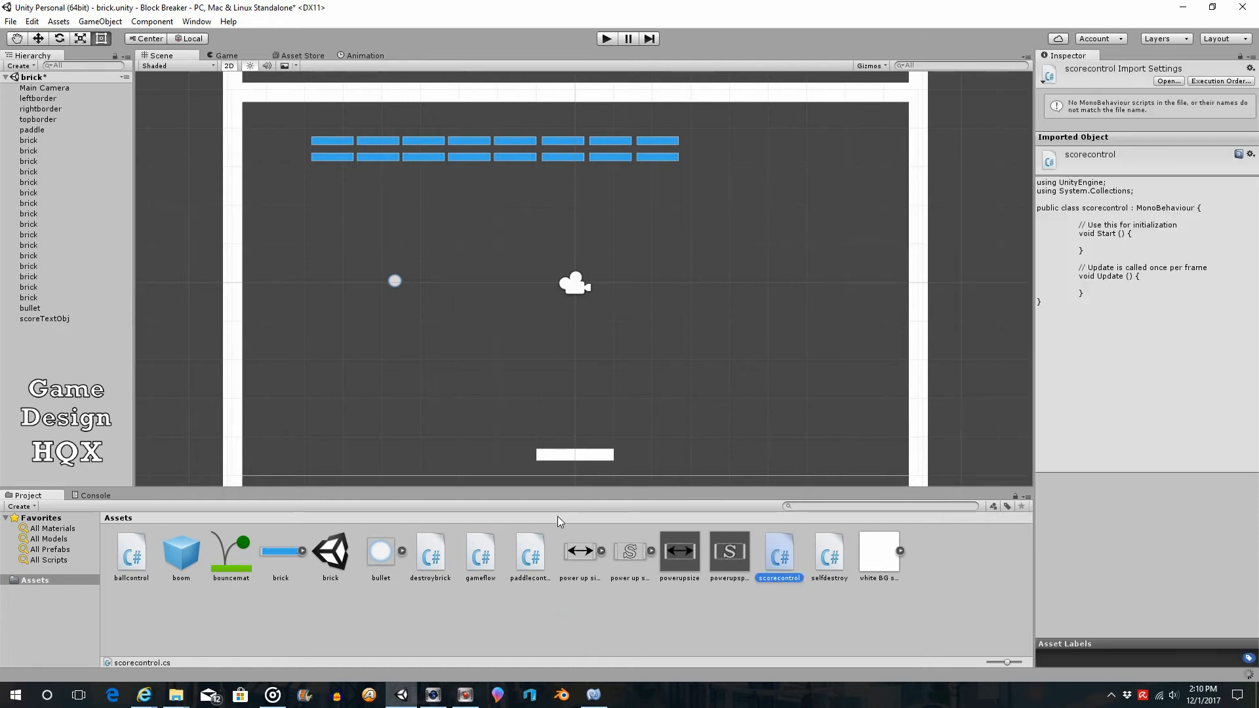
mouse_move(473, 320)
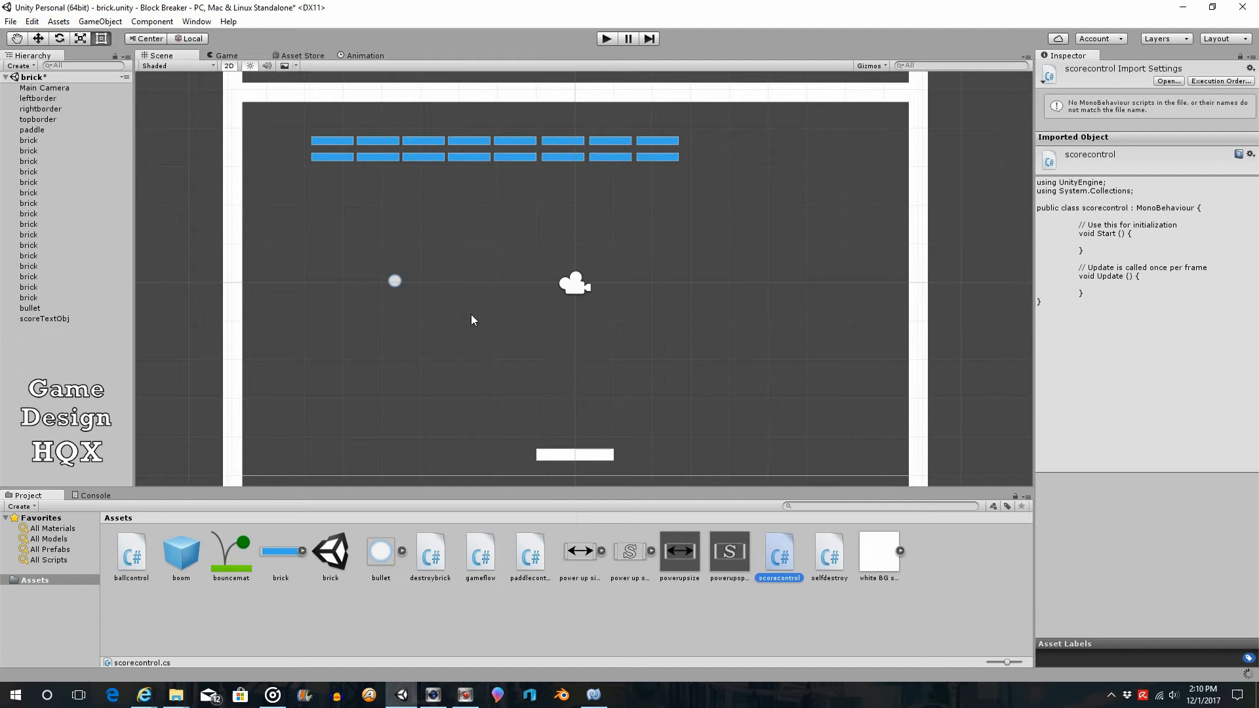
Select scoreTextObj and locate the scorecontrol script among the assets.
click(46, 318)
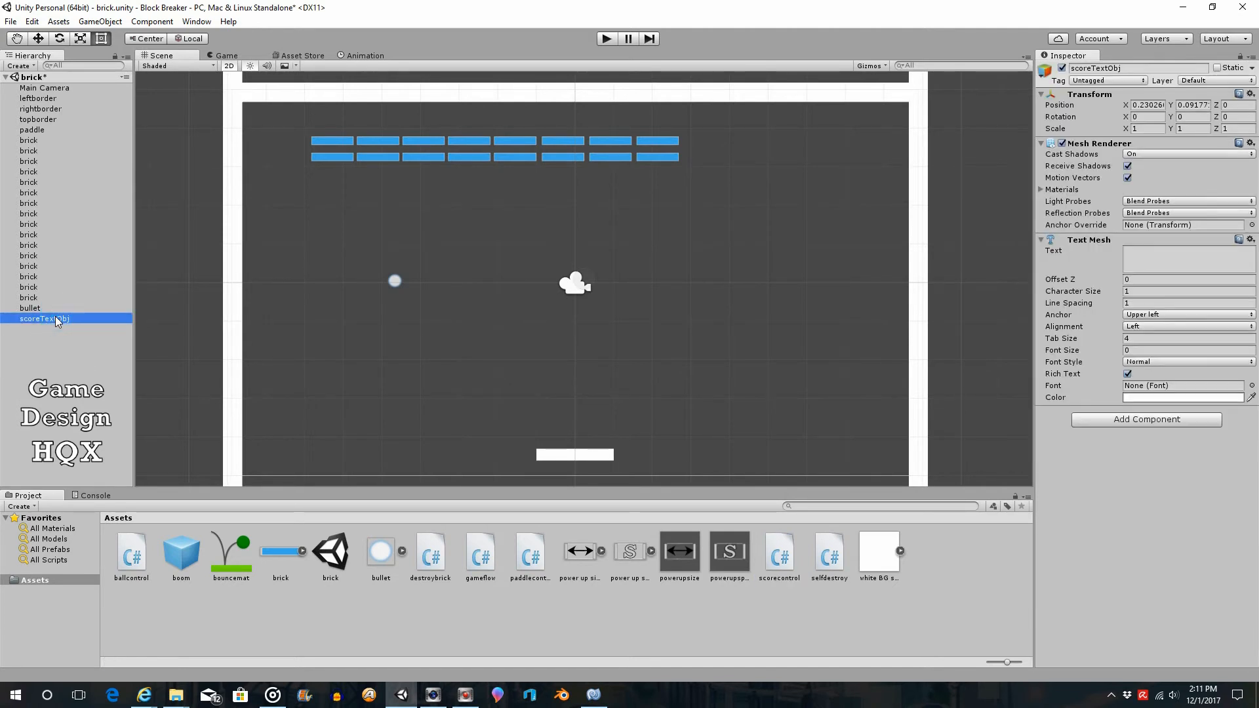
mouse_move(780, 555)
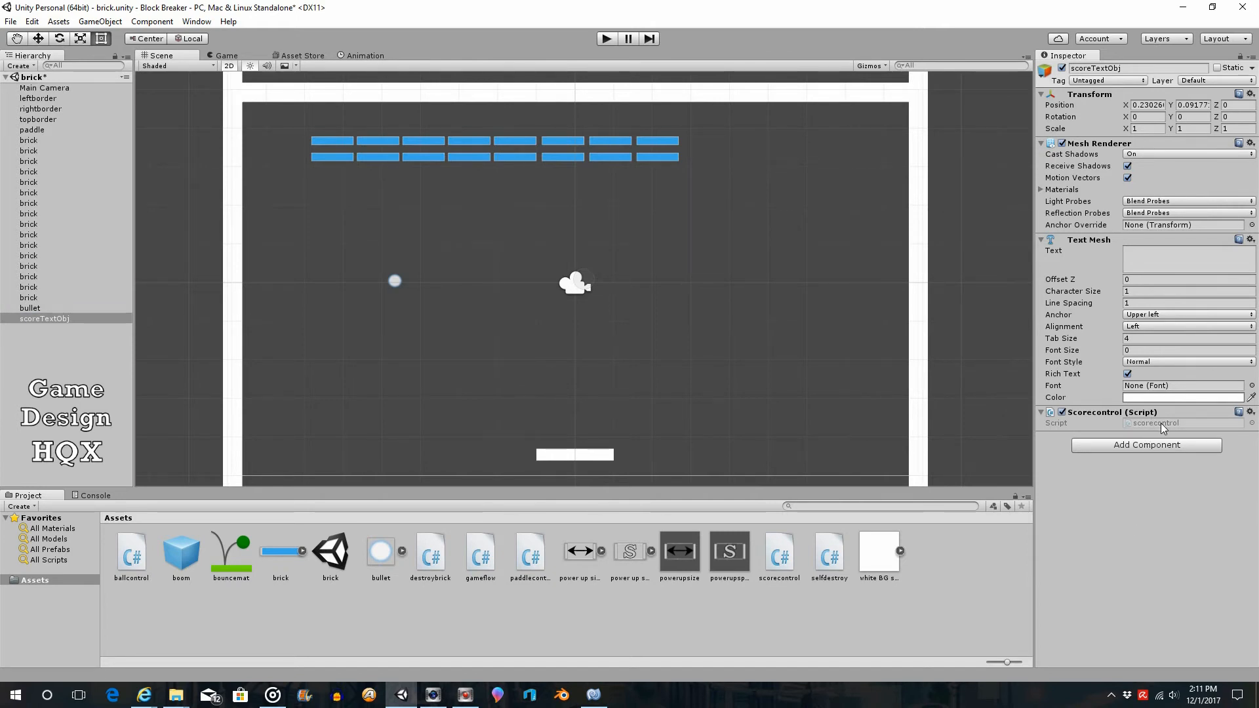
click(779, 551)
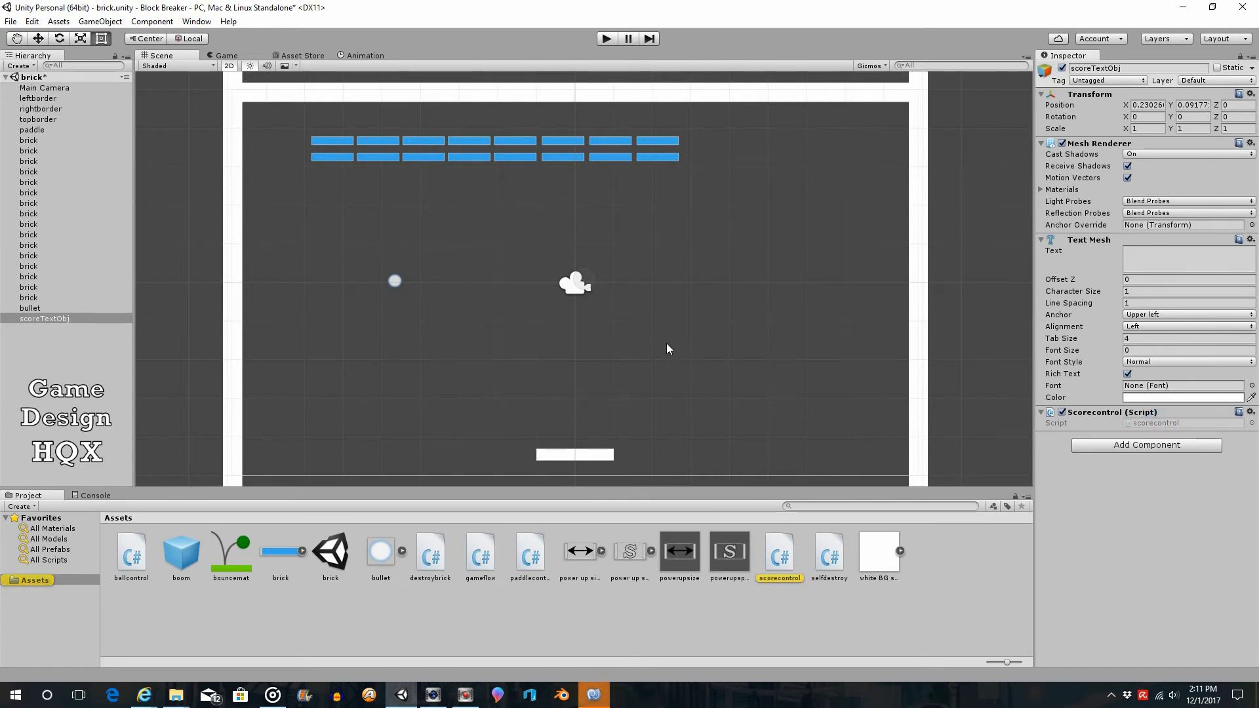
Open scorecontrol.cs, accept the Windows line-ending conversion, and return to Unity.
double_click(779, 552)
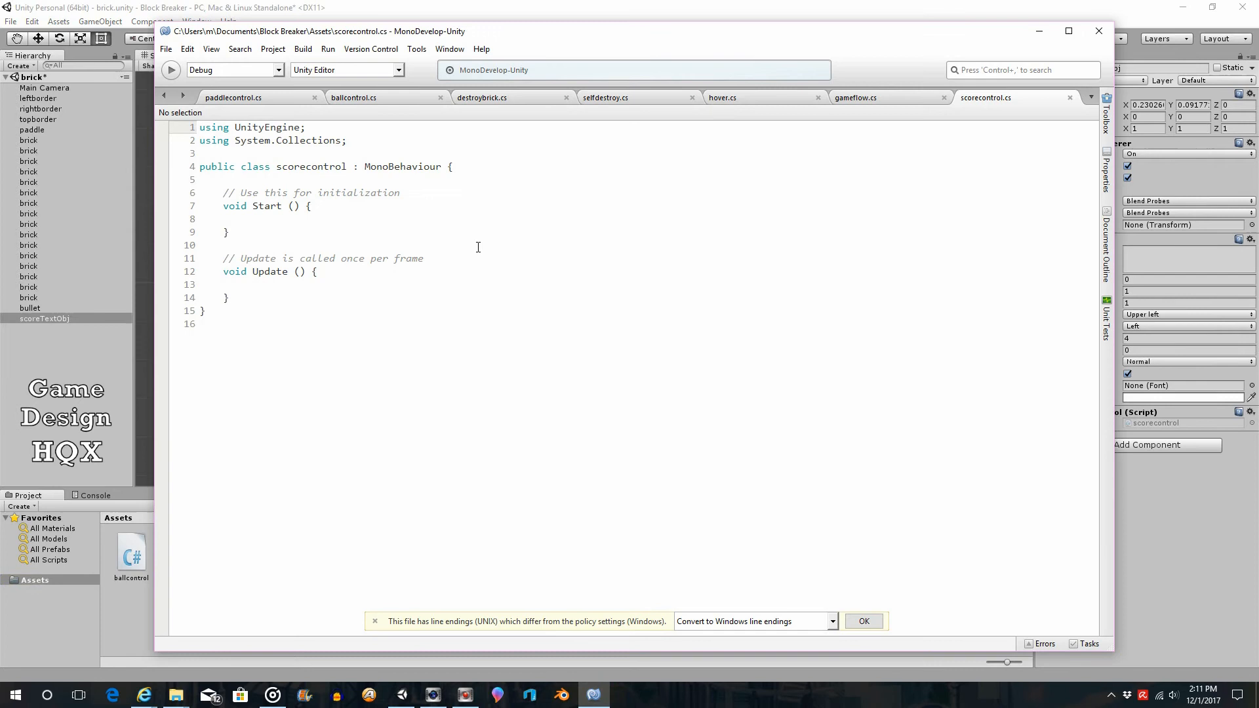
click(864, 621)
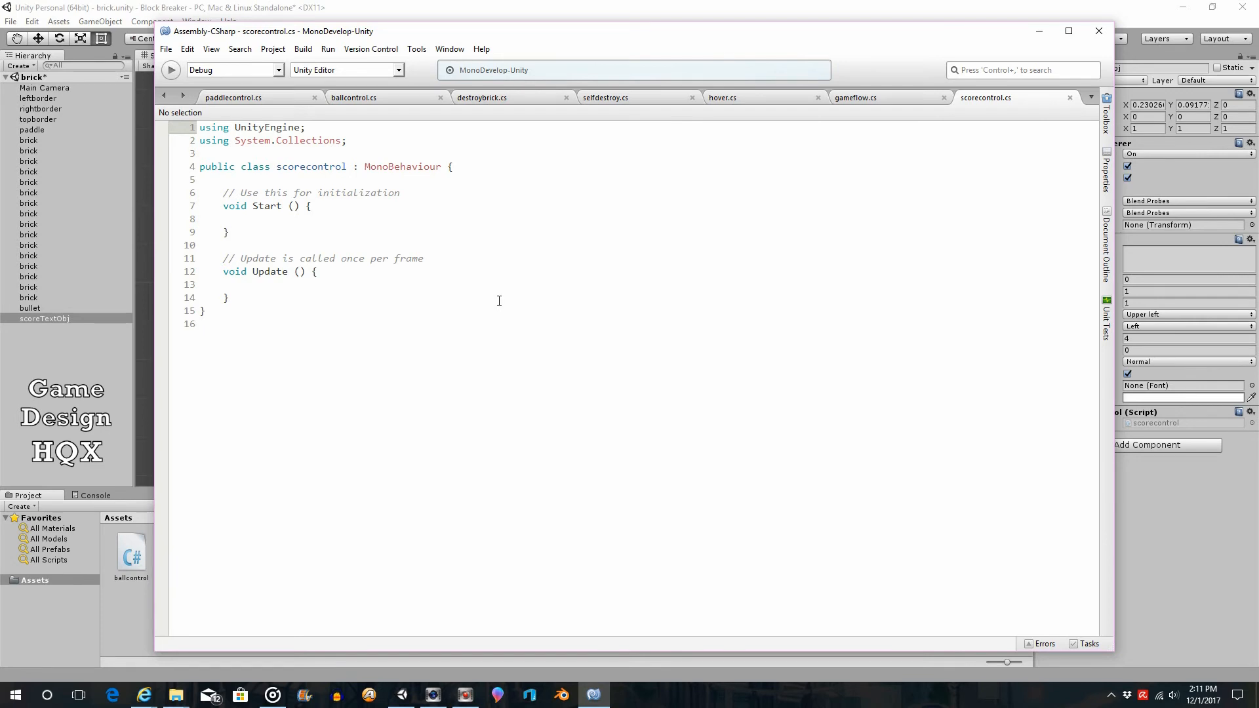
click(593, 694)
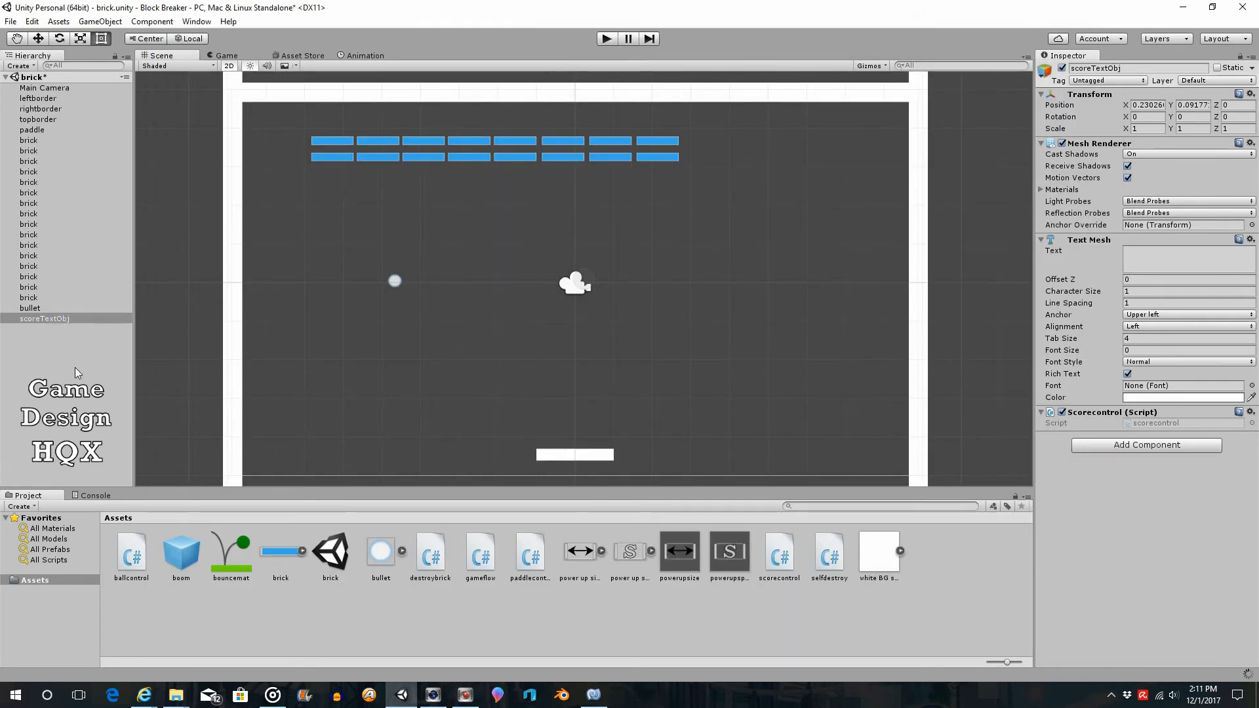
Set scoreTextObj's Transform Position Y to 5.05 and reopen the scorecontrol script.
click(44, 318)
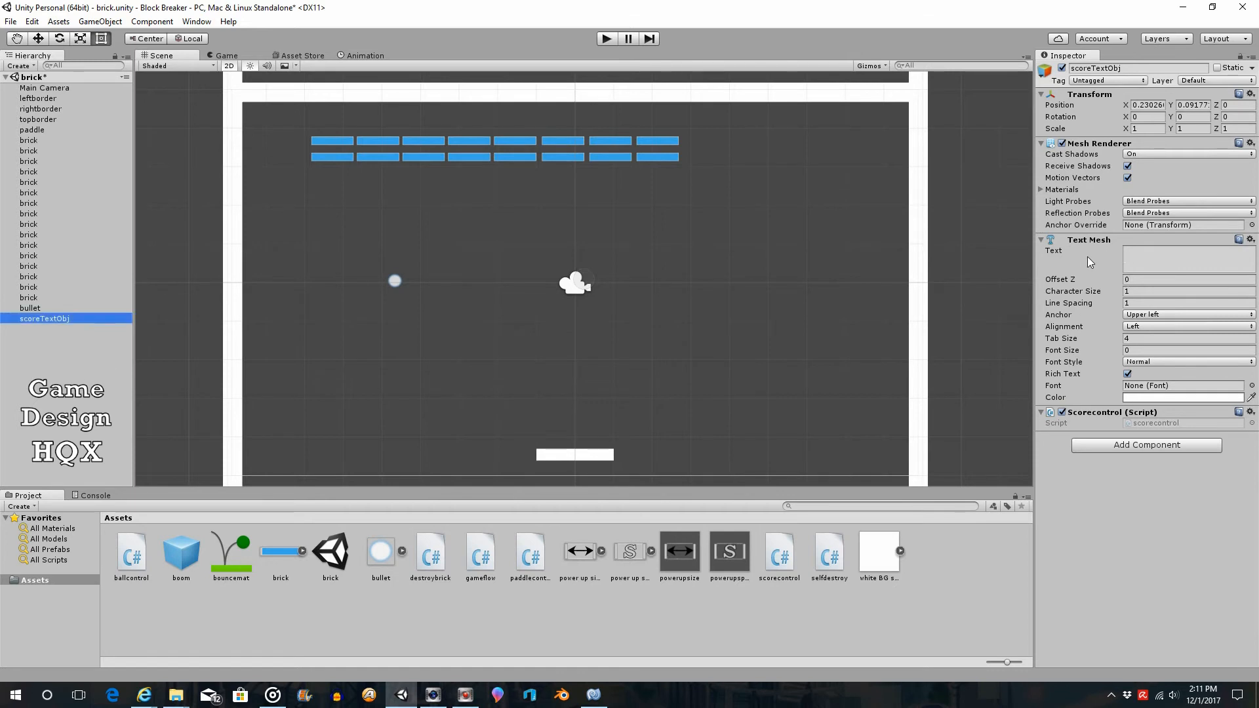
click(1187, 263)
text(5.05)
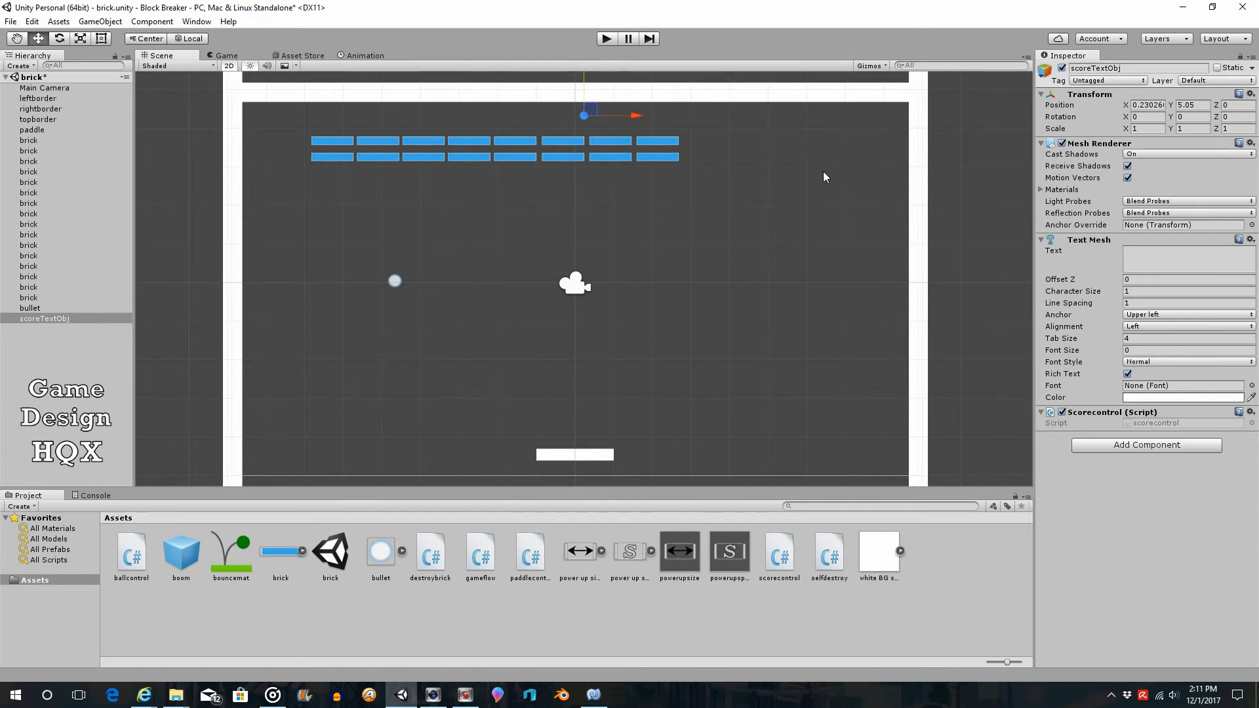
mouse_move(760, 186)
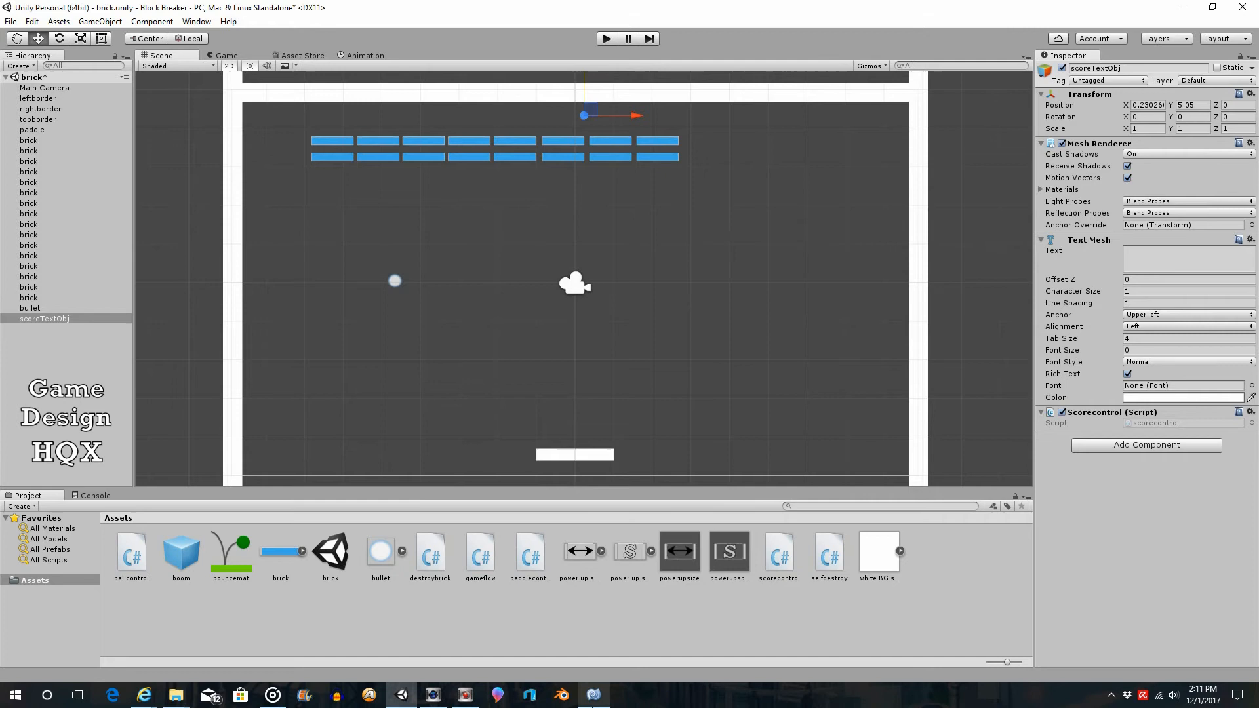
double_click(779, 552)
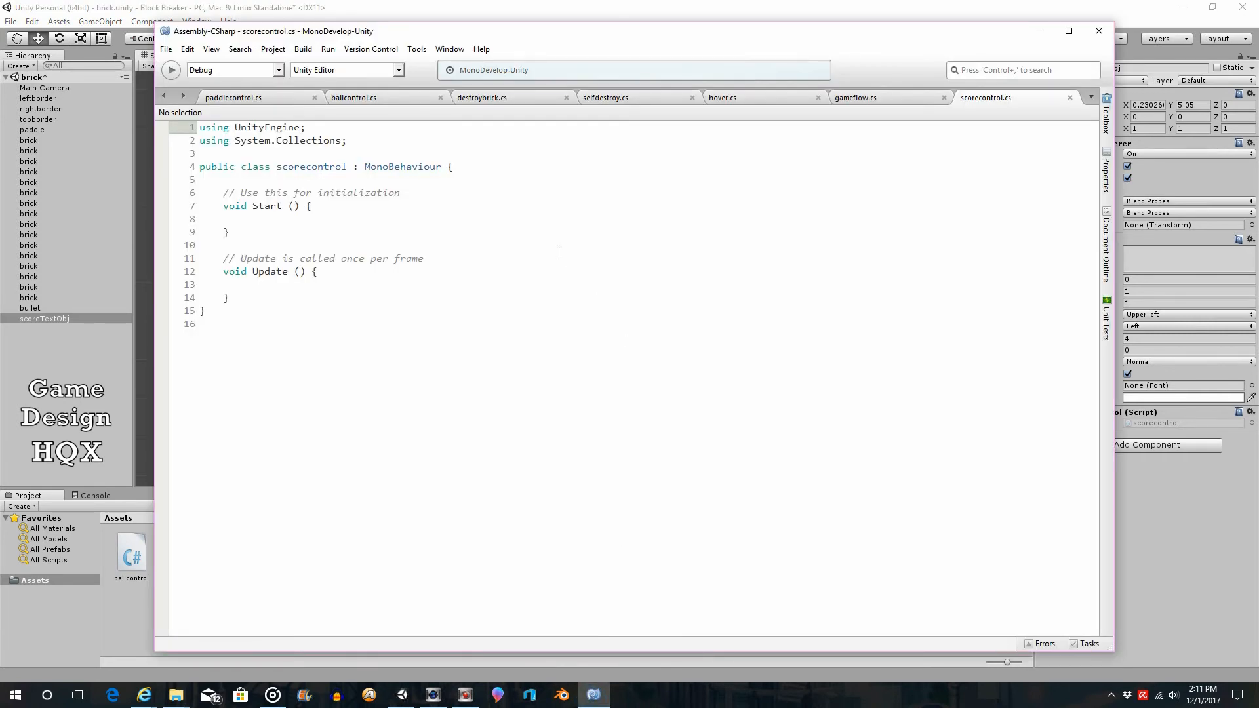
mouse_move(528, 258)
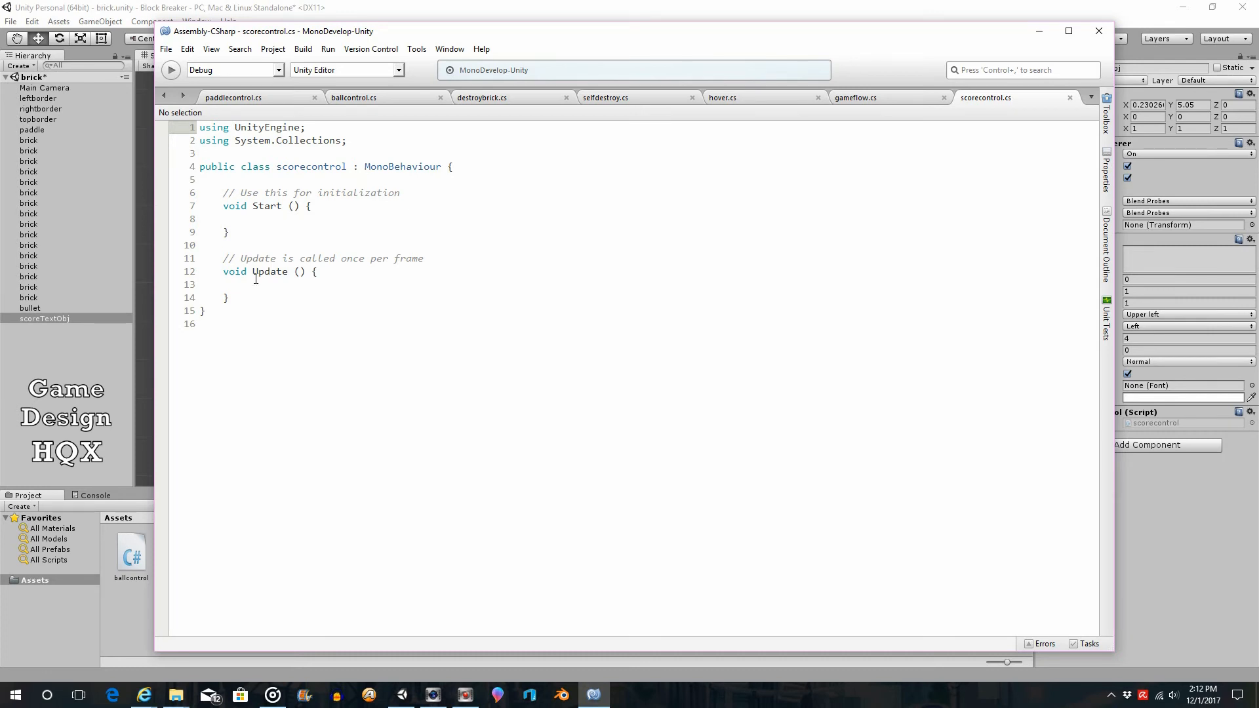
In Update, write GetComponent<TextMesh>().text using autocomplete.
click(305, 272)
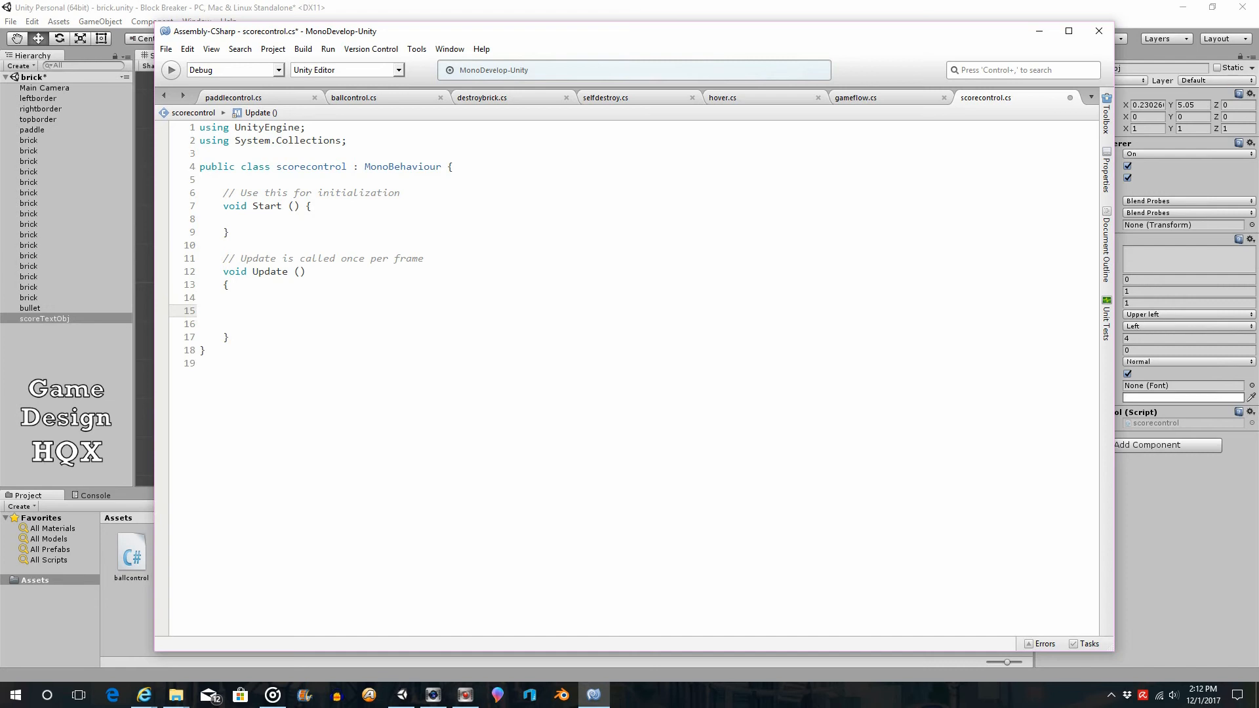
click(247, 311)
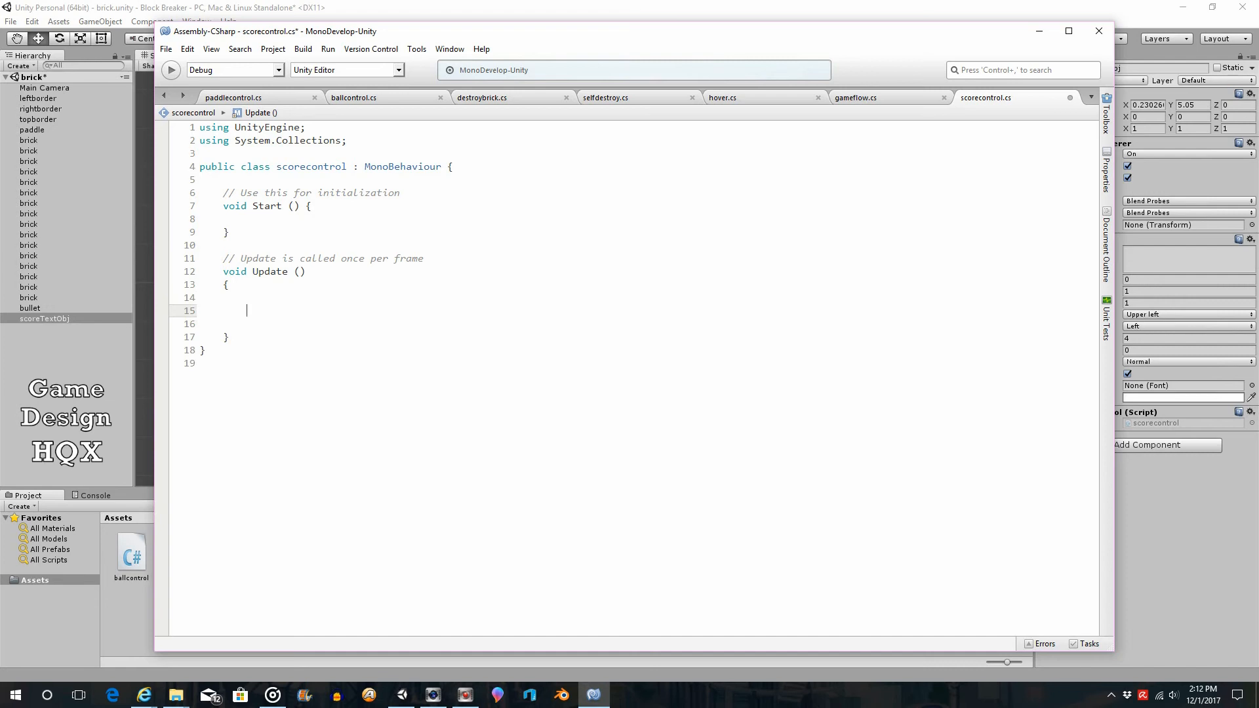
text(get)
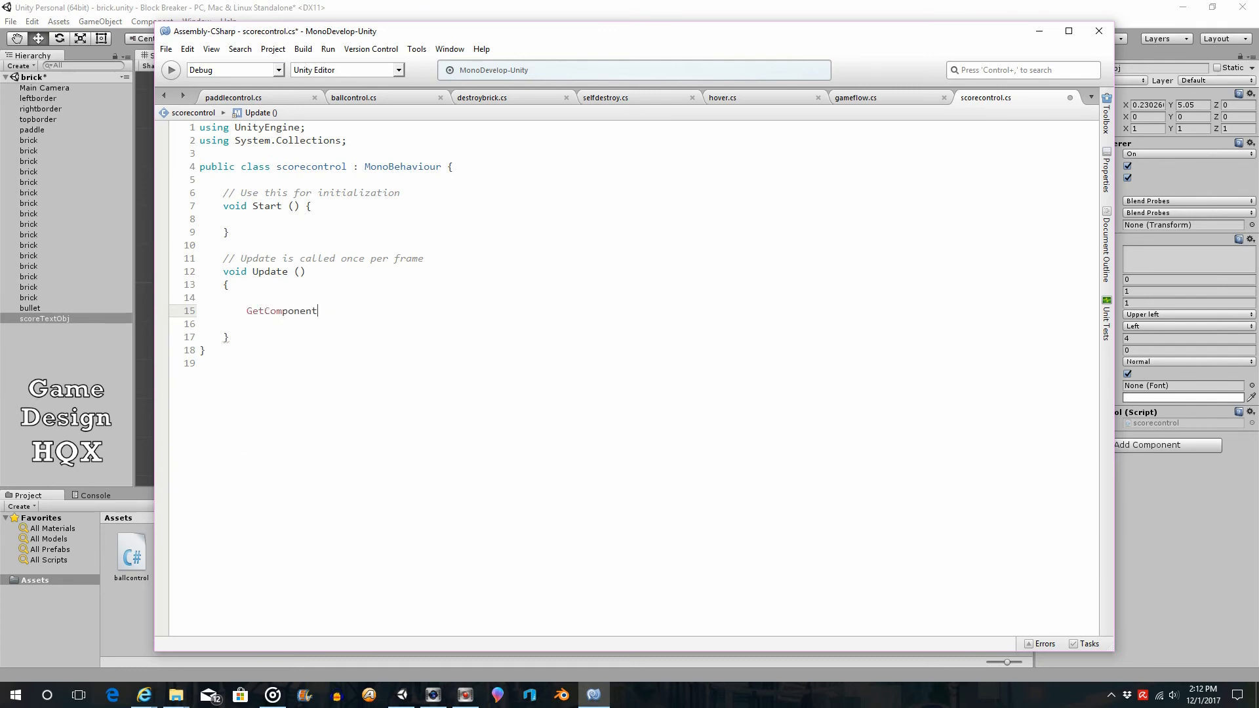
text(<)
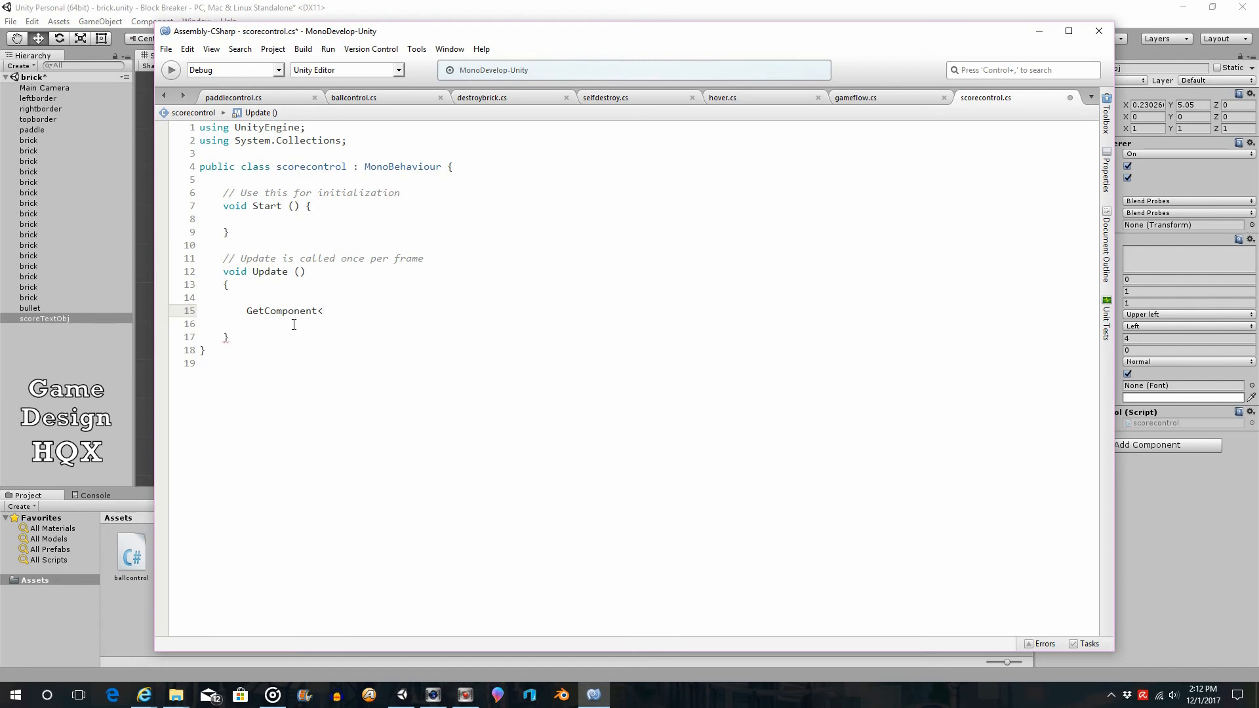
click(594, 694)
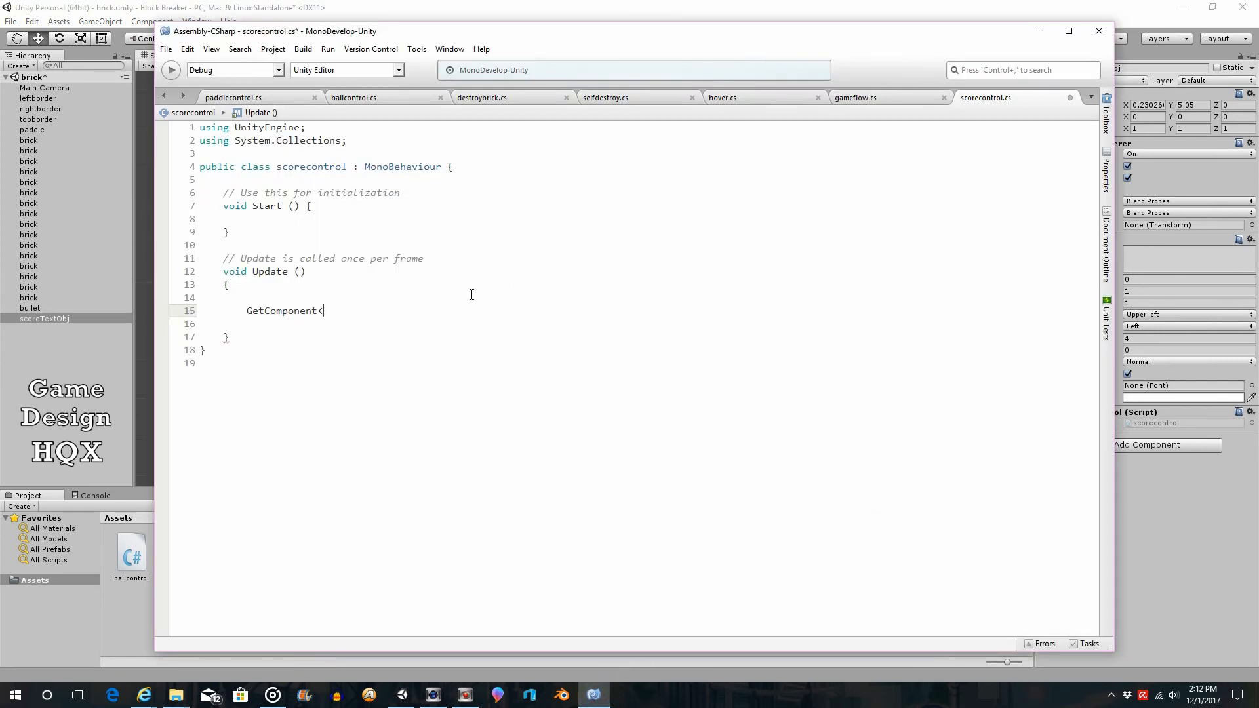
text(tex)
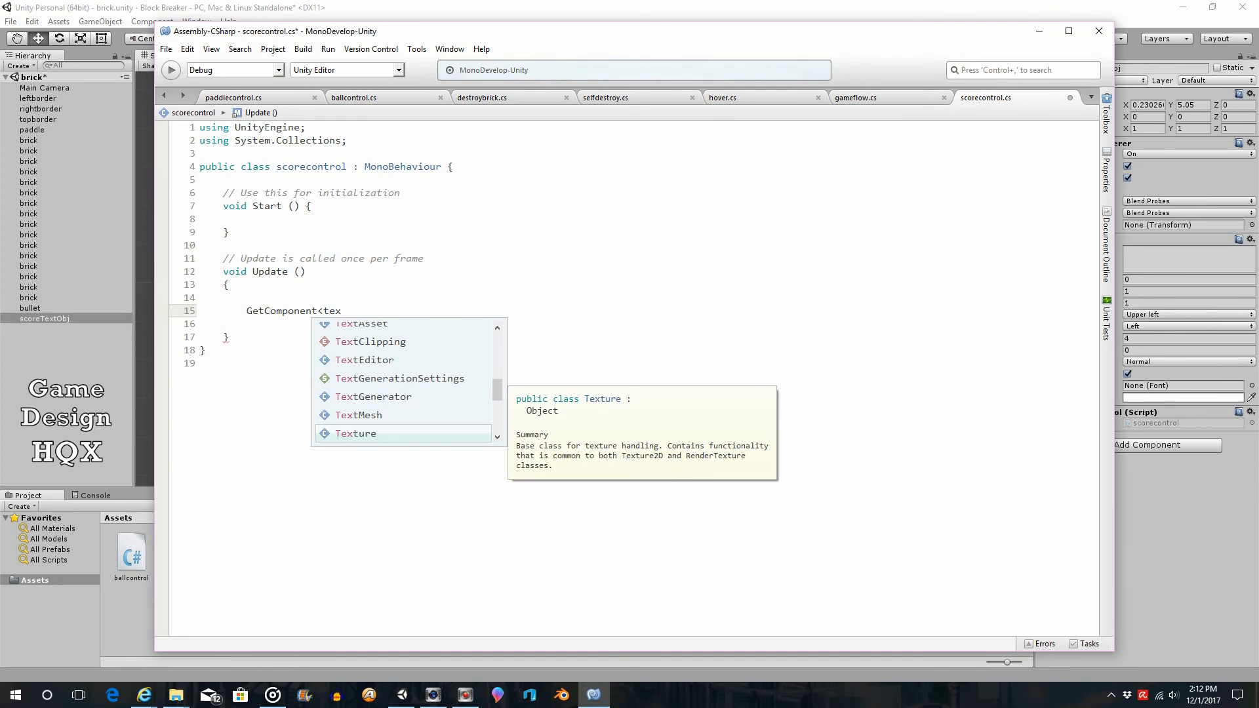
double_click(358, 416)
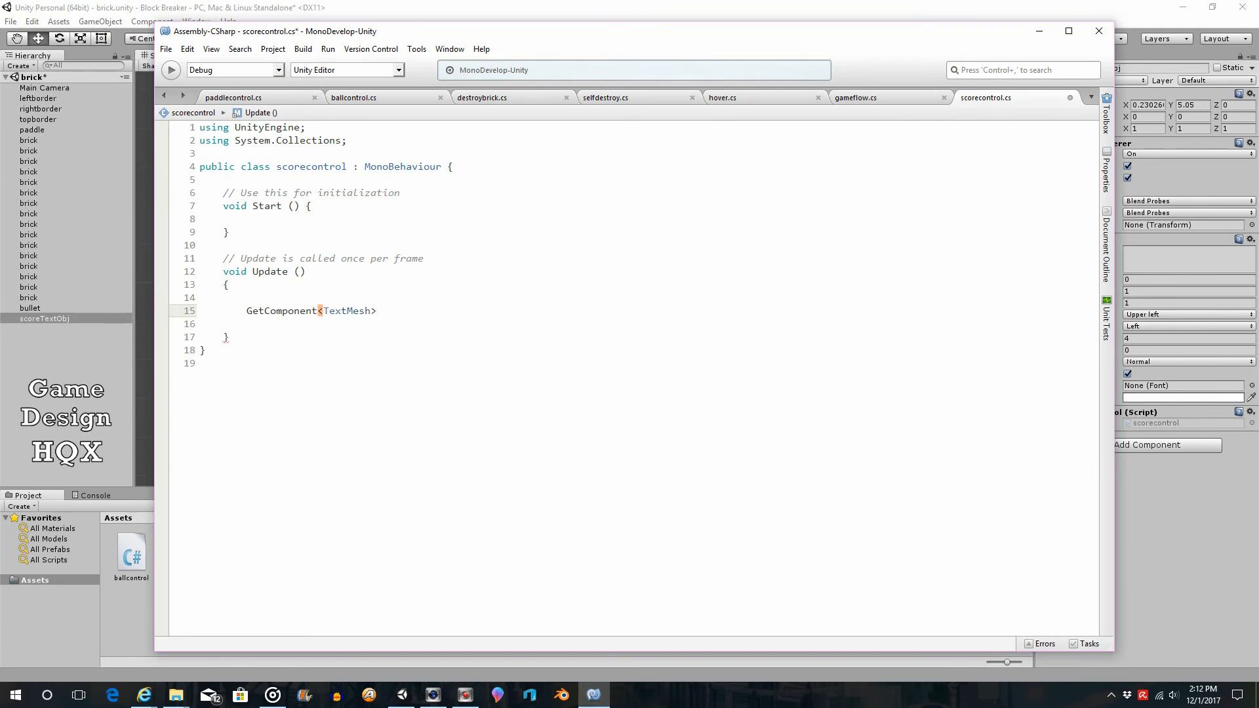
text(().tex)
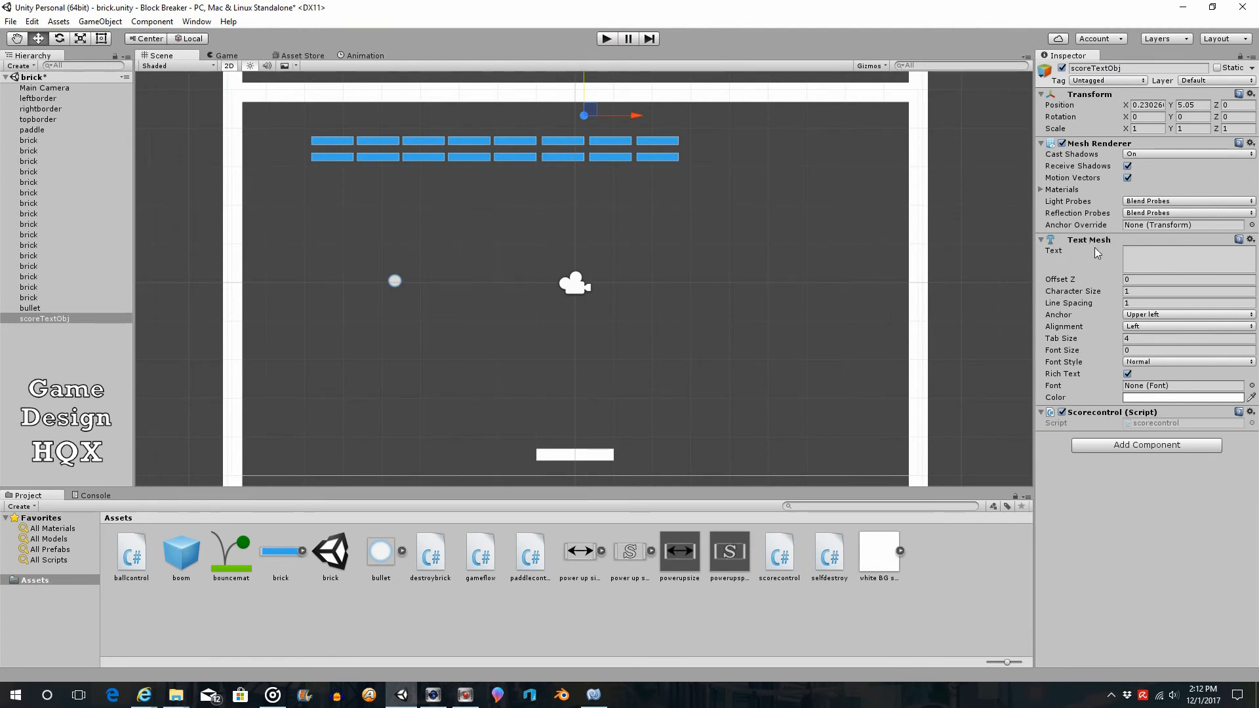
mouse_move(1080, 262)
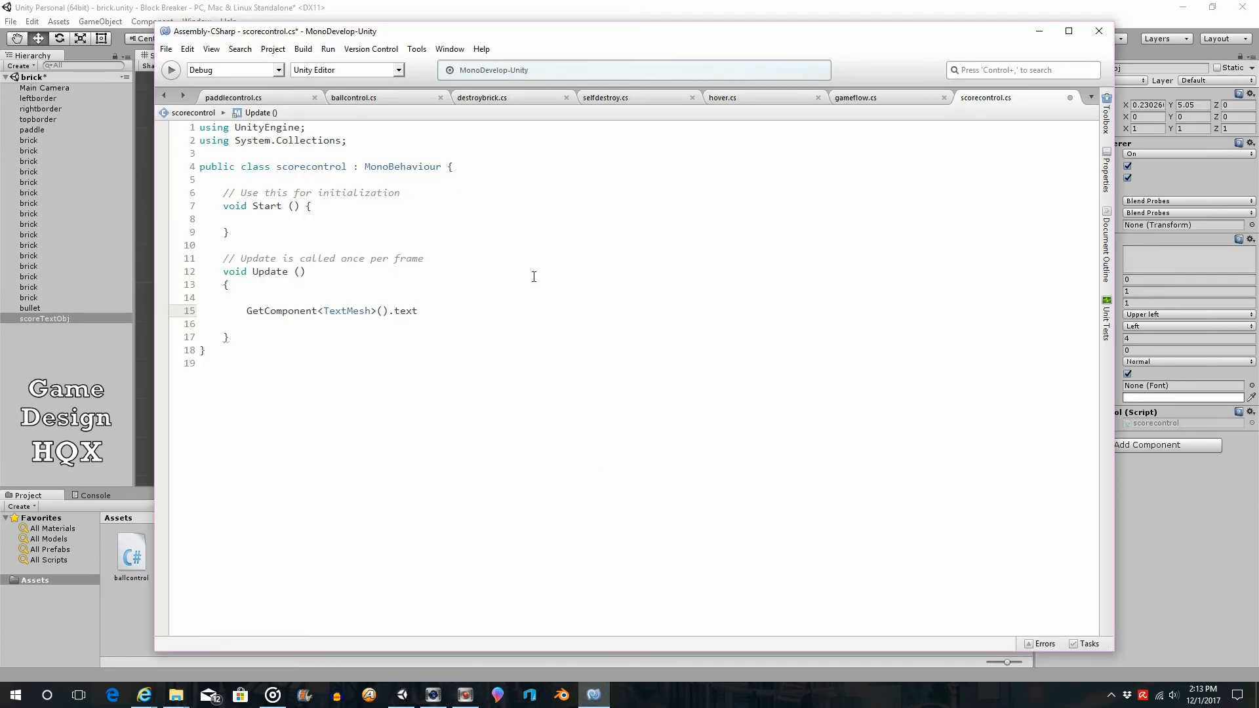
Complete the line with = gameflow.playerScore.ToString().
text(=)
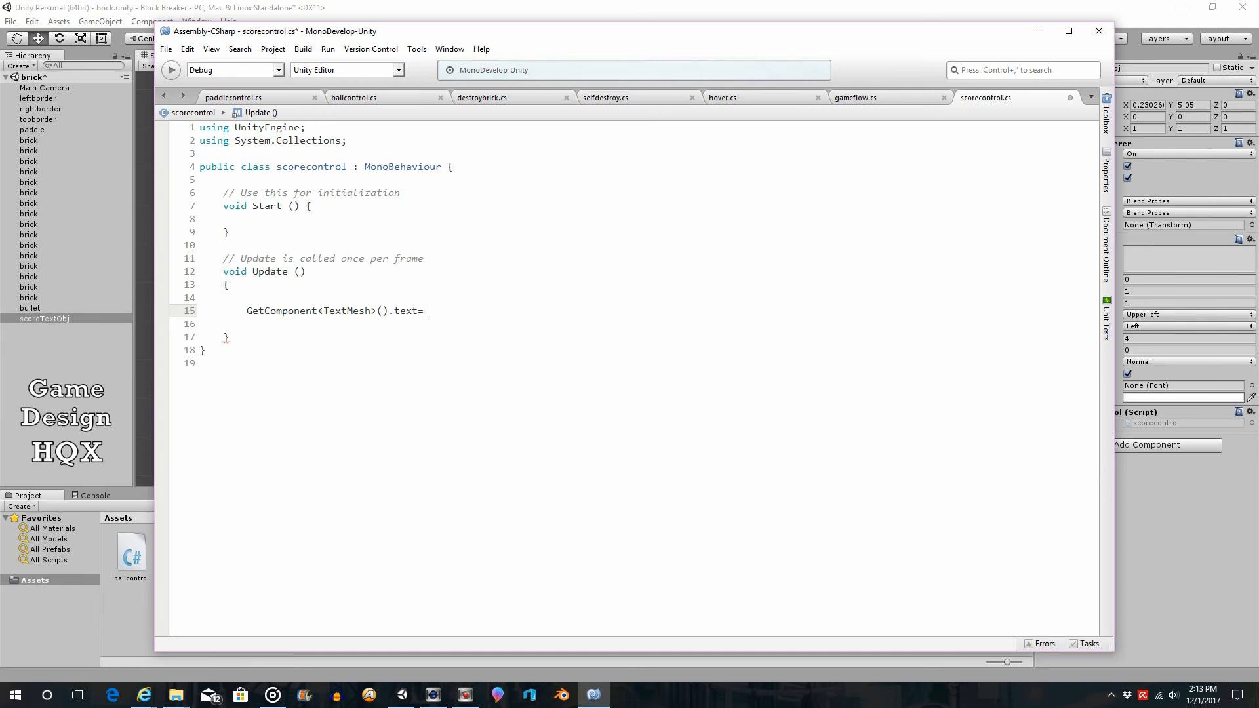
text(g)
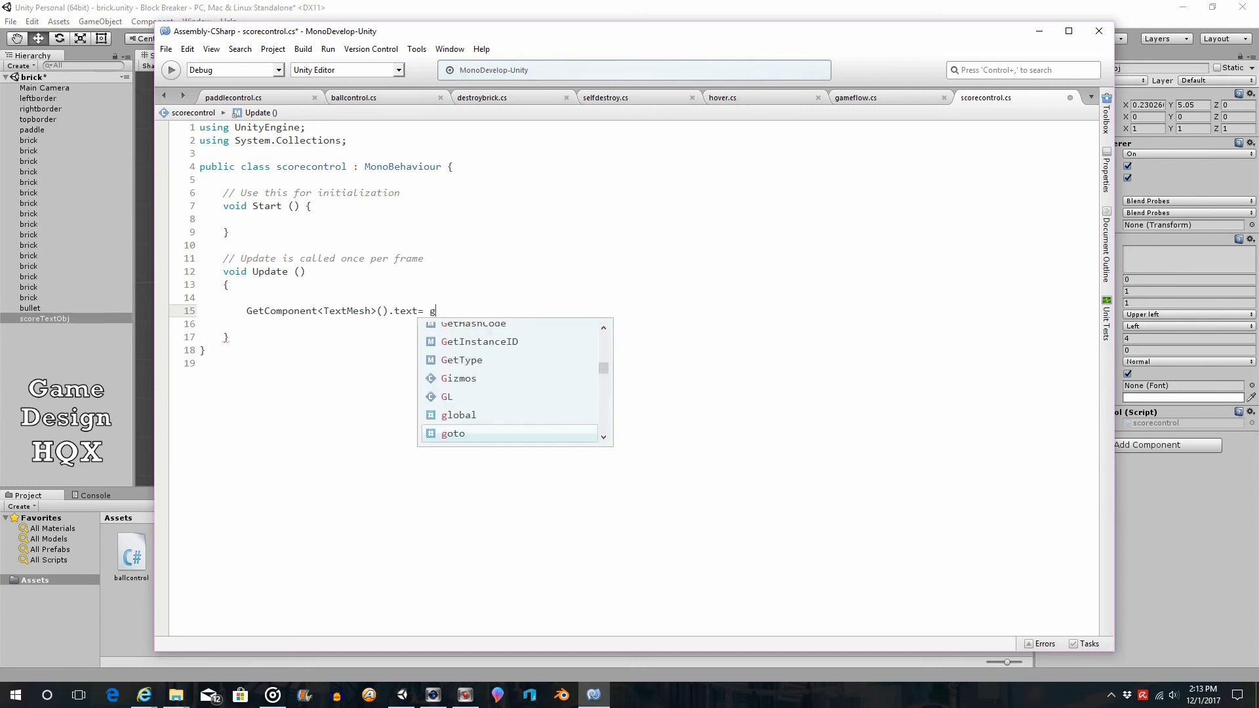
text(ameflow.)
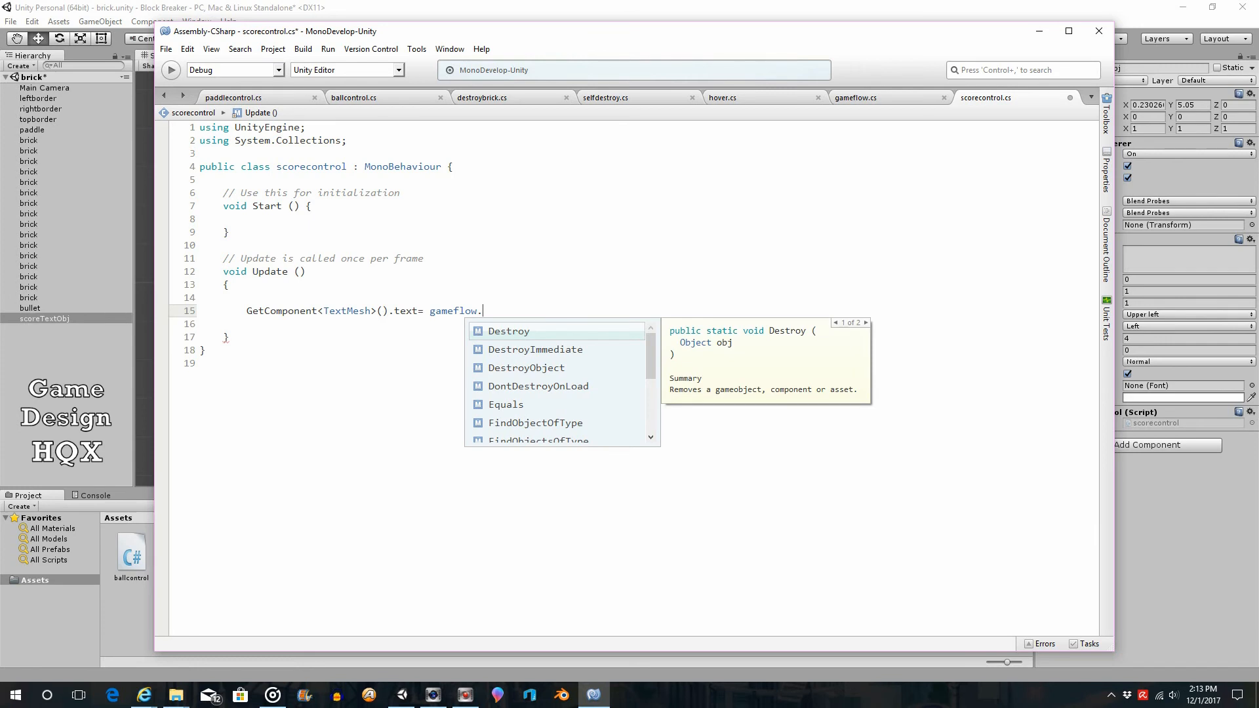
text(playerScore)
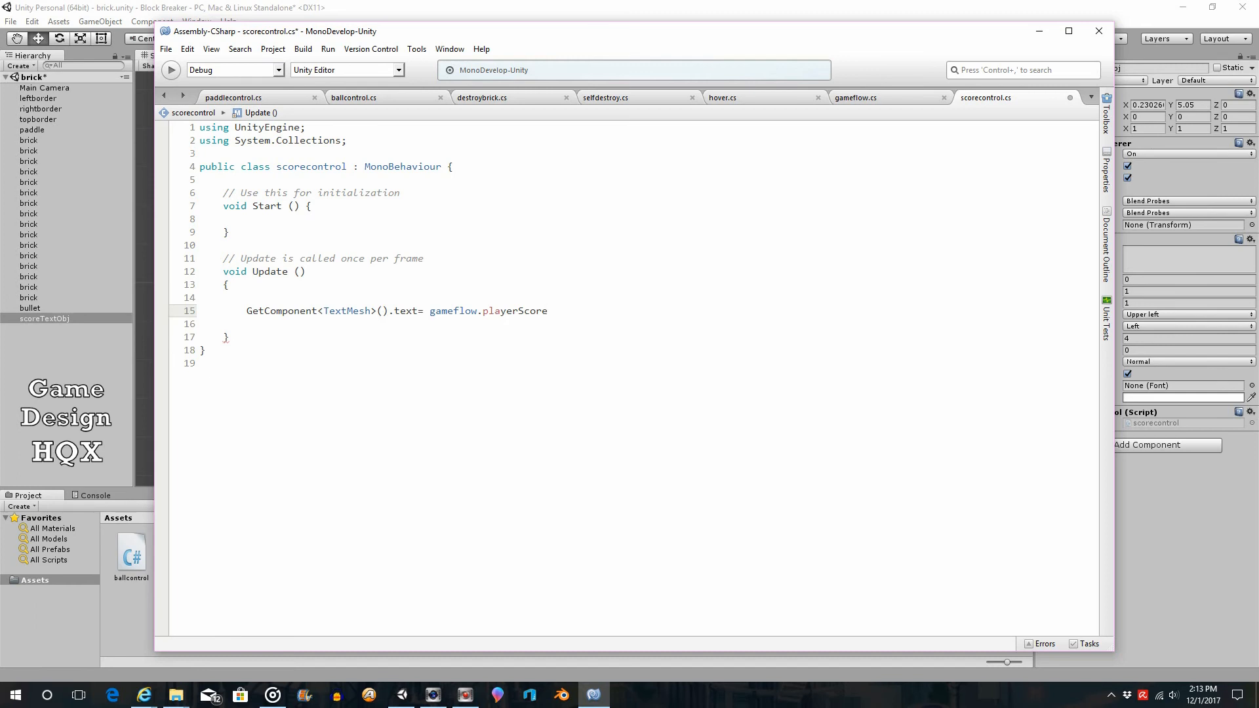
text(.)
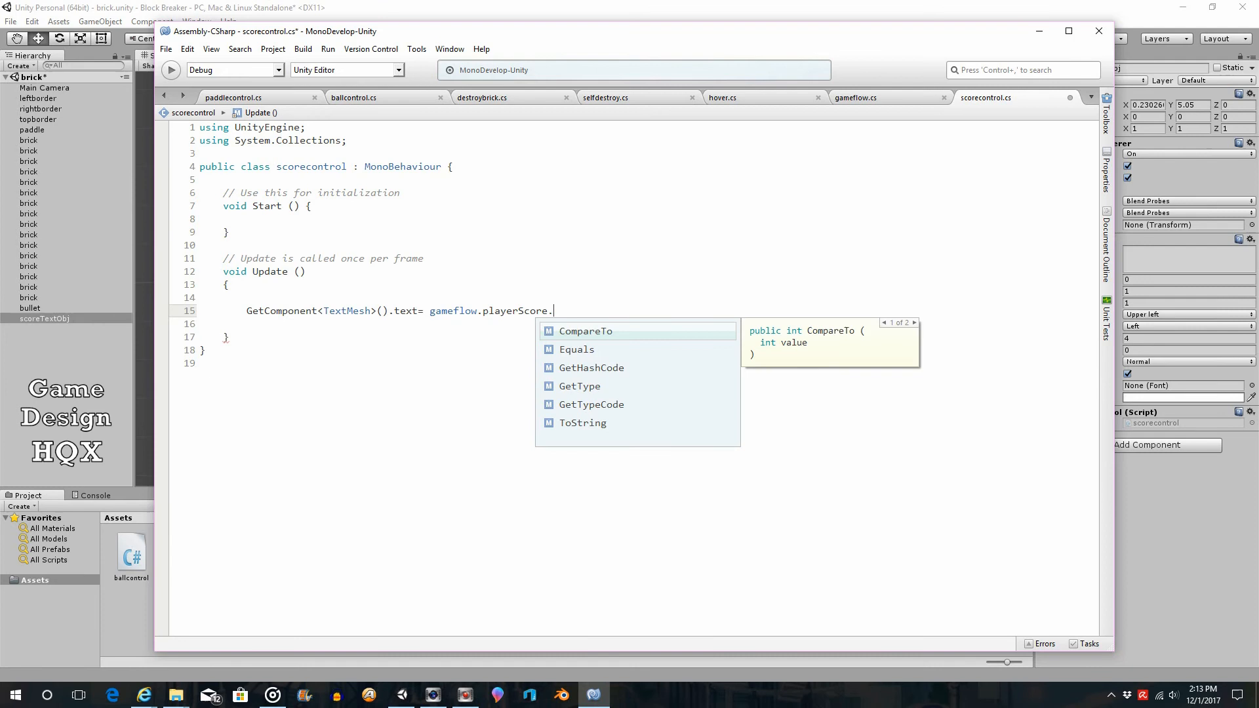
text(tring)
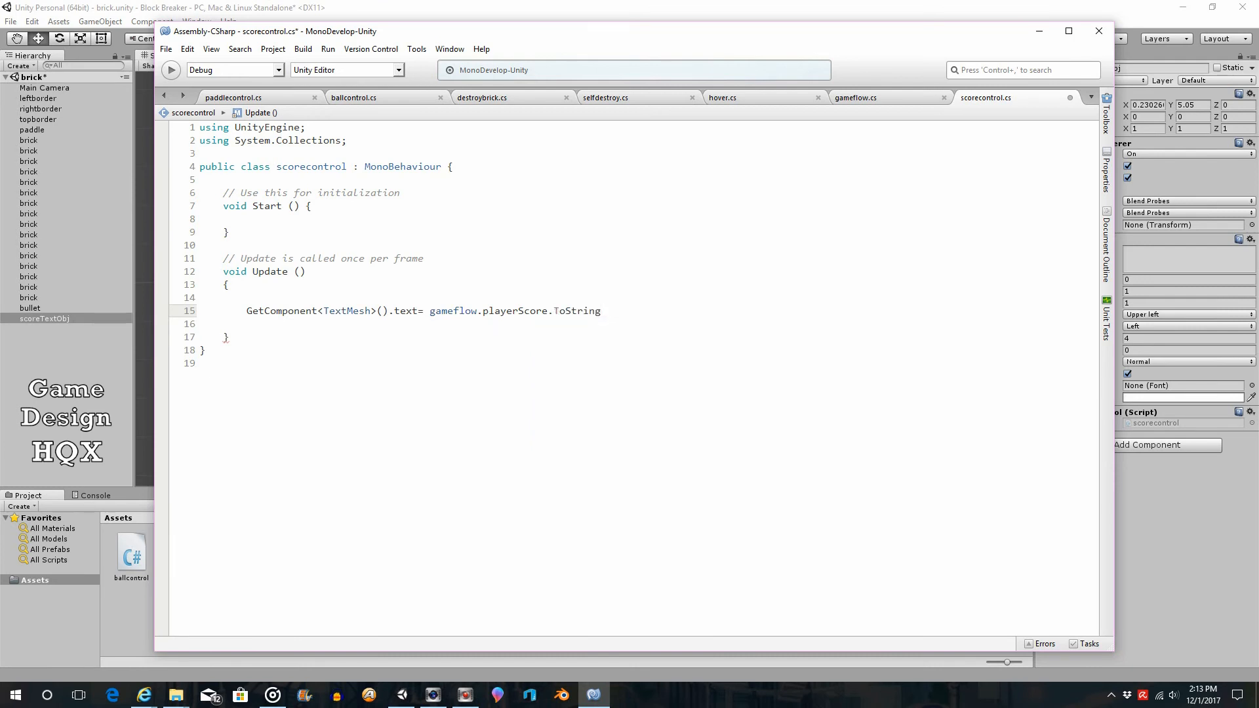
text(();)
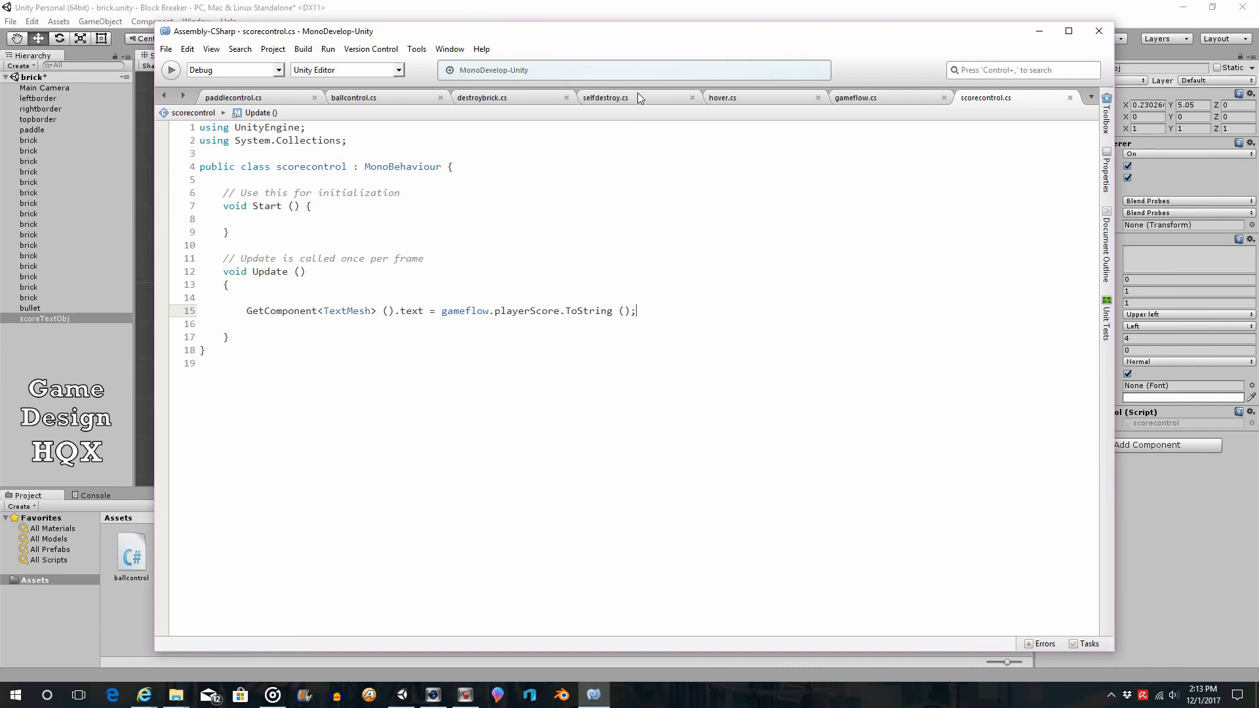
Review destroybrick's gameflow.playerScore += 10 line, then return to scorecontrol.cs.
click(855, 97)
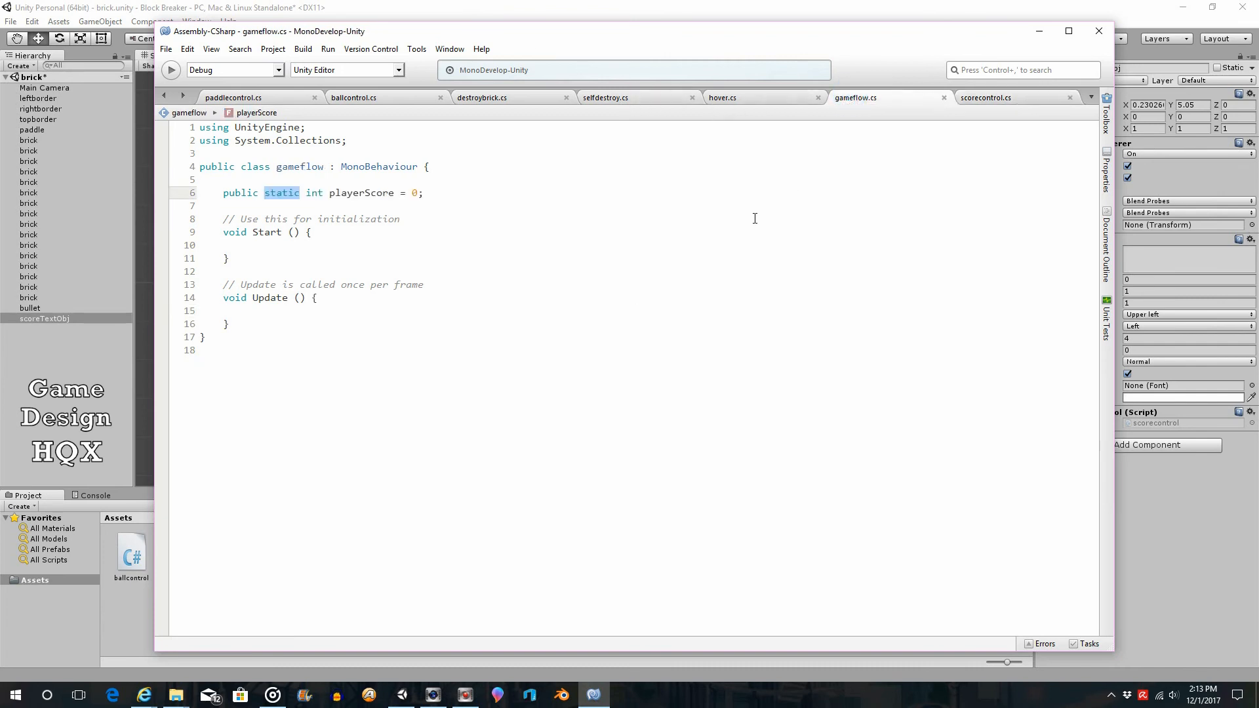
click(481, 97)
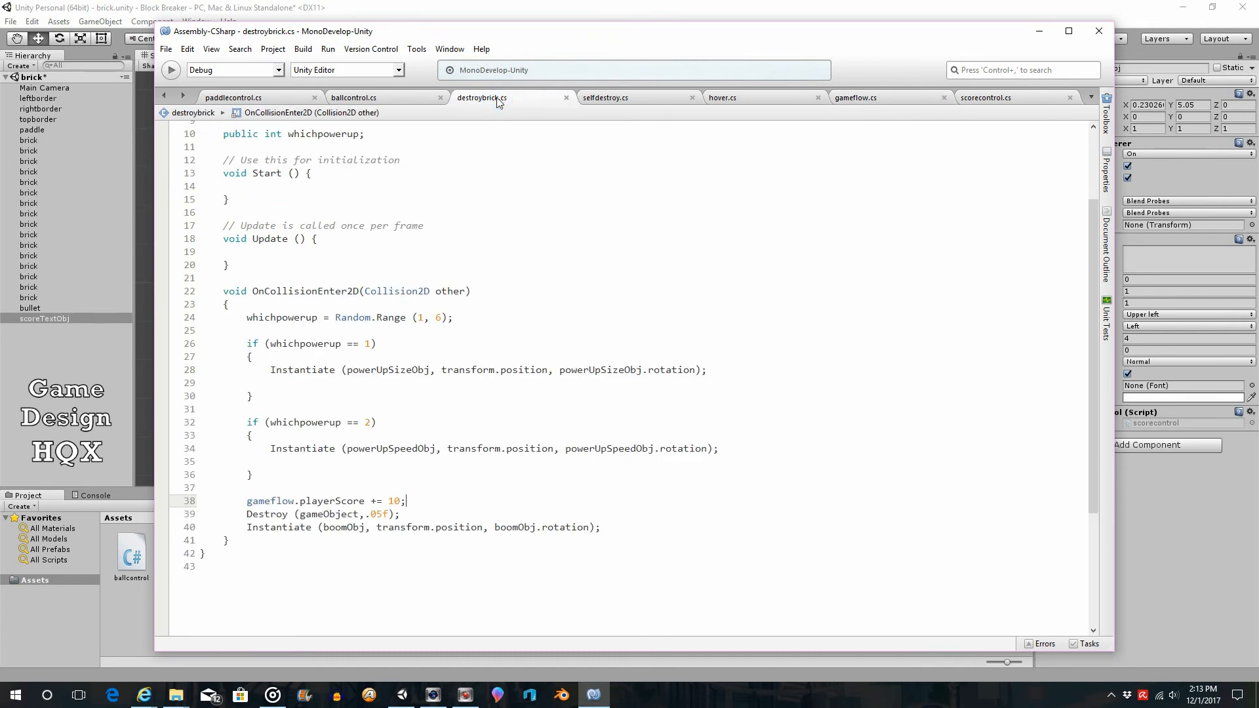
click(420, 505)
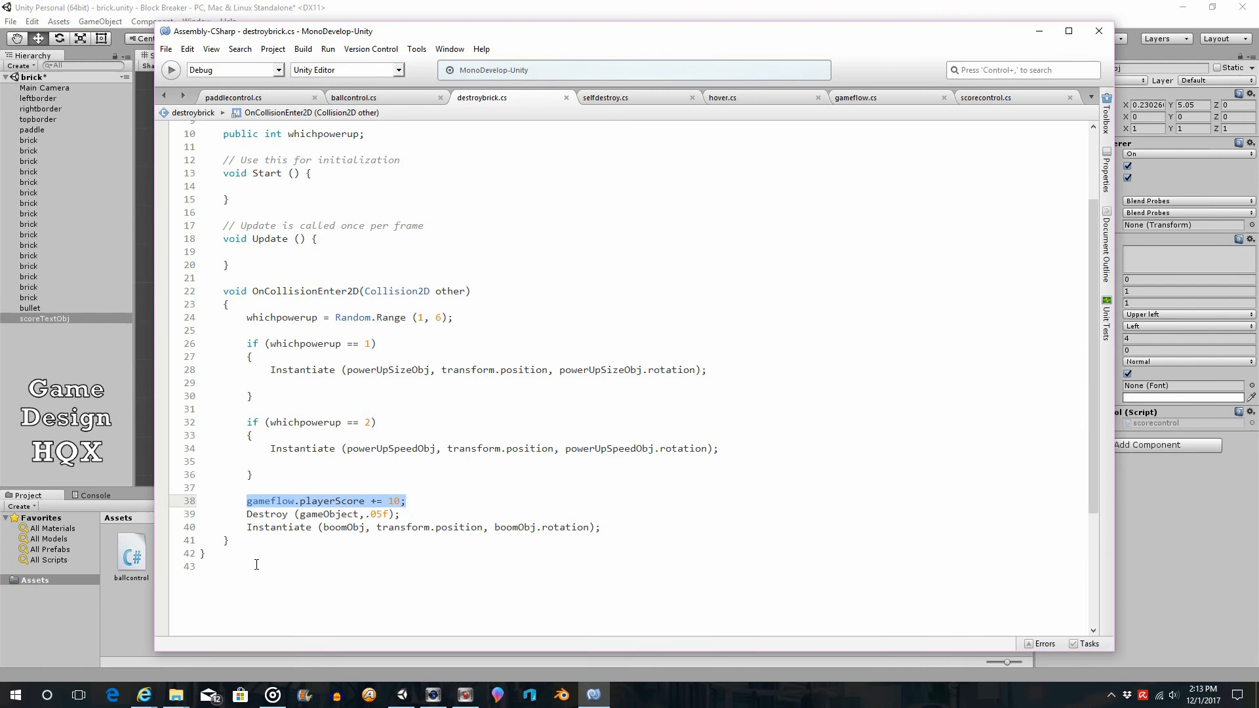
mouse_move(506, 104)
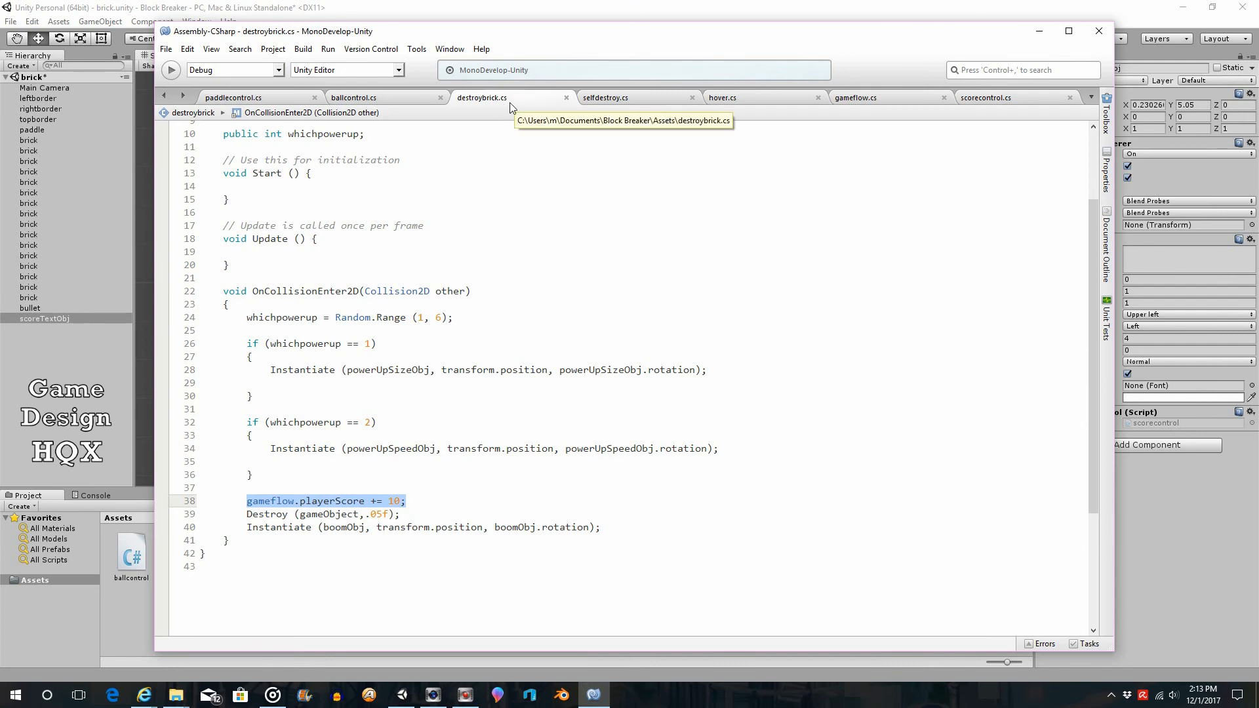
click(986, 97)
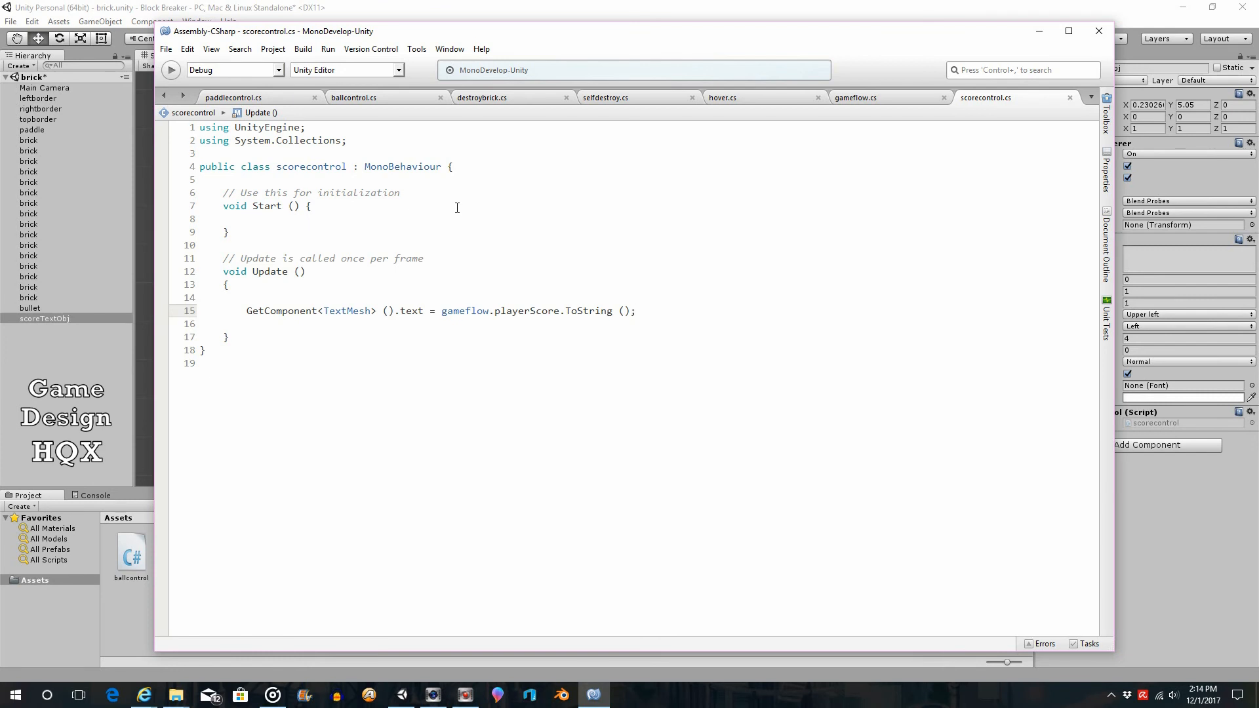
Save scorecontrol.cs, play-test until the score reads 20, then stop the game.
drag(476, 311, 635, 311)
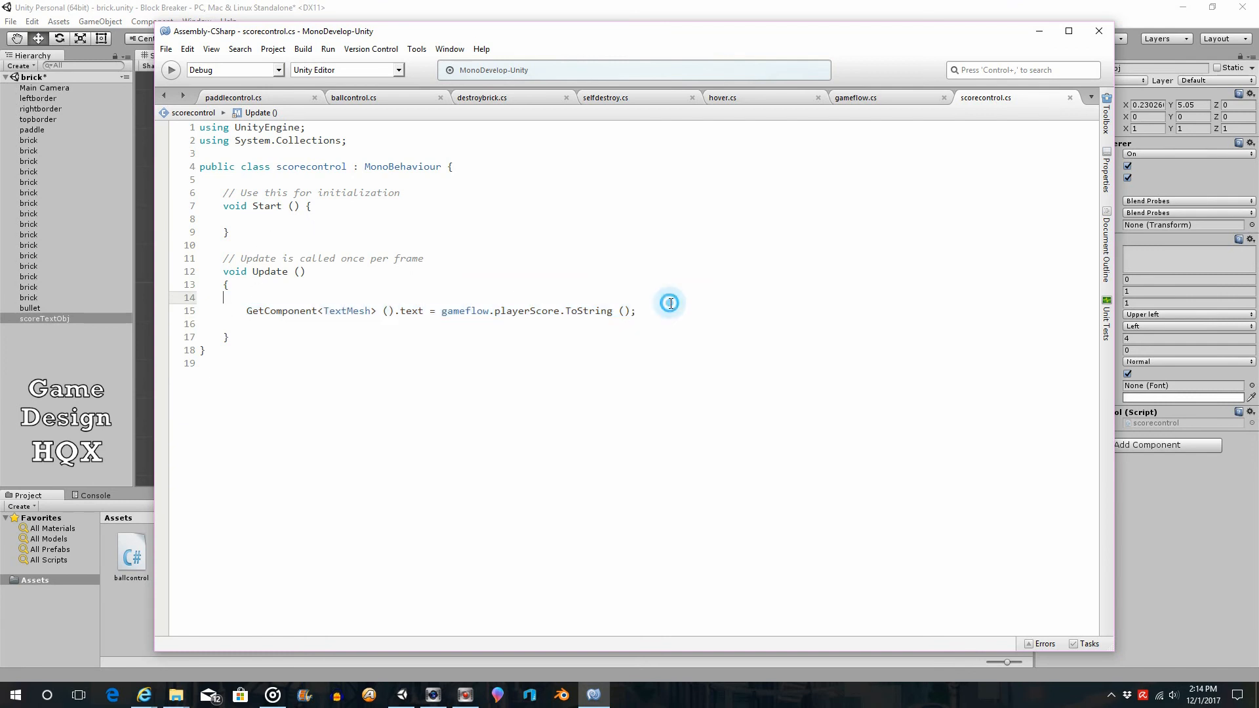
mouse_move(153, 52)
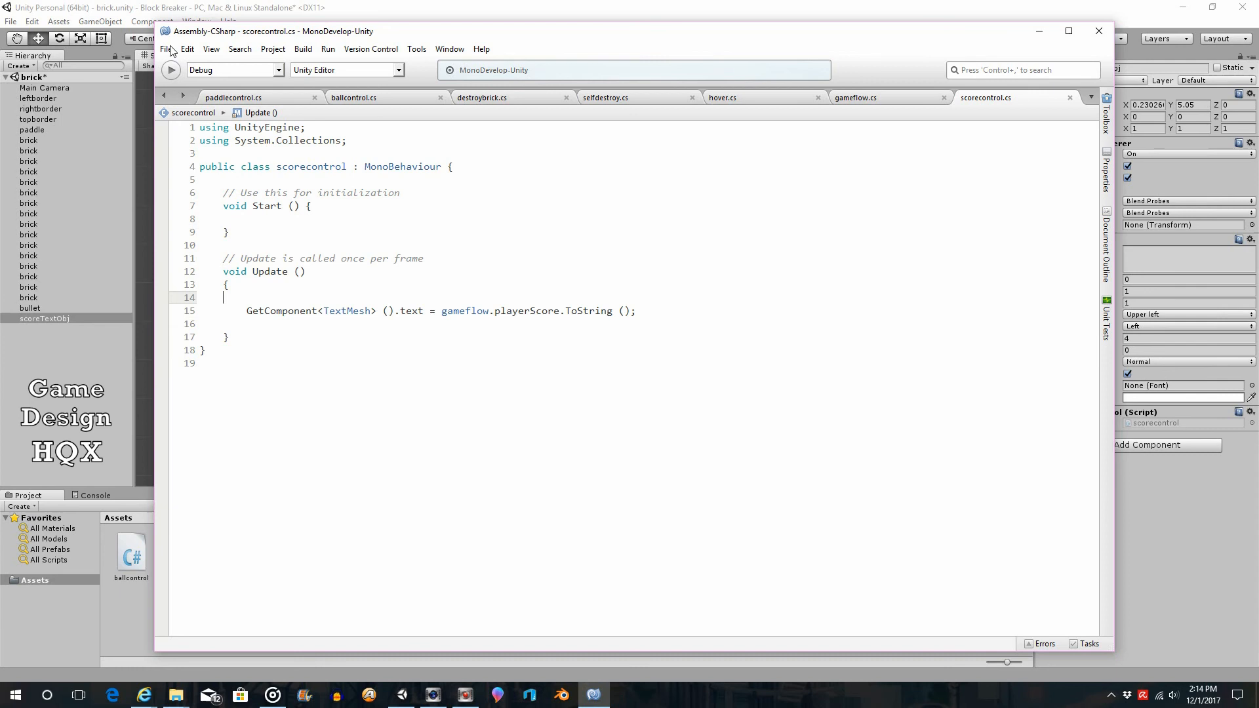
click(189, 48)
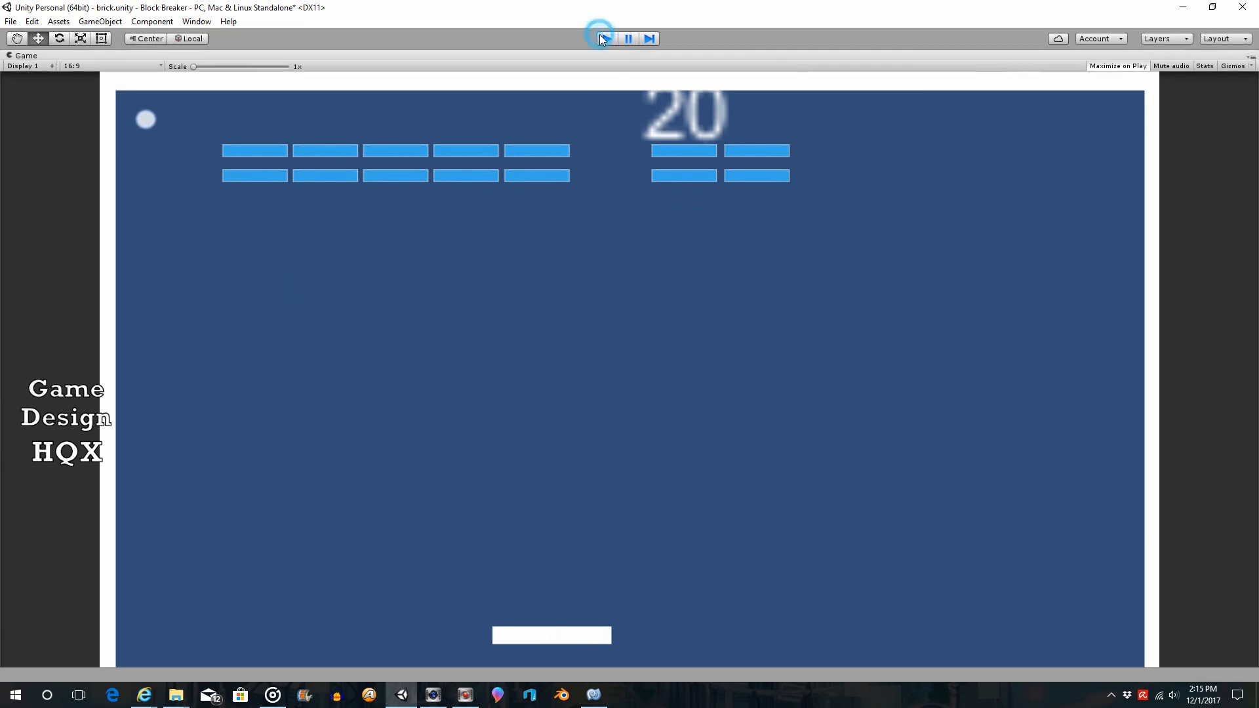
click(604, 38)
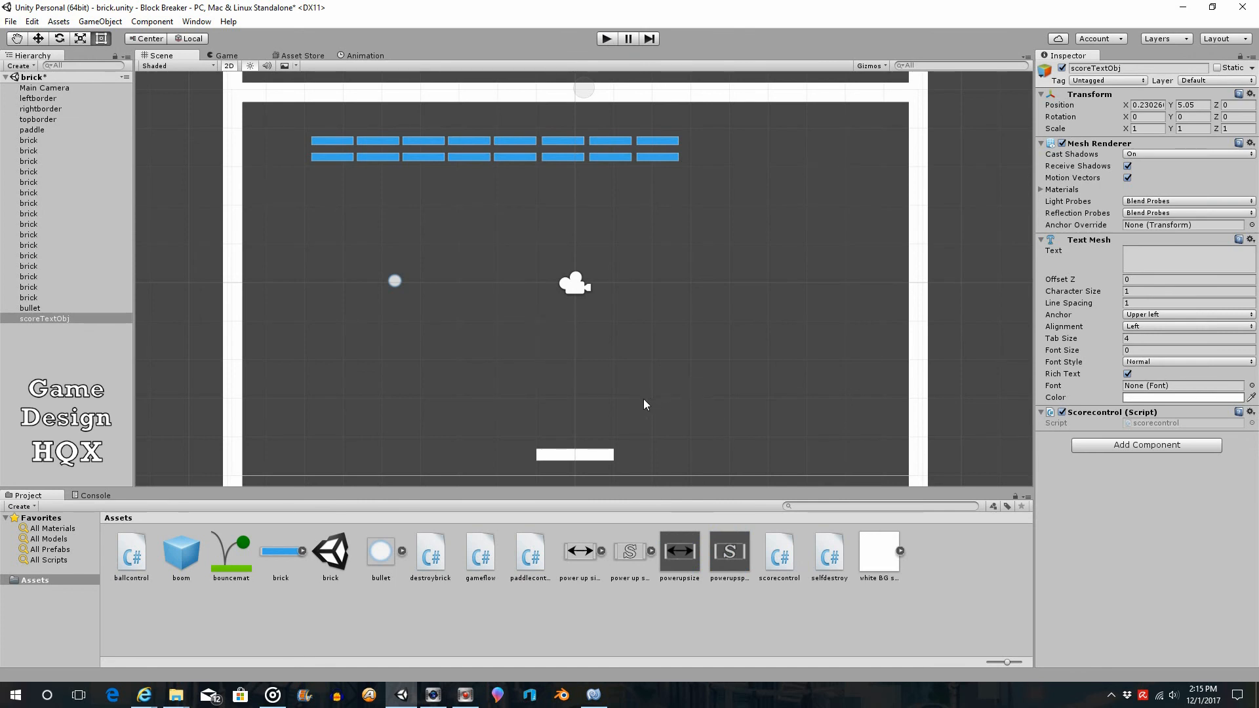
mouse_move(619, 624)
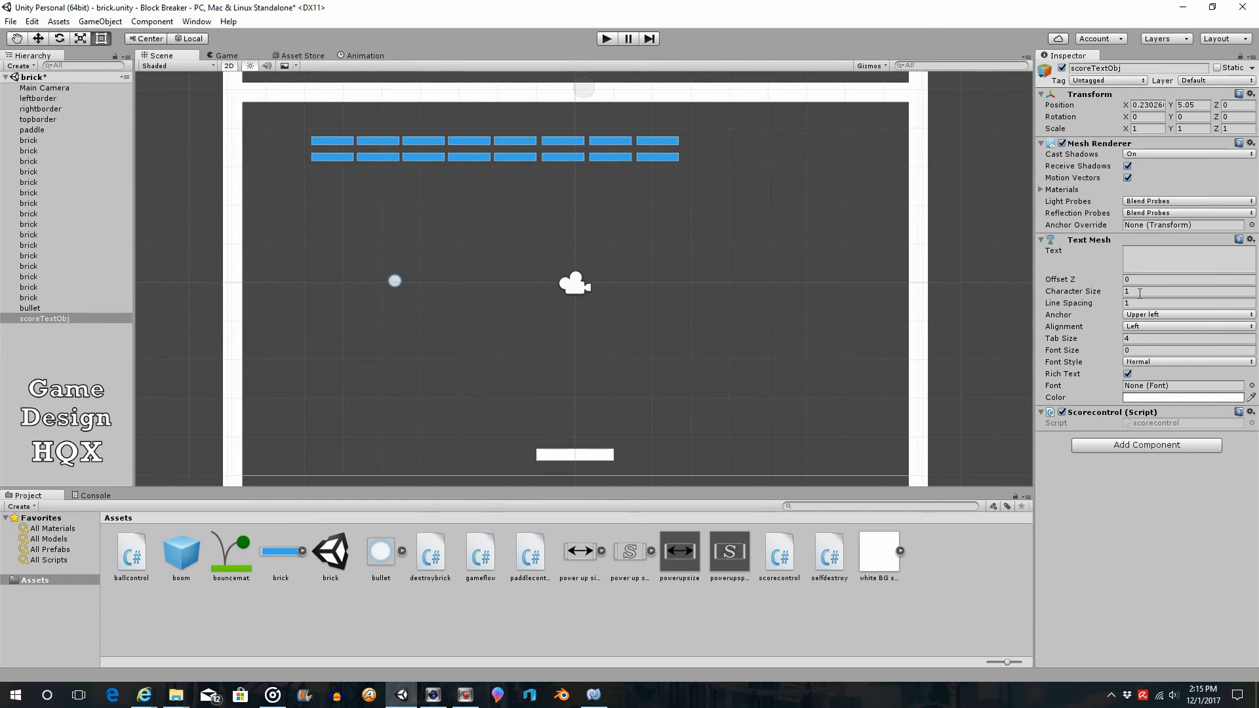
Give the Text Mesh character size 0.2, font size 36 and text '0'.
click(1189, 291)
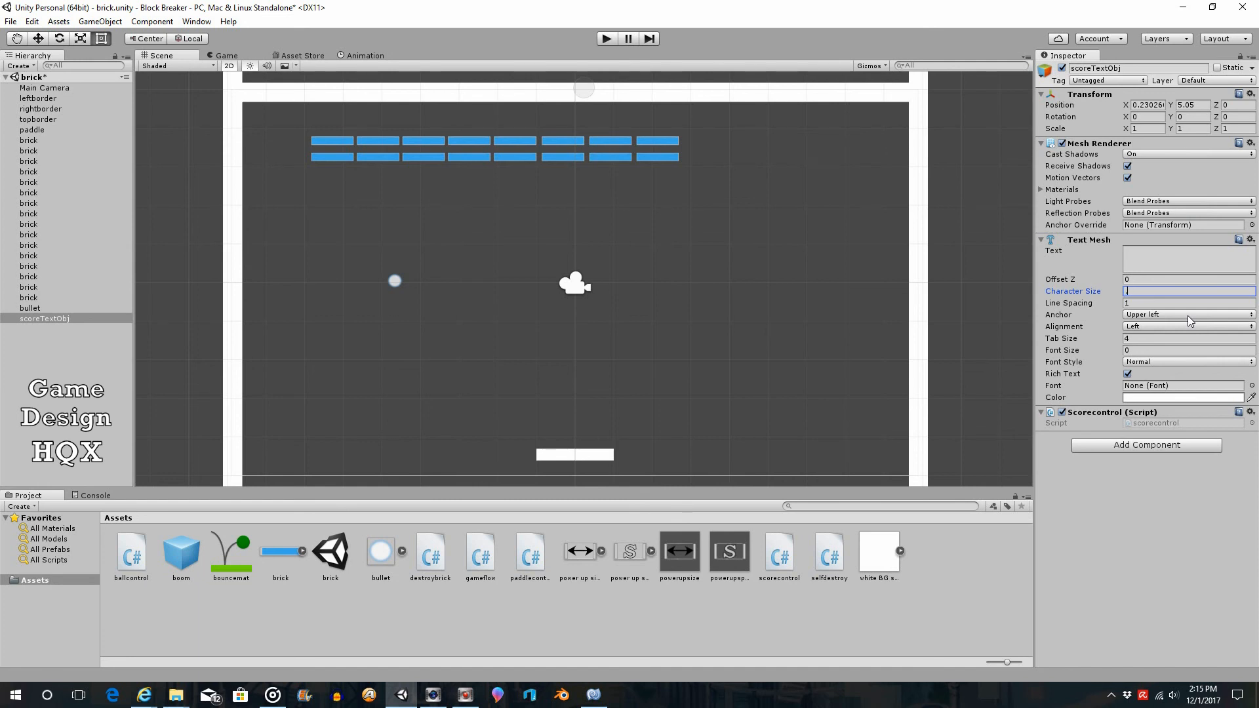
text(.2)
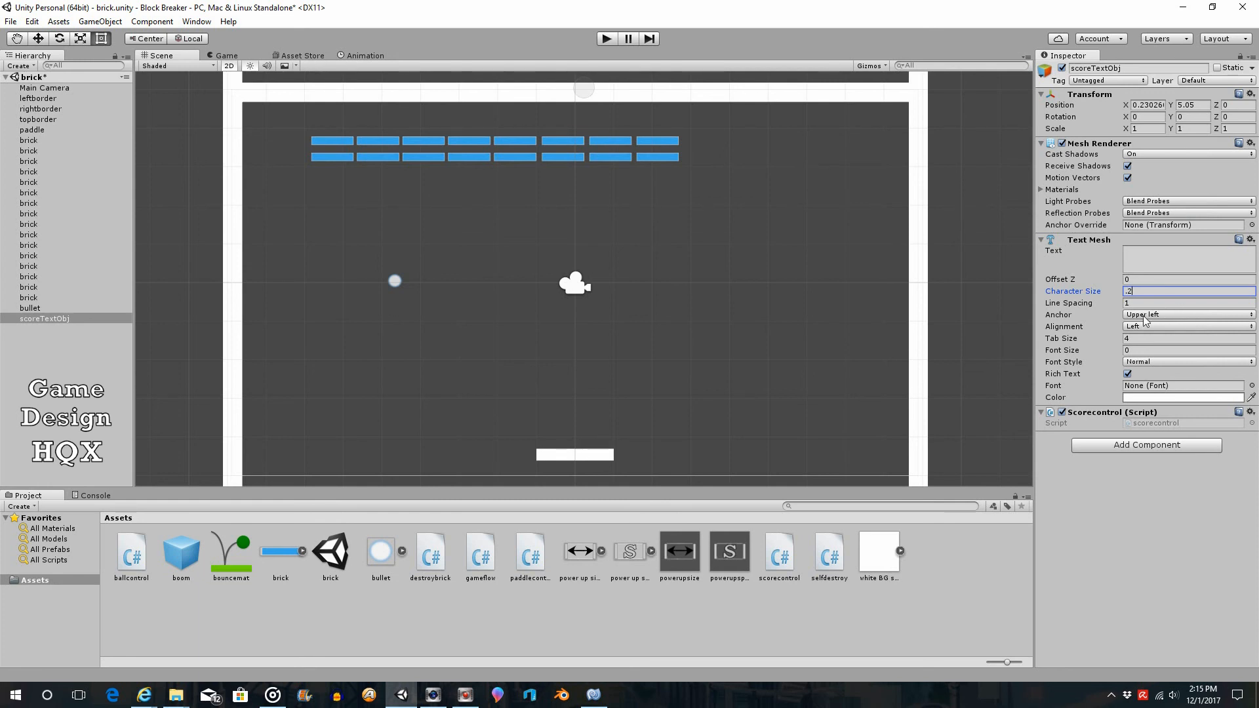
click(1186, 350)
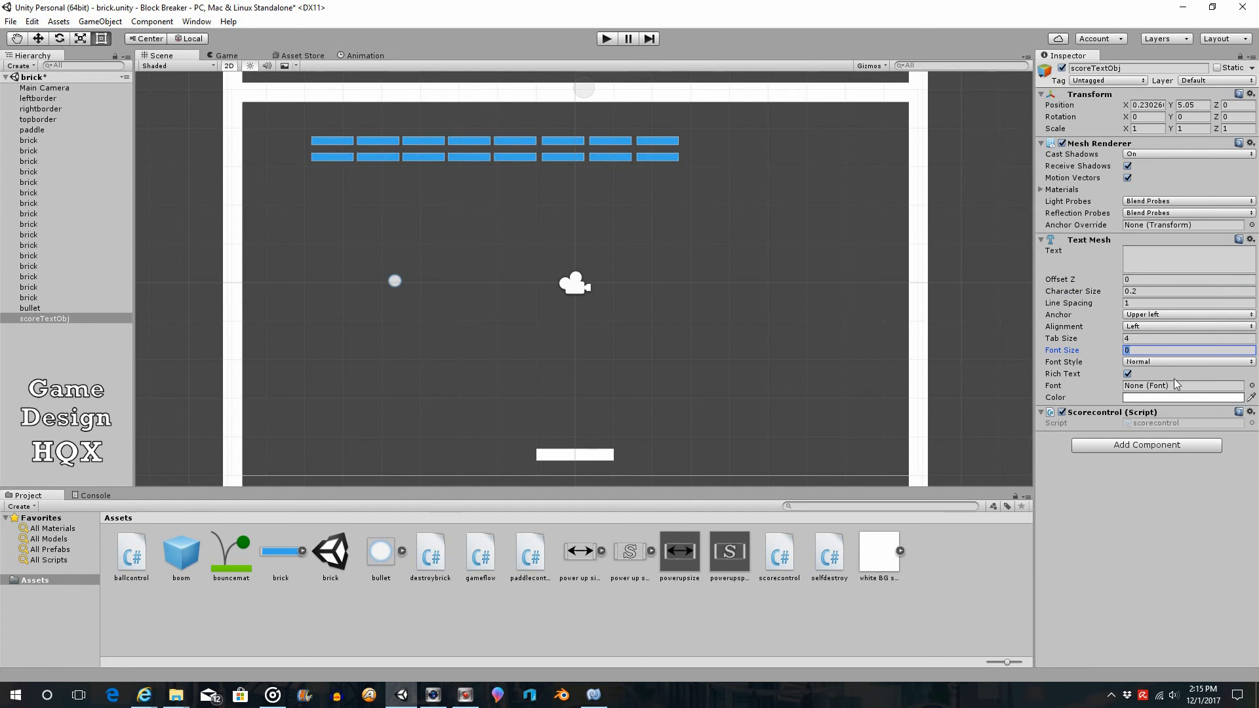
text(36)
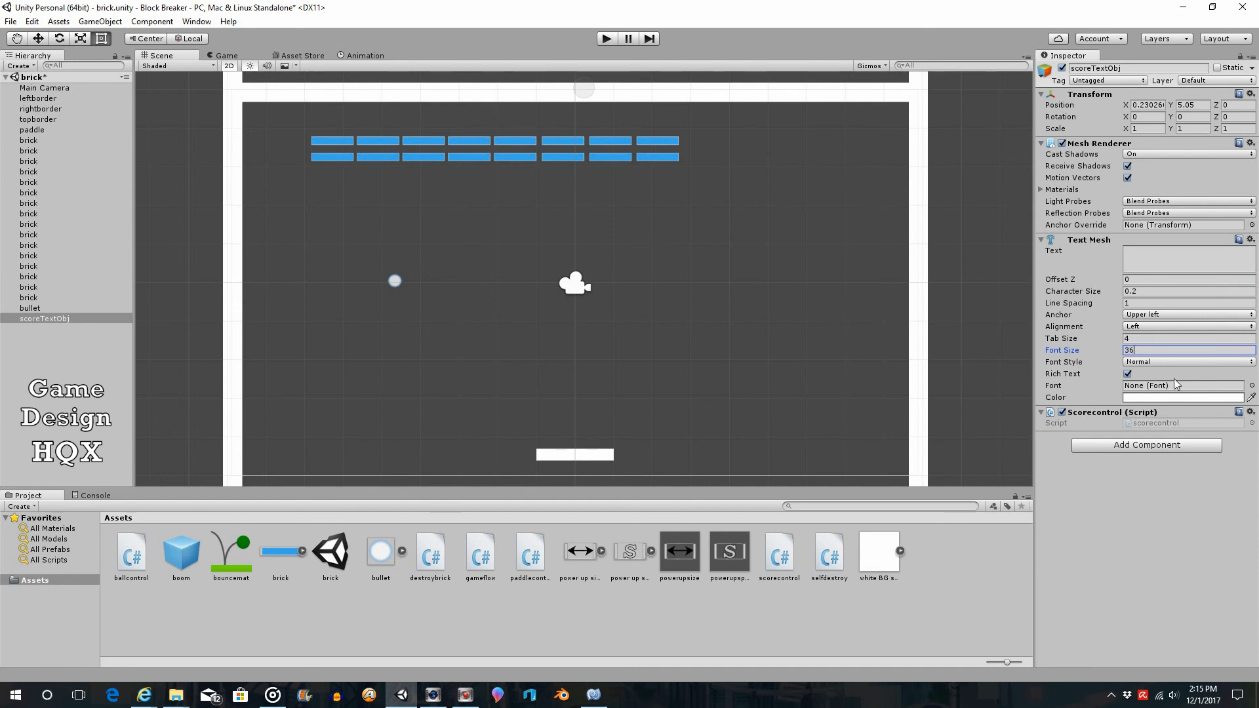
click(1187, 258)
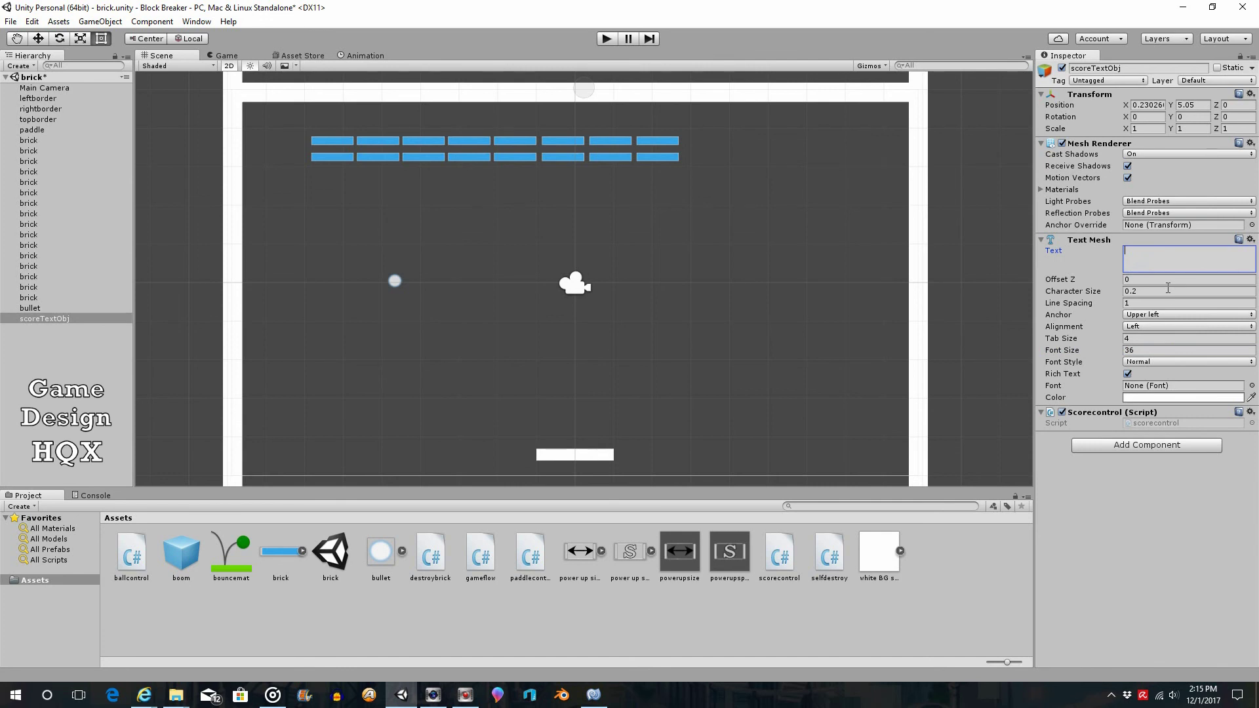
text(0)
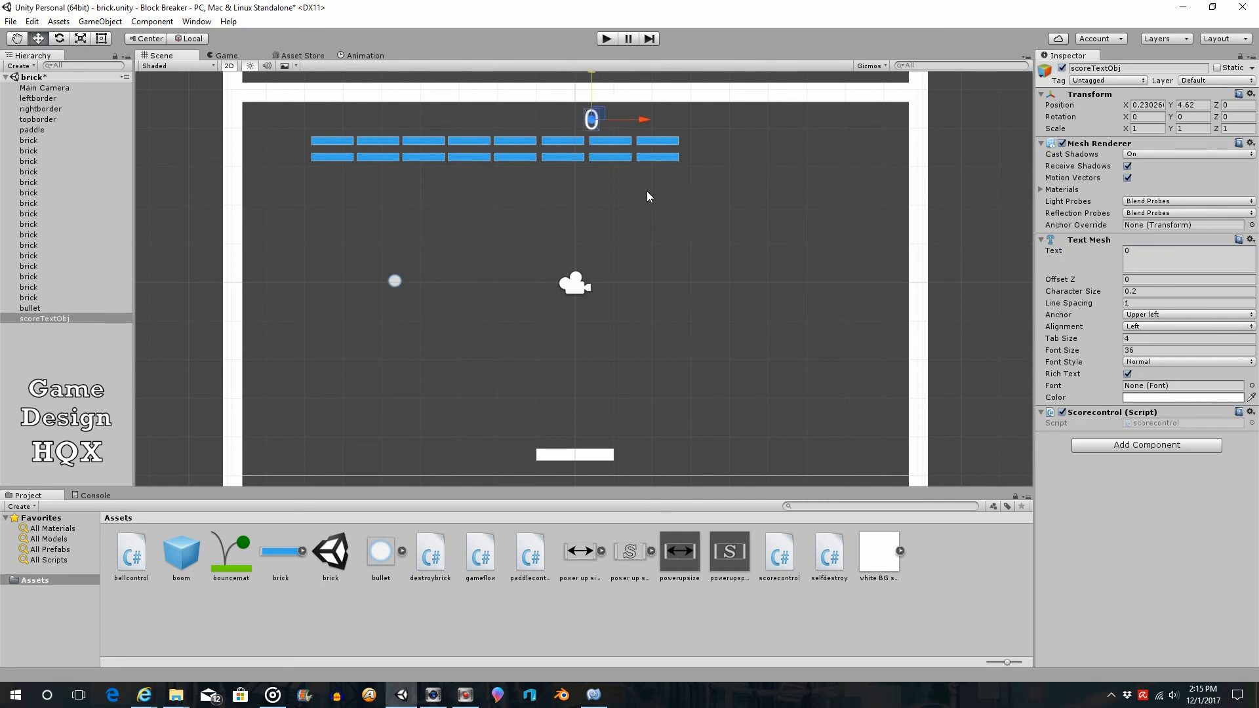
mouse_move(654, 190)
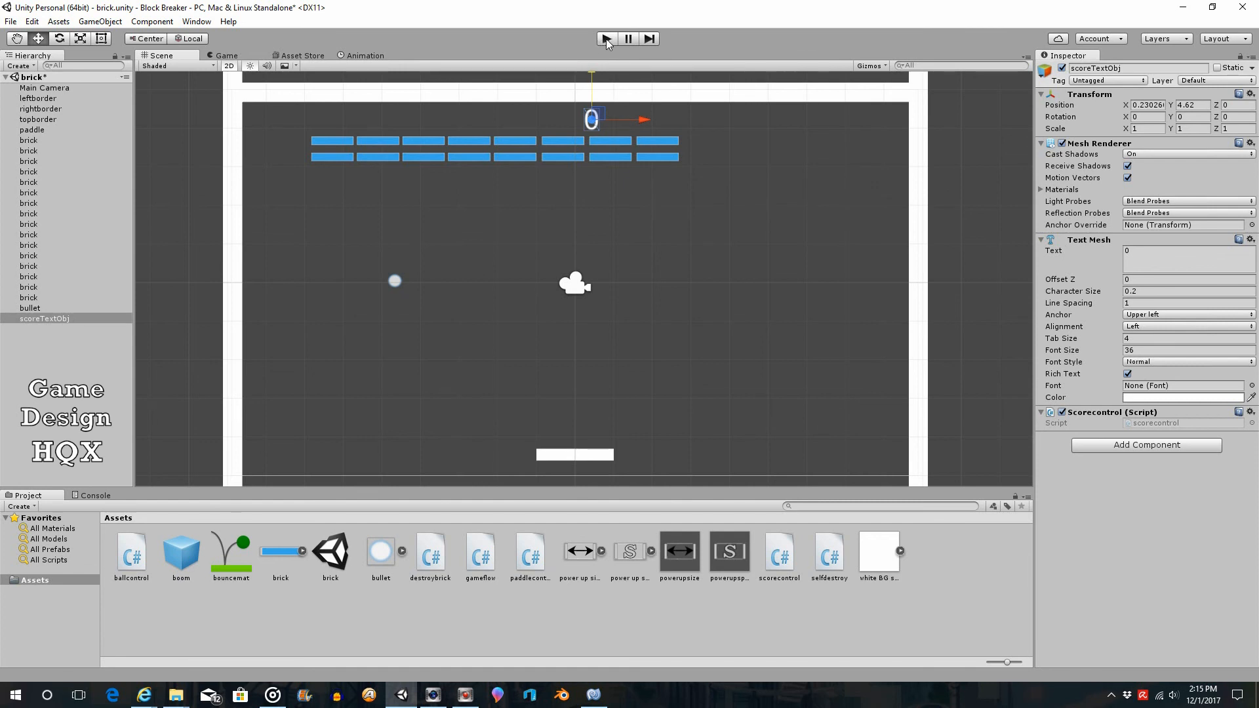
Play the game and break bricks until the crisp score reads 30.
click(607, 39)
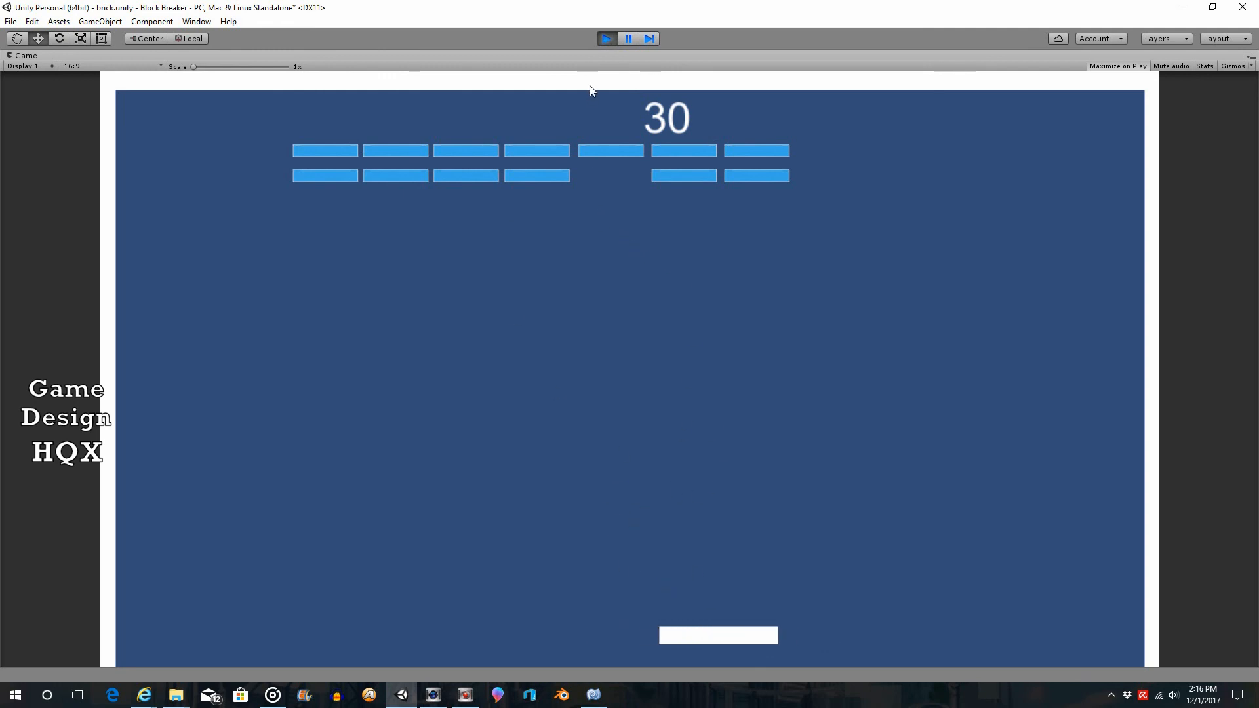
mouse_move(631, 541)
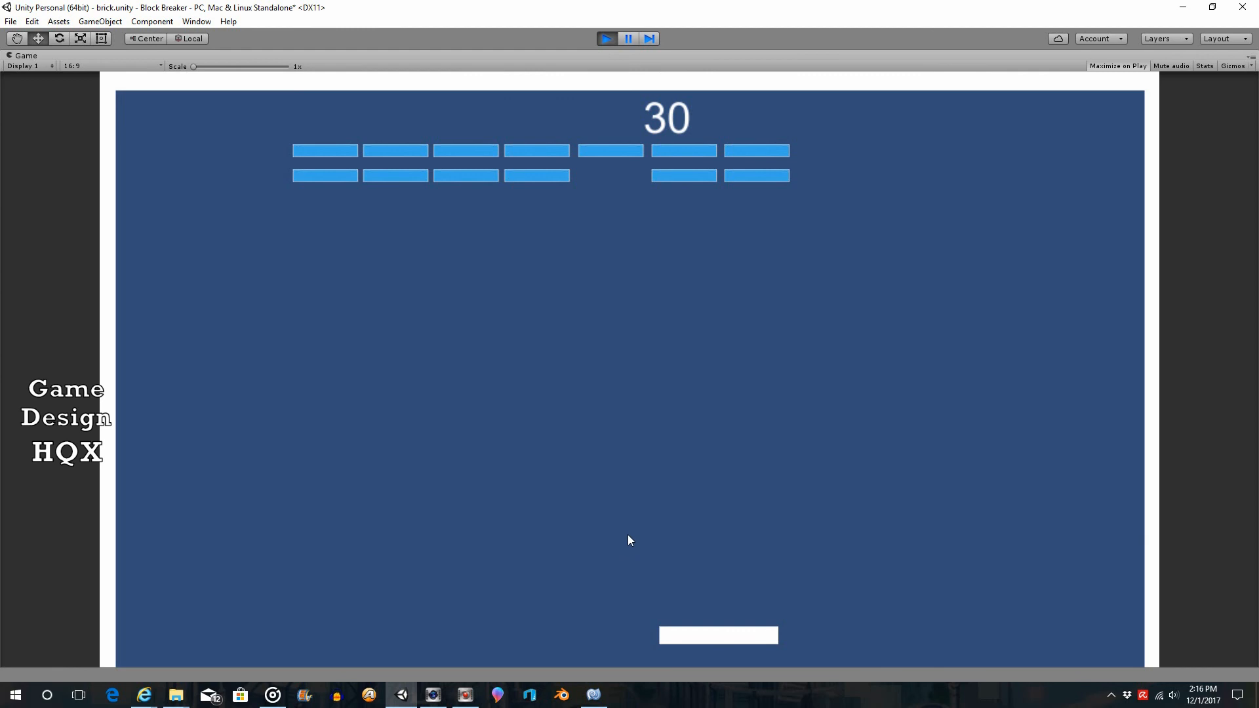
mouse_move(748, 531)
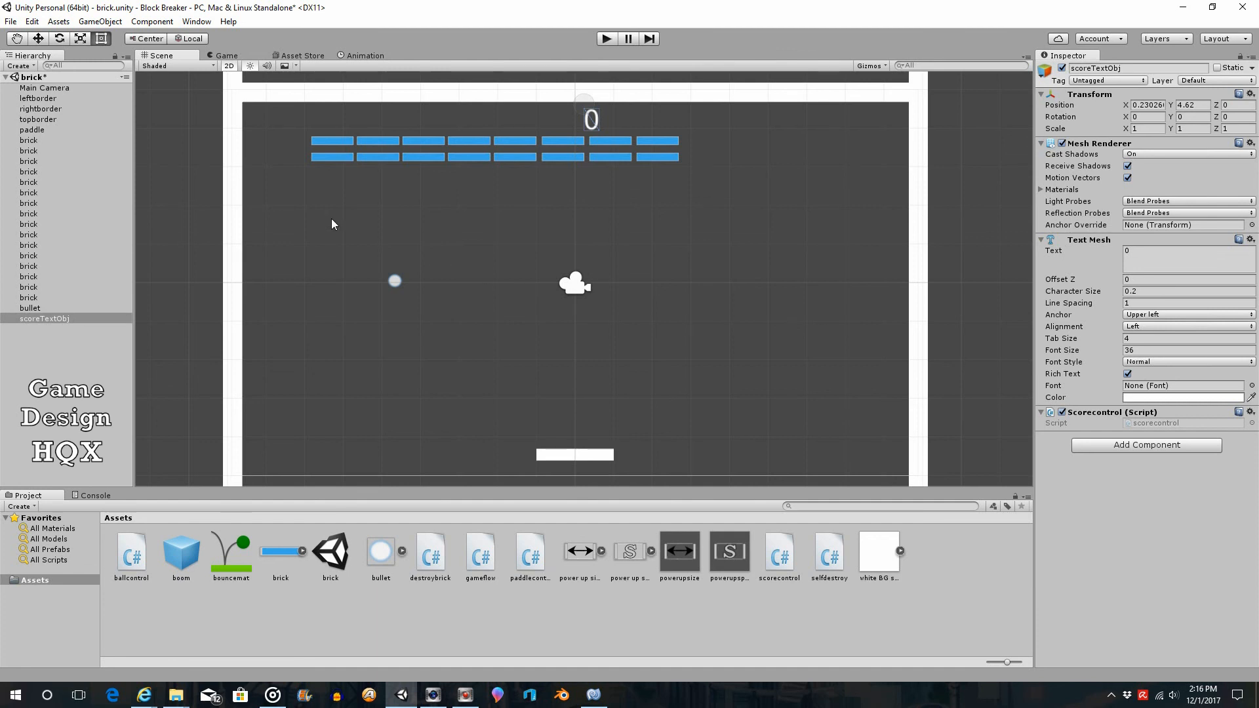
mouse_move(404, 153)
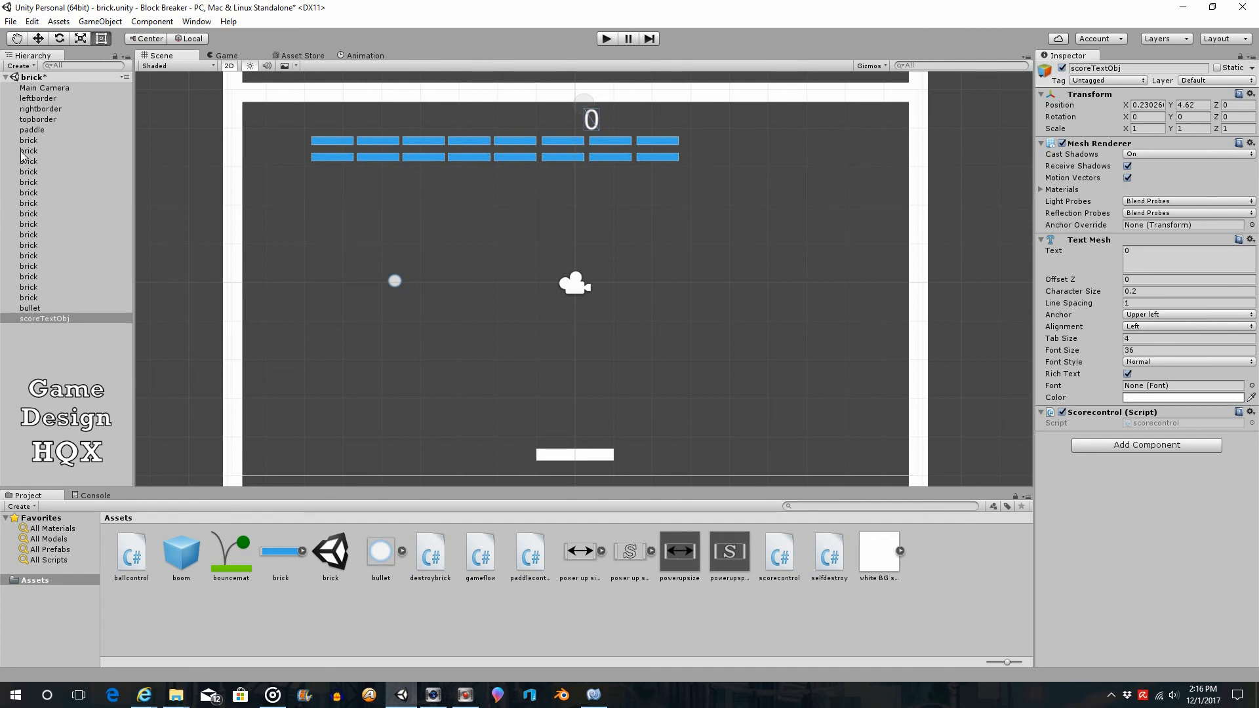
mouse_move(65, 177)
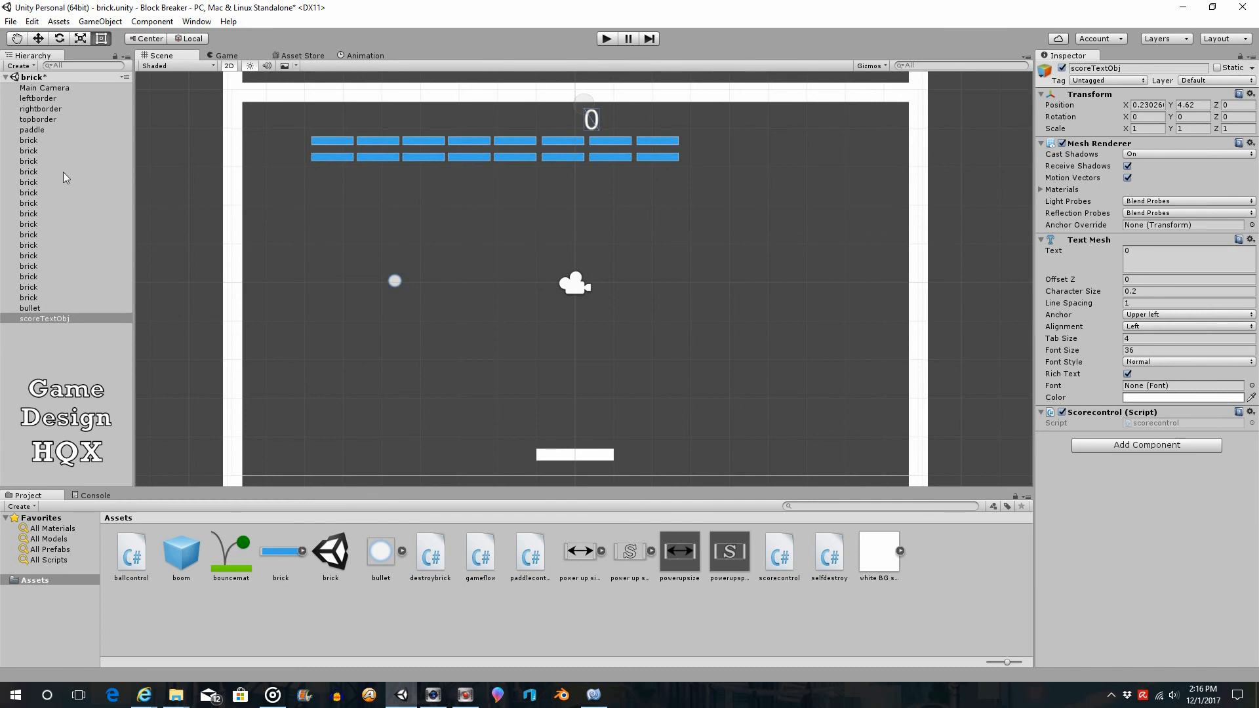
mouse_move(21, 306)
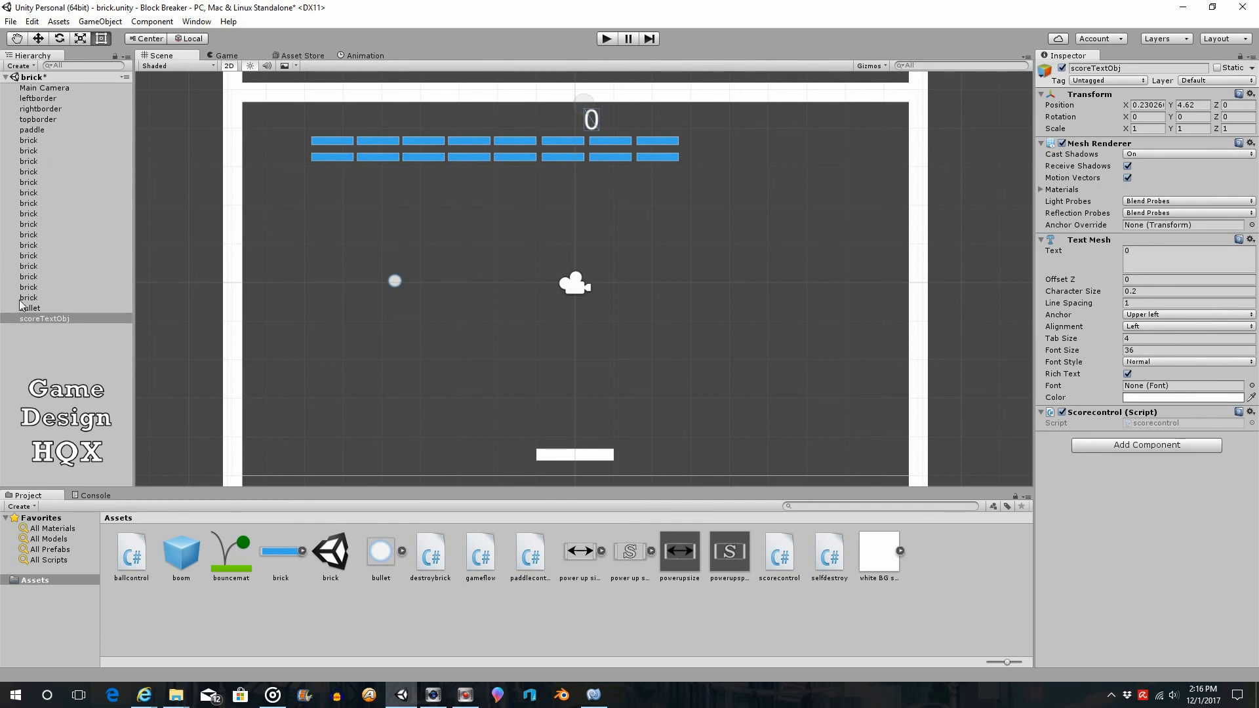
mouse_move(88, 301)
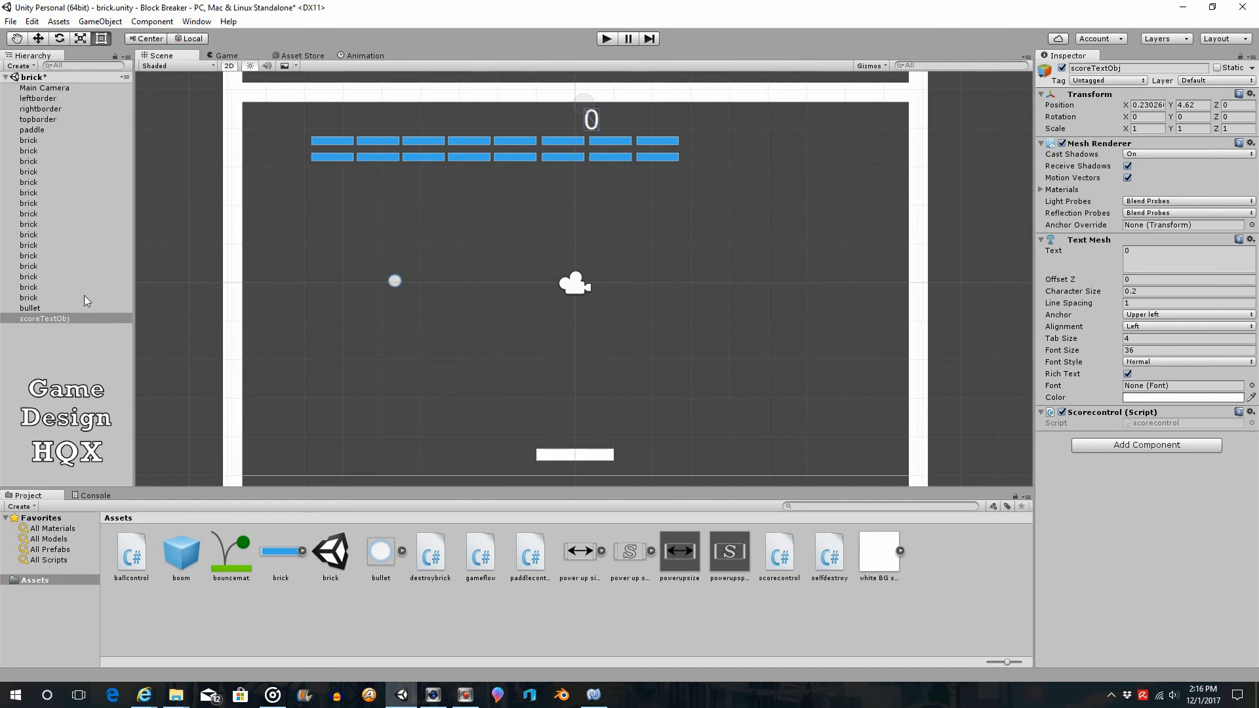
mouse_move(40, 192)
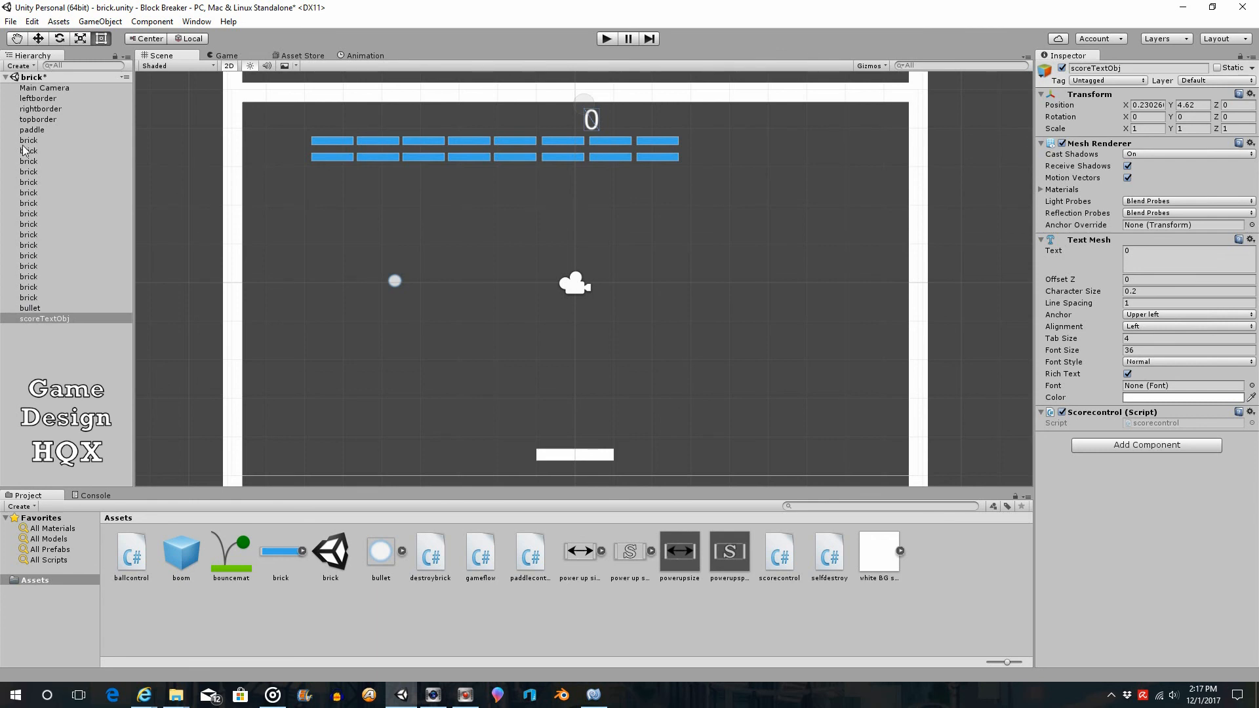
mouse_move(664, 200)
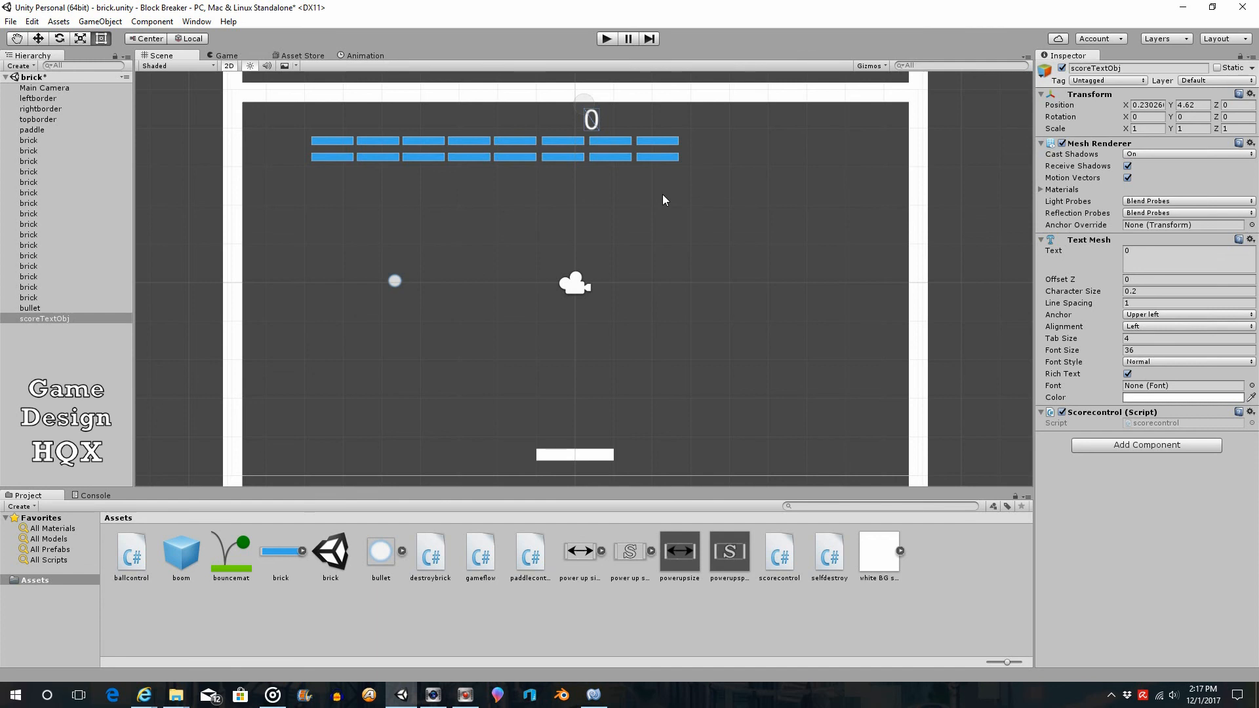